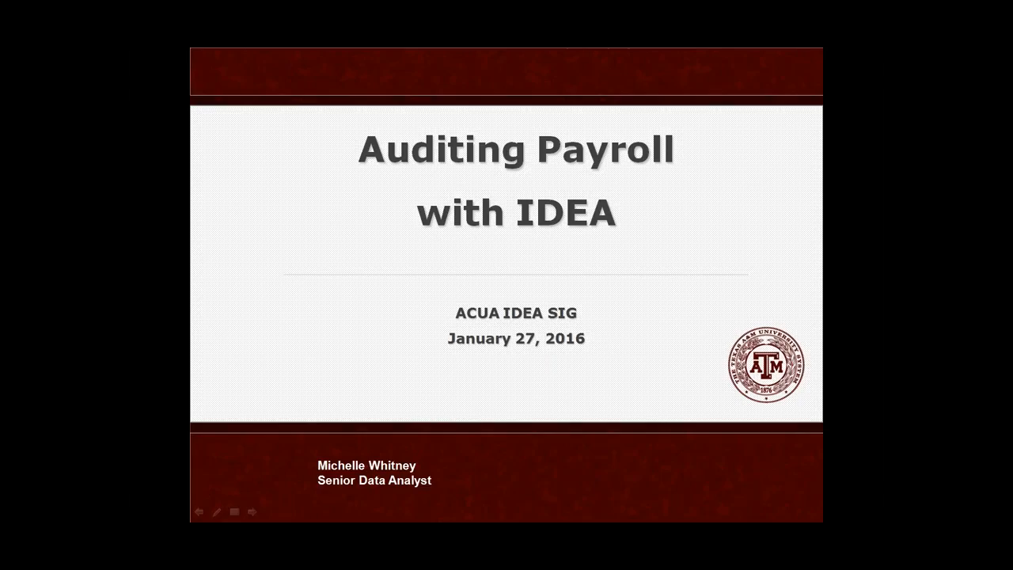
mouse_move(750, 196)
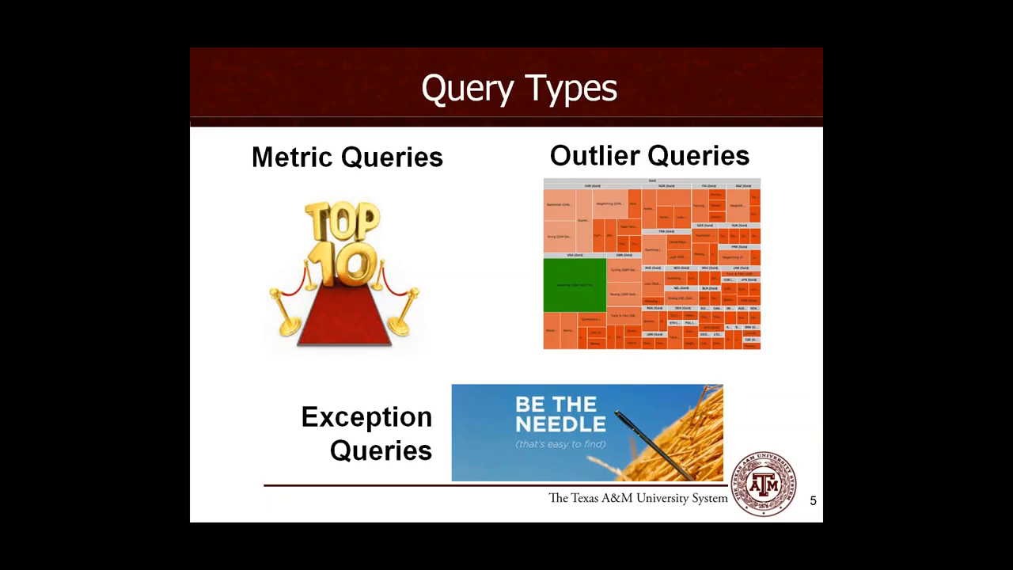
key("Right")
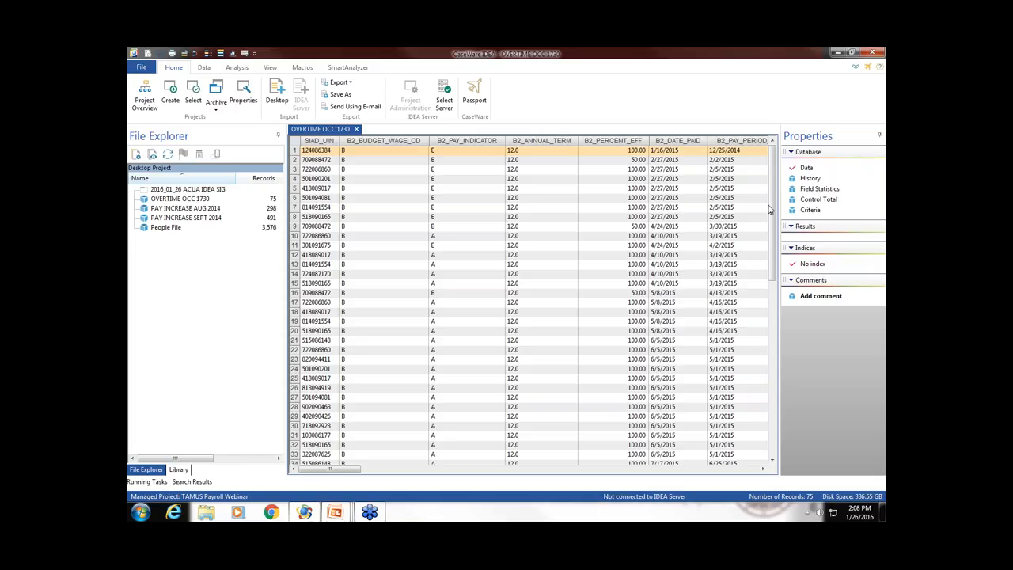
mouse_move(579, 242)
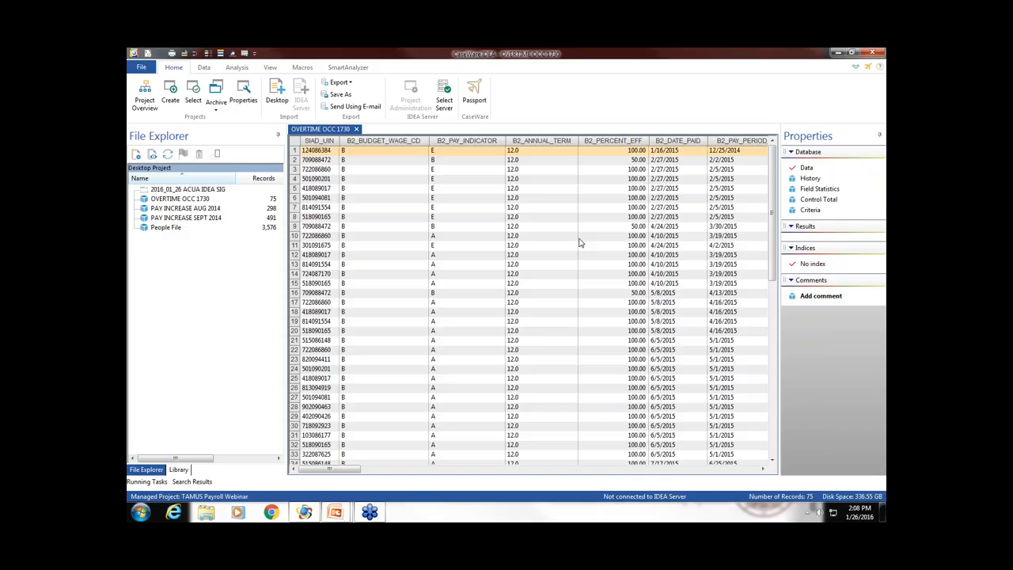
mouse_move(331, 164)
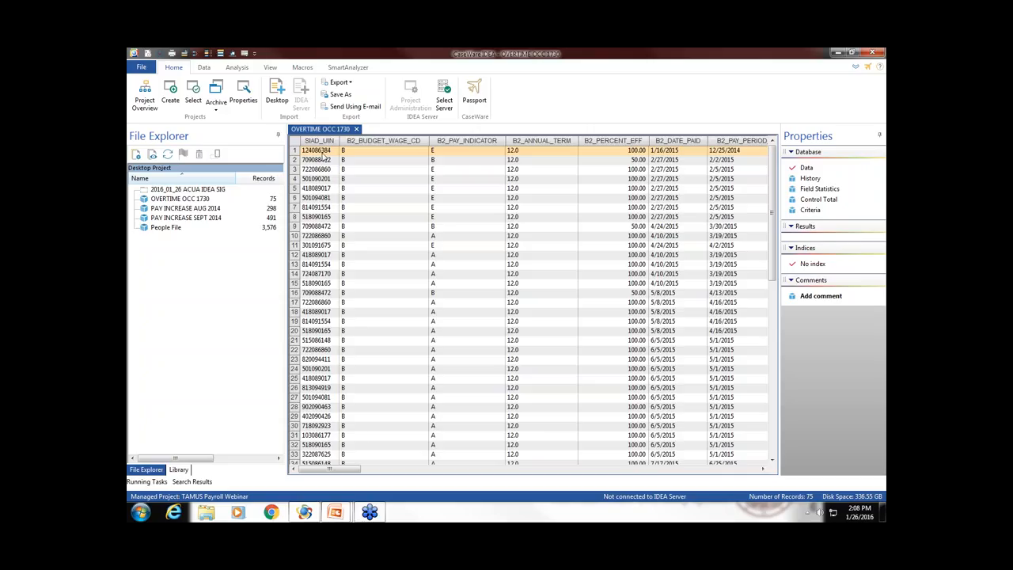
mouse_move(343, 178)
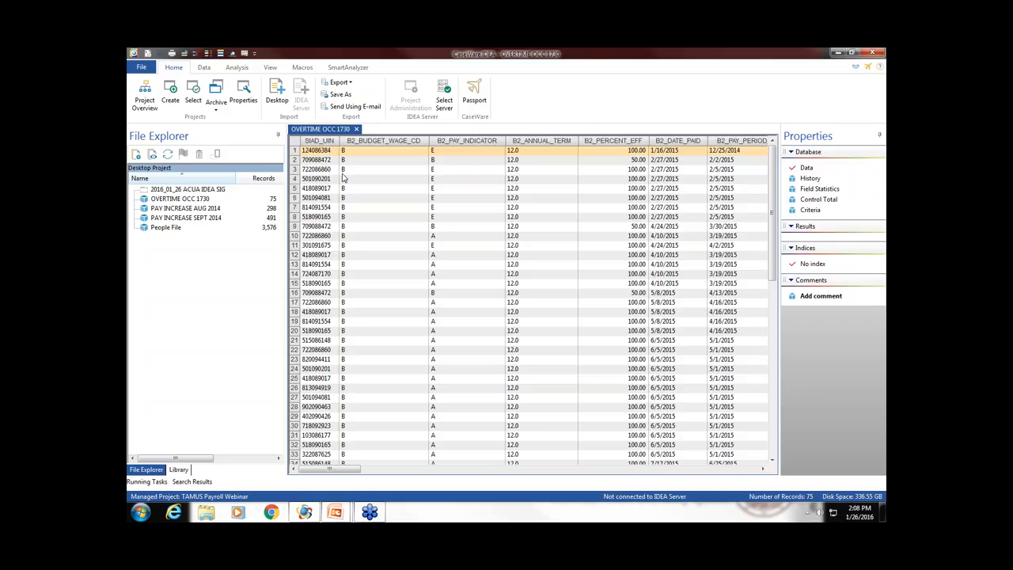
mouse_move(775, 485)
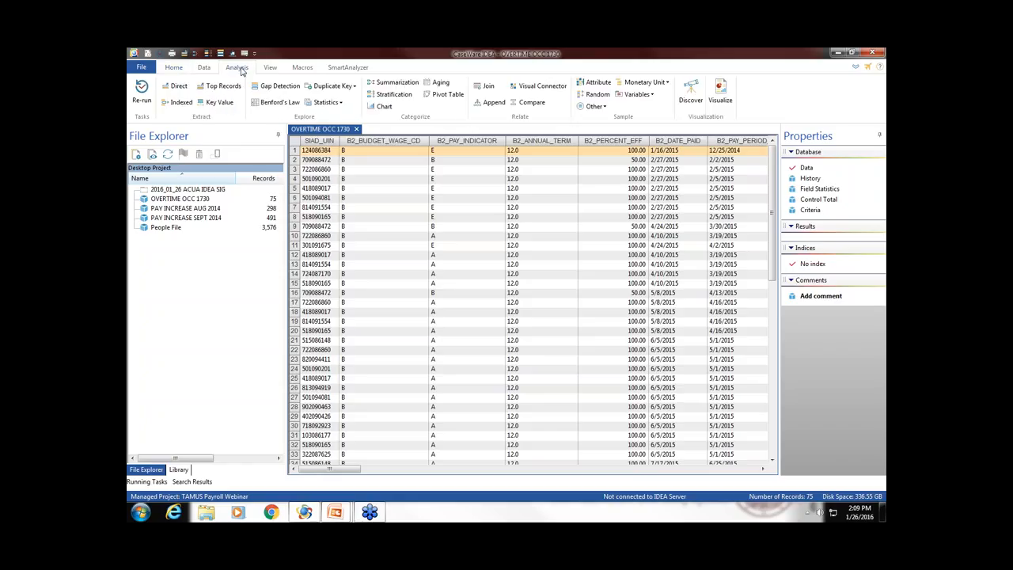
mouse_move(405, 128)
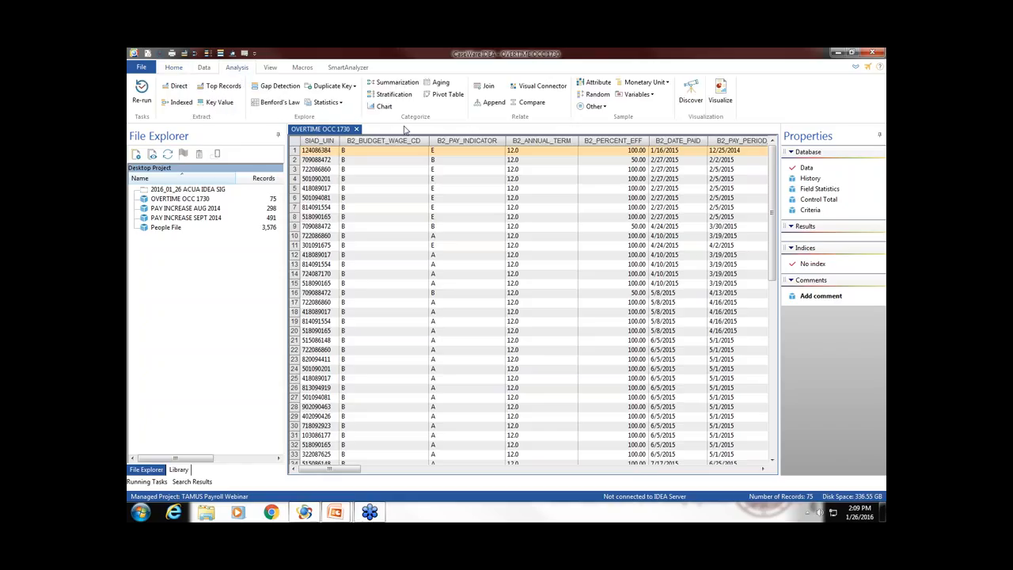
mouse_move(397, 82)
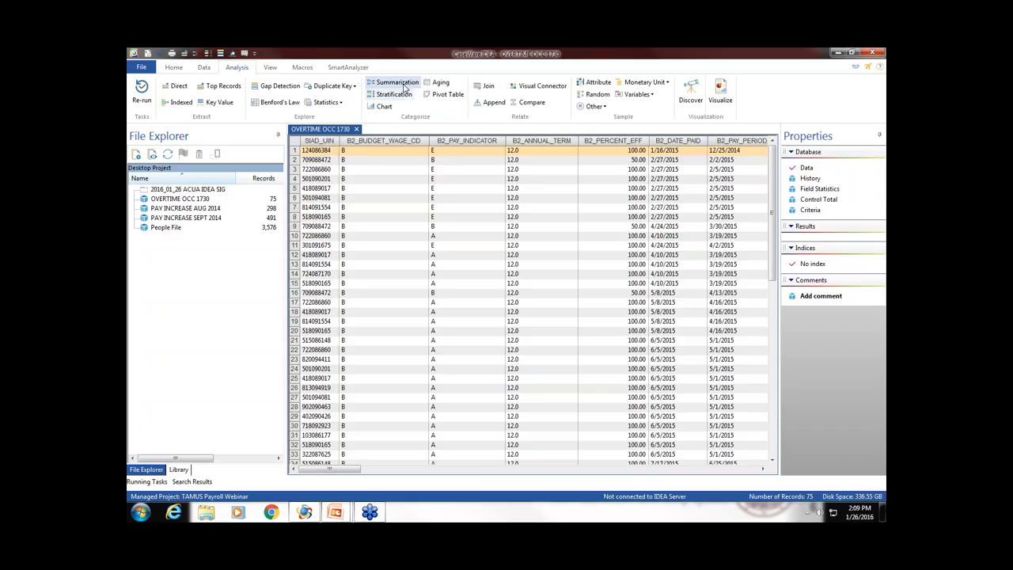
mouse_move(399, 89)
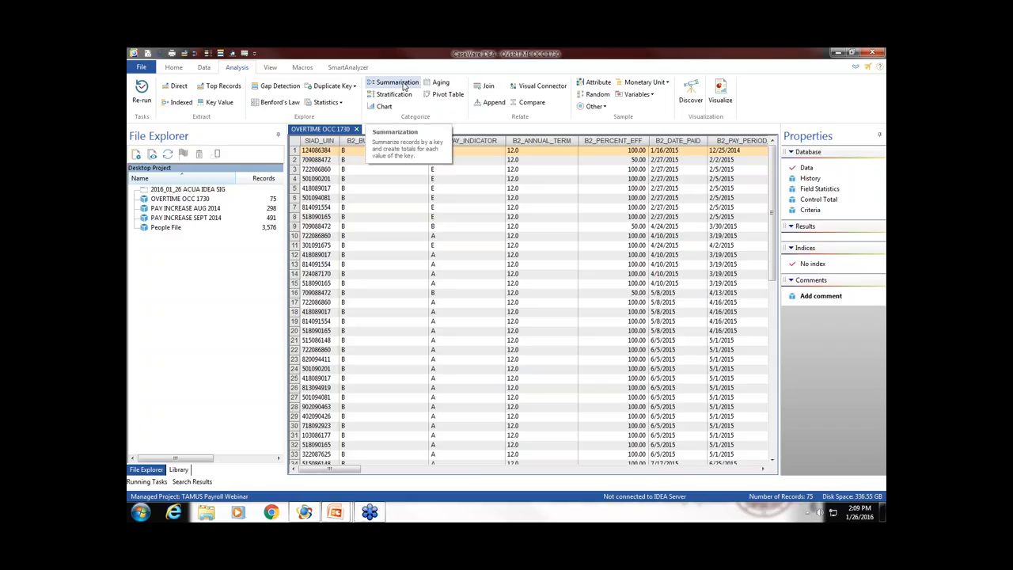
- Summarize OVERTIME OCC 1730 by DEPARTMENT_DESC, naming the output file 'Sum on ot by dept'
left_click(394, 83)
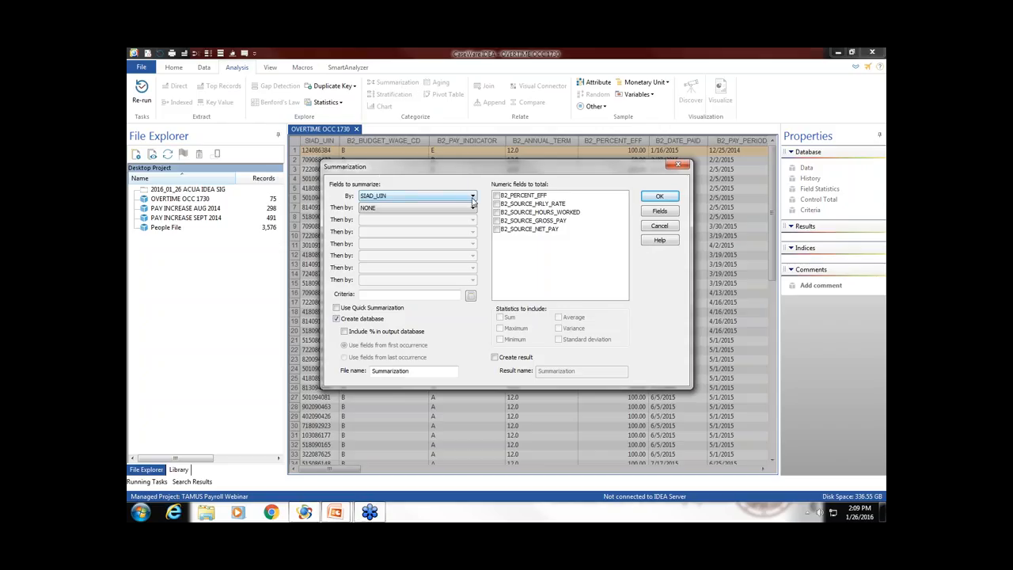
left_click(472, 195)
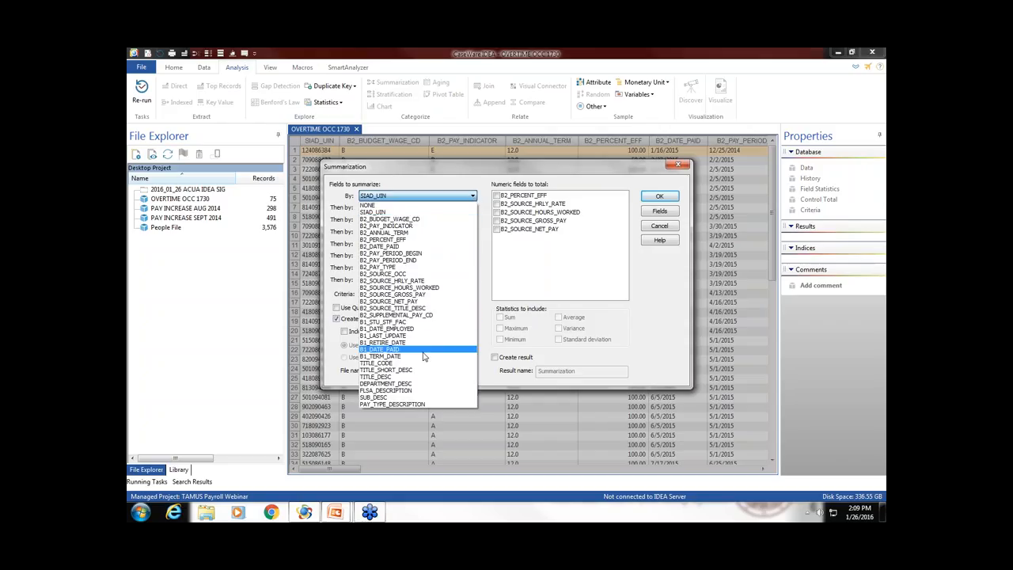
left_click(392, 382)
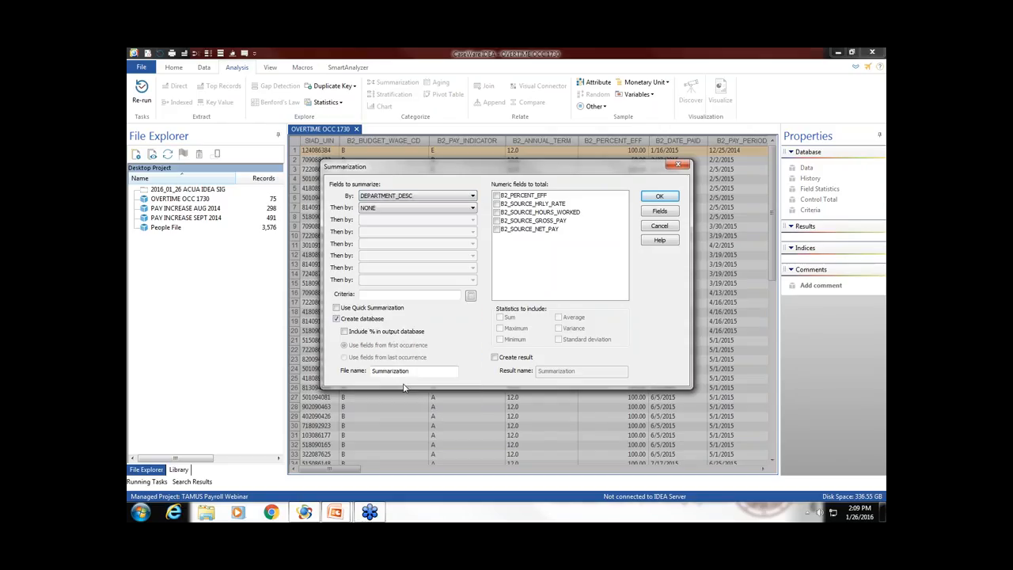
mouse_move(539, 265)
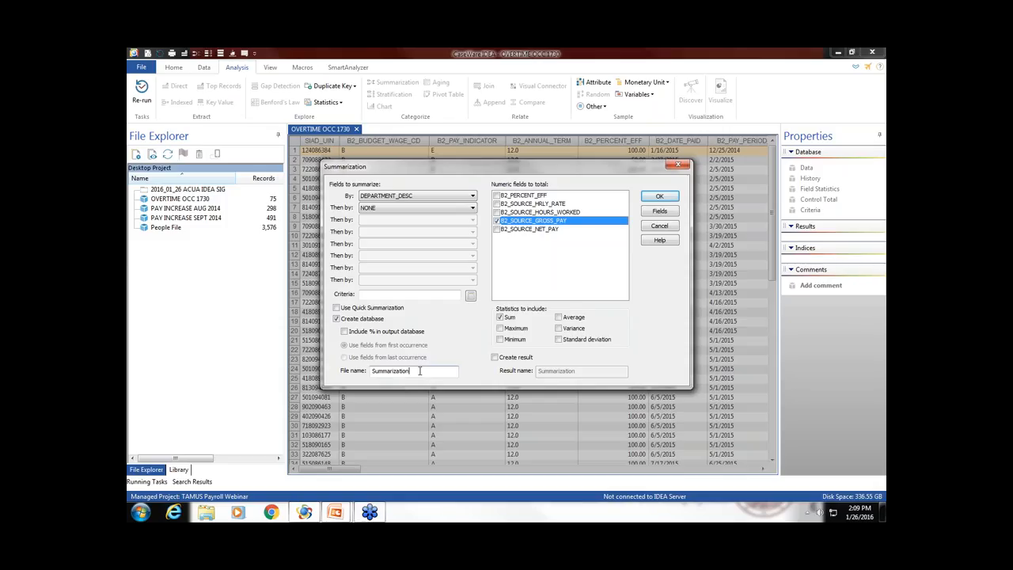
key("BackSpace")
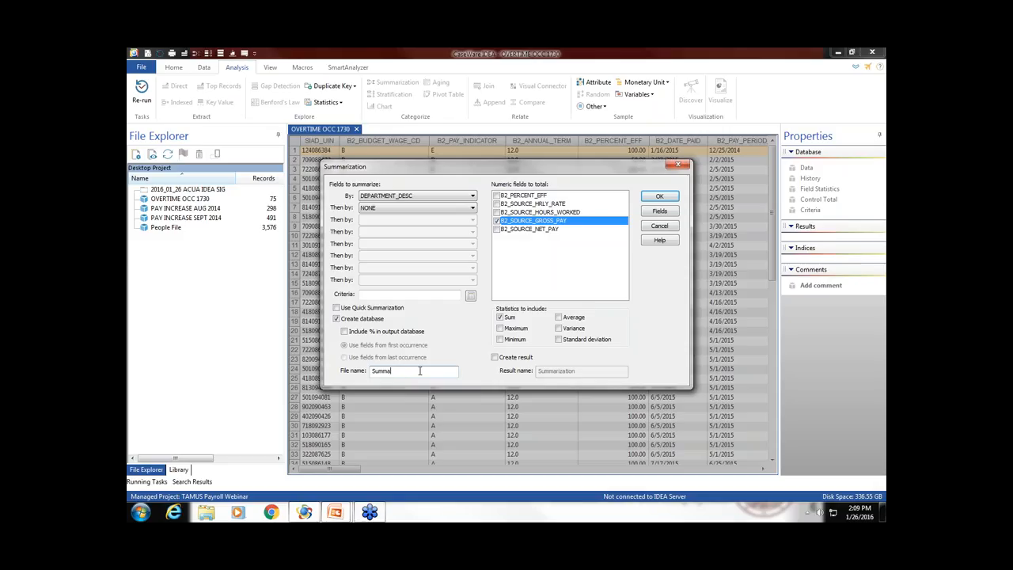
type("Sum on ot by dept")
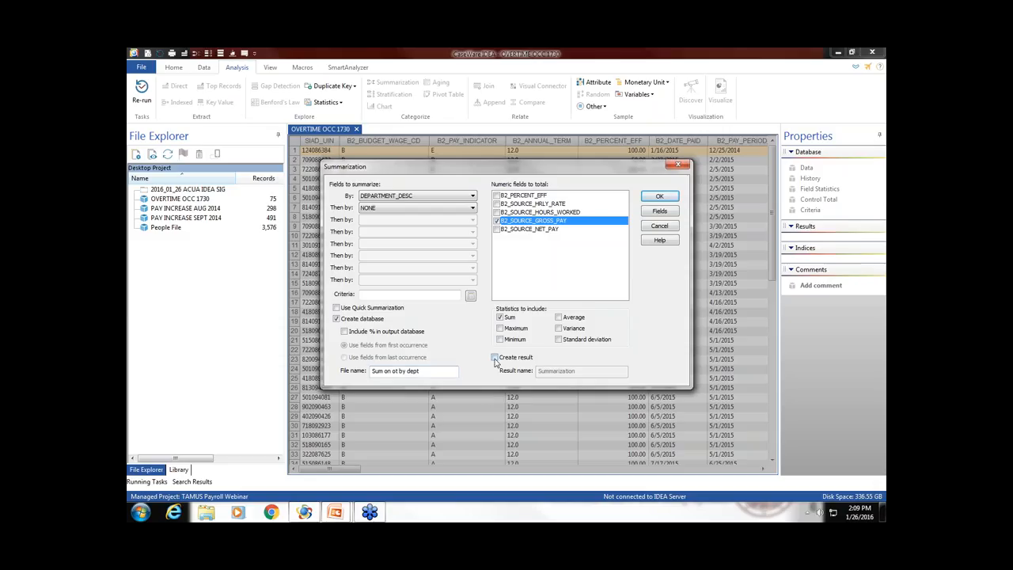
- Add Average, create a result named 'Sum on ot by dept', and run the summarization
left_click(558, 316)
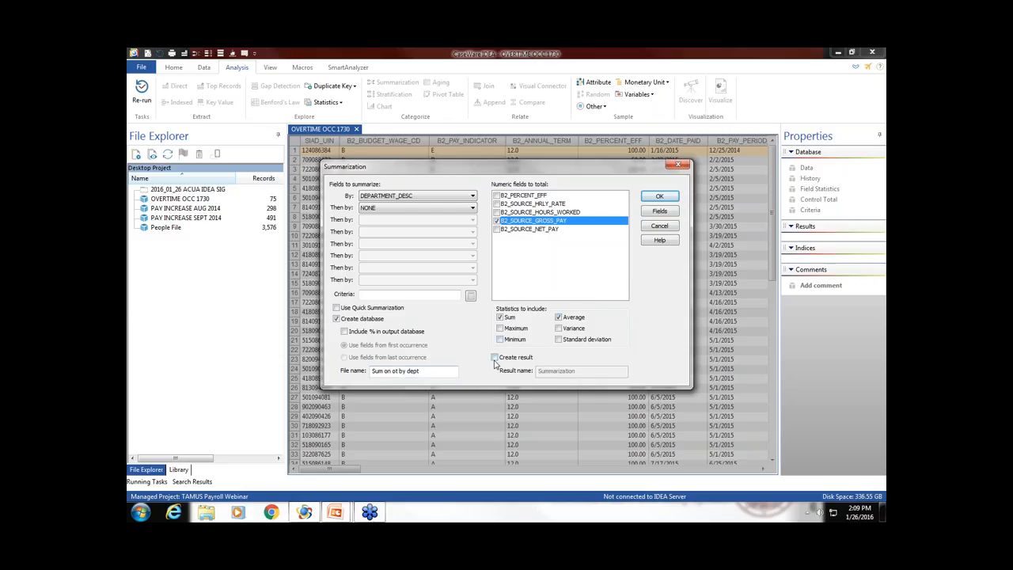
left_click(494, 357)
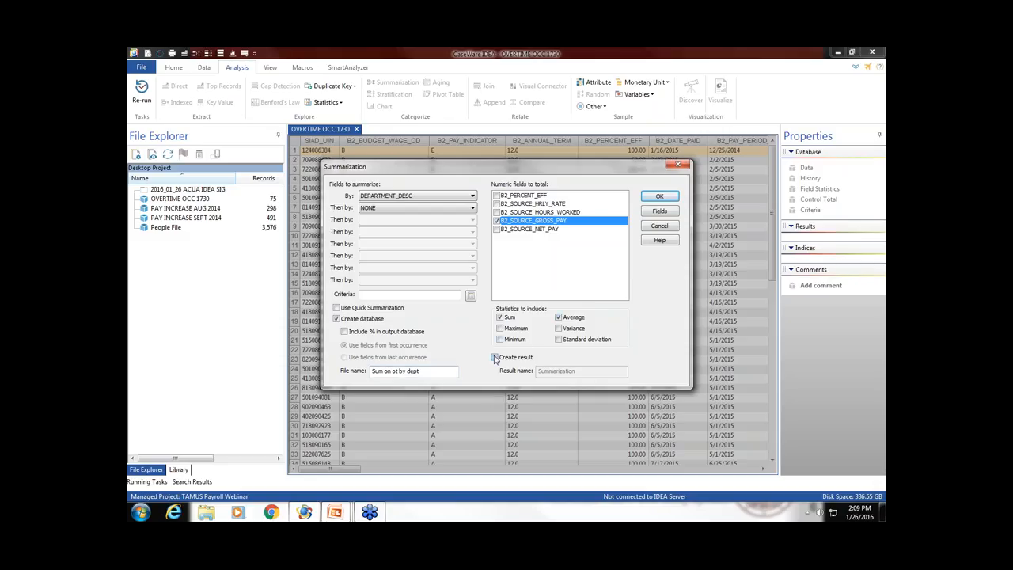
left_click(494, 357)
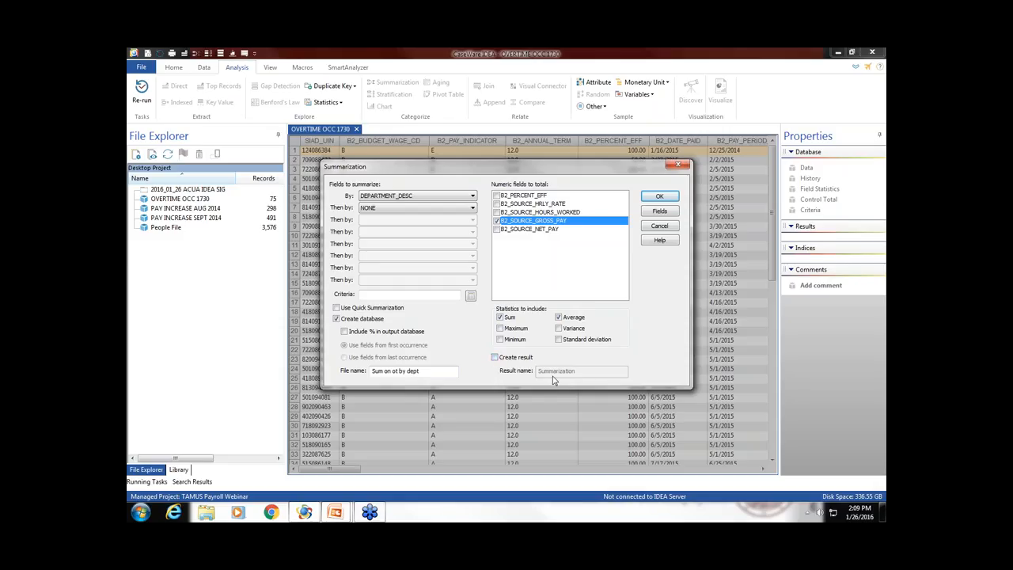
left_click(495, 357)
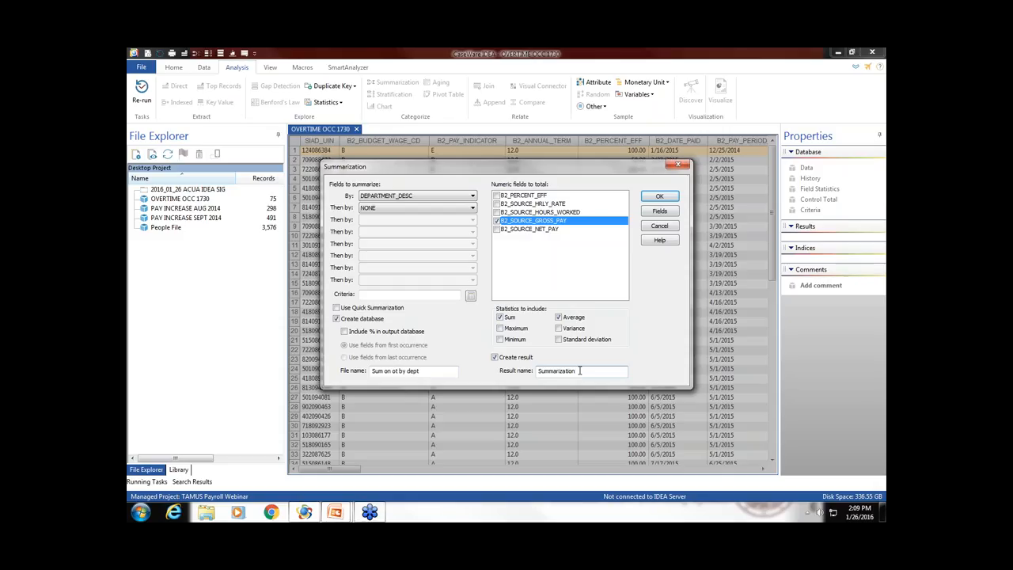
key("BackSpace")
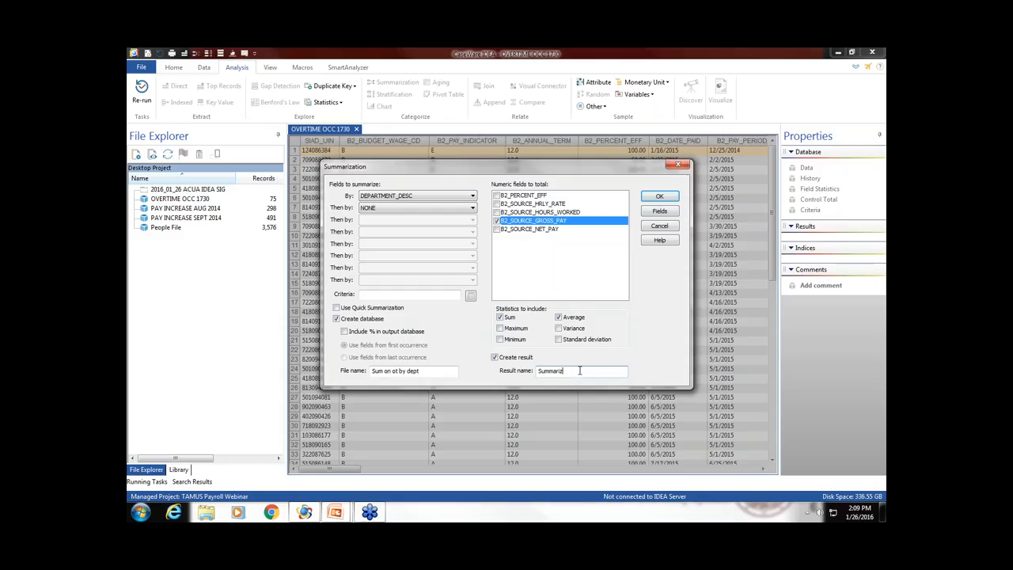
type("Sum on OT by dept")
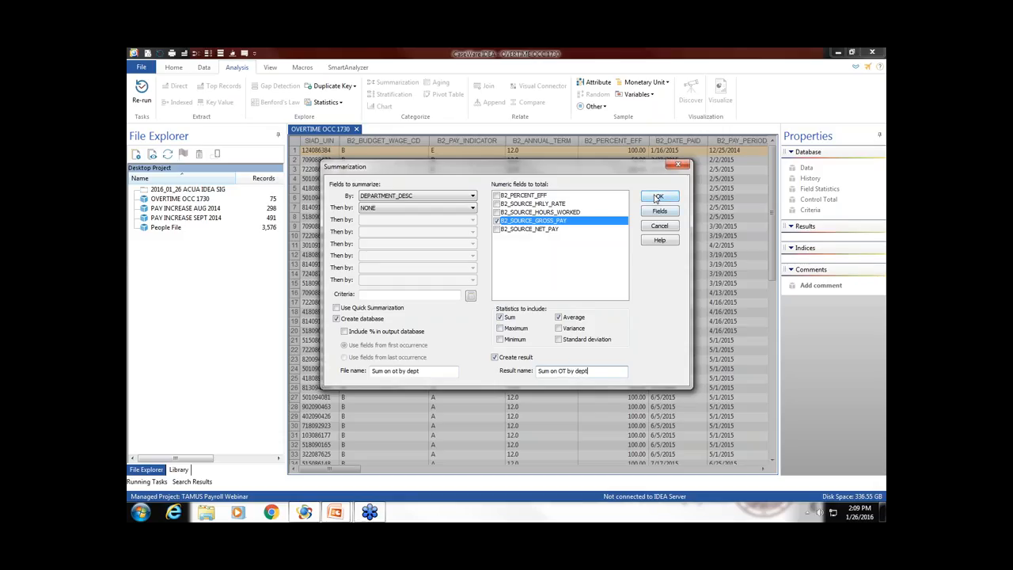
left_click(659, 196)
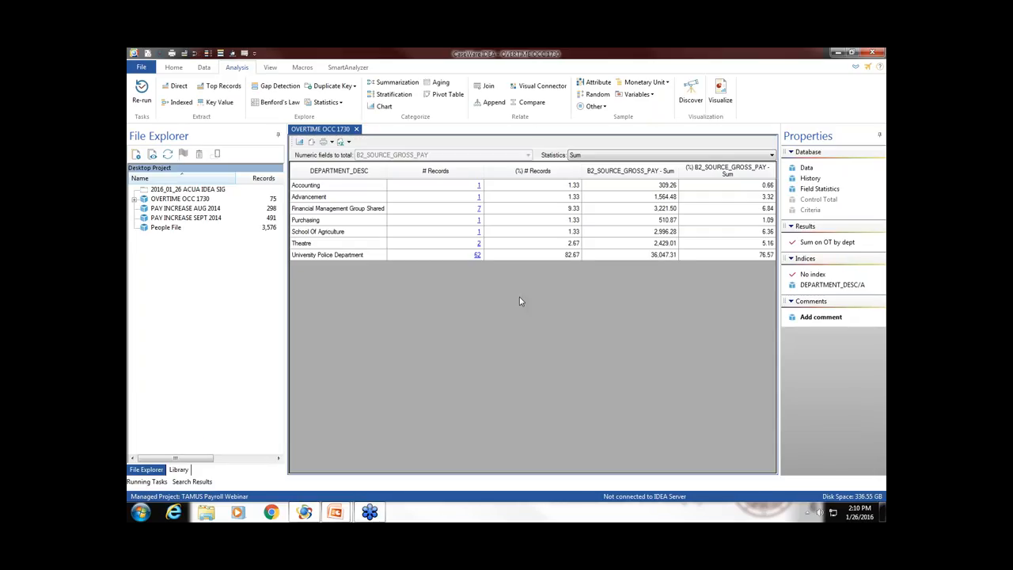
mouse_move(511, 296)
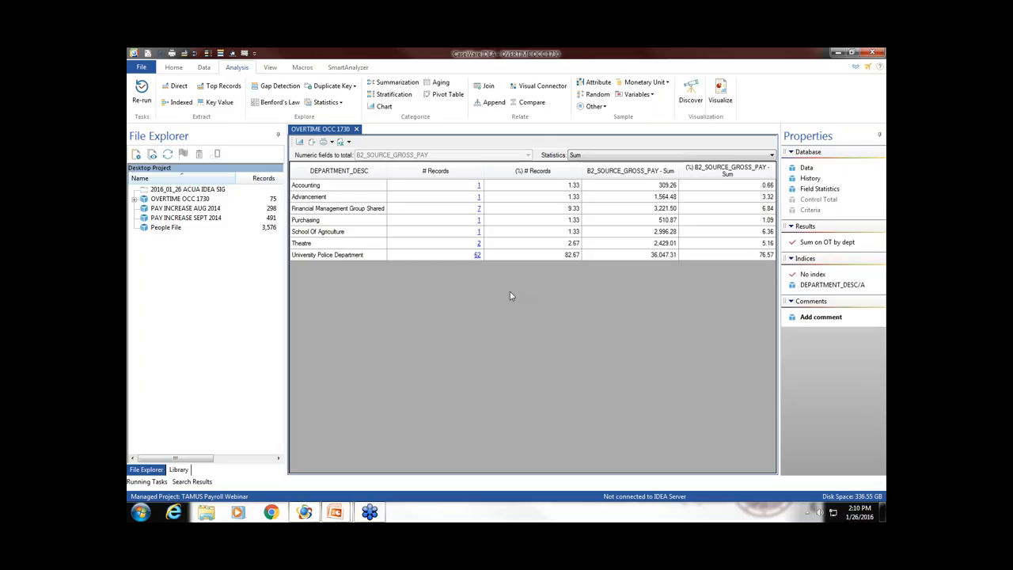
mouse_move(470, 283)
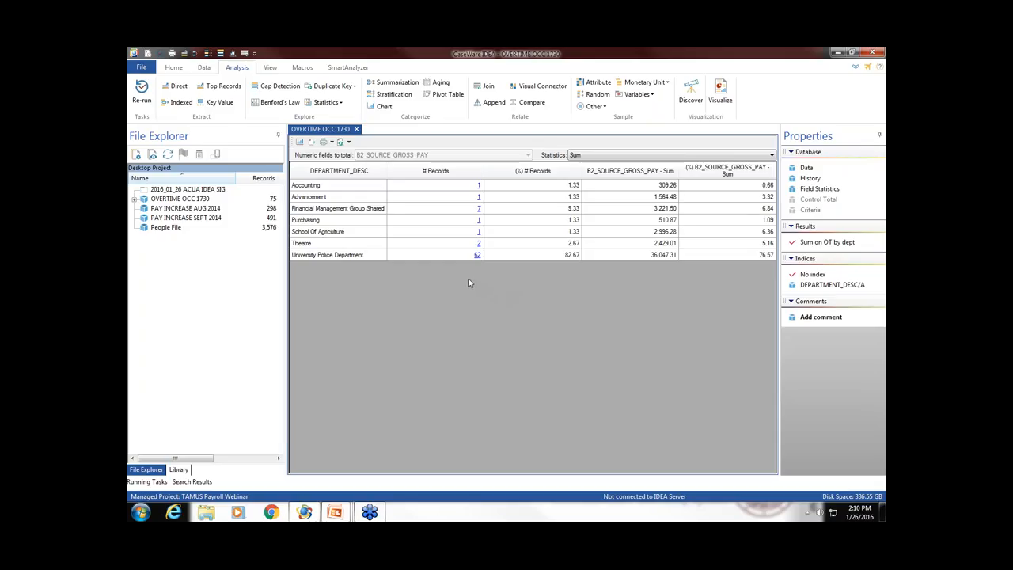
mouse_move(352, 278)
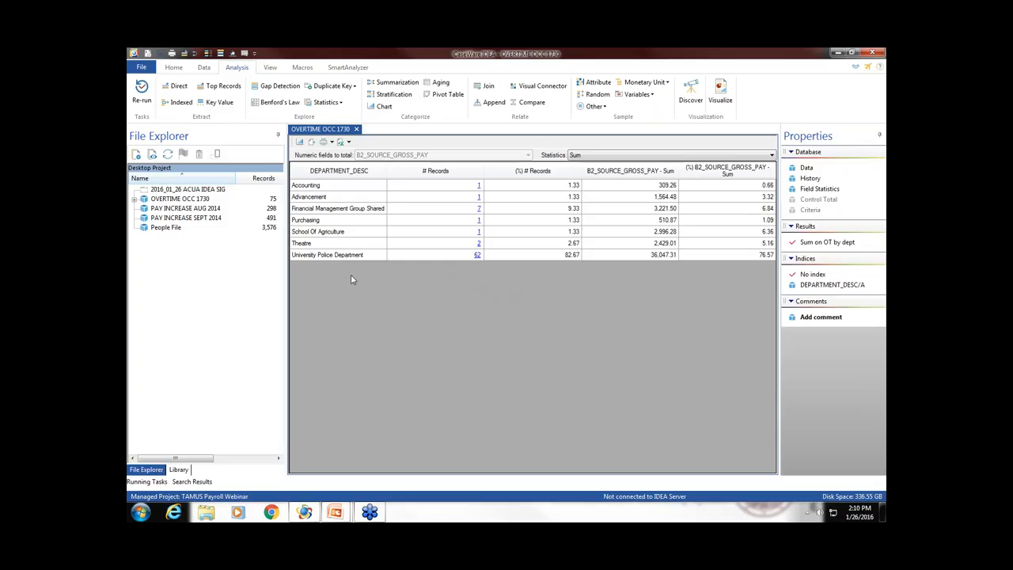
mouse_move(339, 266)
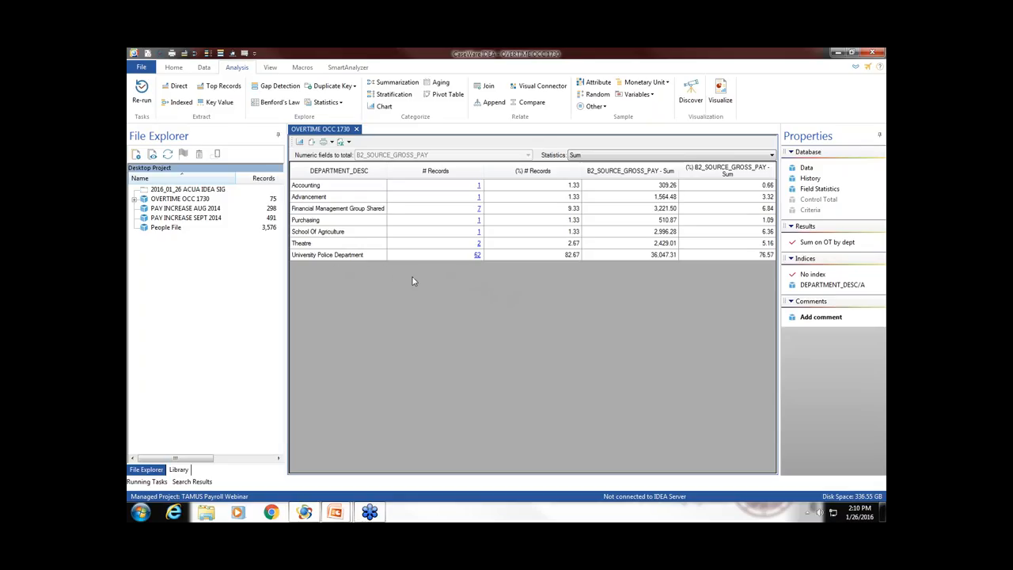
mouse_move(499, 255)
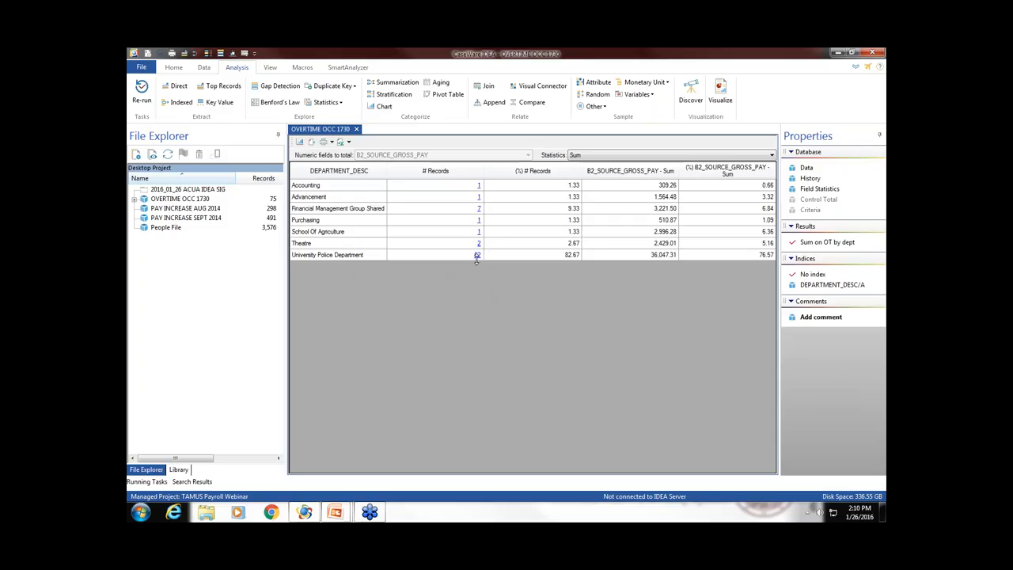
mouse_move(636, 268)
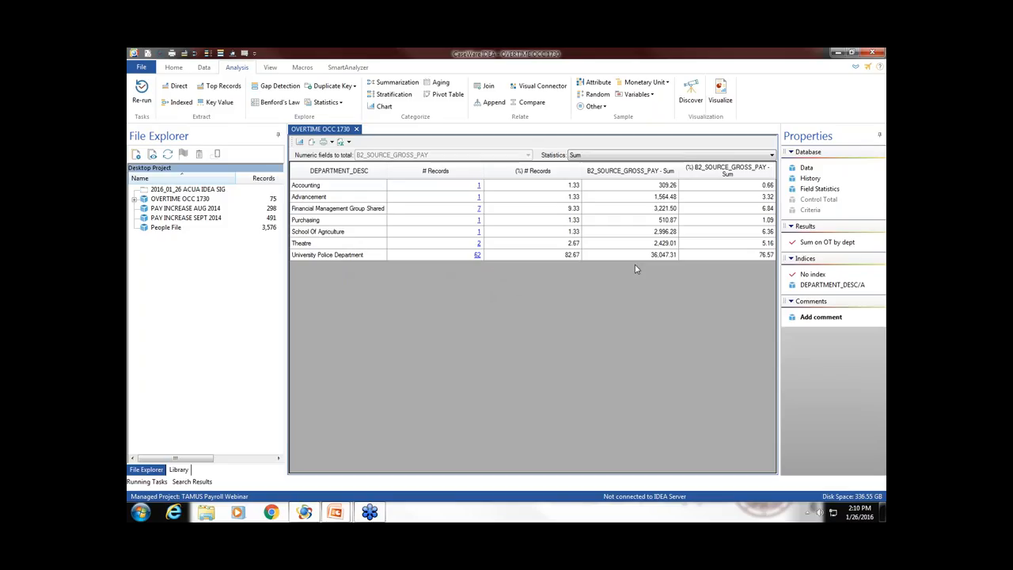
mouse_move(659, 266)
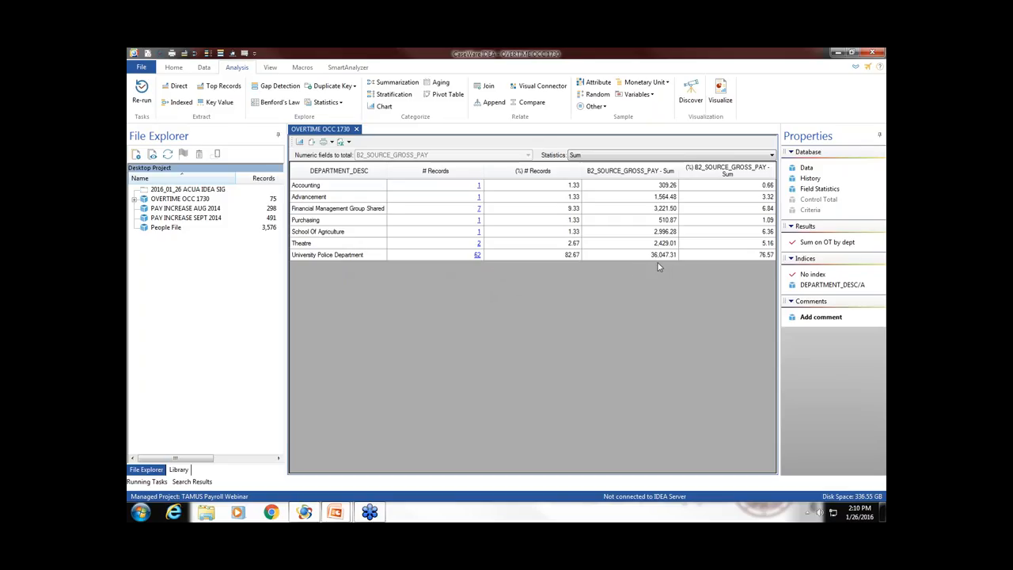
mouse_move(568, 168)
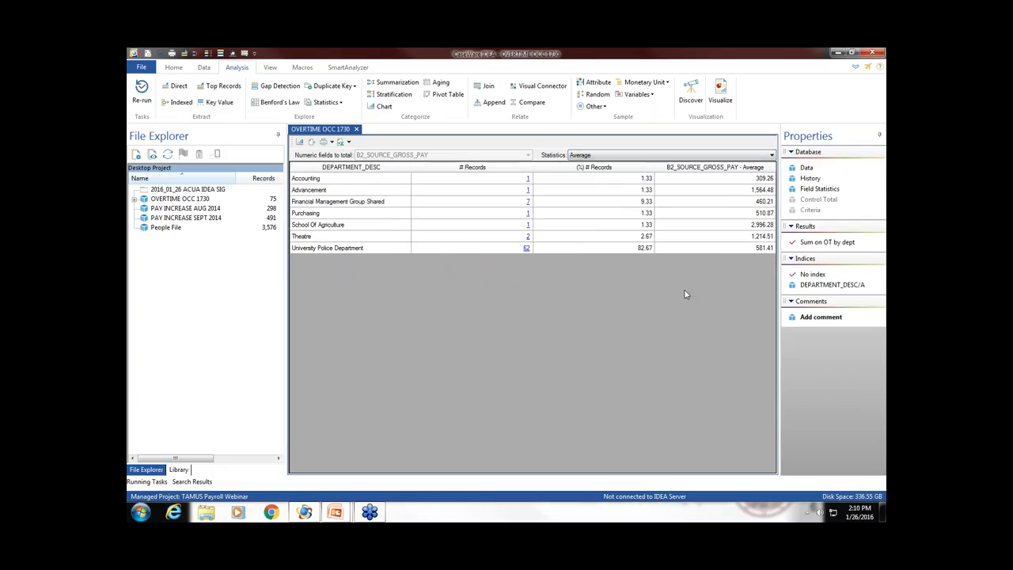
mouse_move(697, 277)
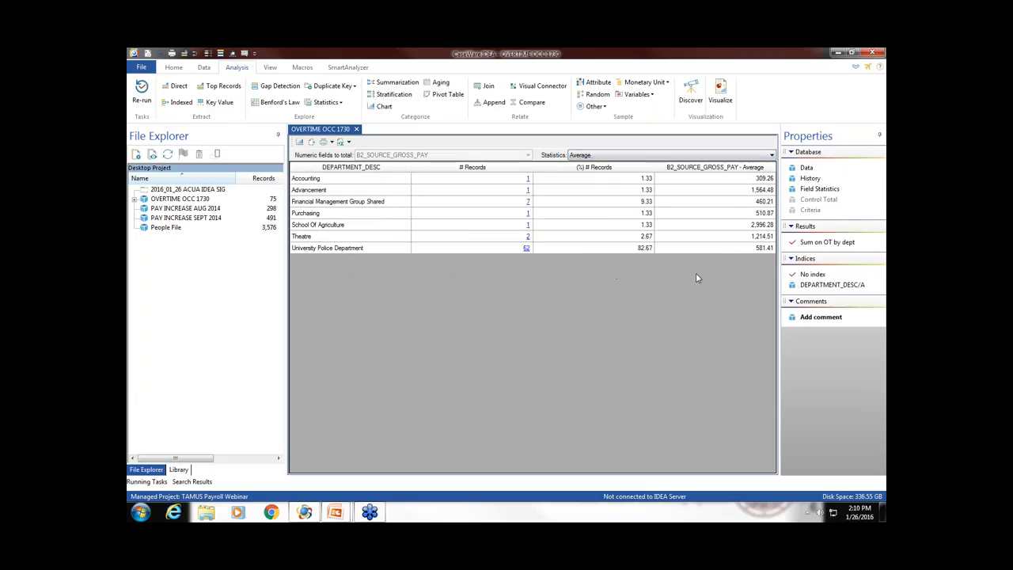
mouse_move(747, 255)
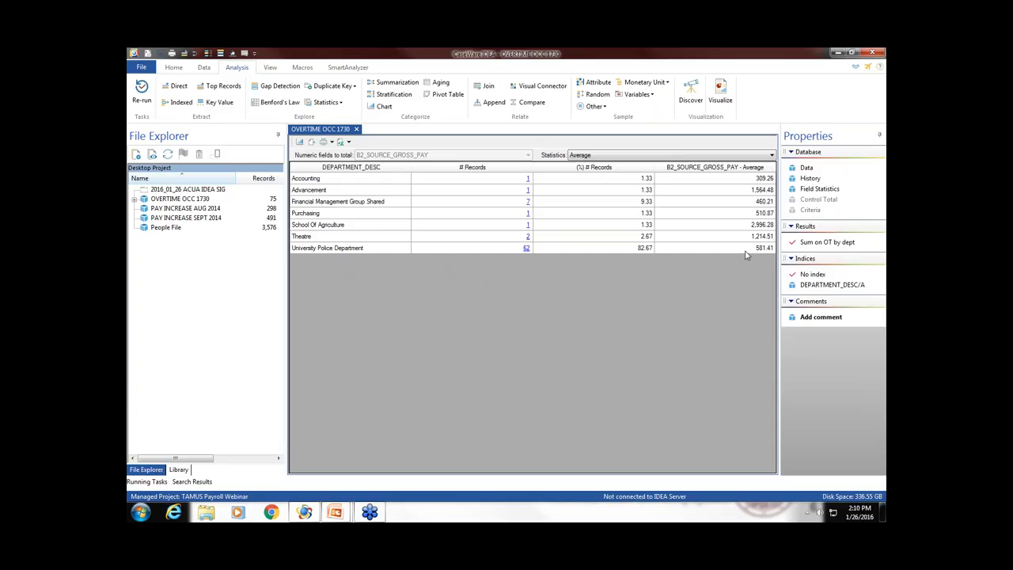
mouse_move(745, 230)
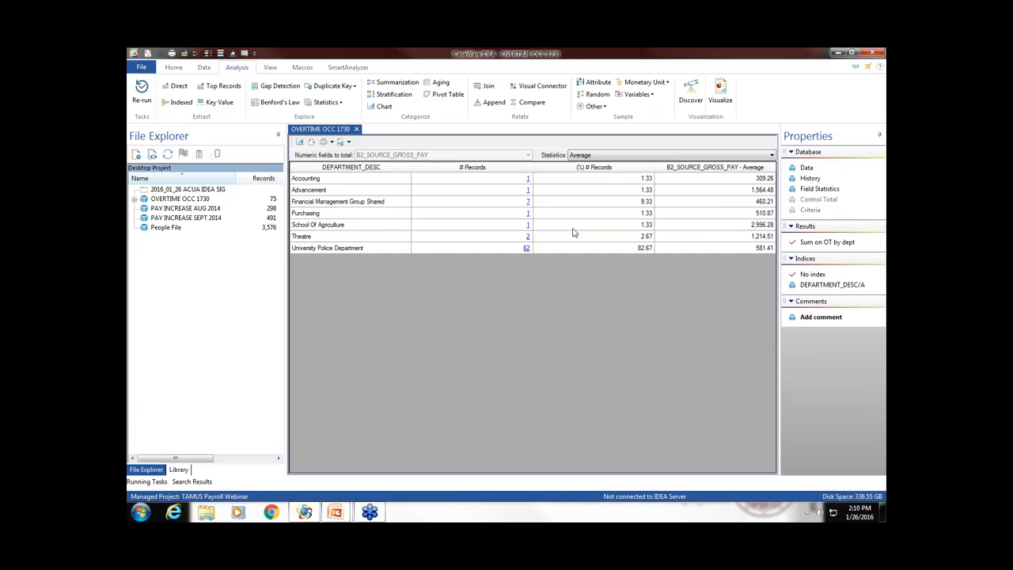
mouse_move(513, 230)
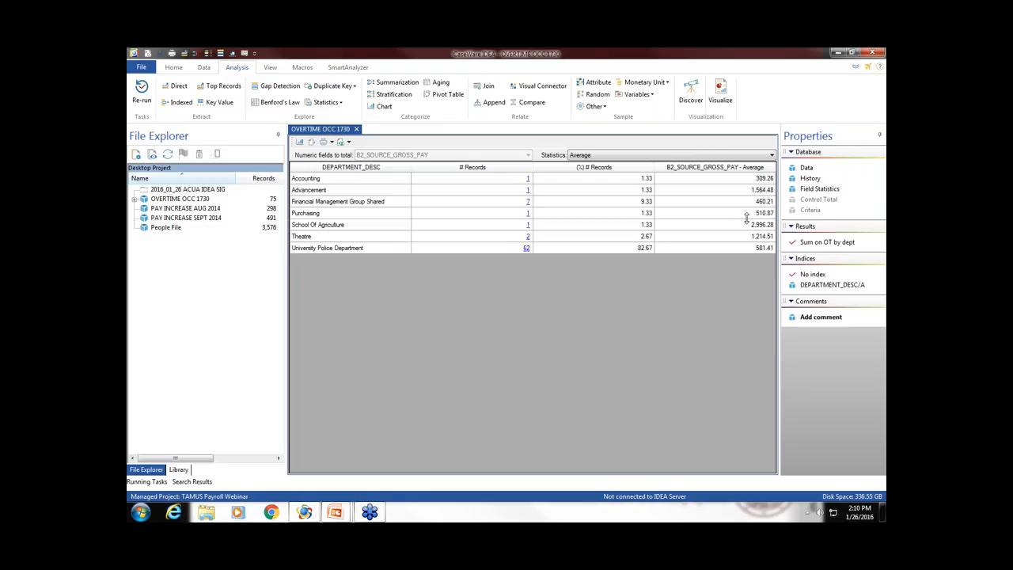
mouse_move(747, 231)
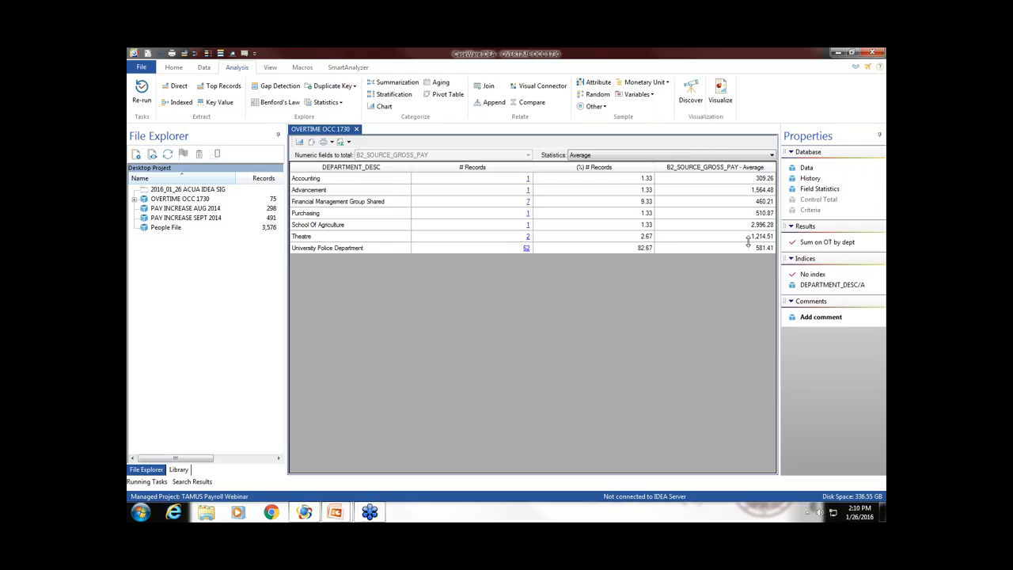
mouse_move(733, 245)
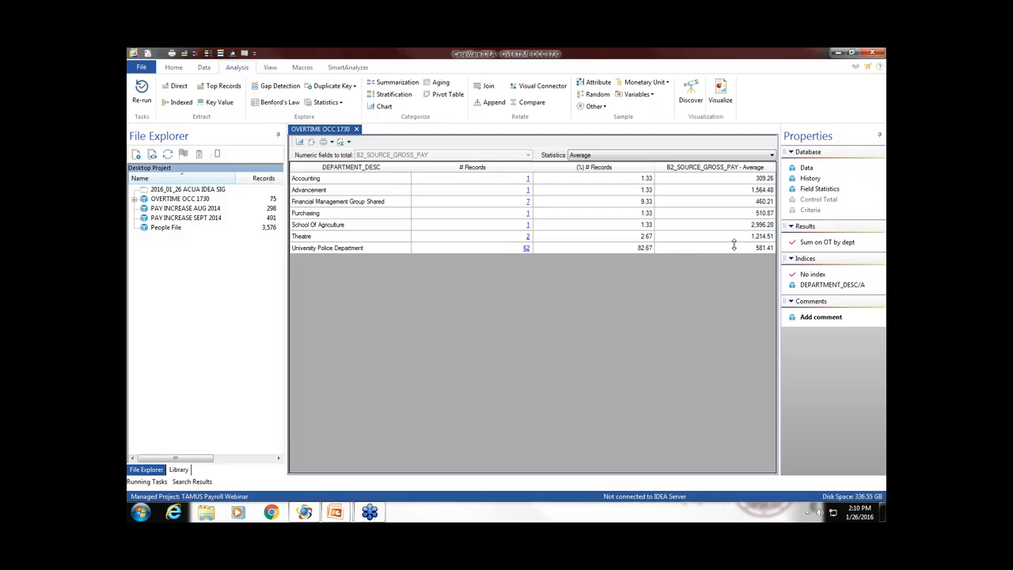
mouse_move(728, 250)
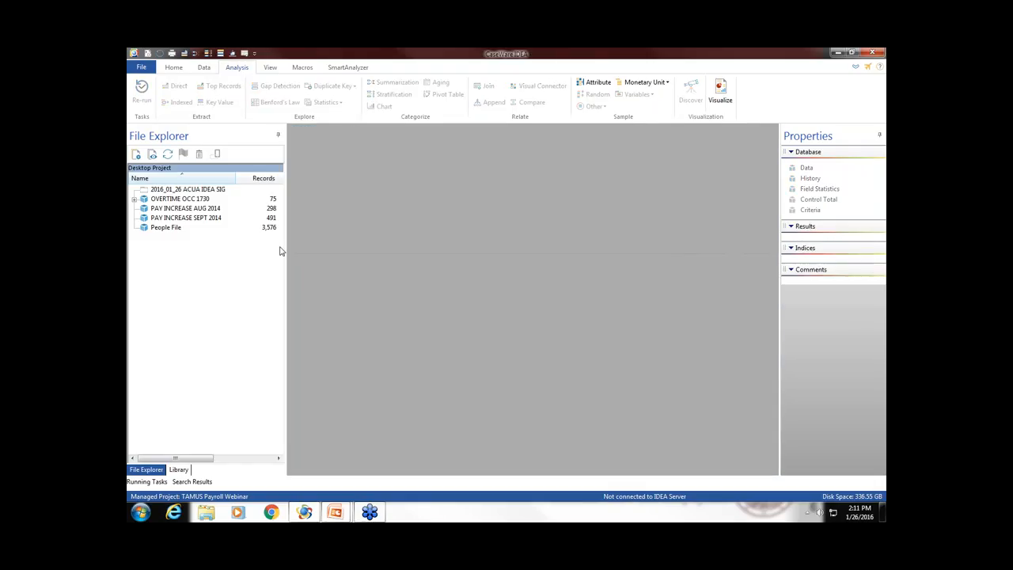
- Open the 'Sum on ot by dept' database from under OVERTIME OCC 1730
left_click(134, 198)
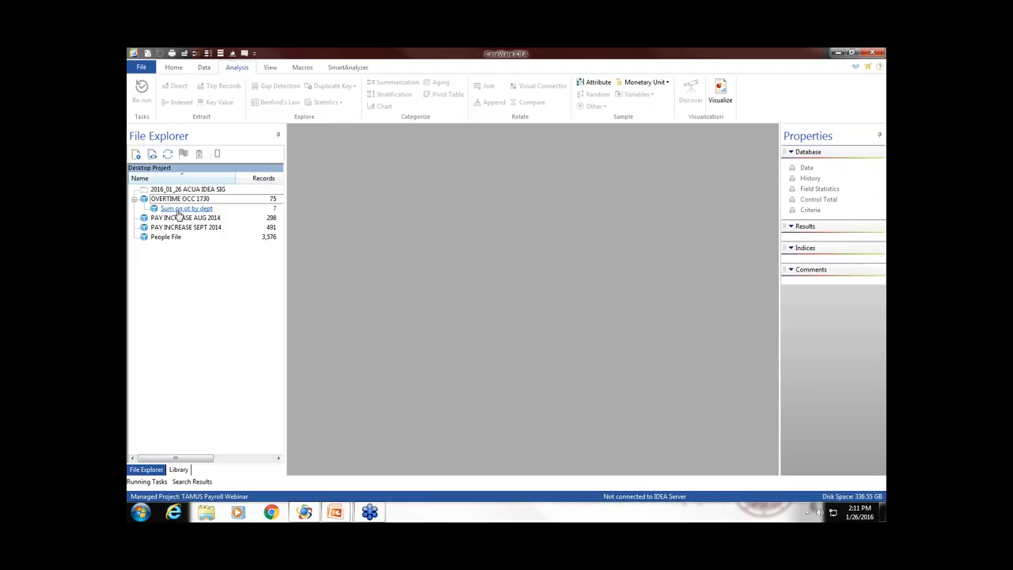
double_click(186, 208)
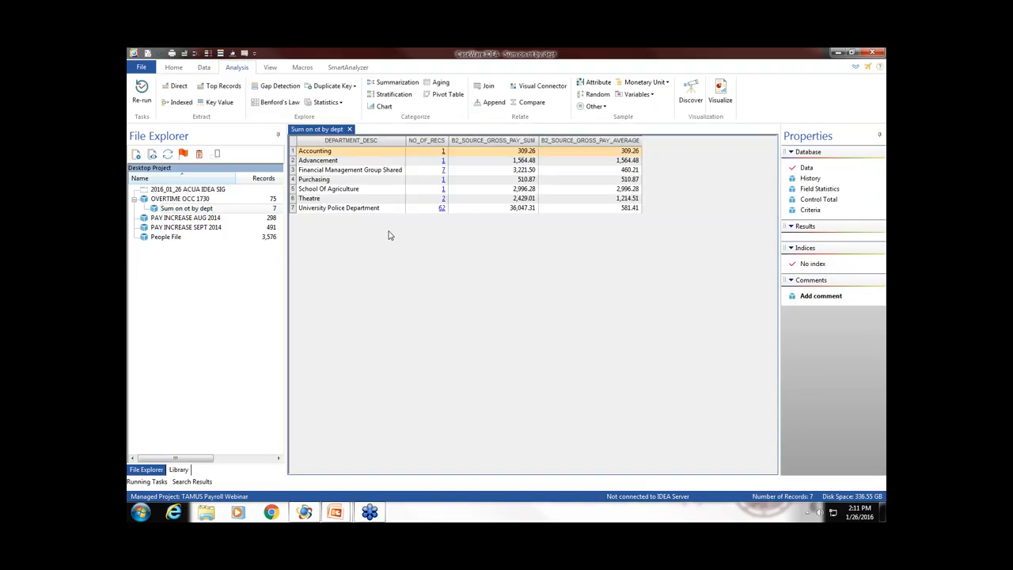
mouse_move(386, 239)
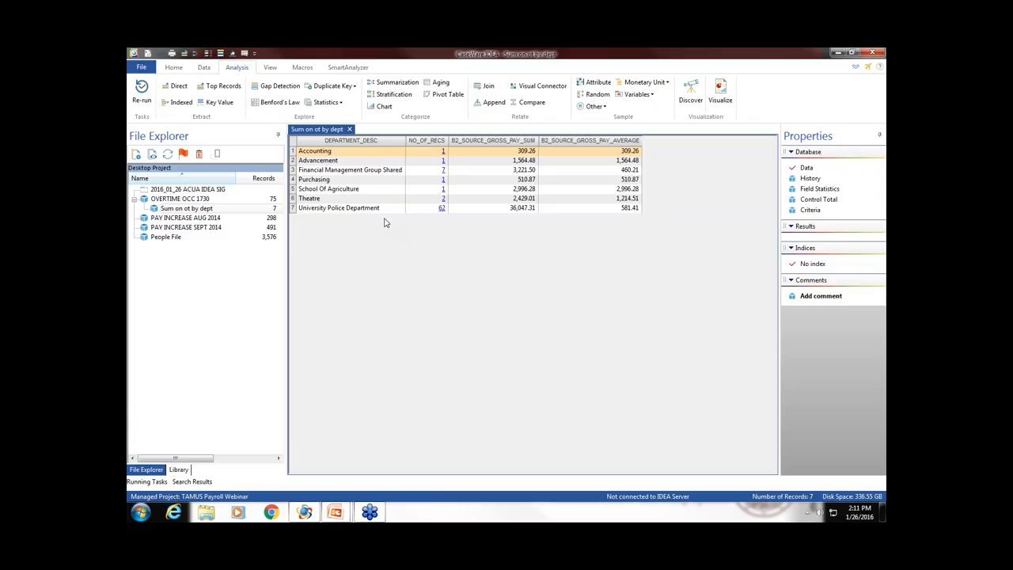
mouse_move(381, 221)
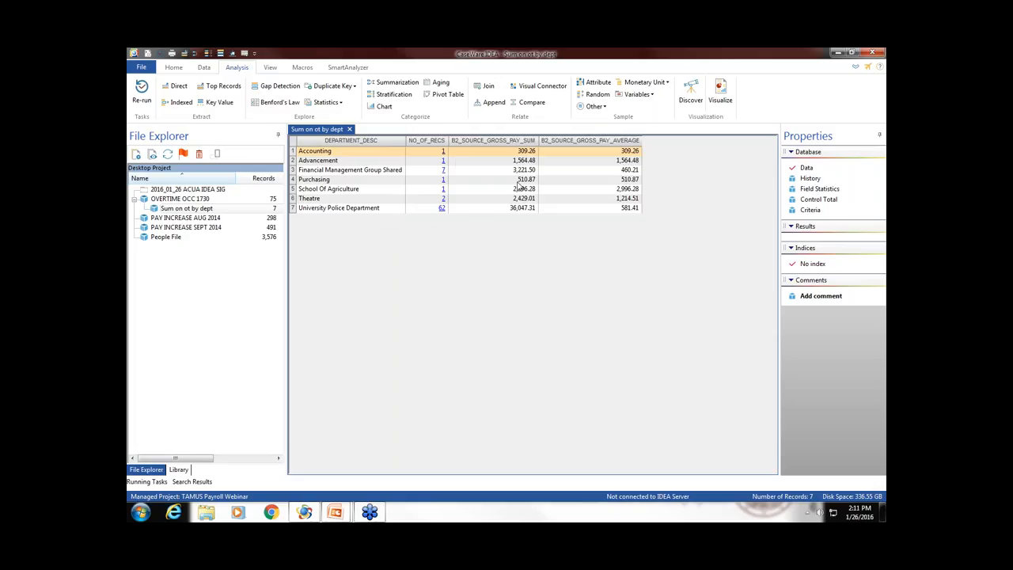
mouse_move(500, 151)
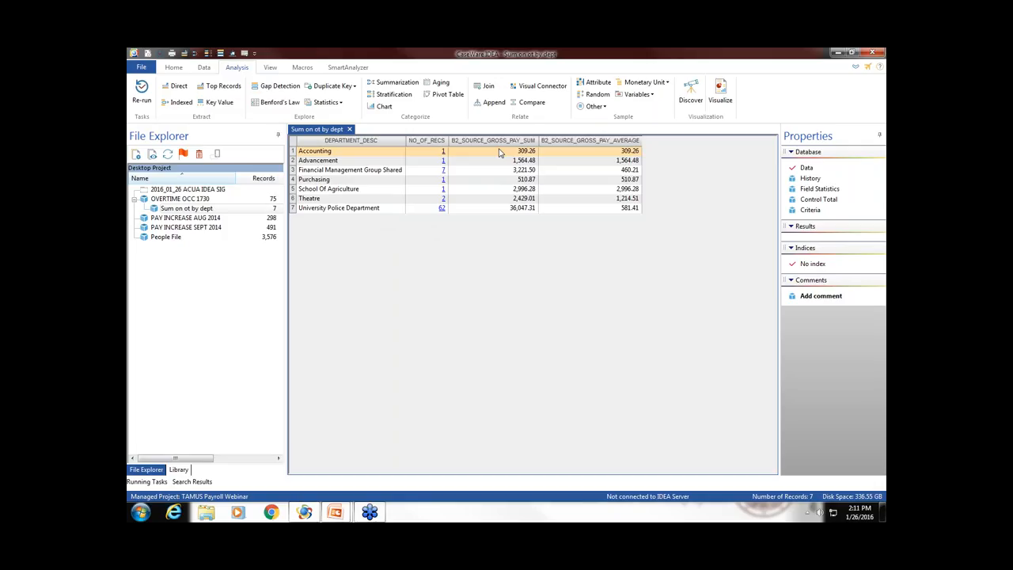
mouse_move(499, 140)
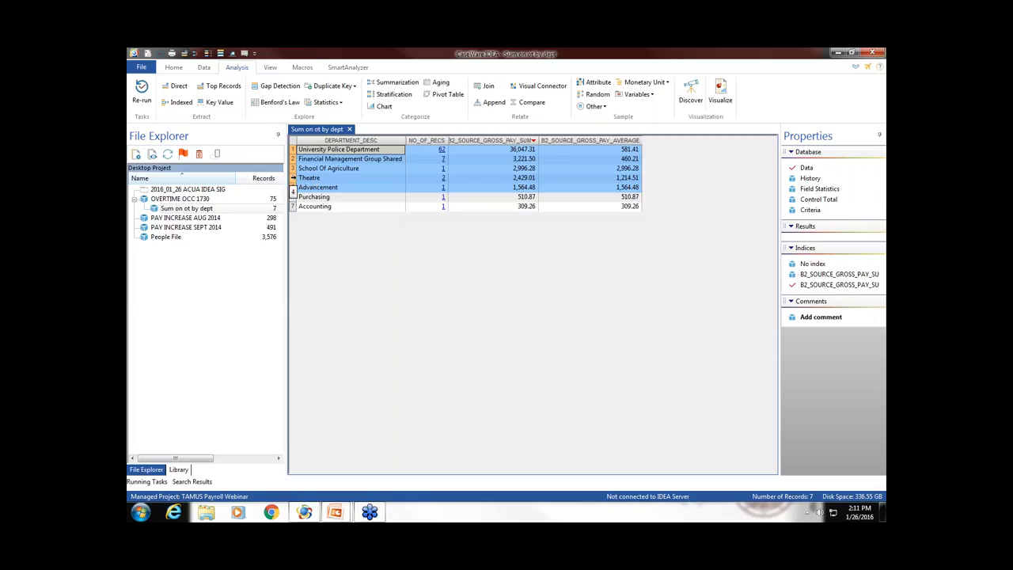
- Save the top five overtime departments as a new database 'top 5 dept with ot'
right_click(332, 177)
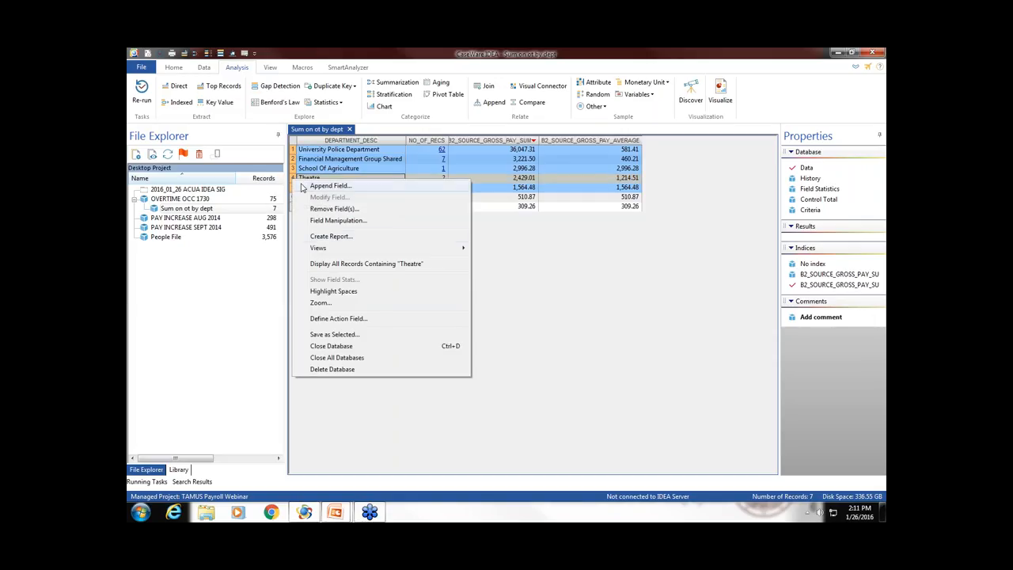
mouse_move(334, 334)
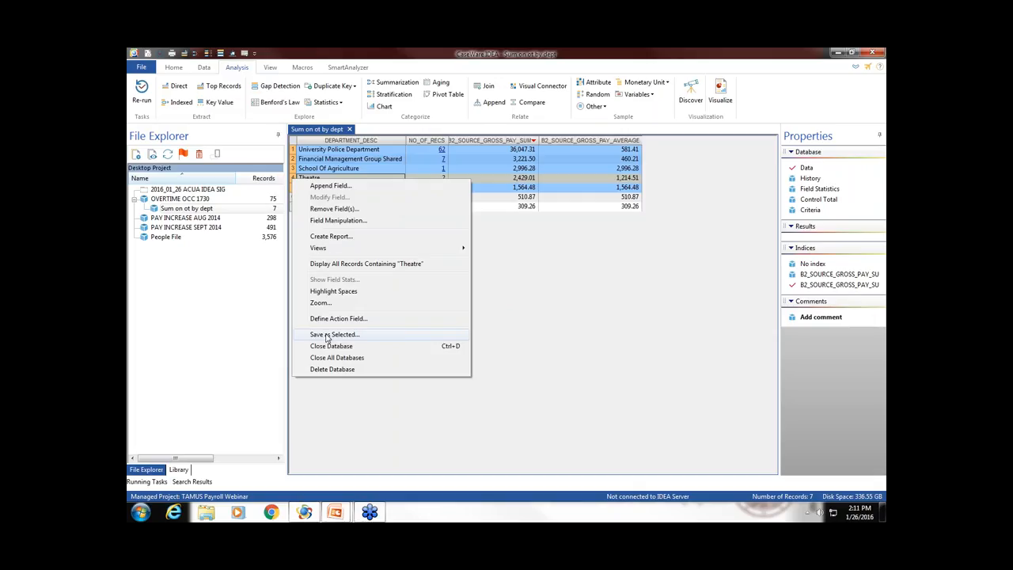
left_click(334, 334)
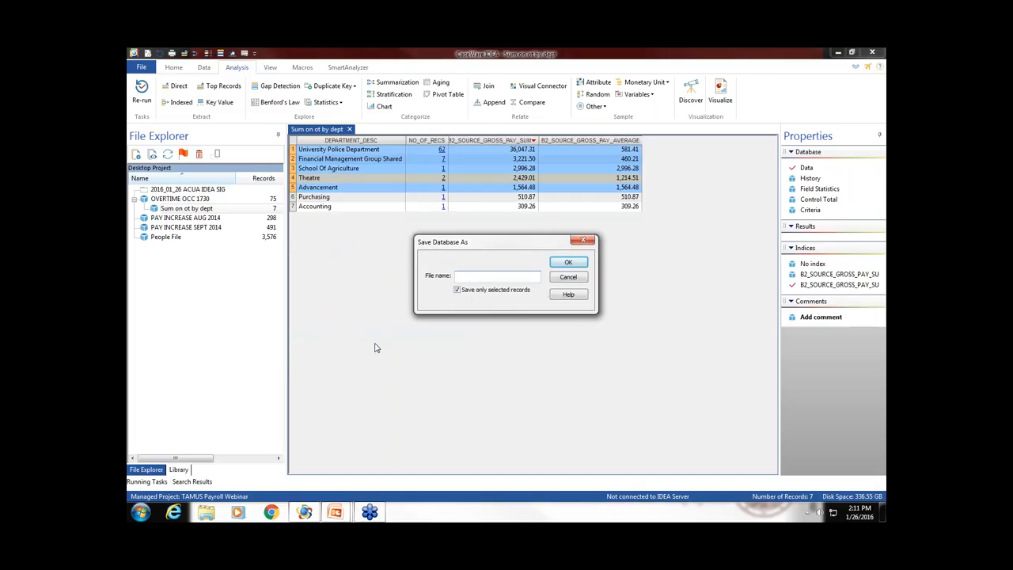
type("t")
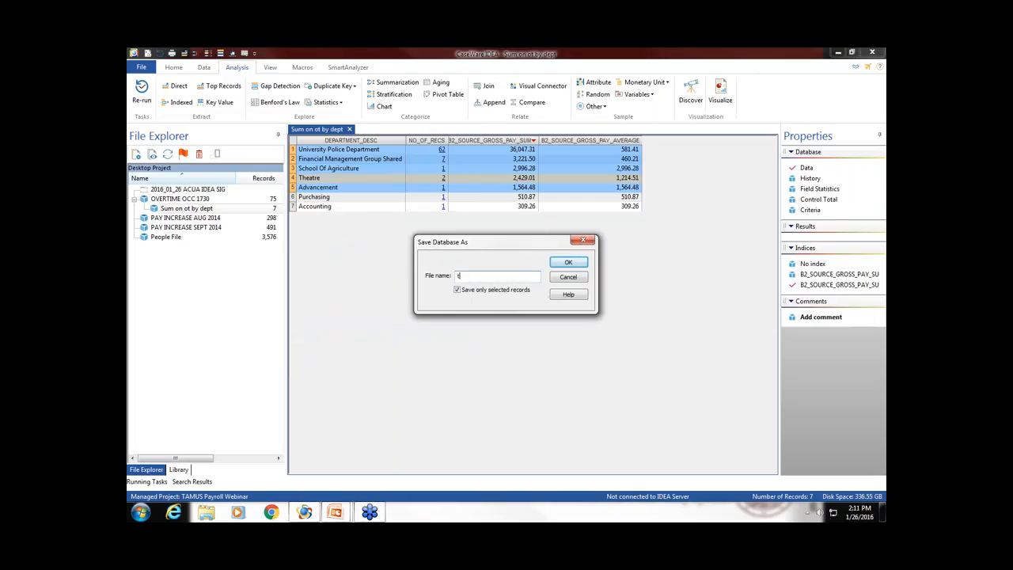
type("top 5 dept with ot")
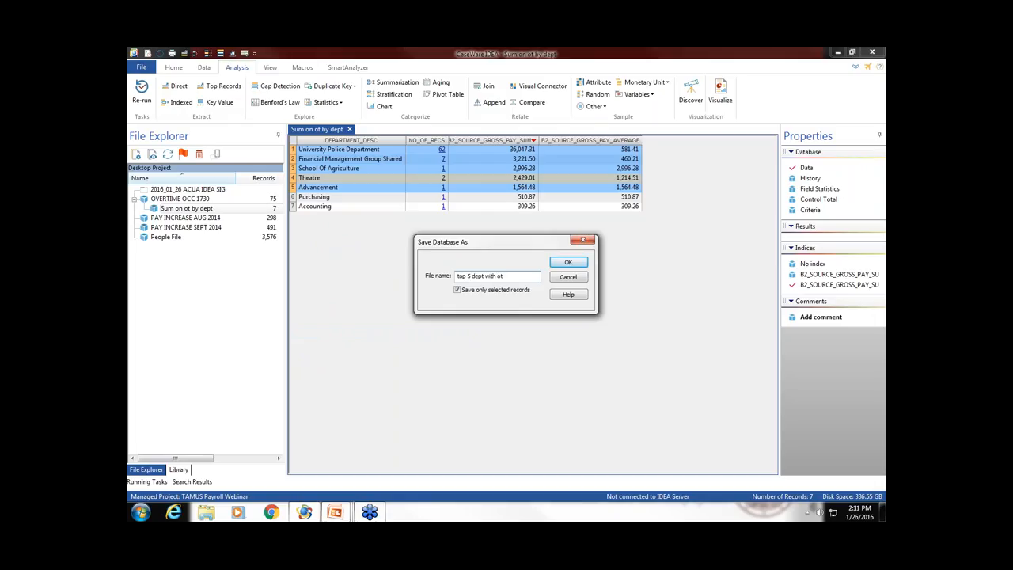
left_click(568, 262)
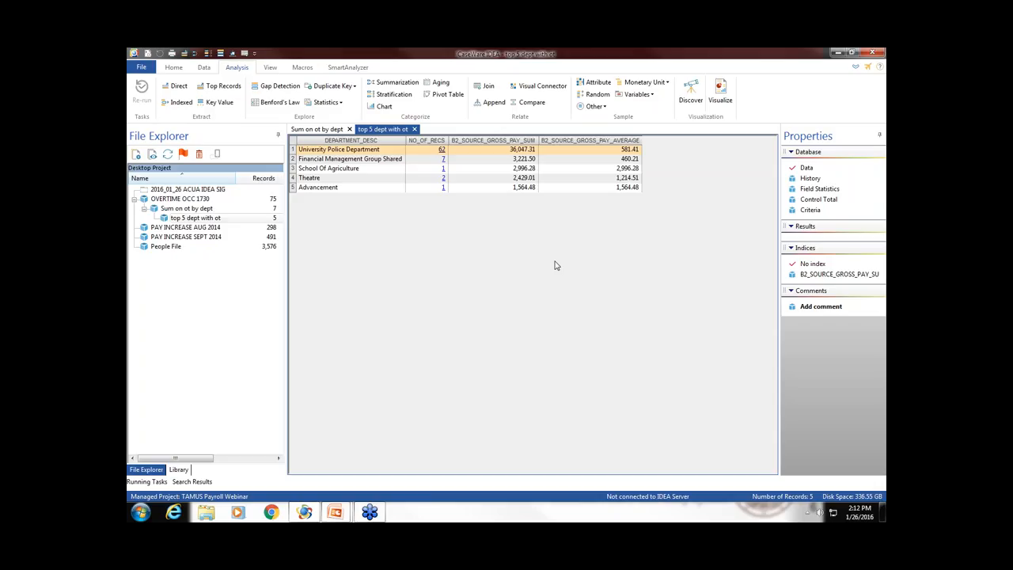
mouse_move(527, 294)
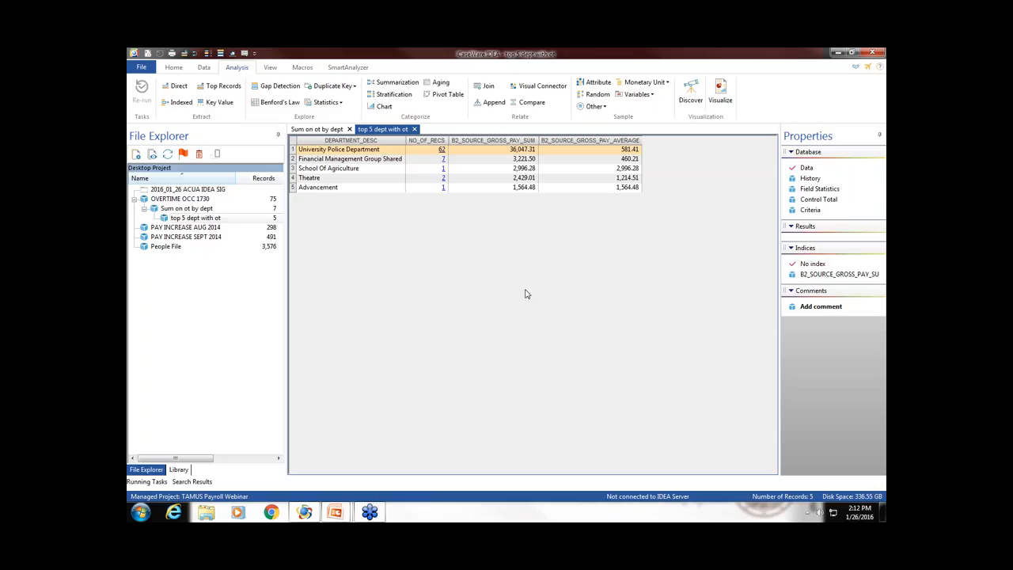
mouse_move(480, 251)
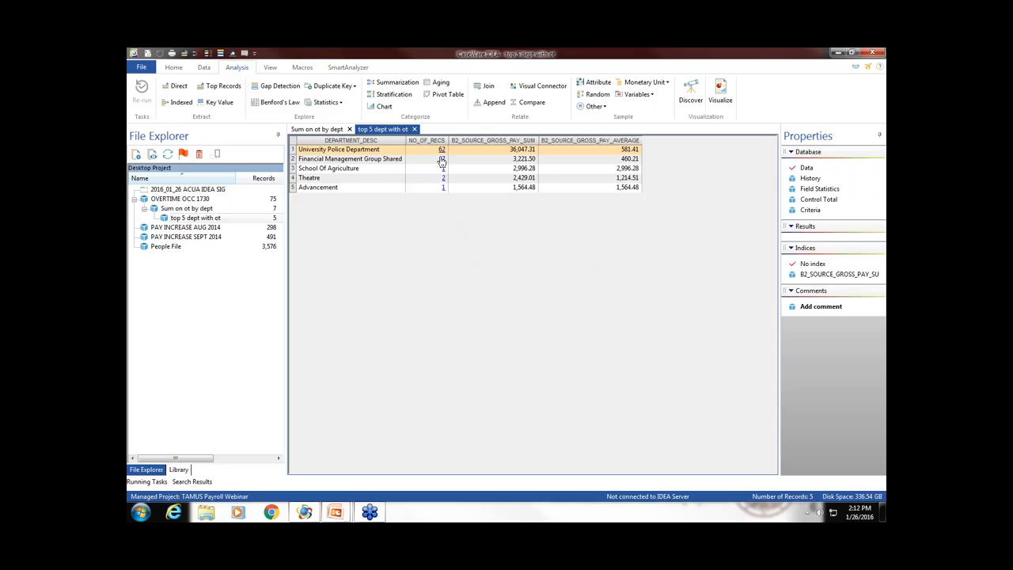
mouse_move(441, 149)
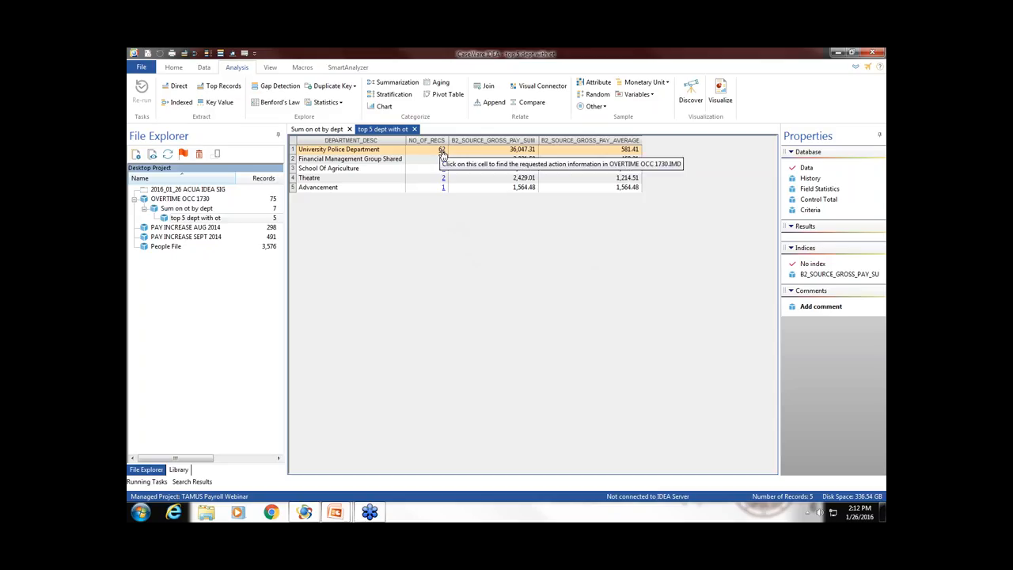
mouse_move(440, 150)
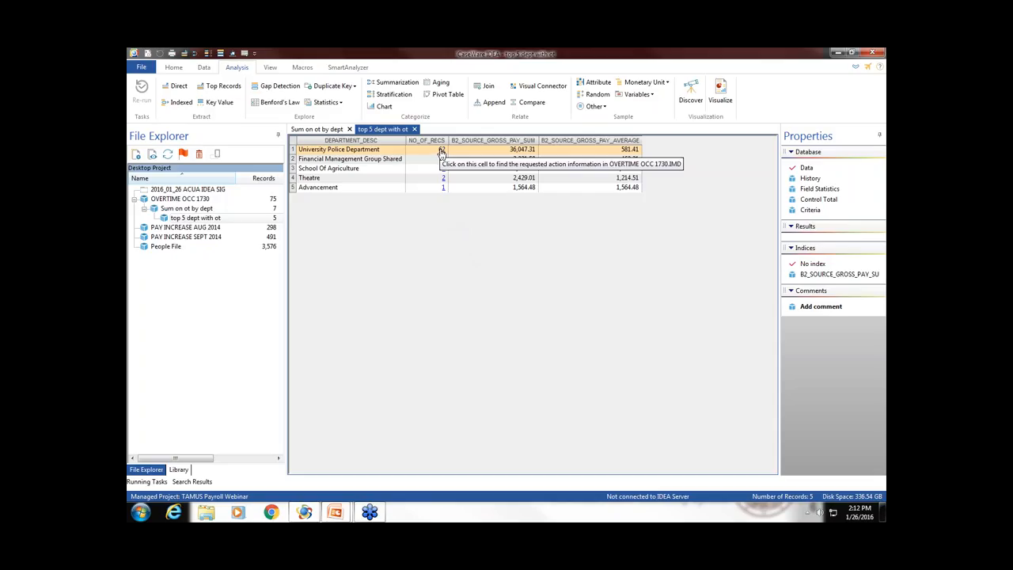
- Save the 62 University Police Department records as database 'OT police dept'
left_click(440, 148)
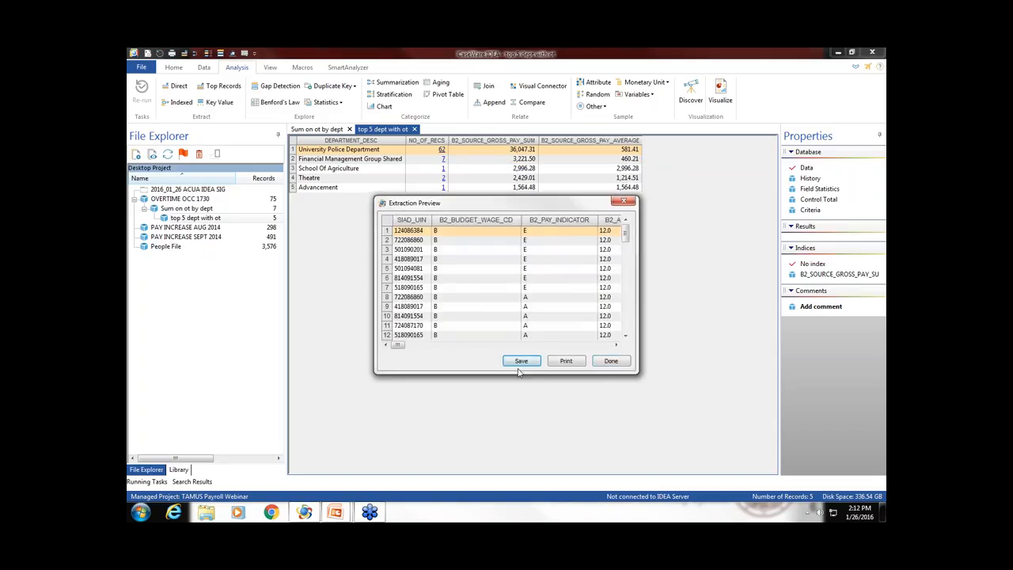
left_click(521, 360)
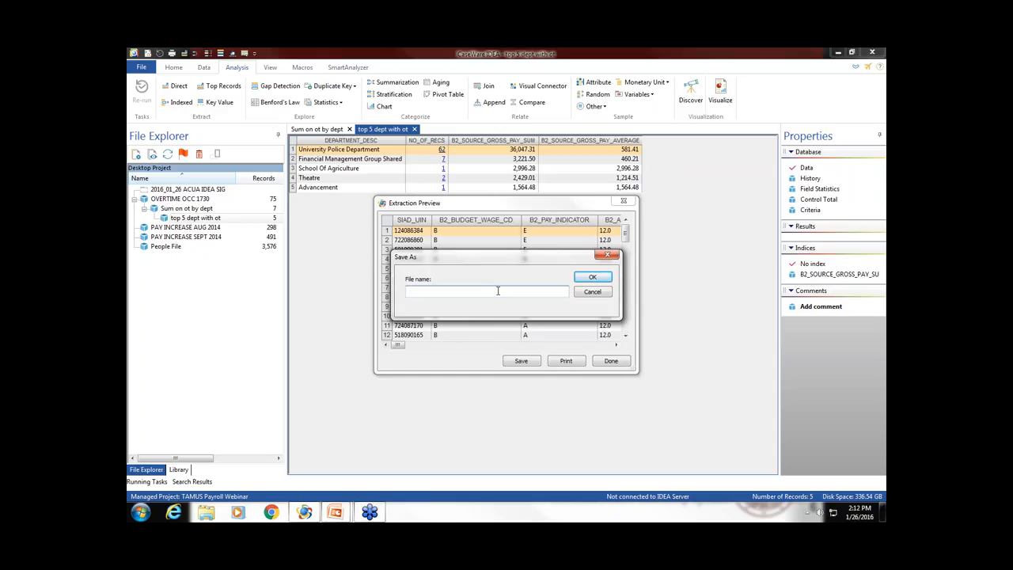
type("OT police dept")
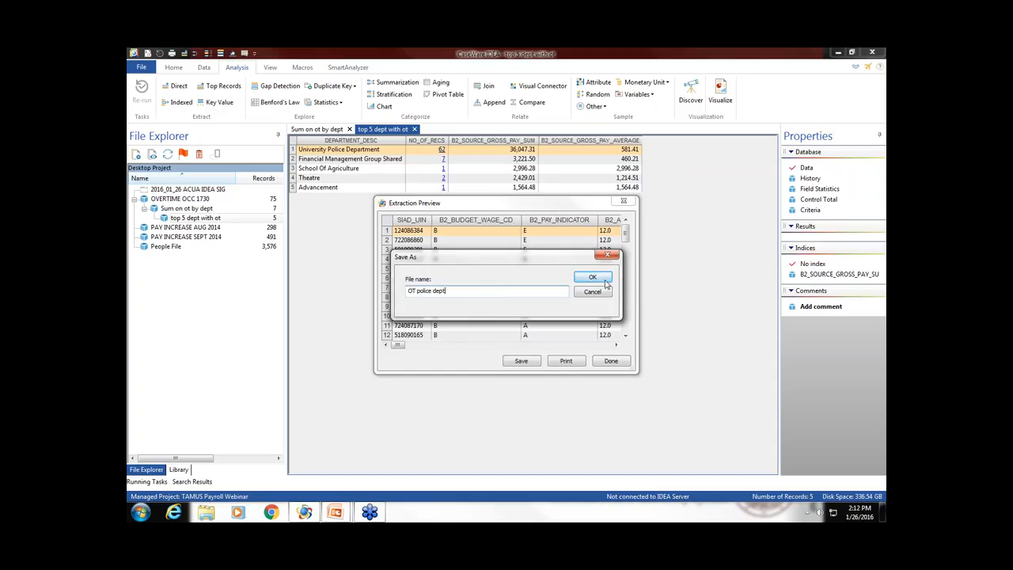
left_click(593, 277)
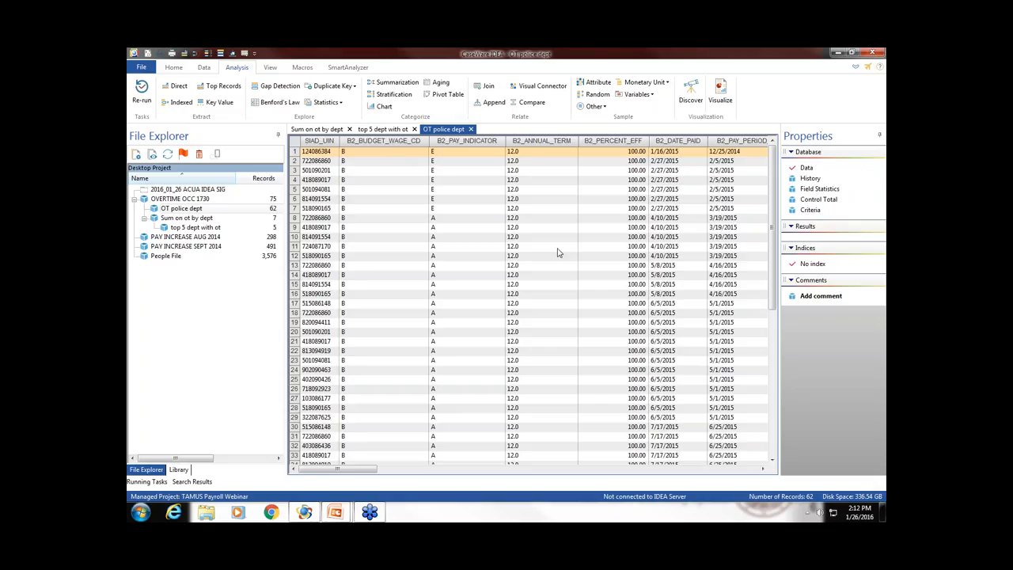
mouse_move(515, 328)
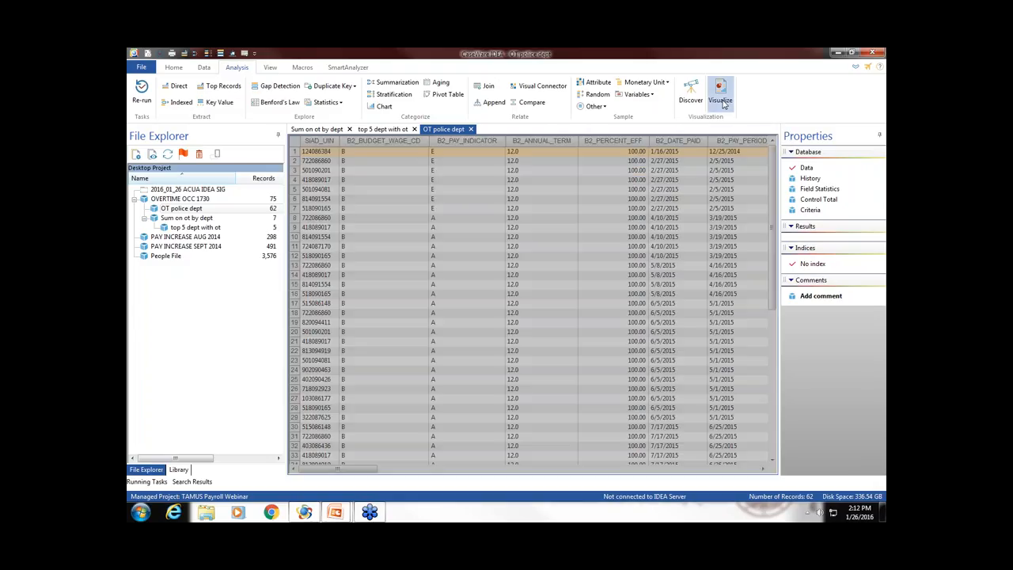
- Start a new visualization dashboard for the OT police dept data
left_click(719, 93)
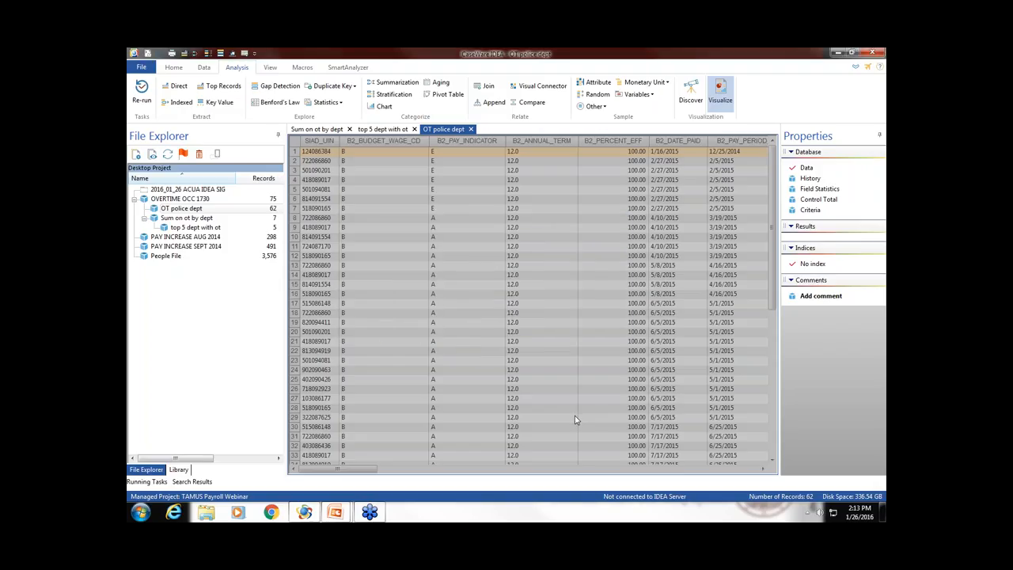
left_click(720, 93)
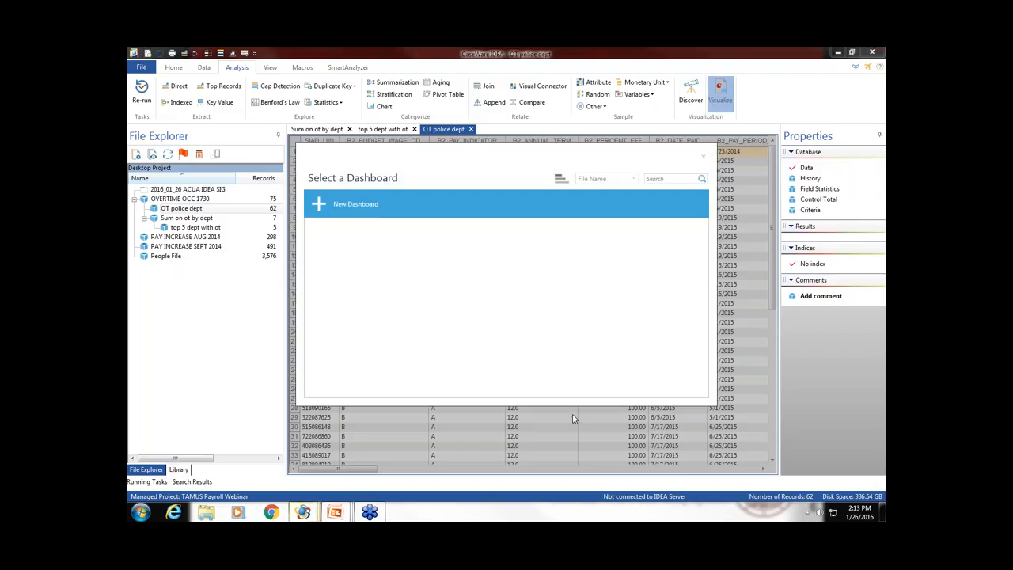
mouse_move(356, 204)
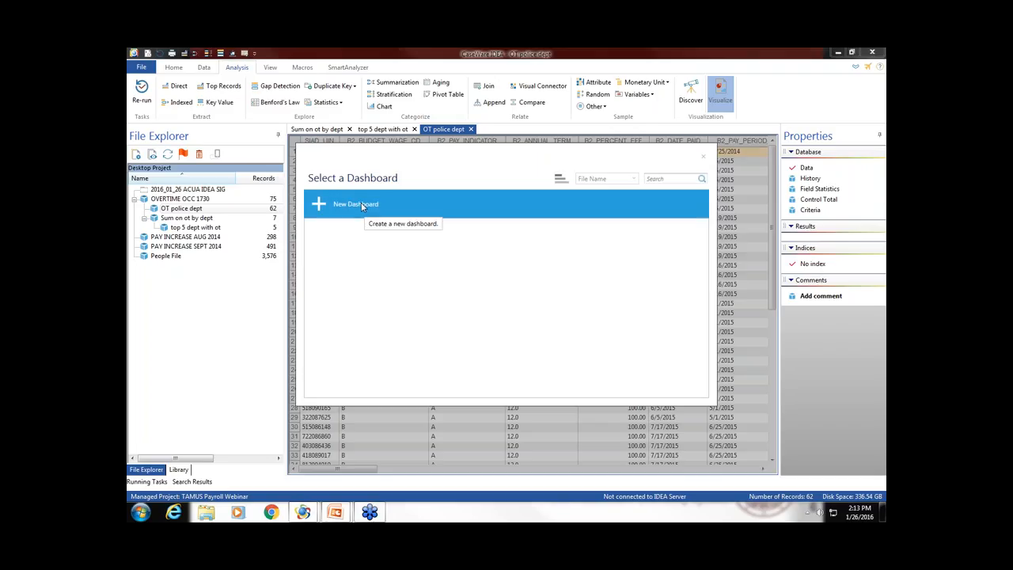
left_click(356, 204)
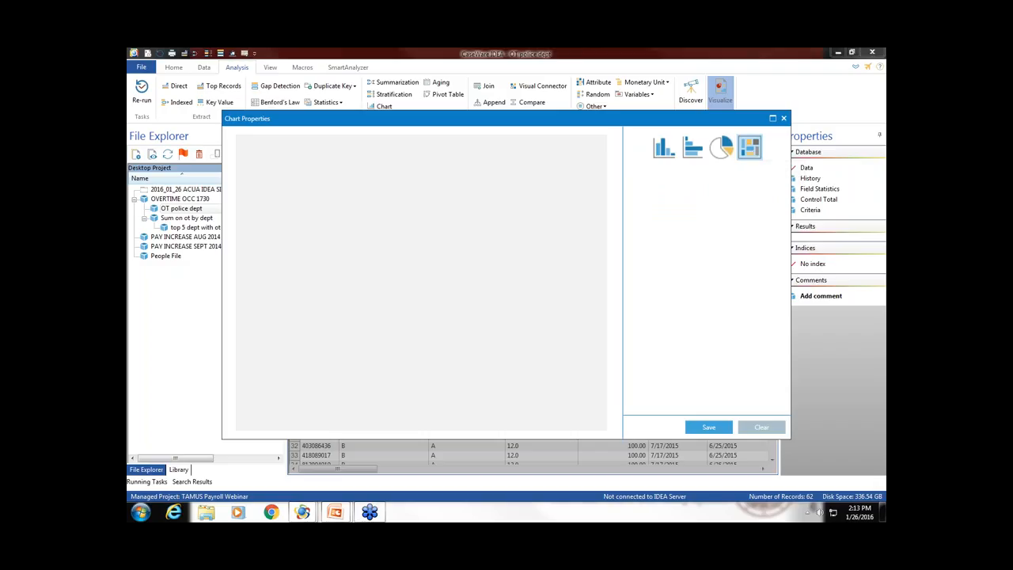
- Build a treemap grouped by SIAD_UIN and coloured by summed B2_SOURCE_GROSS_PAY
left_click(748, 147)
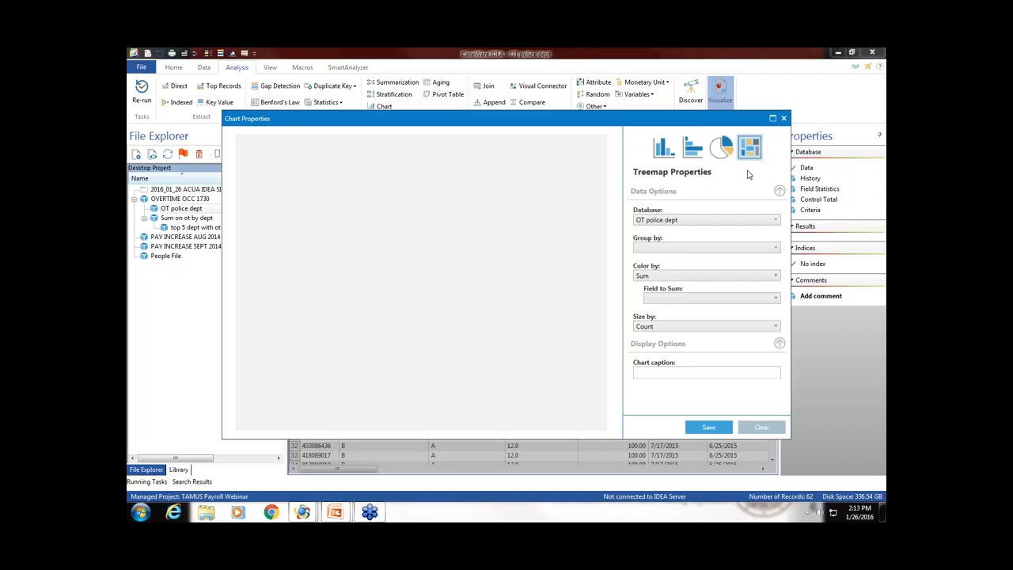
mouse_move(774, 247)
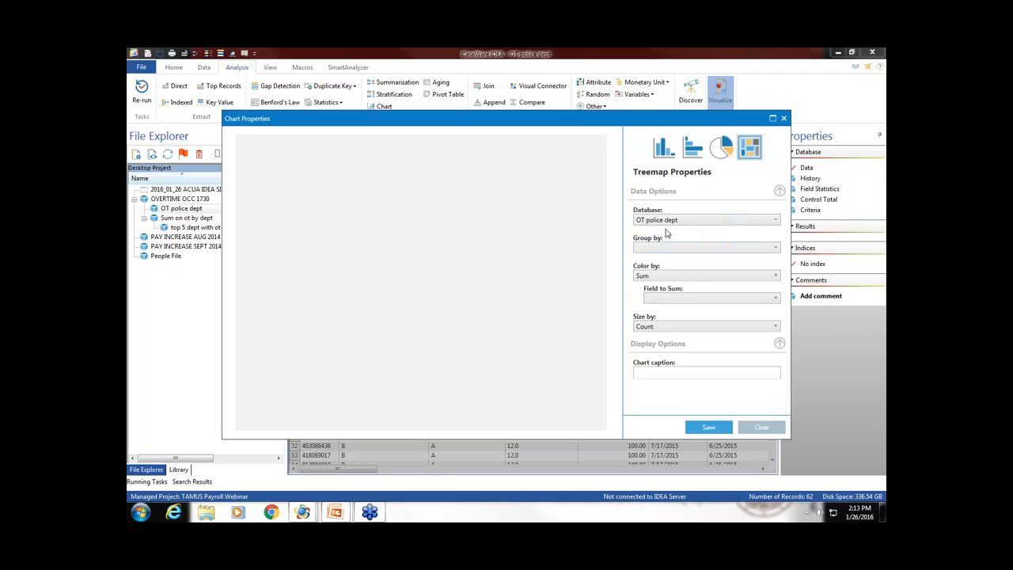
mouse_move(638, 239)
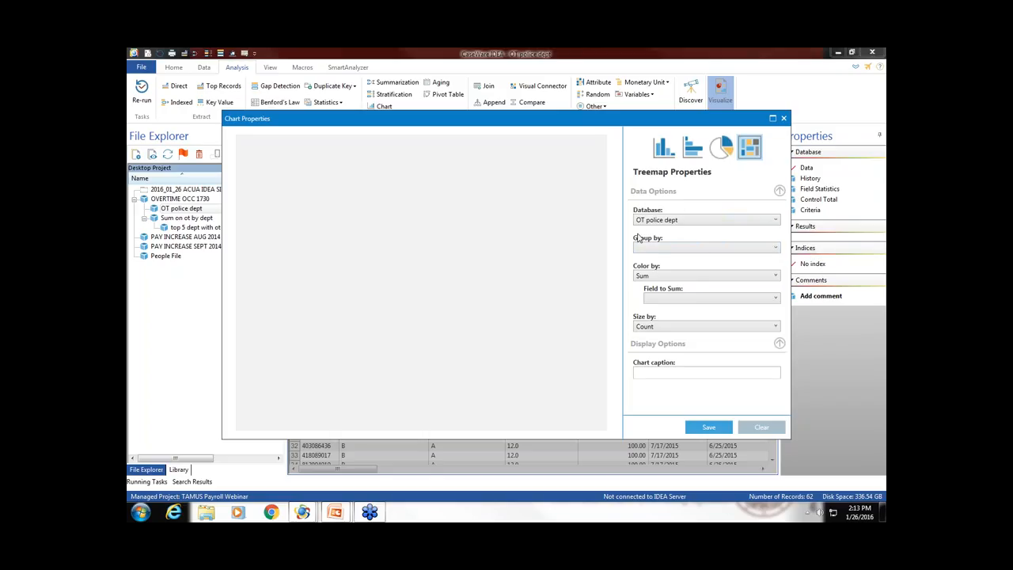
mouse_move(677, 240)
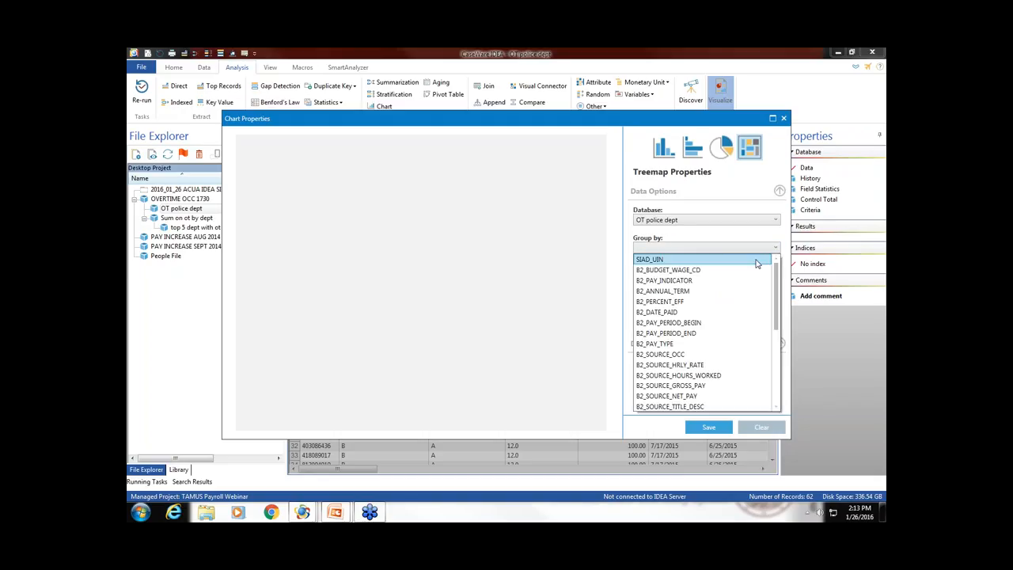
left_click(649, 259)
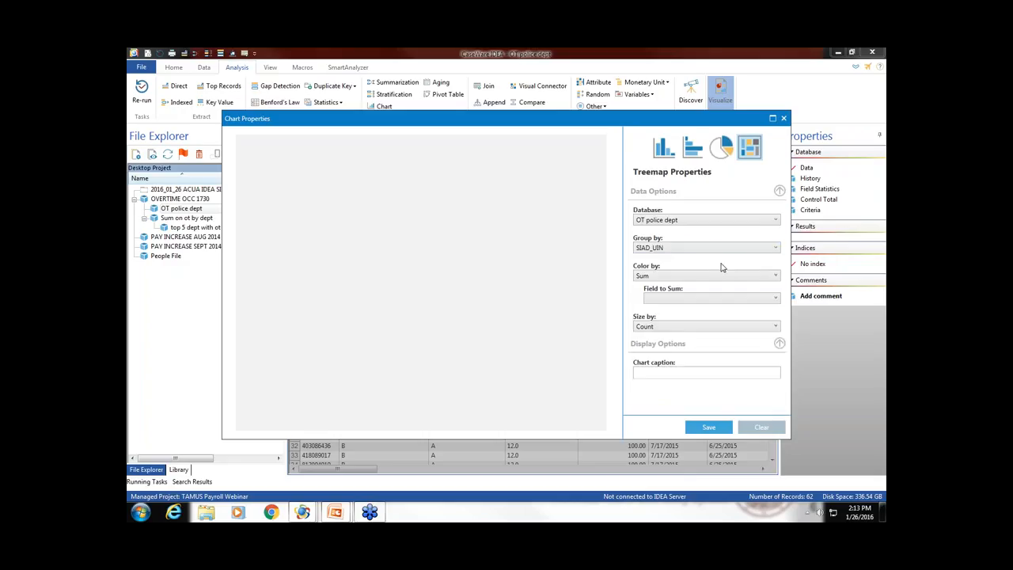
mouse_move(692, 267)
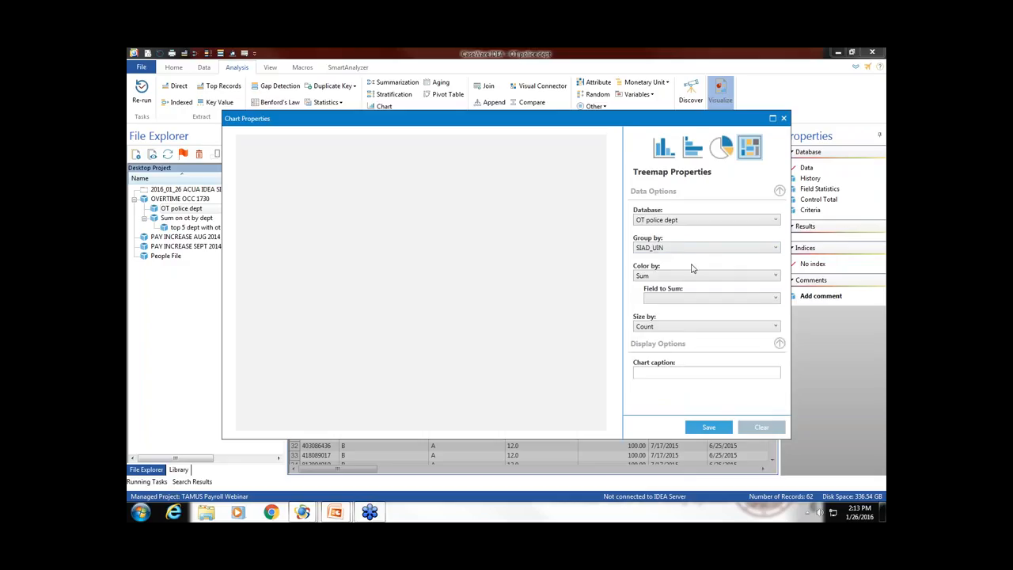
mouse_move(713, 297)
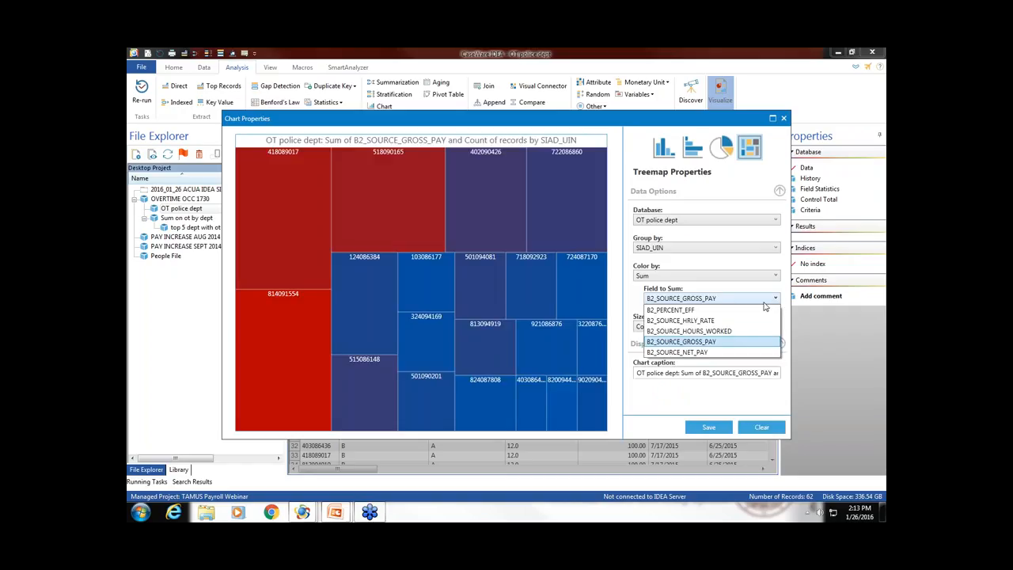
left_click(680, 341)
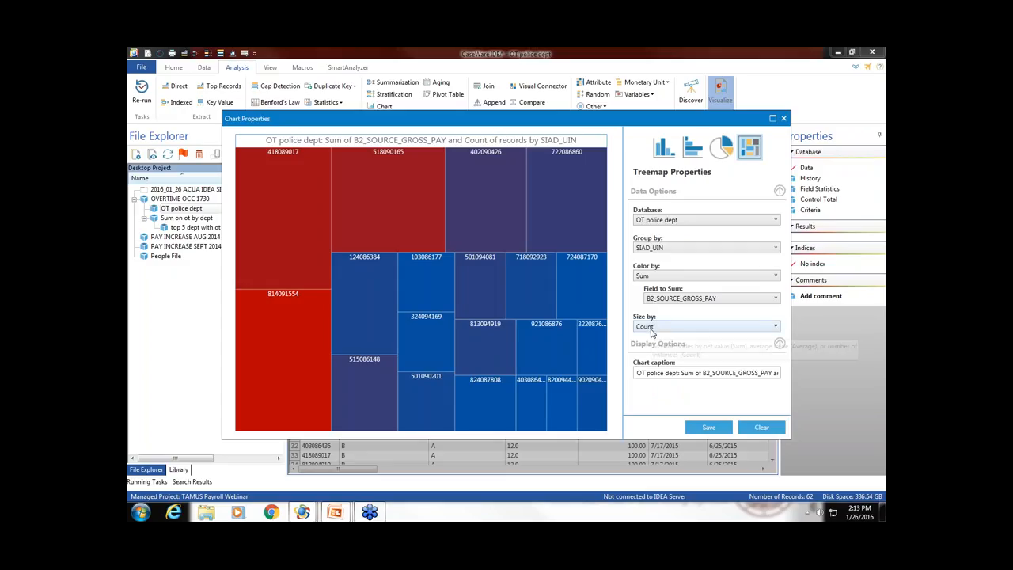
mouse_move(652, 328)
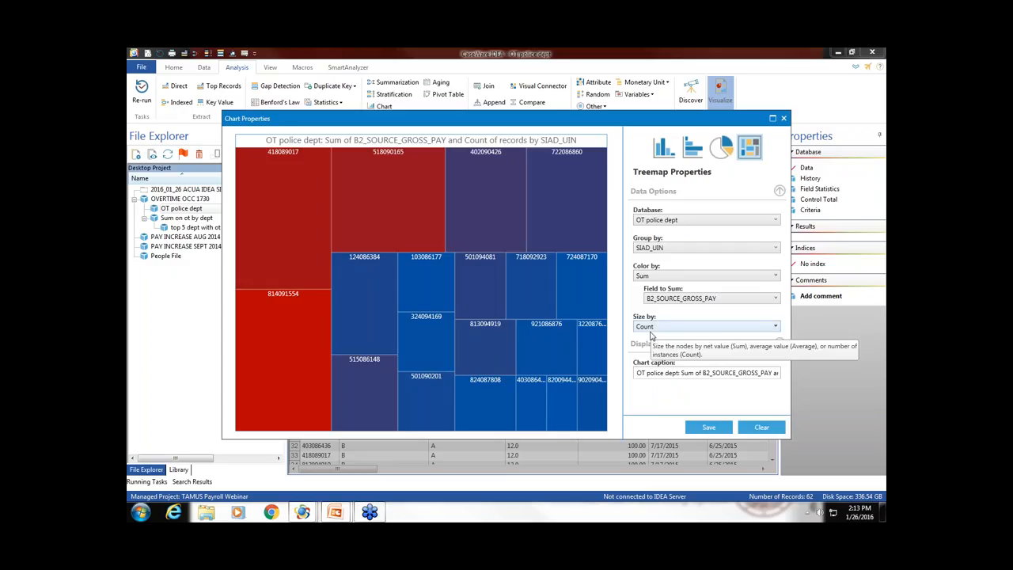
mouse_move(600, 288)
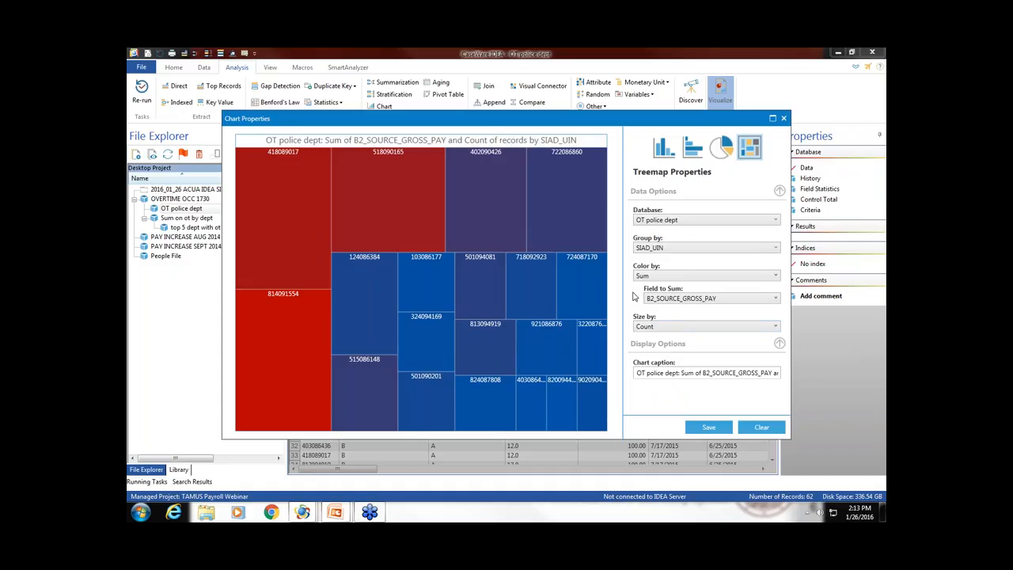
mouse_move(624, 339)
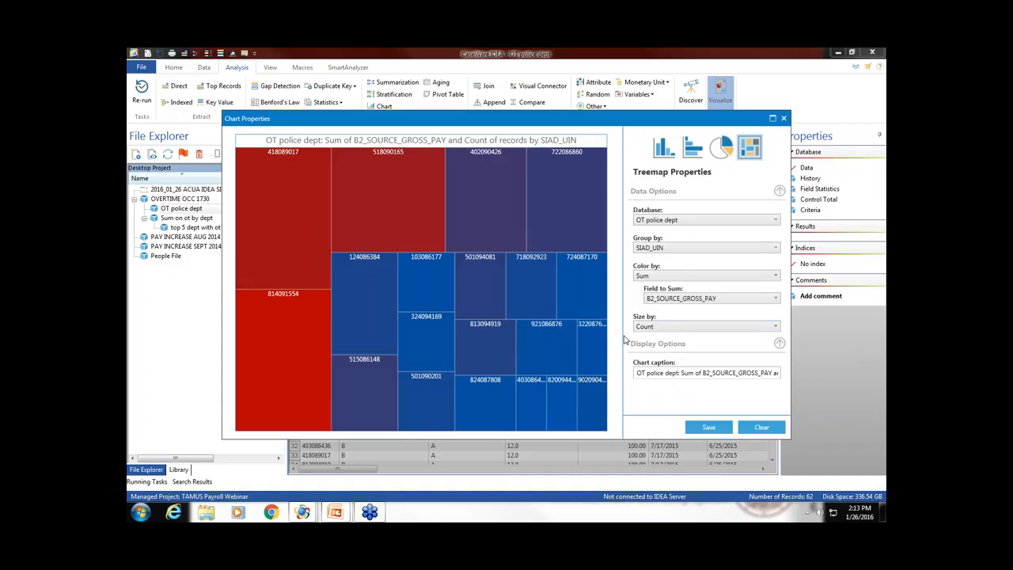
mouse_move(619, 354)
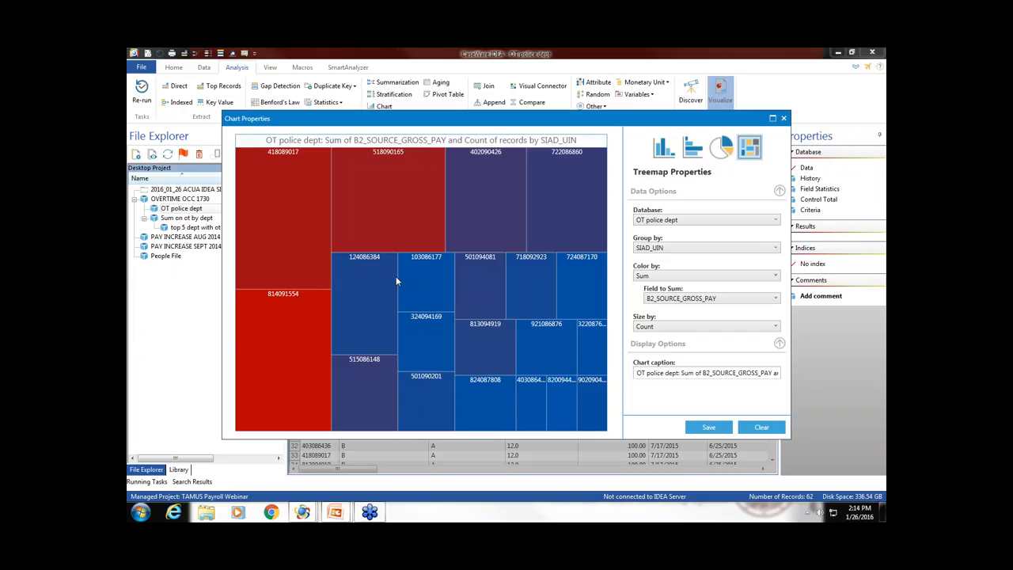
mouse_move(507, 369)
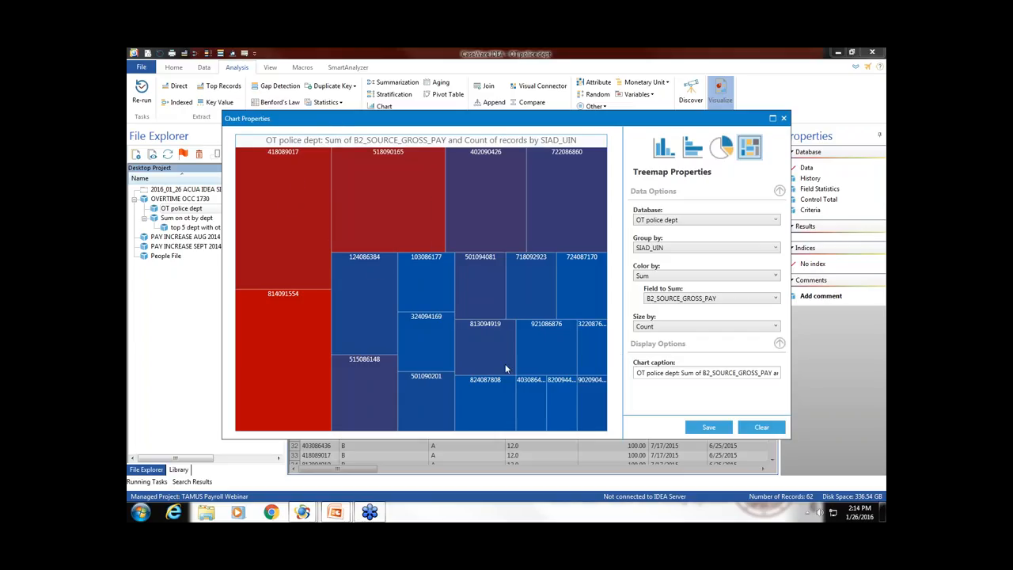
mouse_move(606, 396)
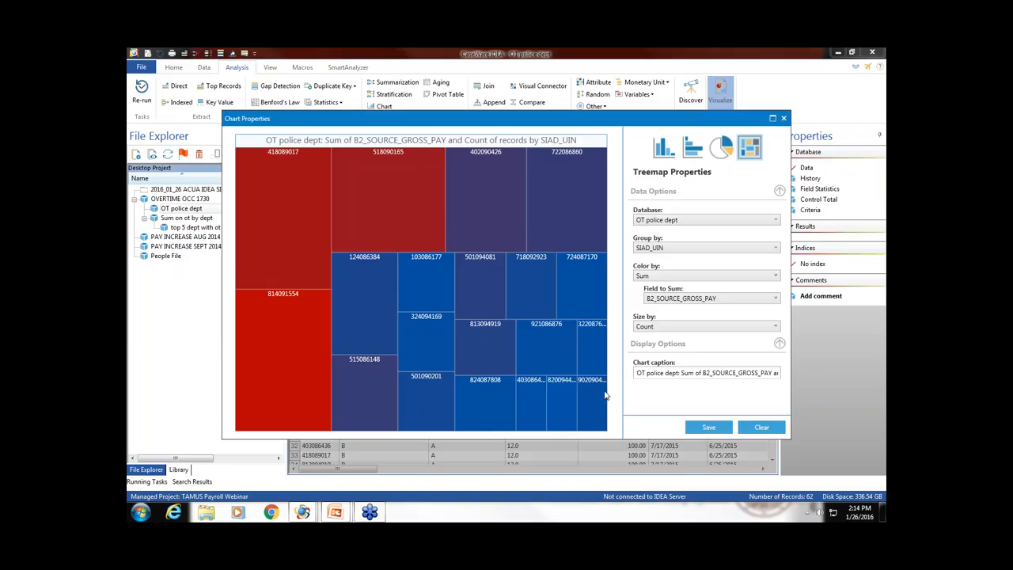
mouse_move(586, 398)
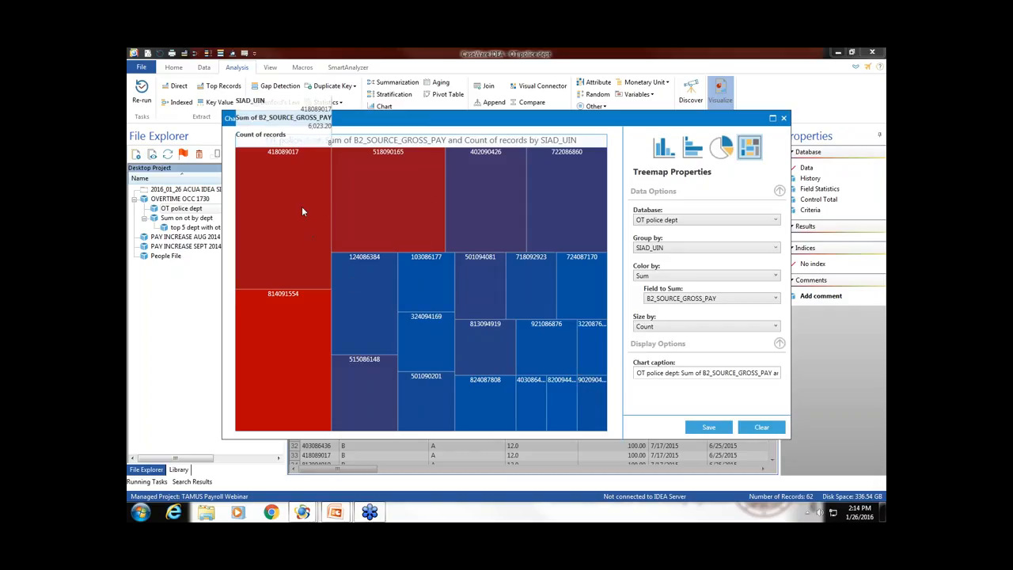
mouse_move(297, 168)
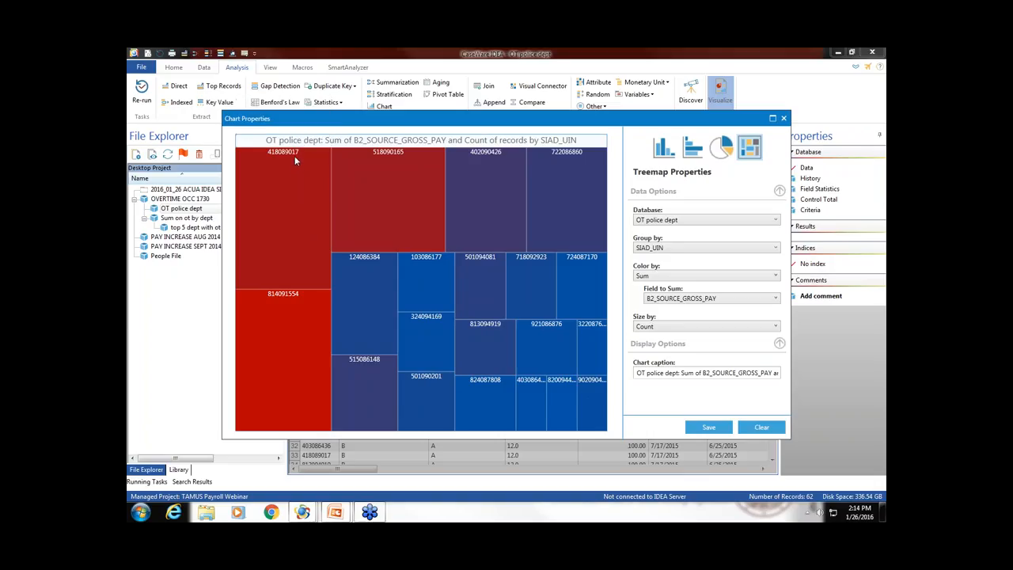
mouse_move(285, 233)
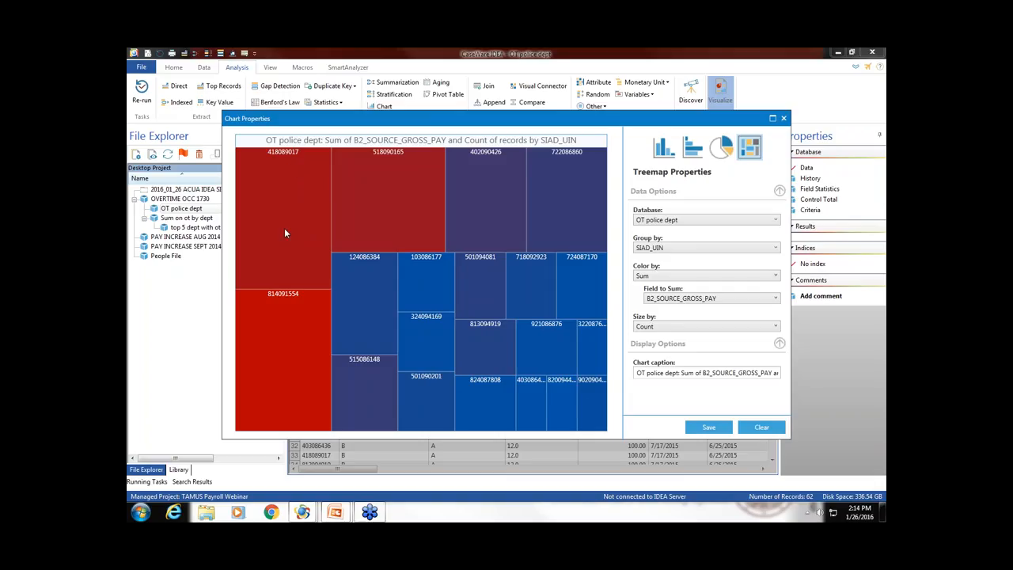
mouse_move(281, 234)
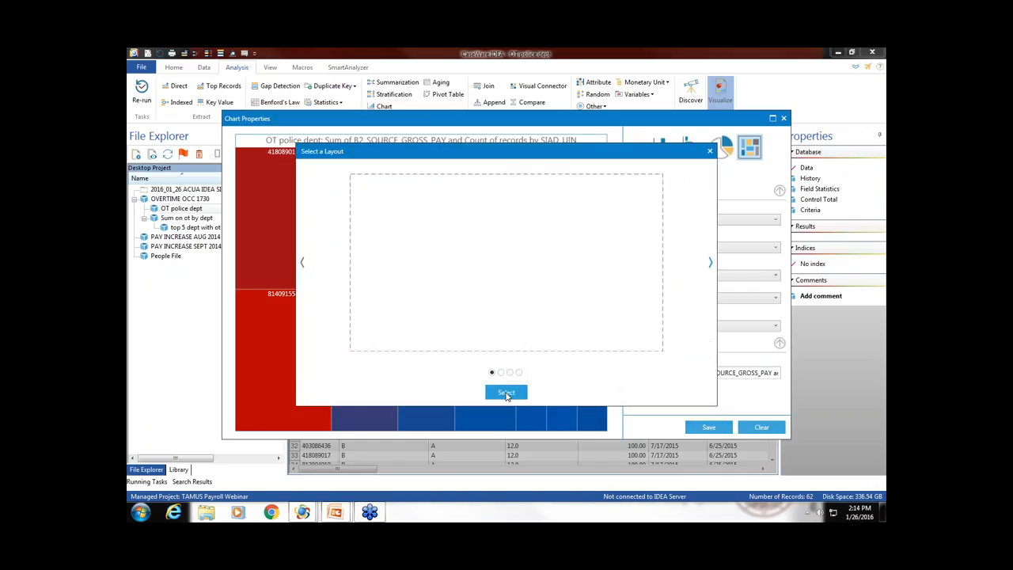
left_click(506, 393)
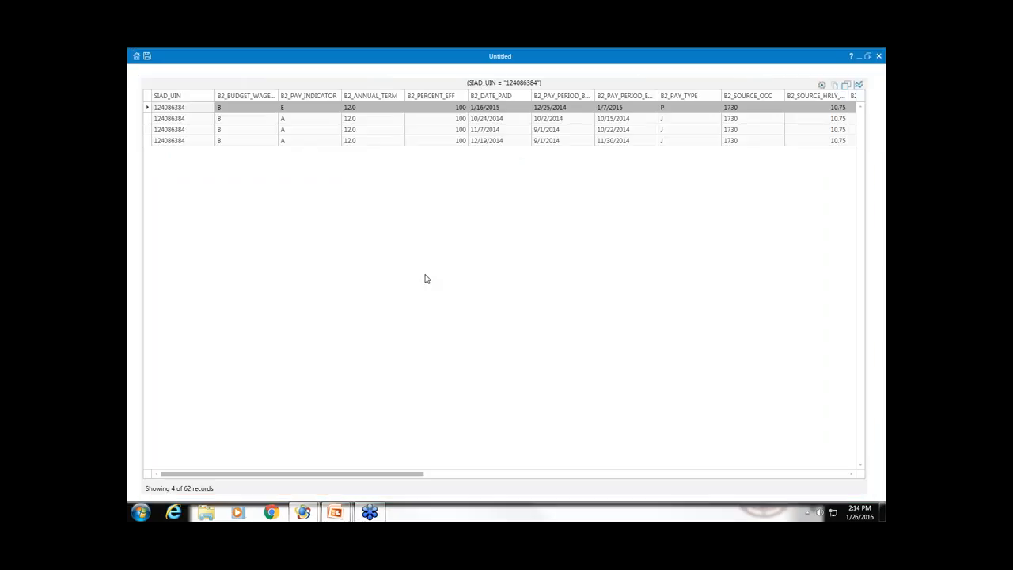
mouse_move(454, 320)
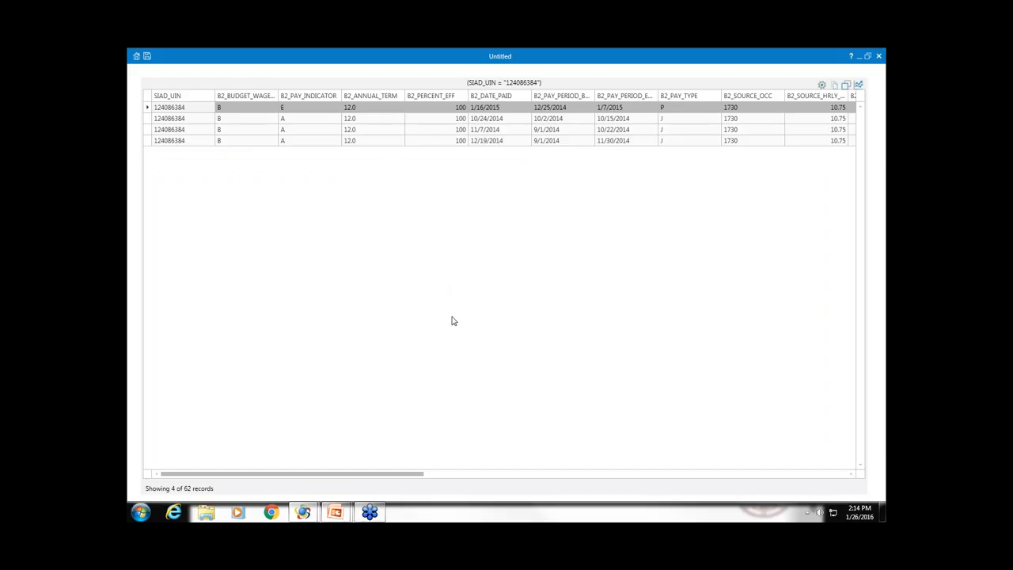
mouse_move(475, 319)
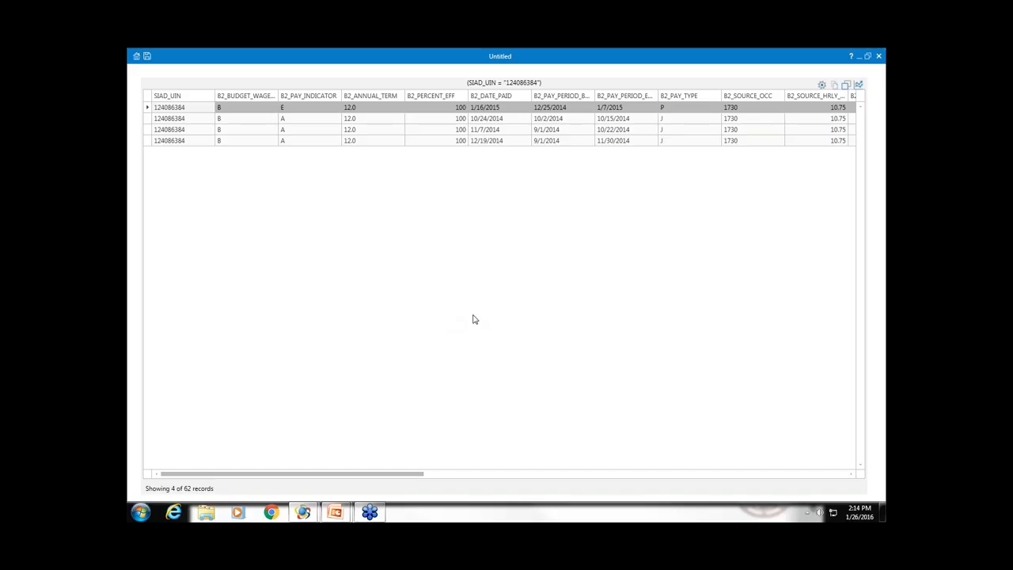
mouse_move(192, 177)
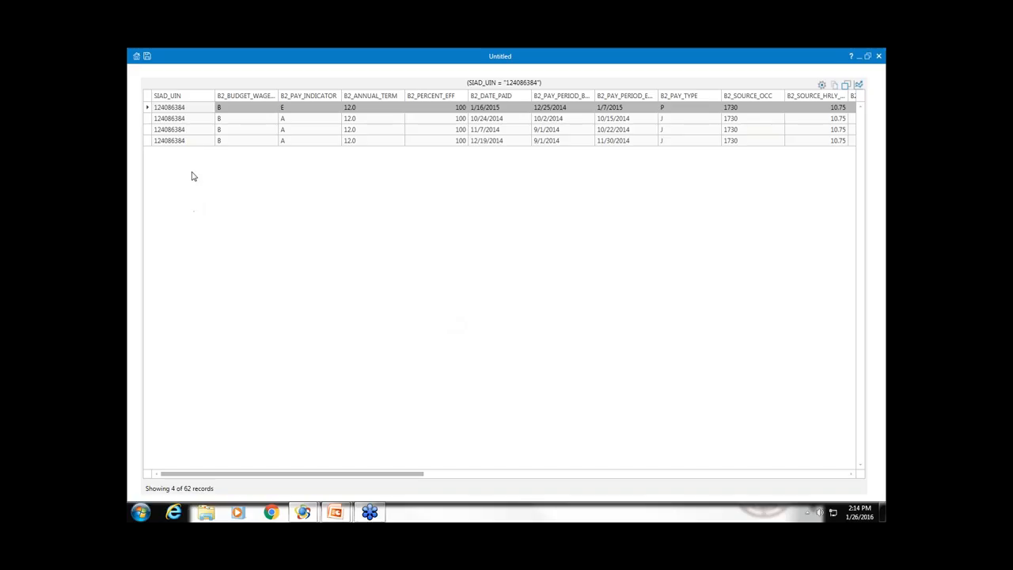
mouse_move(800, 166)
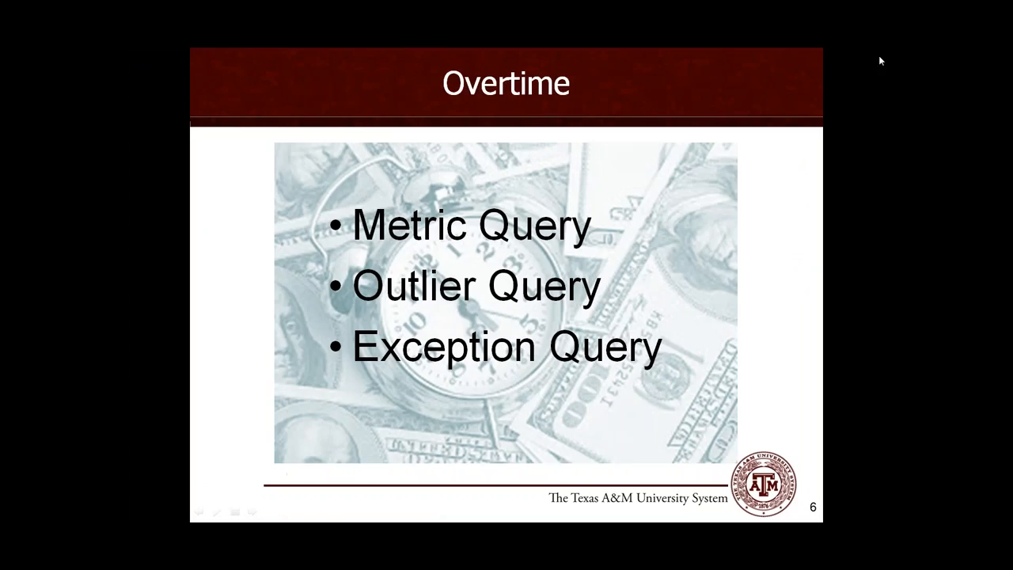
mouse_move(862, 104)
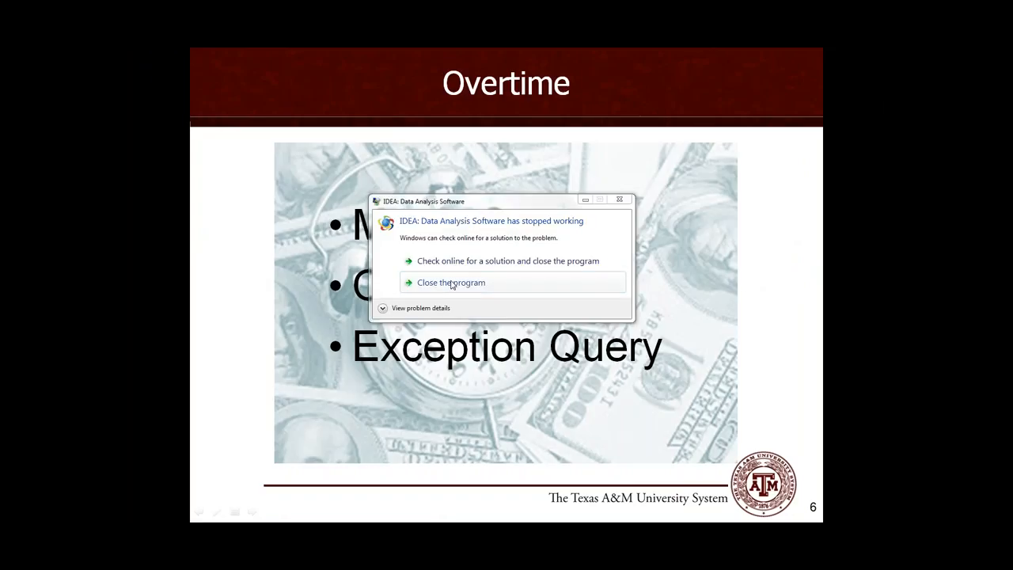
mouse_move(440, 269)
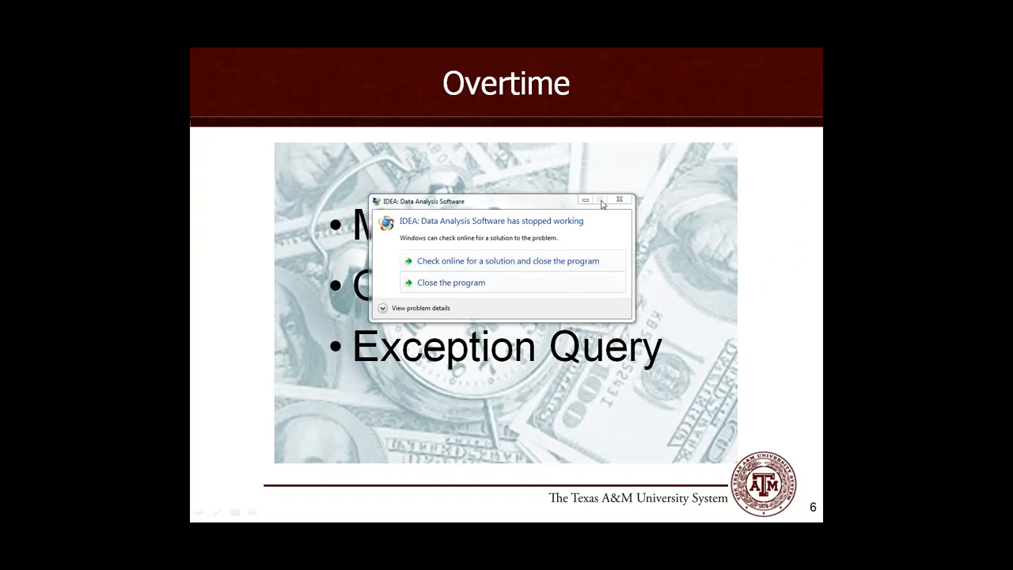
- Close the crashed IDEA program and relaunch it from Start > All Programs
left_click(620, 199)
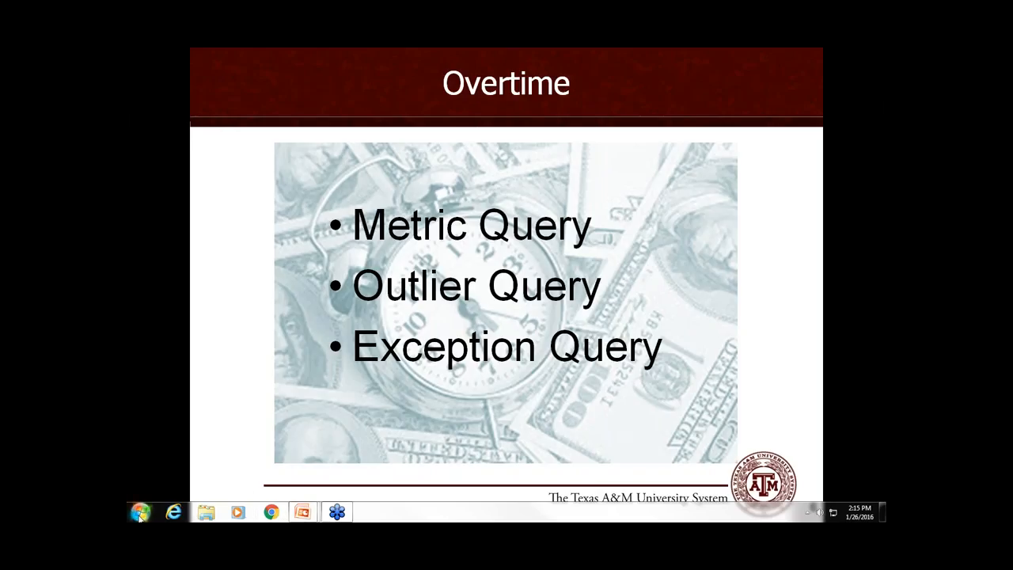
mouse_move(140, 513)
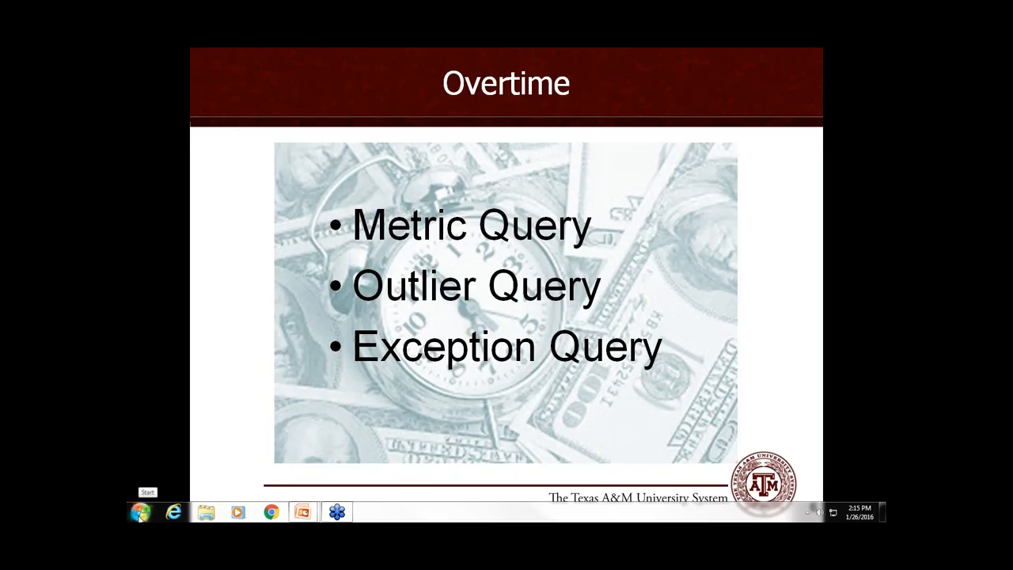
left_click(140, 512)
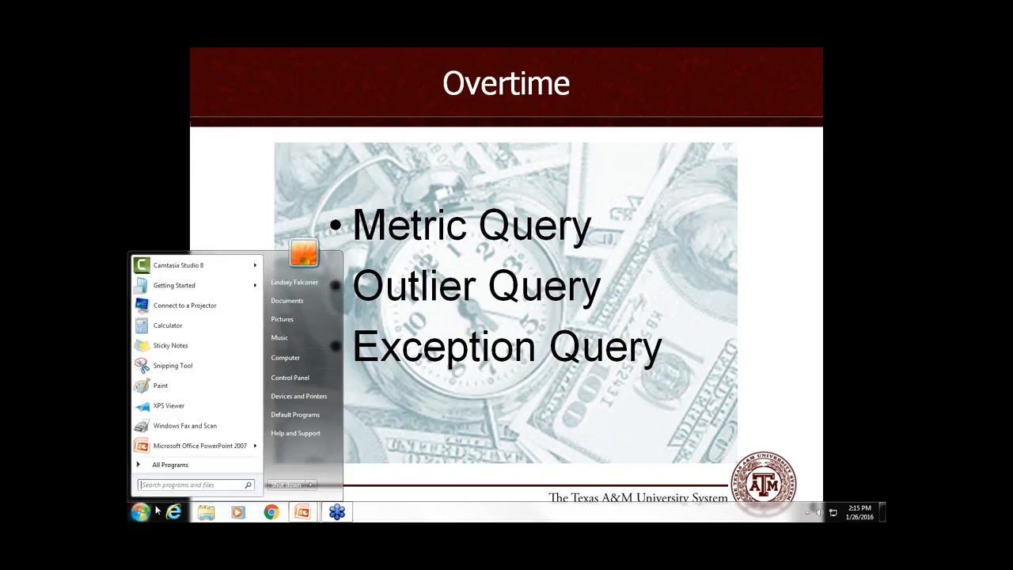
left_click(169, 464)
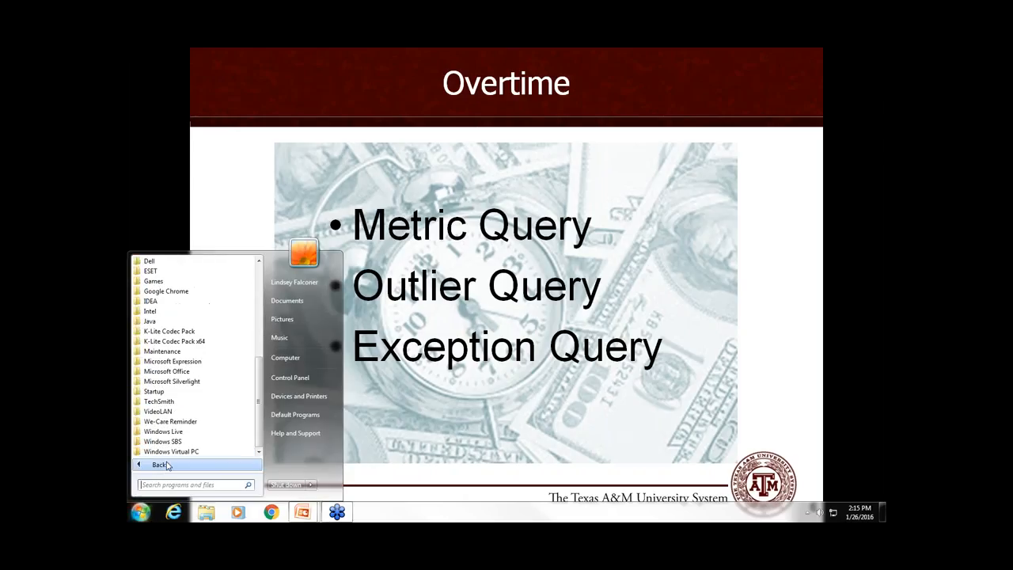
left_click(151, 301)
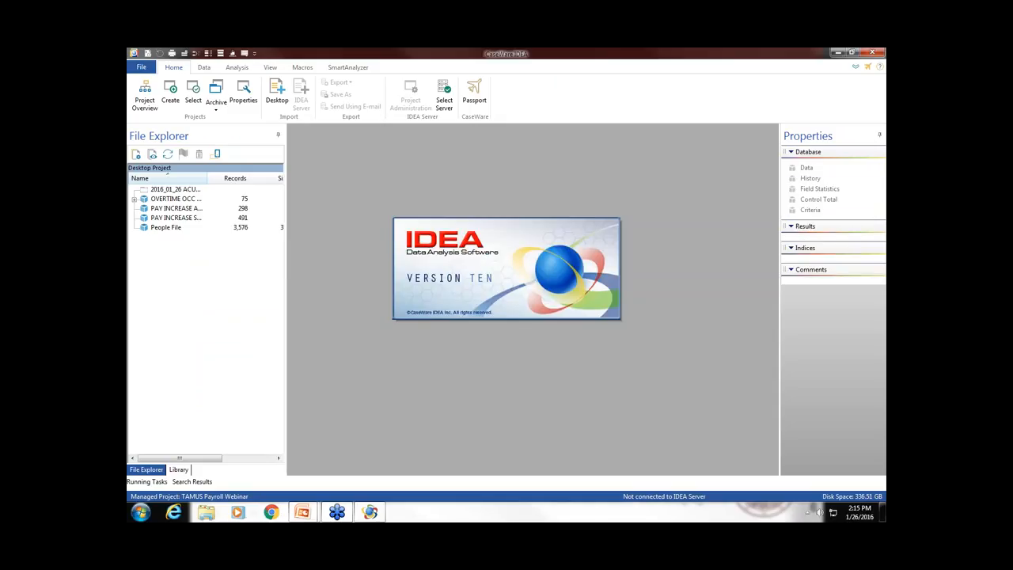
mouse_move(342, 352)
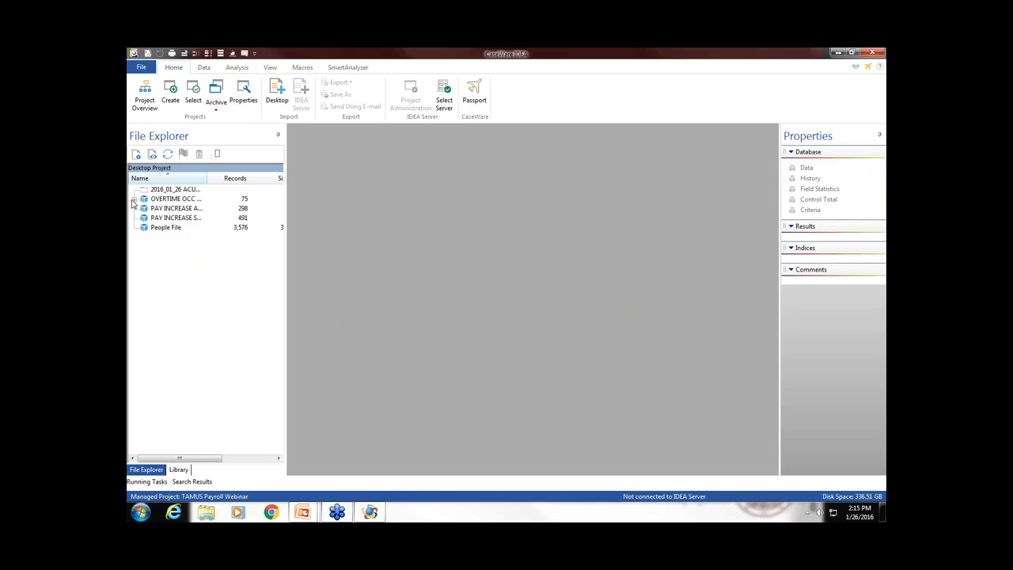
- Reopen OVERTIME OCC 1730 and filter on the 31.00 B2_SOURCE_HOURS_WORKED value
left_click(135, 199)
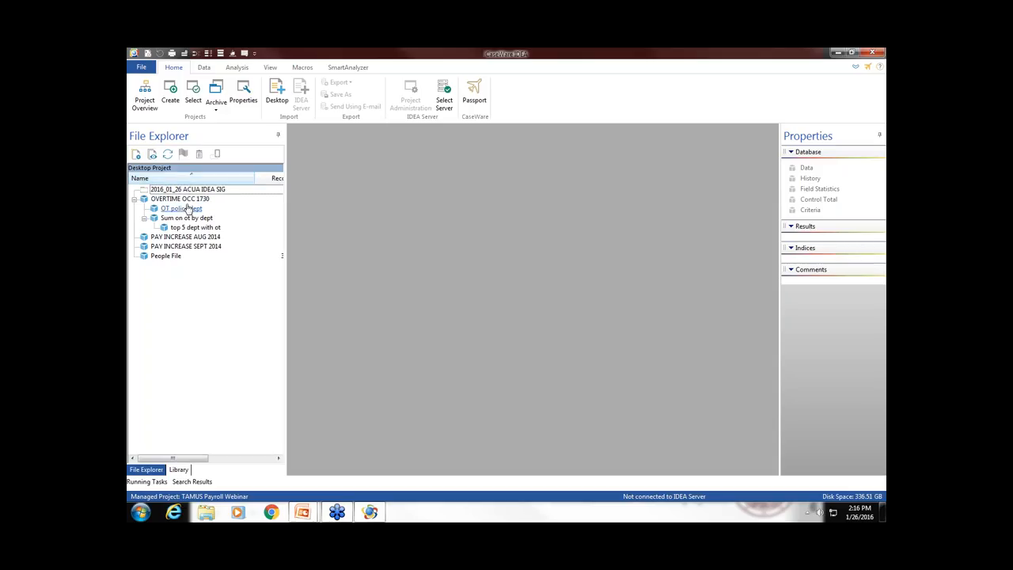
left_click(179, 199)
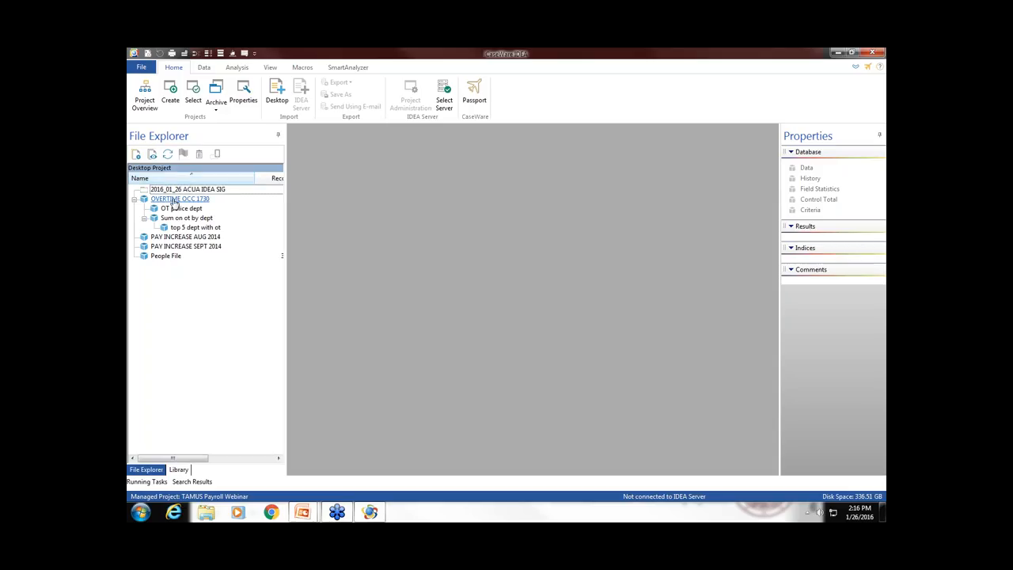
double_click(181, 198)
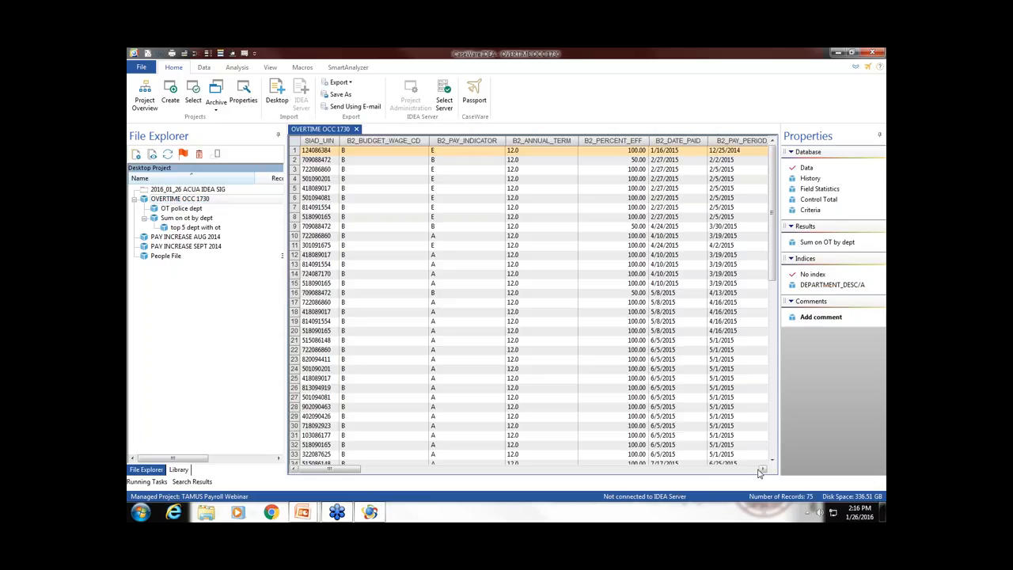
scroll("right", 3)
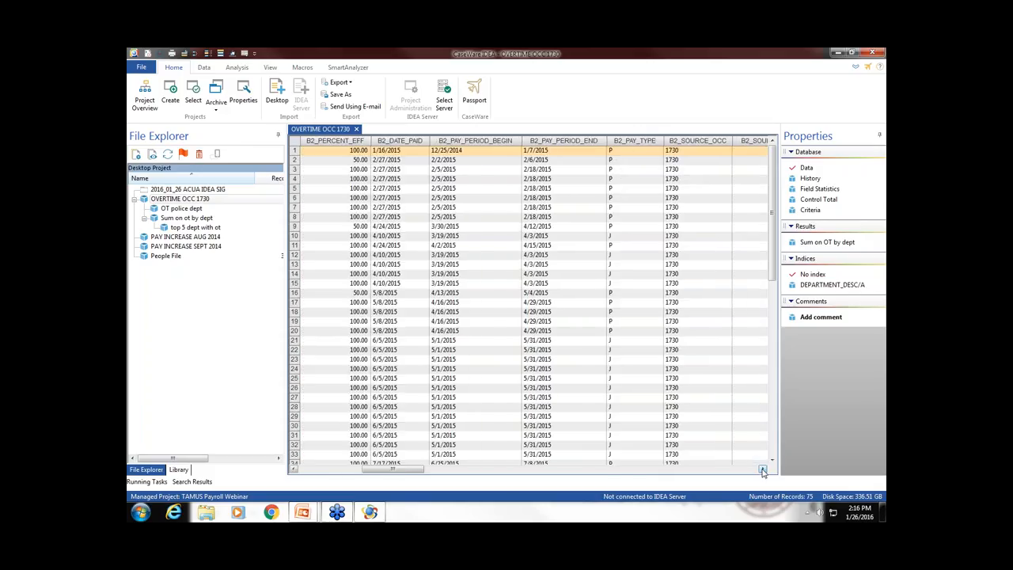
scroll("right", 3)
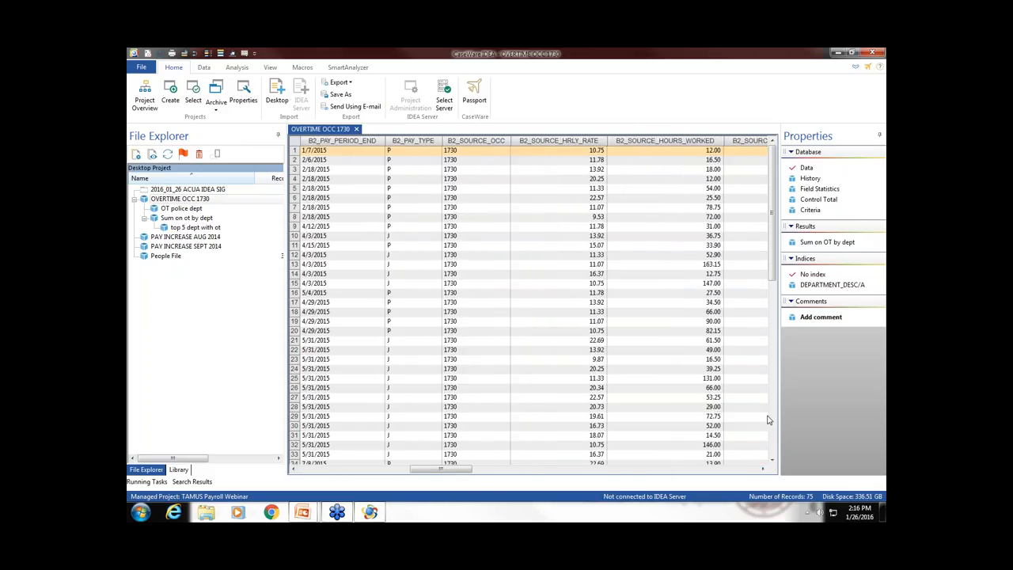
mouse_move(736, 272)
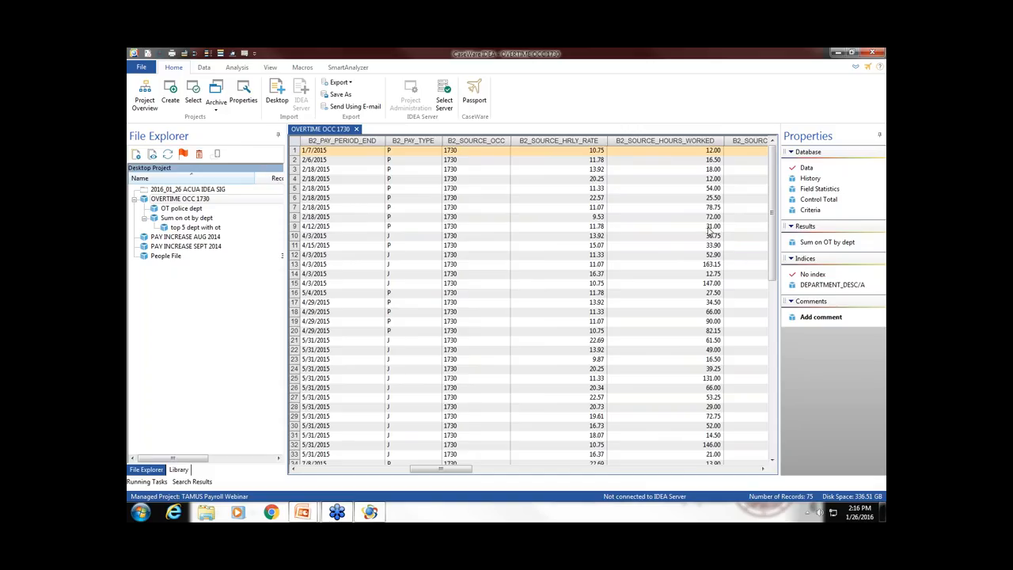
mouse_move(710, 234)
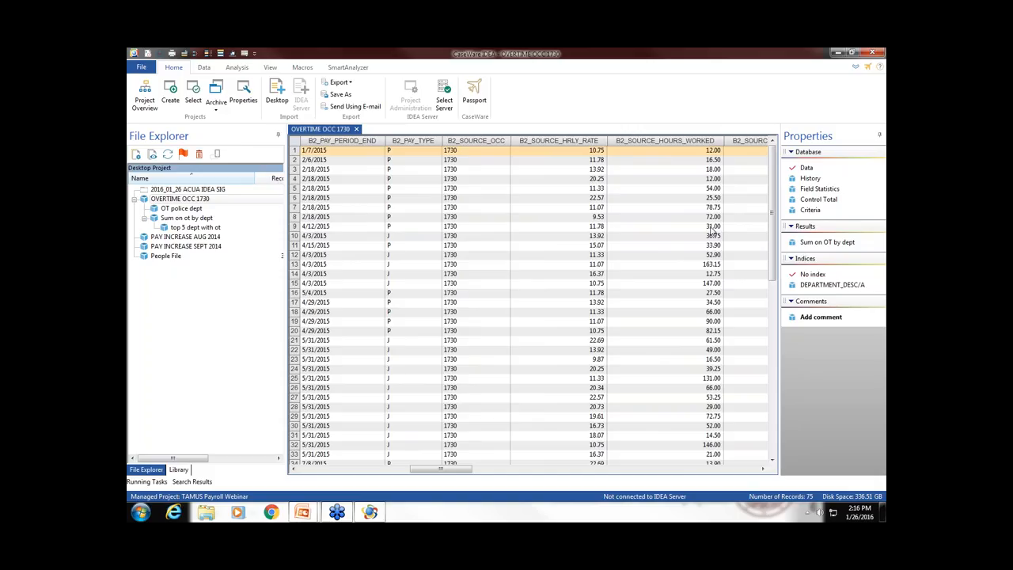
left_click(712, 226)
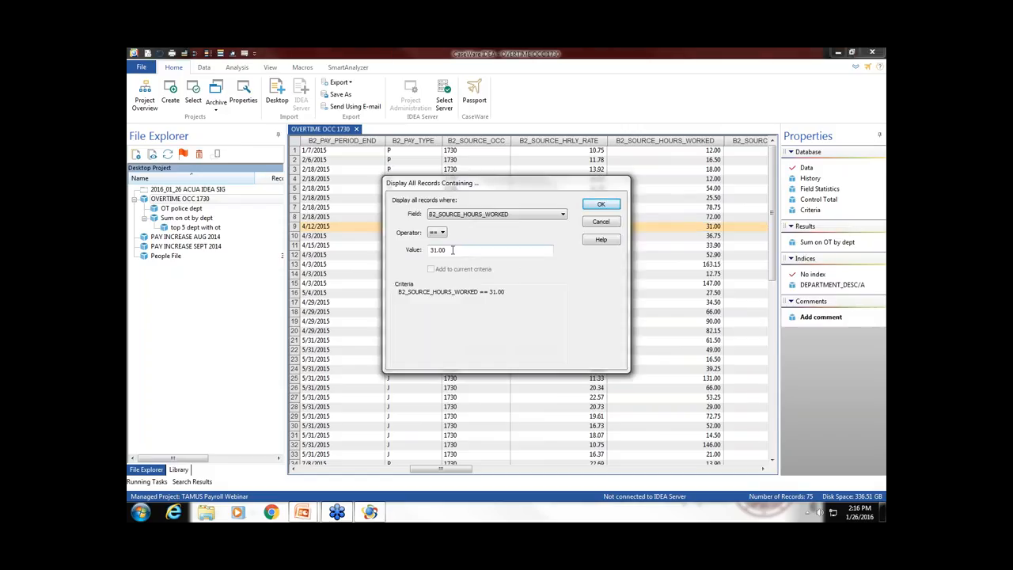
- Change the filter to B2_SOURCE_HOURS_WORKED > 5.00 and apply it
left_click(443, 232)
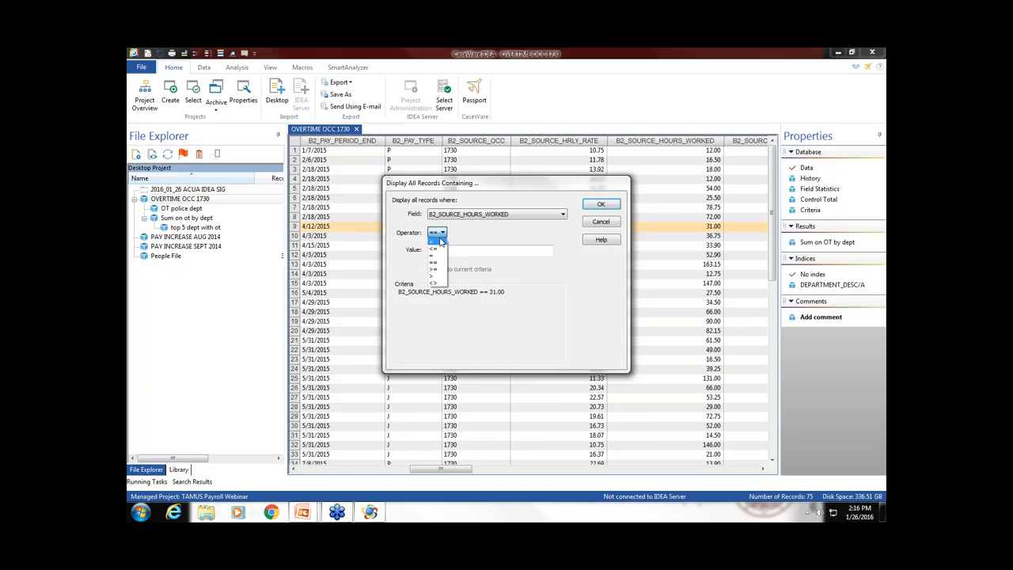
left_click(432, 274)
type("5")
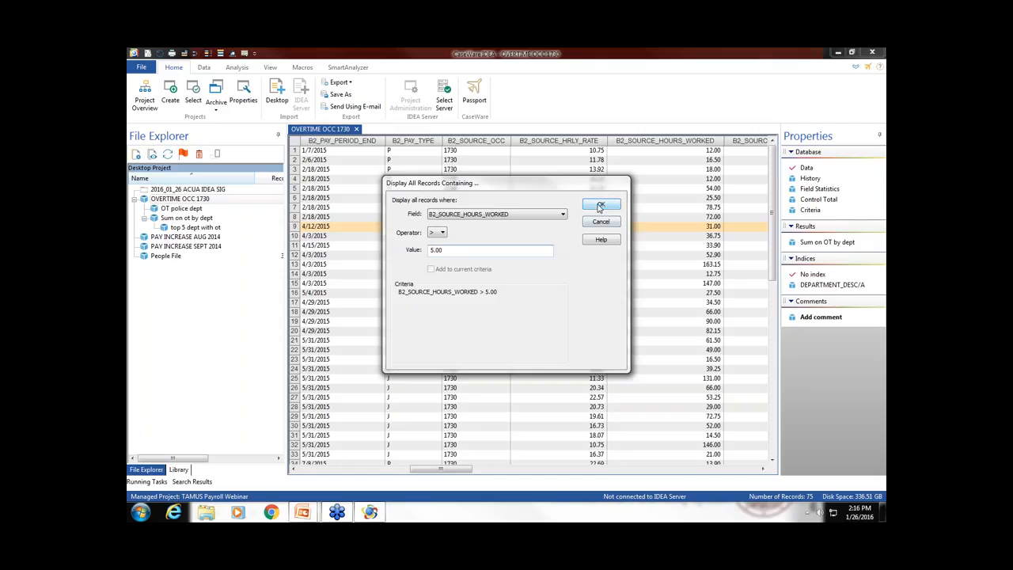
left_click(601, 204)
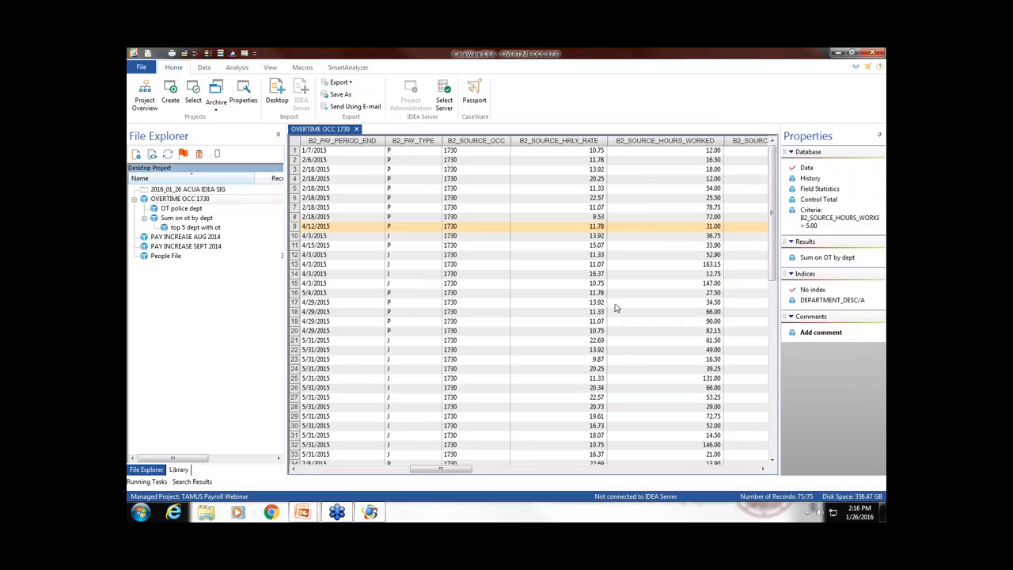
mouse_move(697, 499)
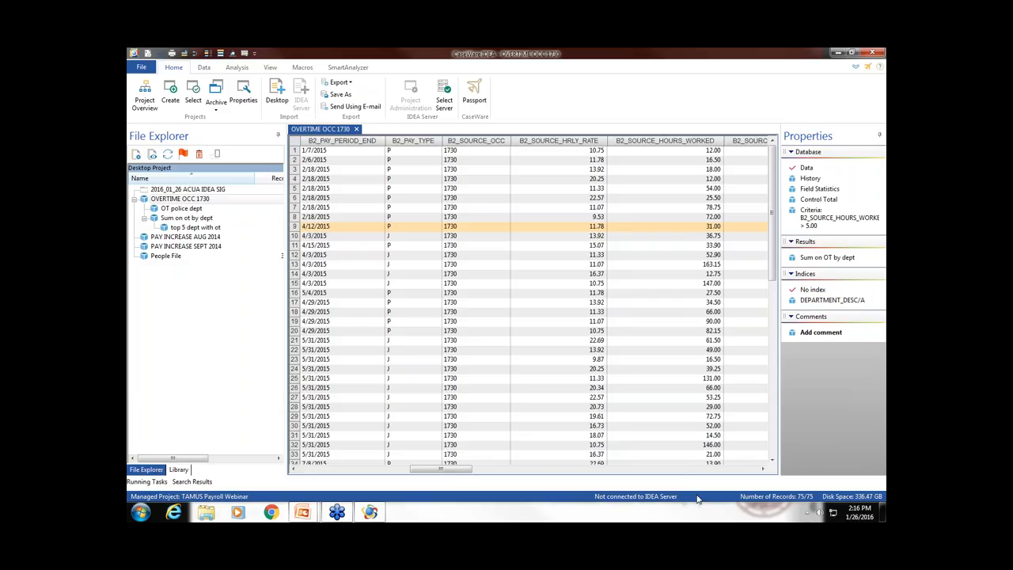
mouse_move(813, 507)
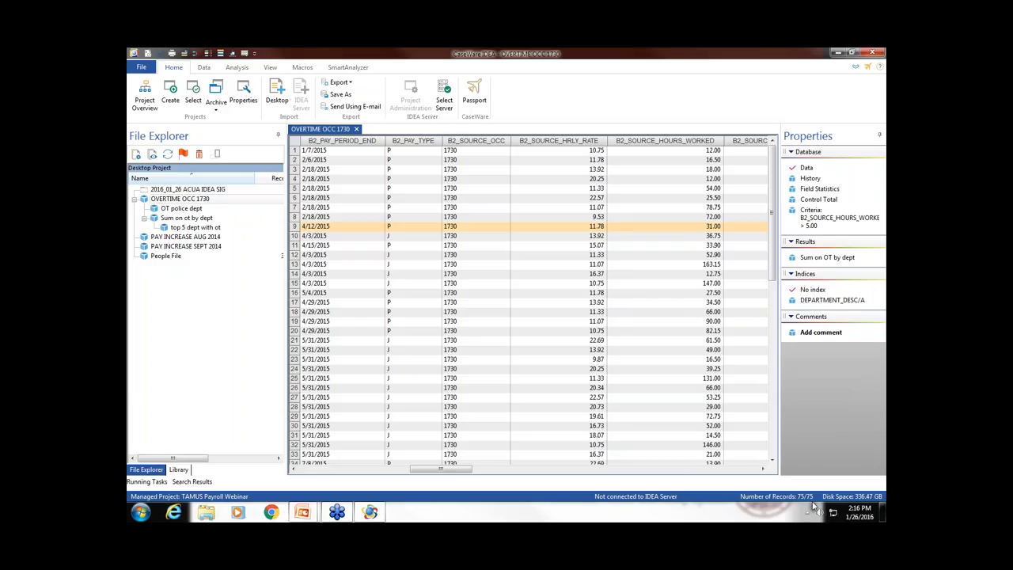
mouse_move(789, 509)
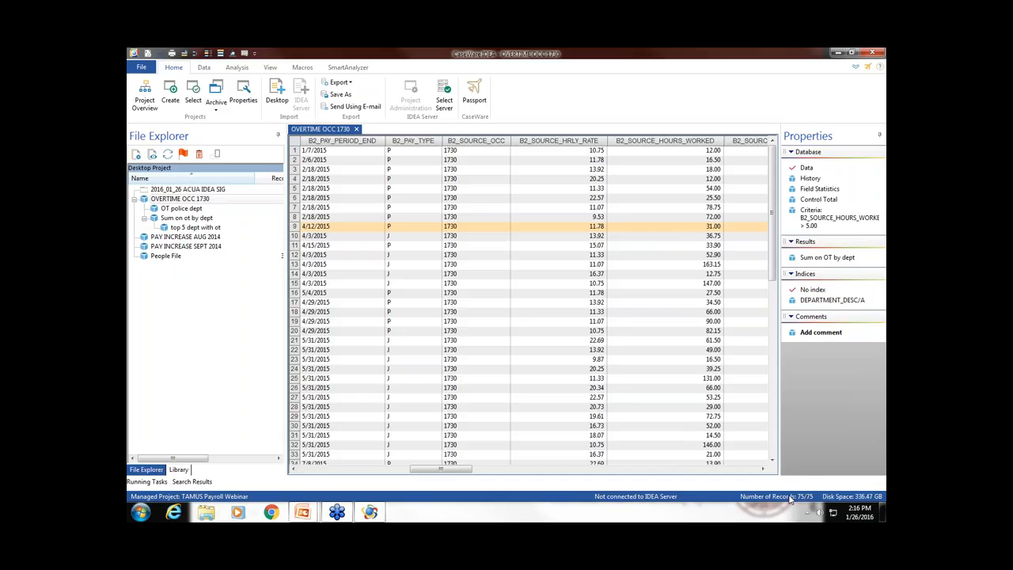
mouse_move(811, 218)
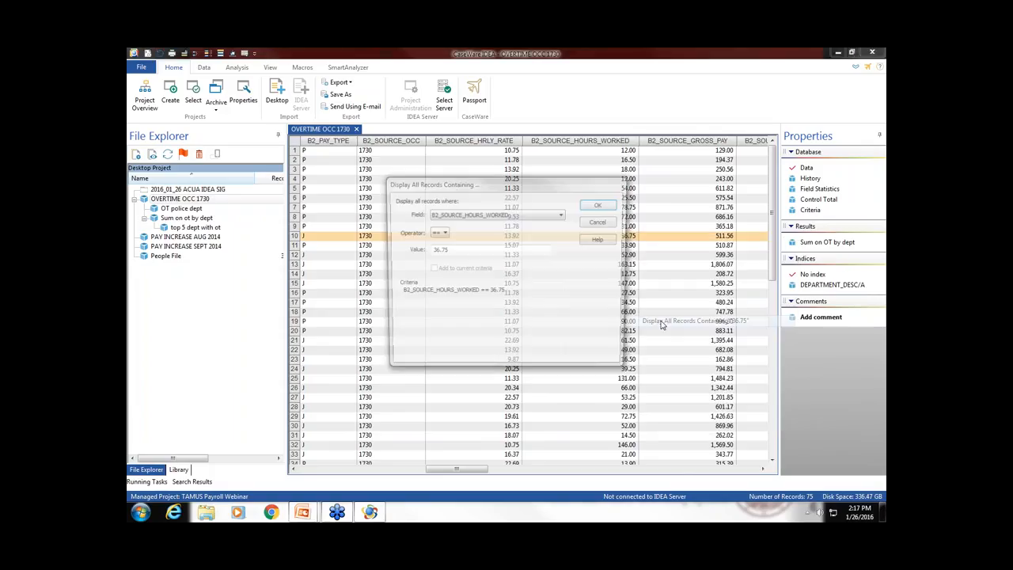
- Filter OVERTIME OCC 1730 to B2_SOURCE_HOURS_WORKED greater than 15.00, leaving 58 of 75 records
left_click(444, 232)
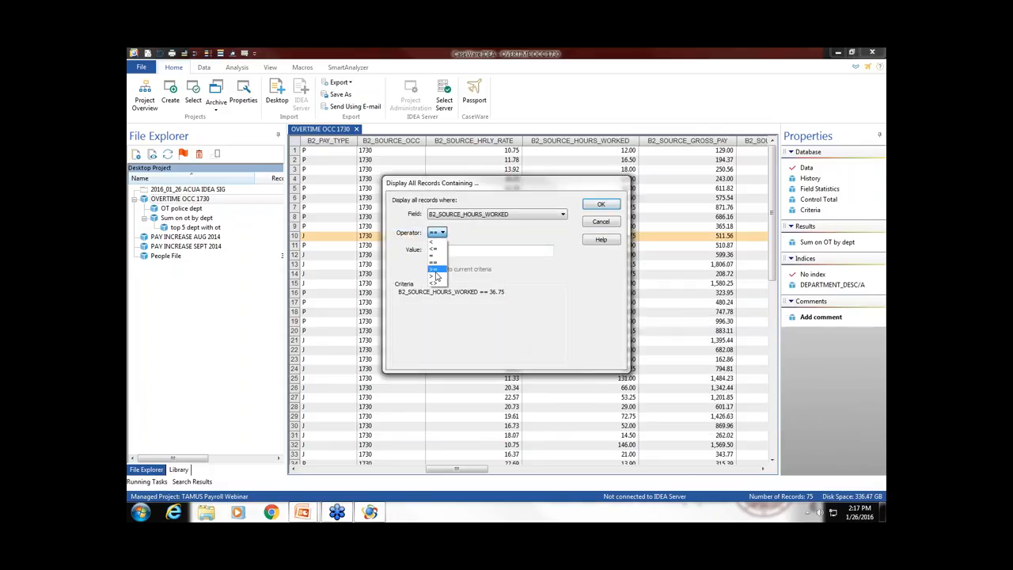
left_click(432, 267)
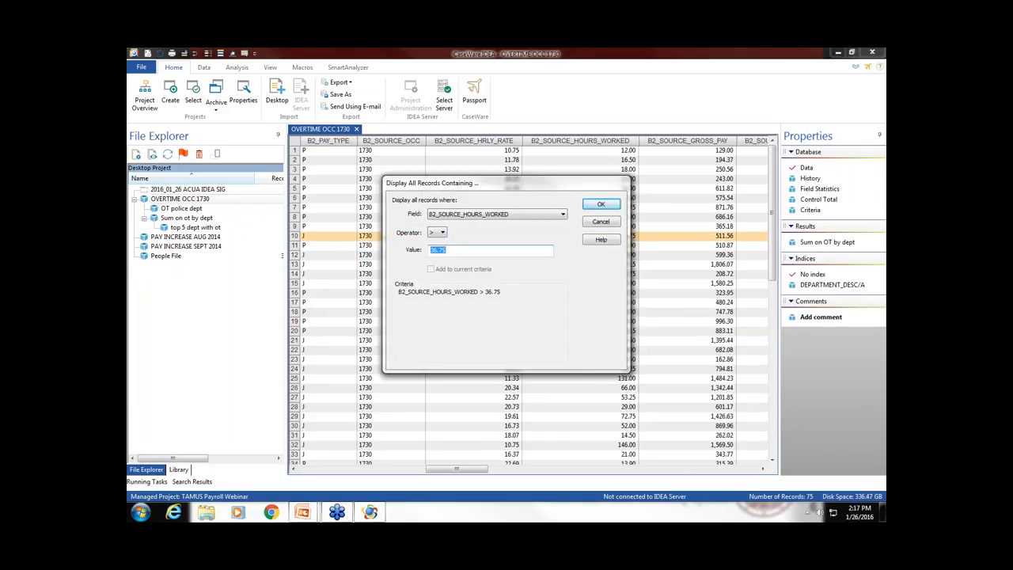
type("15.00")
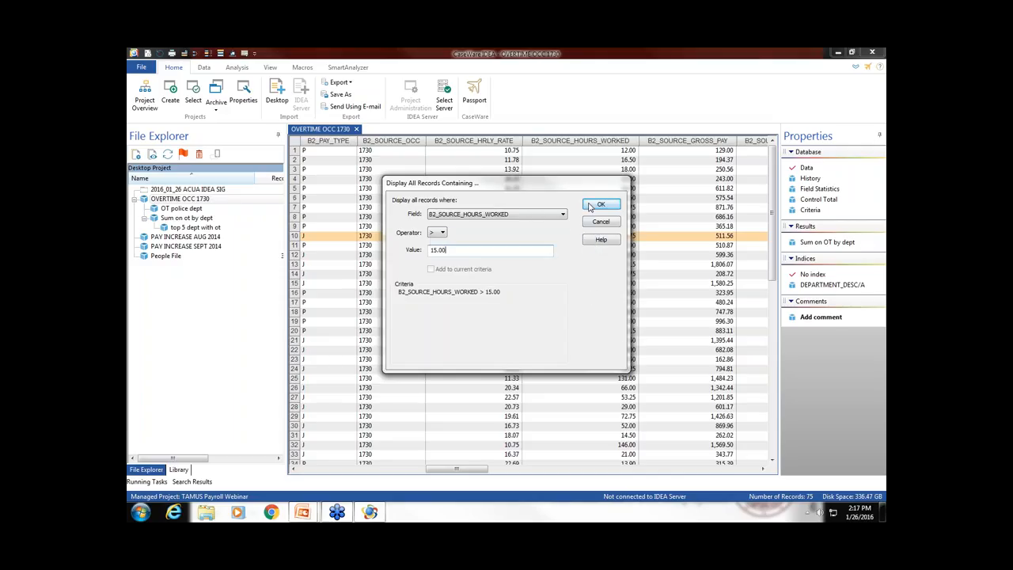
left_click(601, 204)
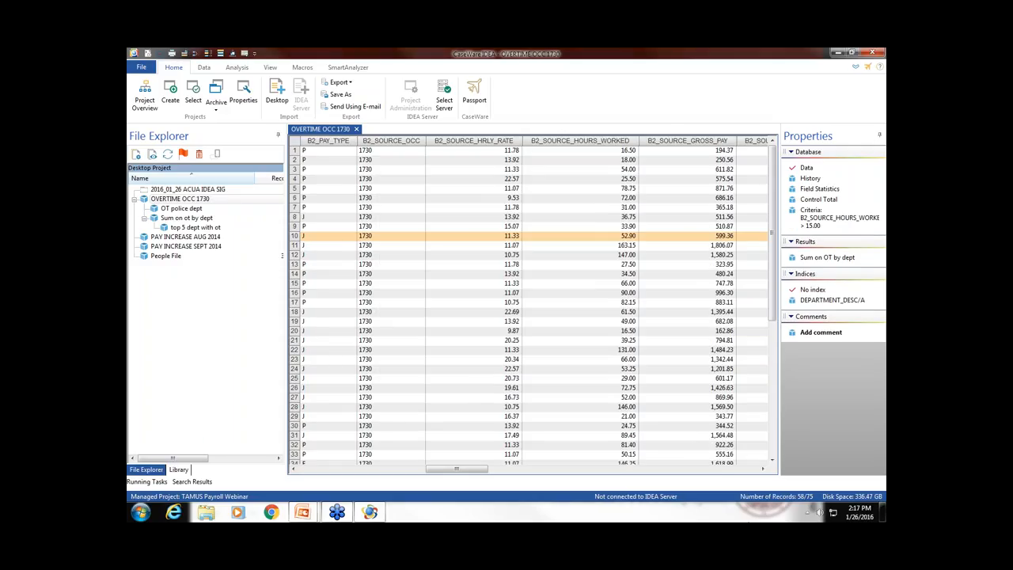
mouse_move(817, 509)
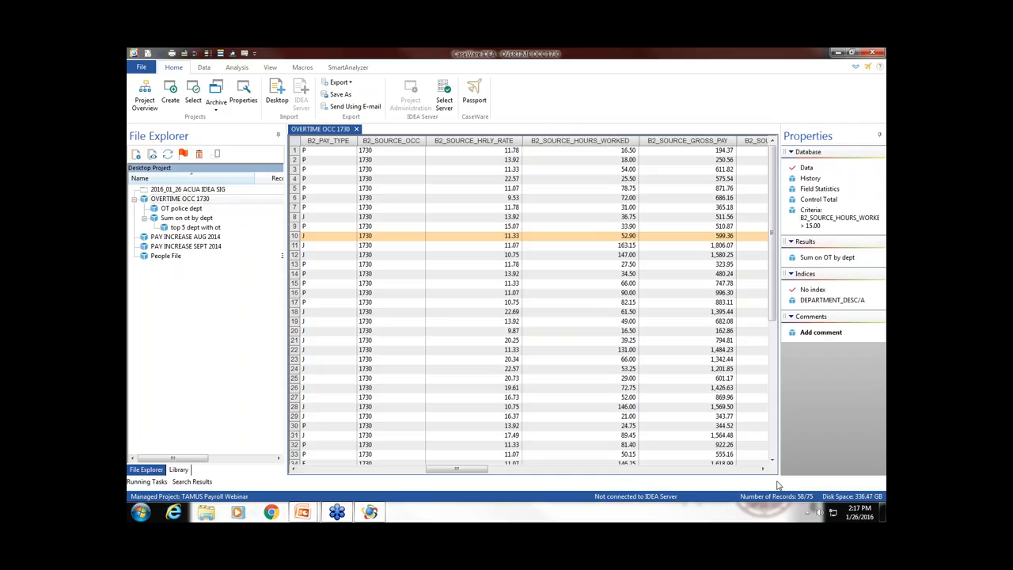
mouse_move(707, 335)
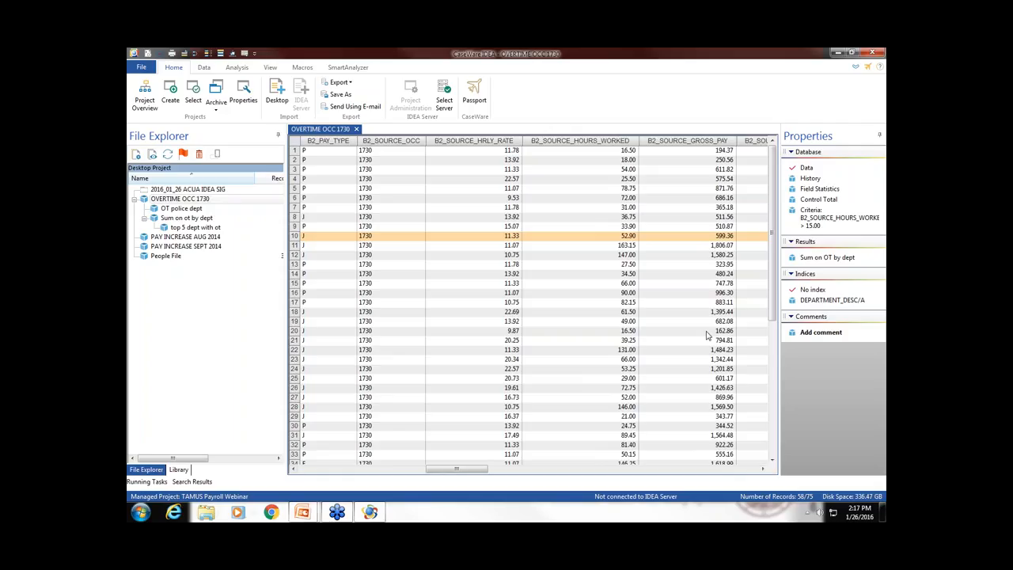
mouse_move(560, 335)
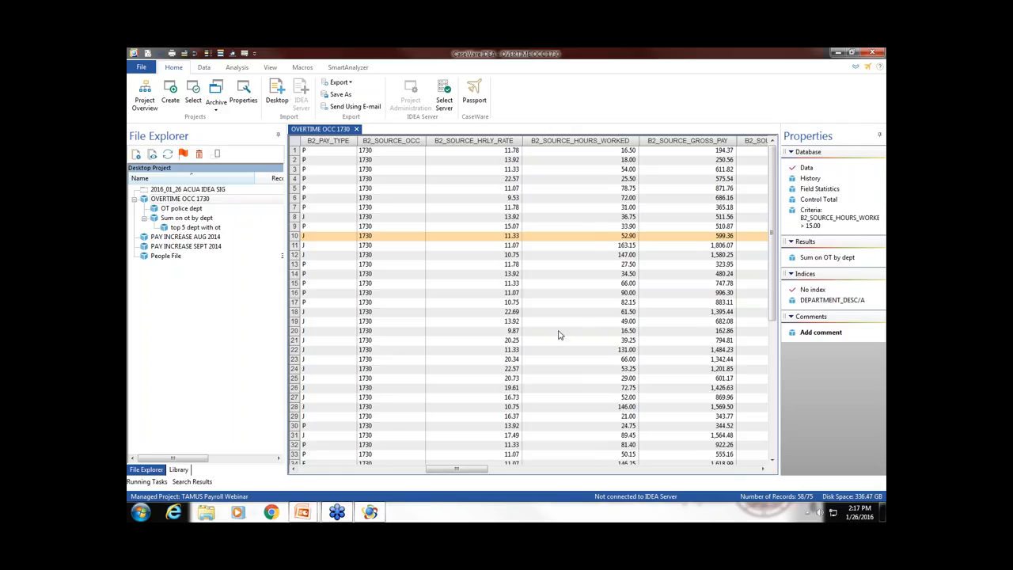
mouse_move(383, 205)
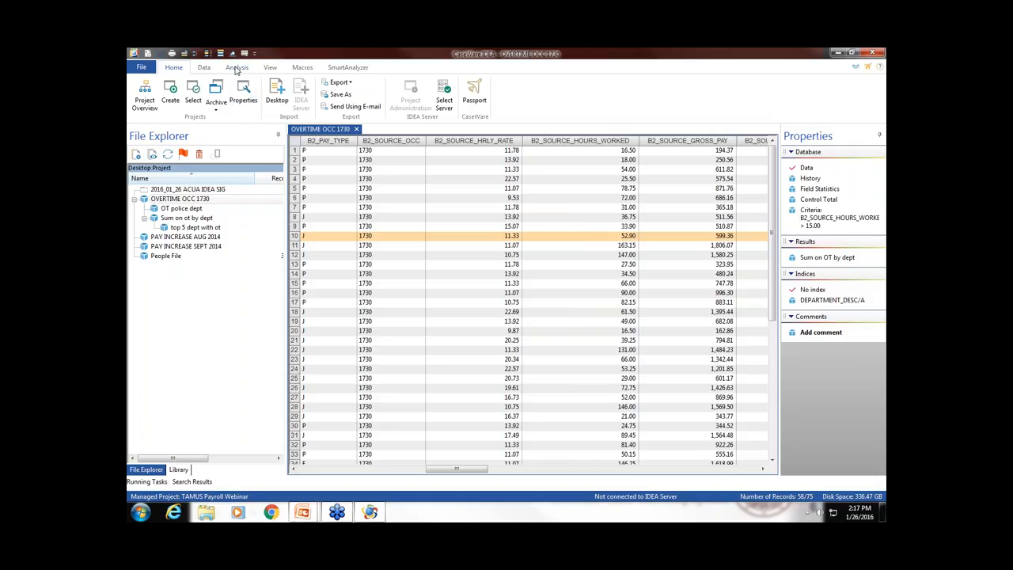
- Direct-extract the filtered overtime records into a new database named 'EXTRACt ot over 15 hours'
left_click(242, 66)
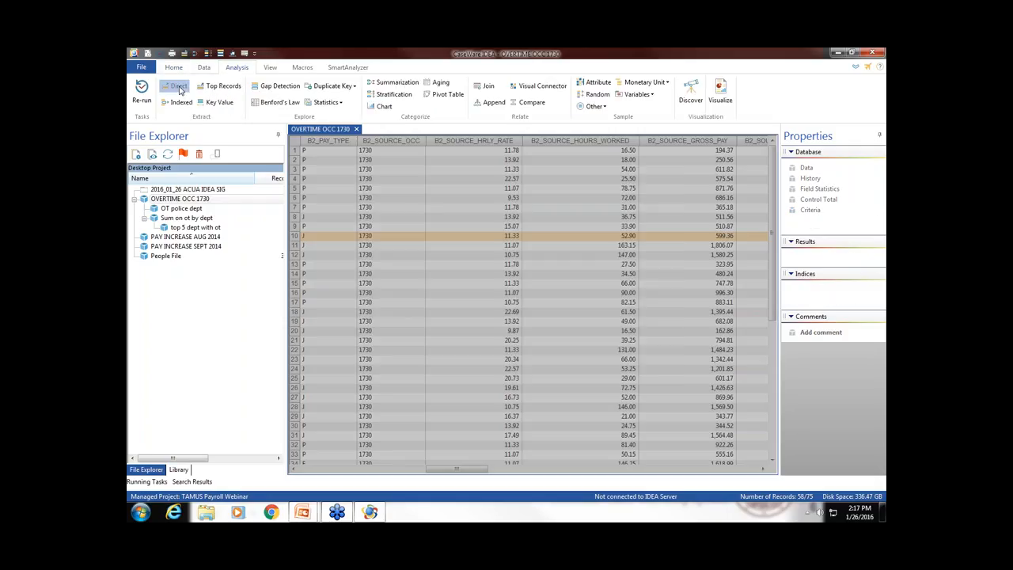
left_click(166, 86)
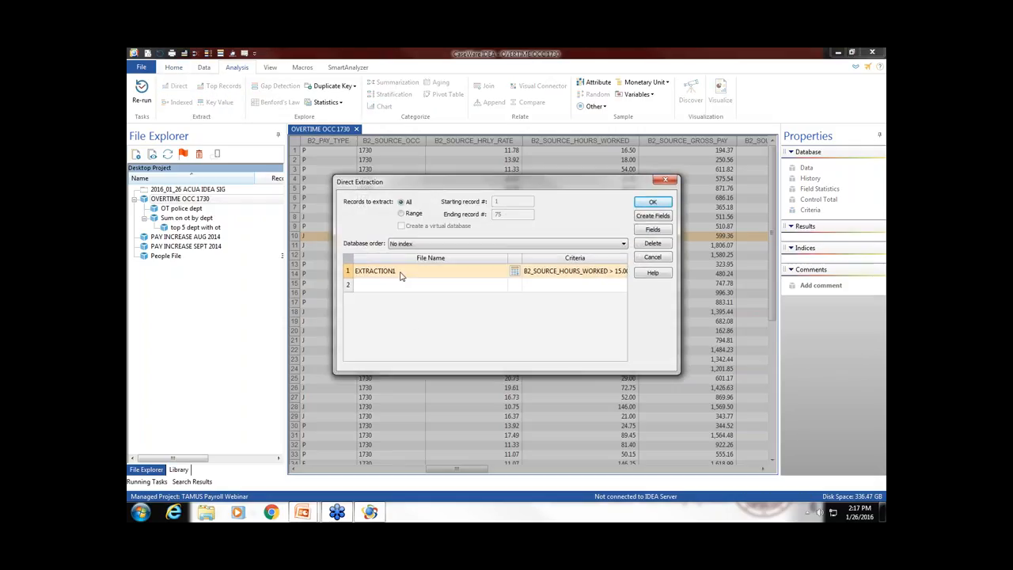
mouse_move(584, 277)
type("t ot")
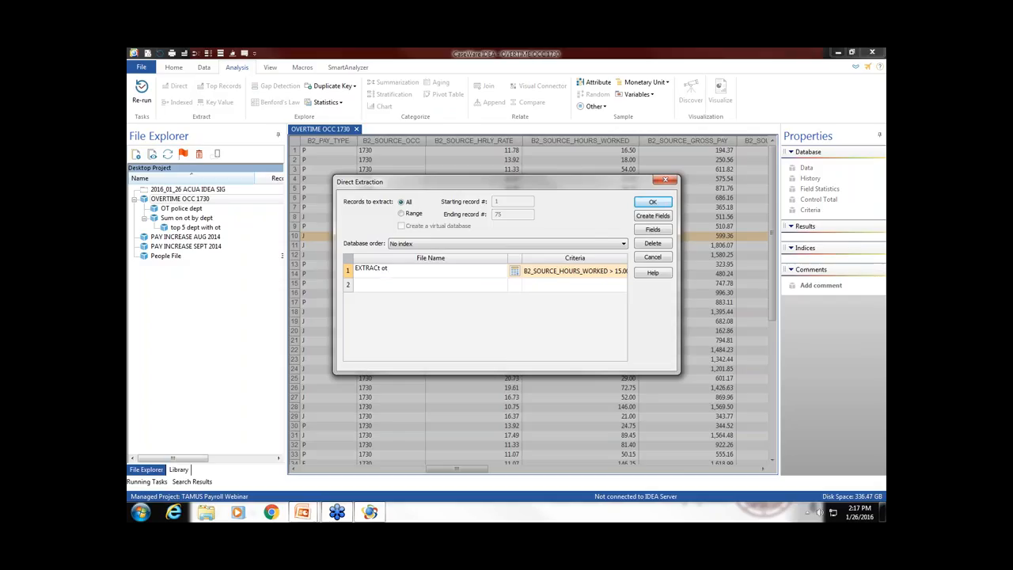
type("ovr")
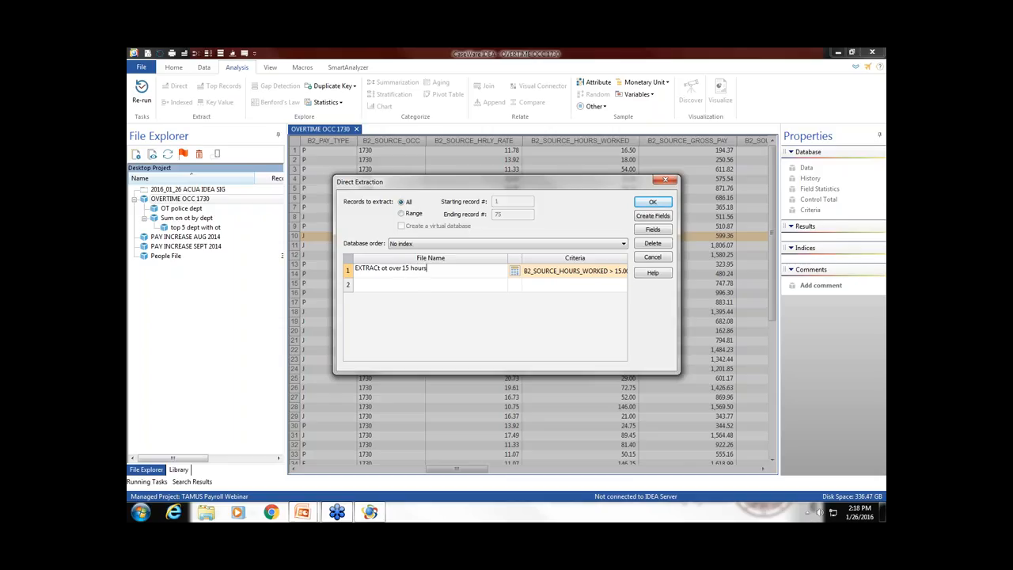
left_click(653, 201)
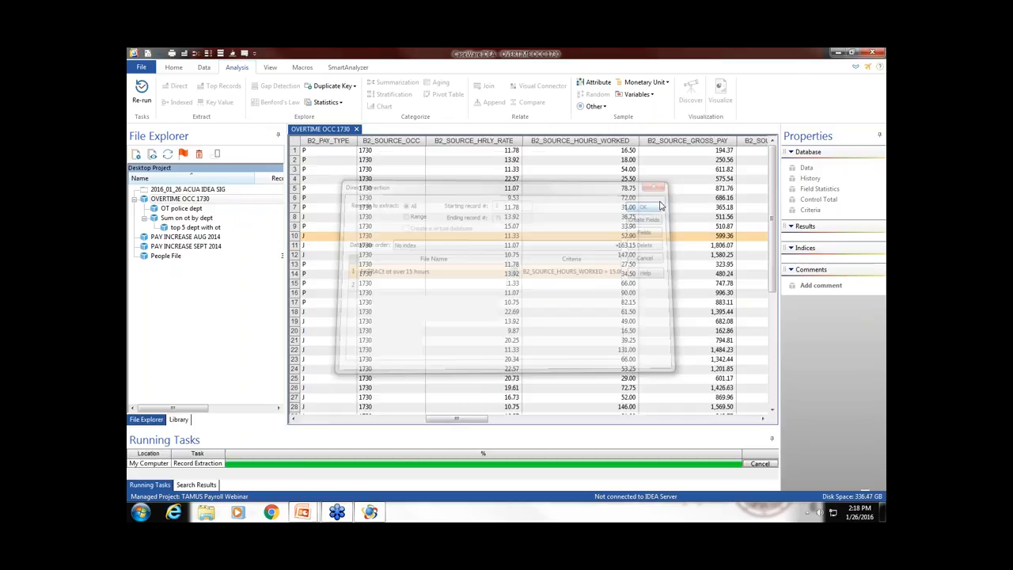
- Return to the PowerPoint slideshow and present the Overtime queries slide
left_click(645, 206)
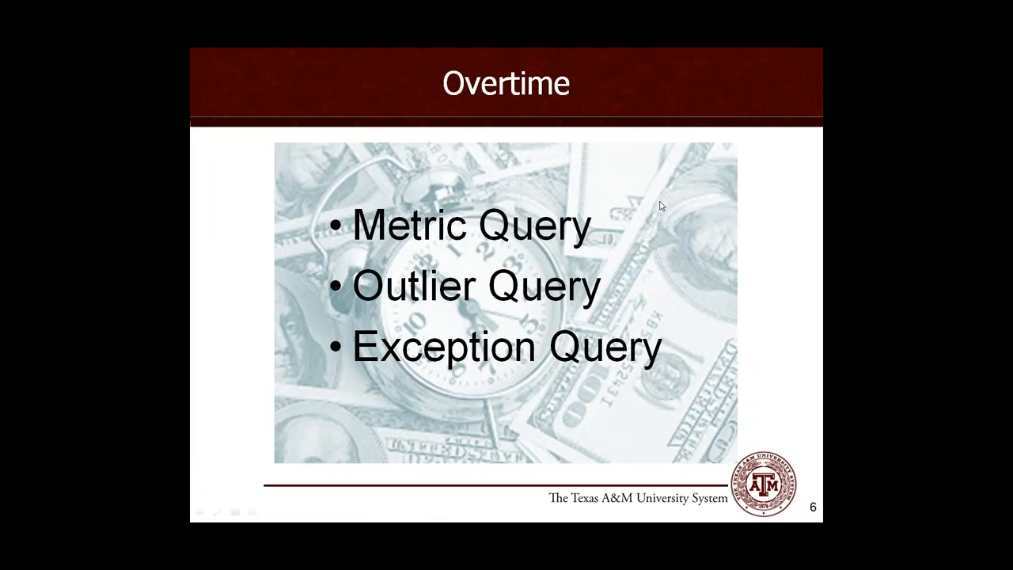
key("Right")
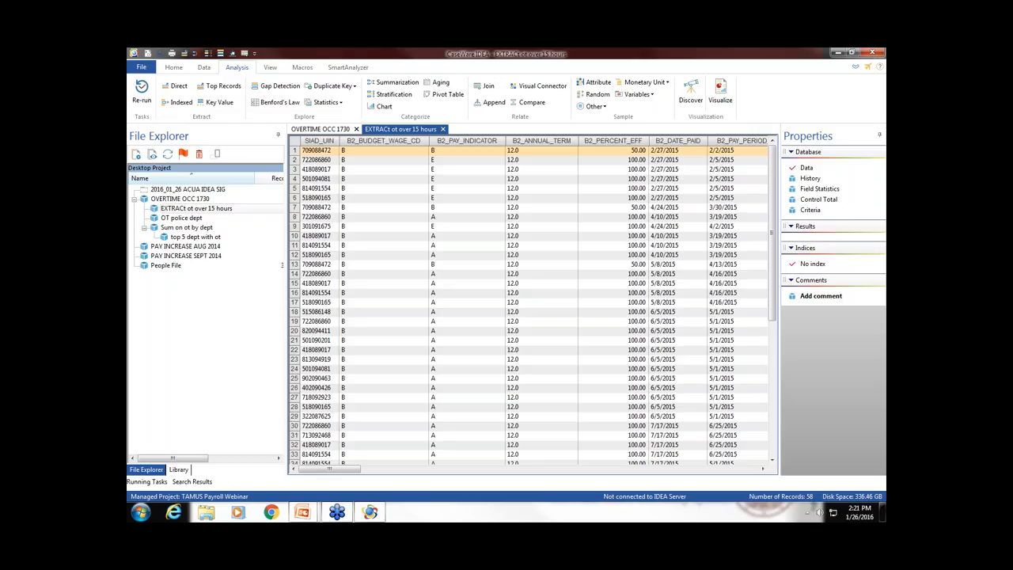
mouse_move(657, 197)
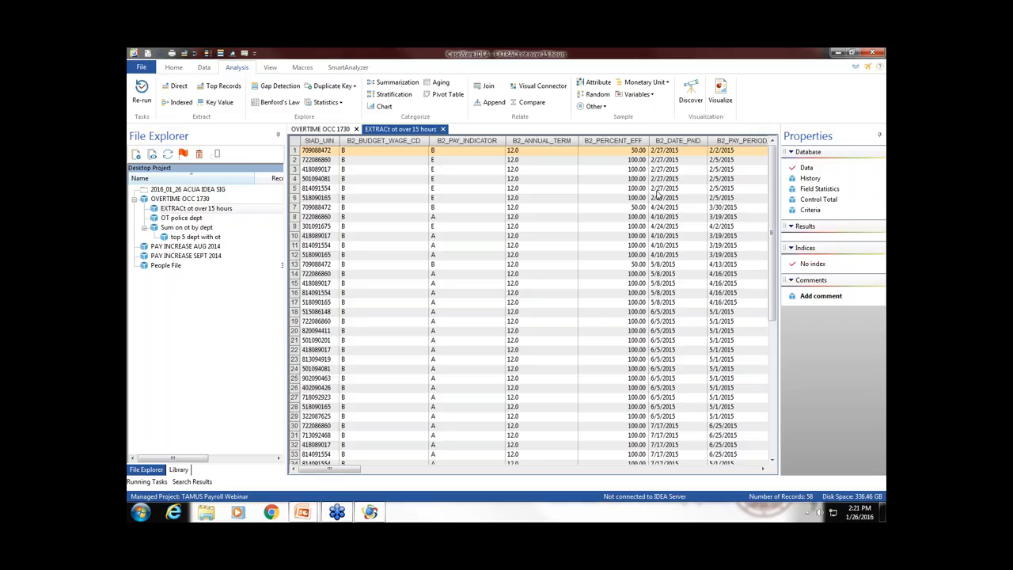
- Right-click the 'EXTRACt ot over 15 hours' database tab to show its closing options
right_click(403, 129)
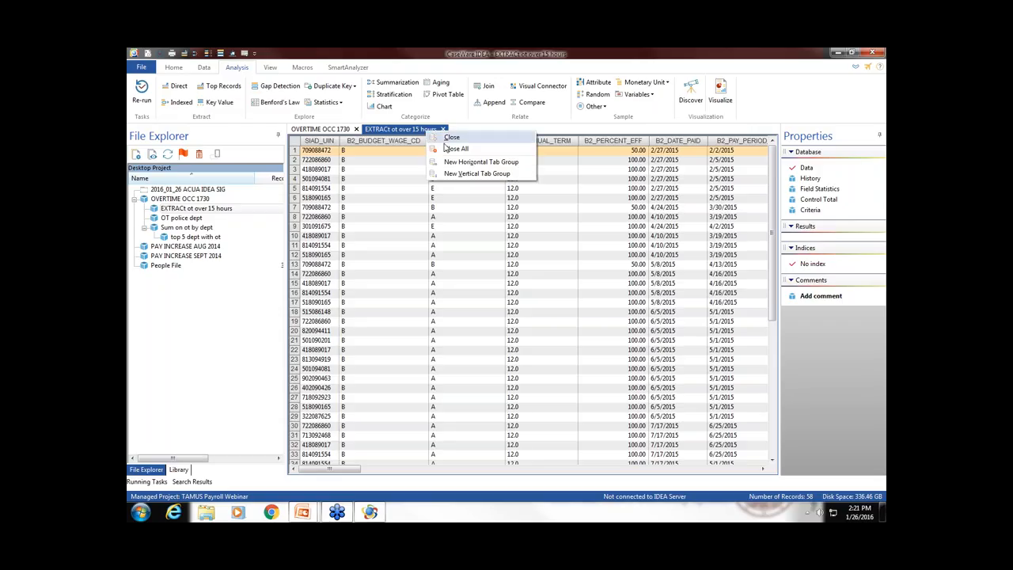
- Close all databases and open PAY INCREASE SEPT 2014 with its 491 records
left_click(454, 149)
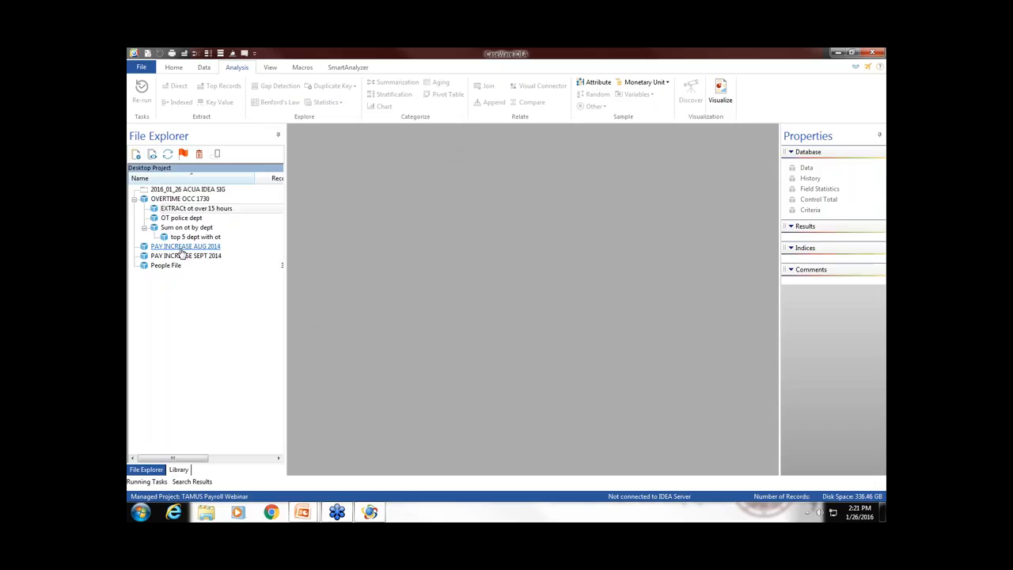
mouse_move(194, 255)
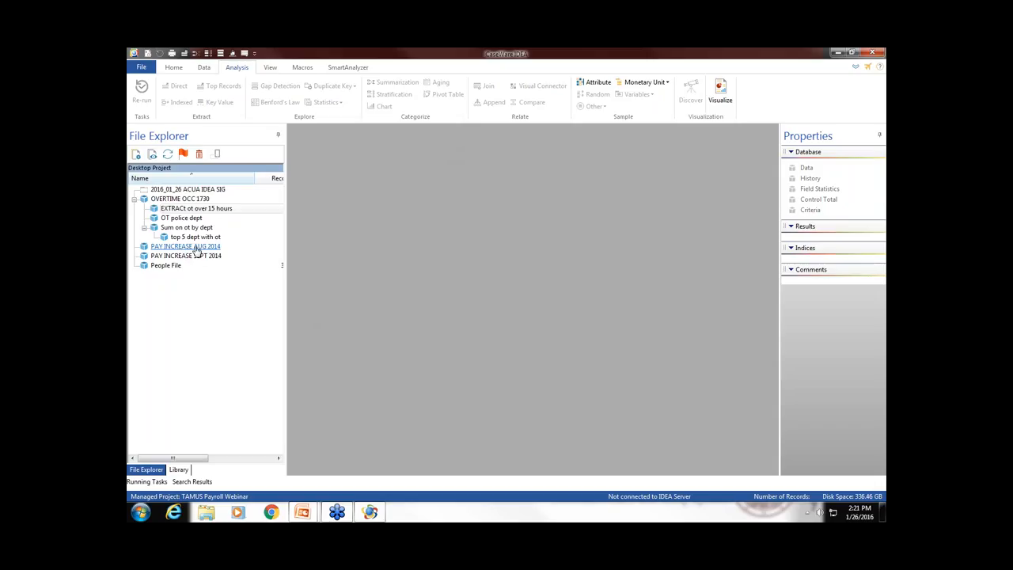
left_click(186, 254)
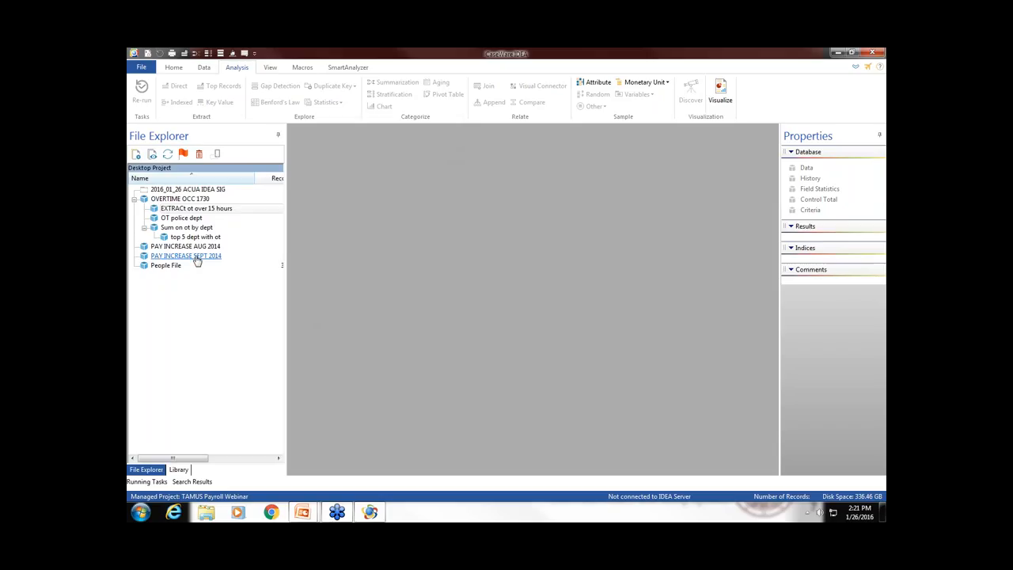
double_click(186, 255)
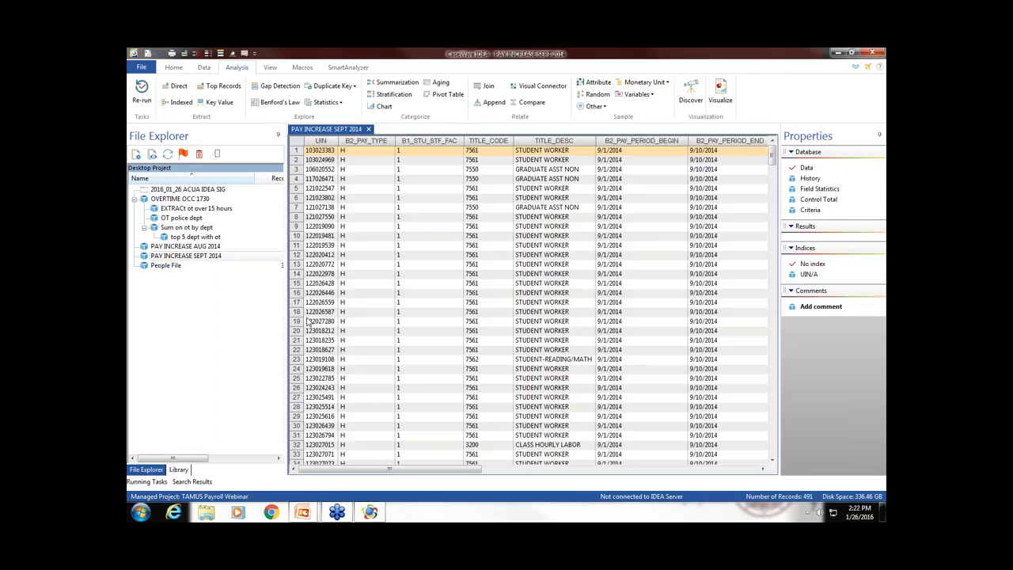
mouse_move(659, 153)
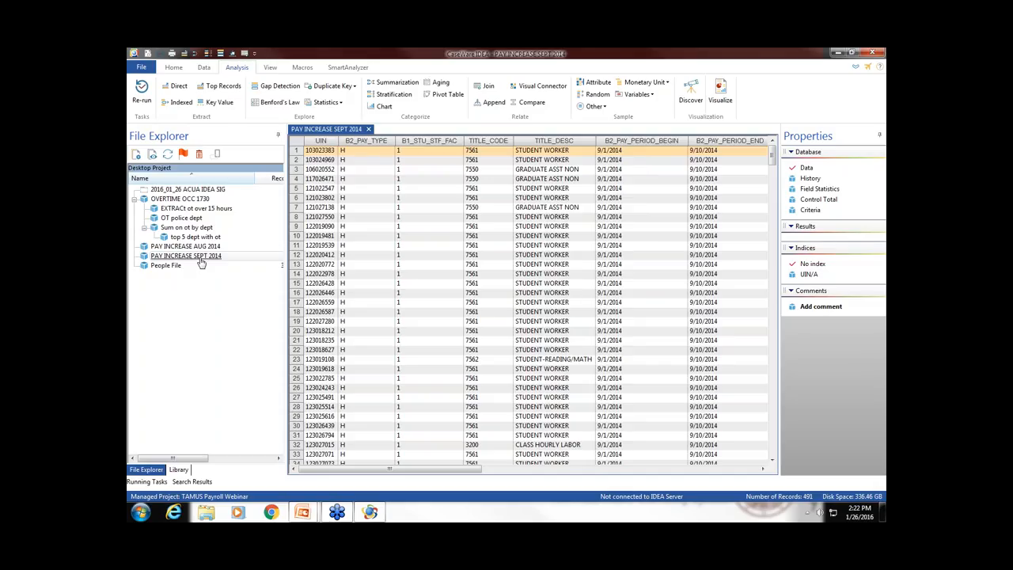
double_click(185, 246)
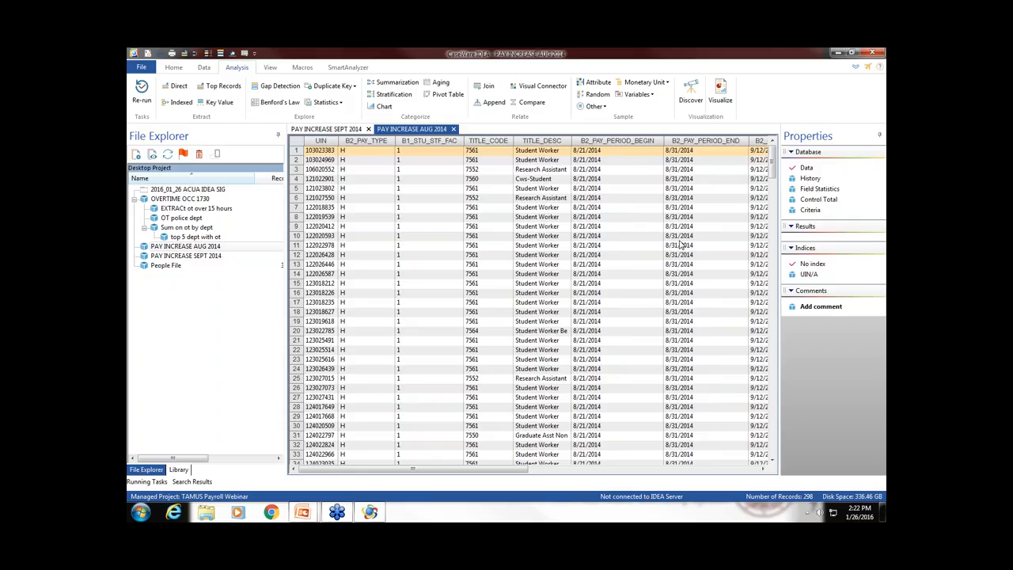
mouse_move(558, 304)
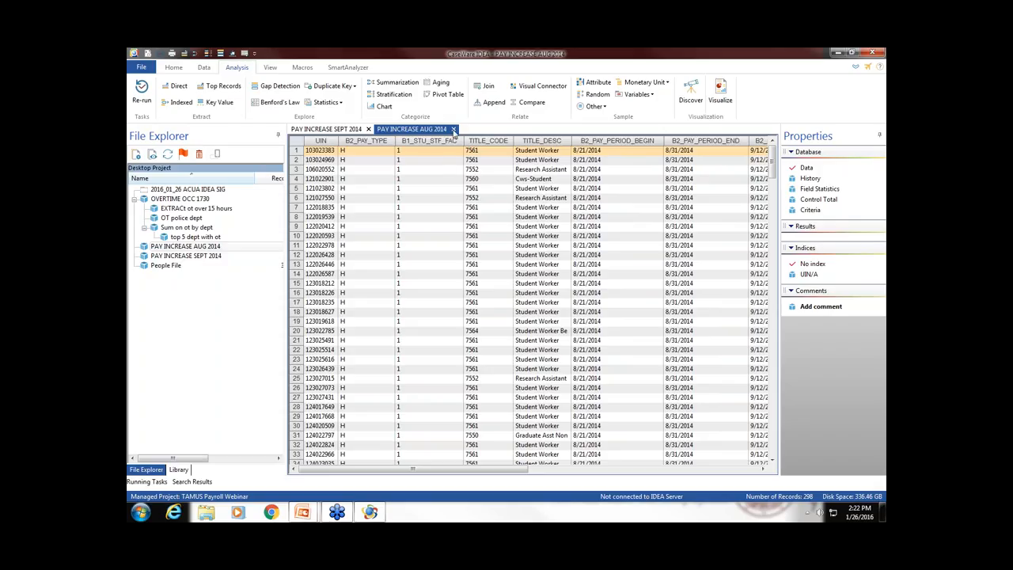
mouse_move(415, 150)
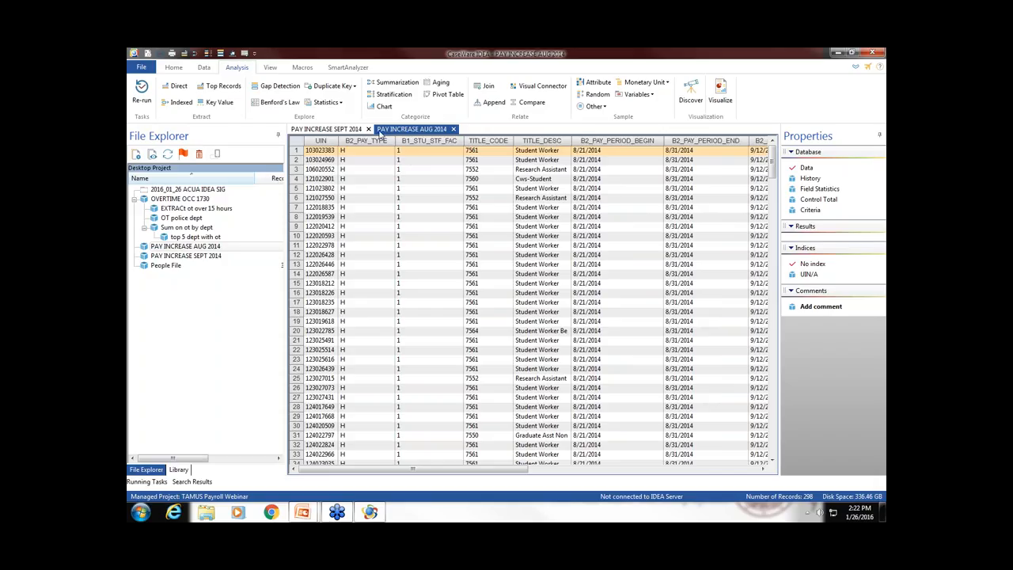
mouse_move(346, 160)
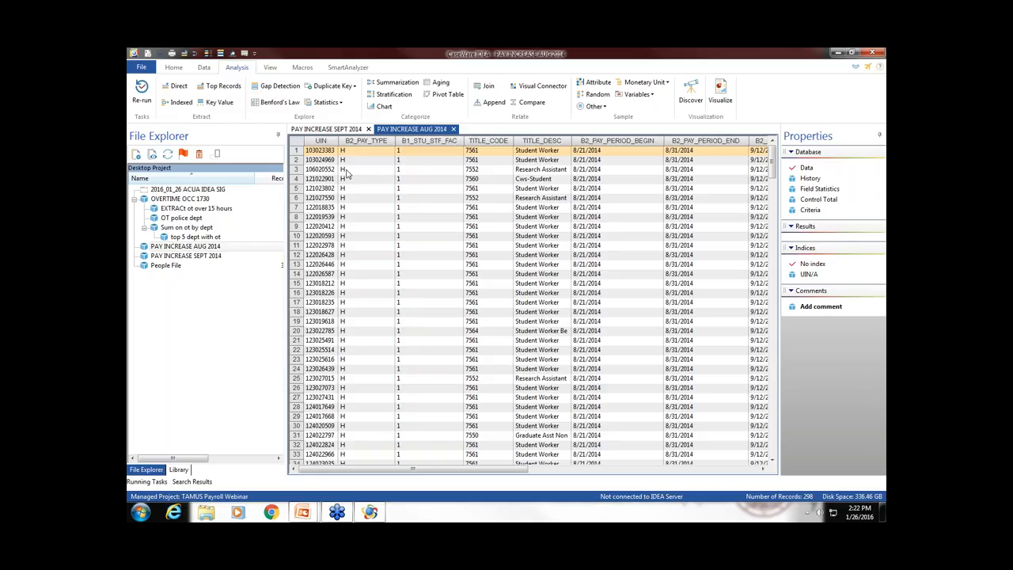
mouse_move(363, 188)
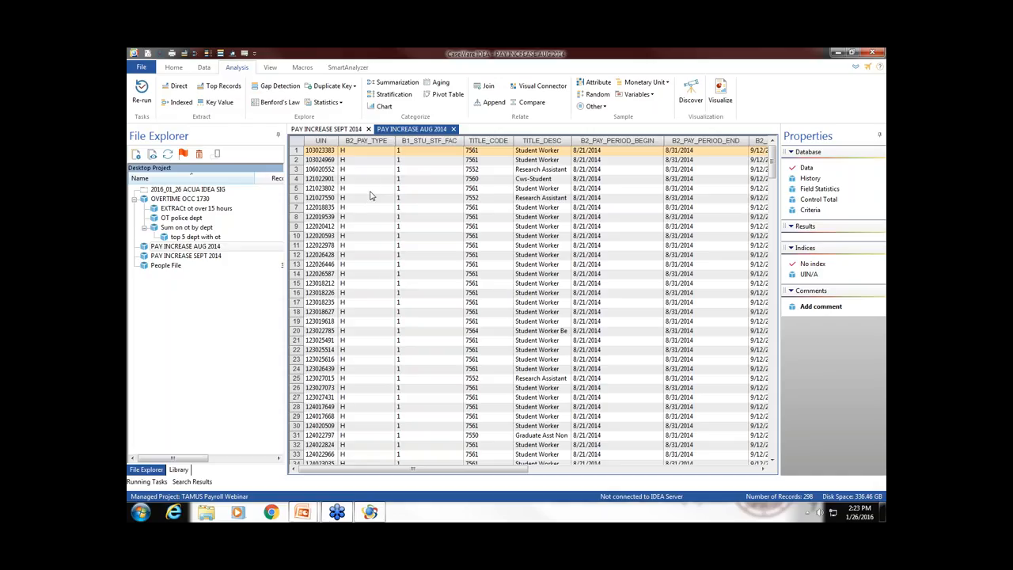
mouse_move(336, 129)
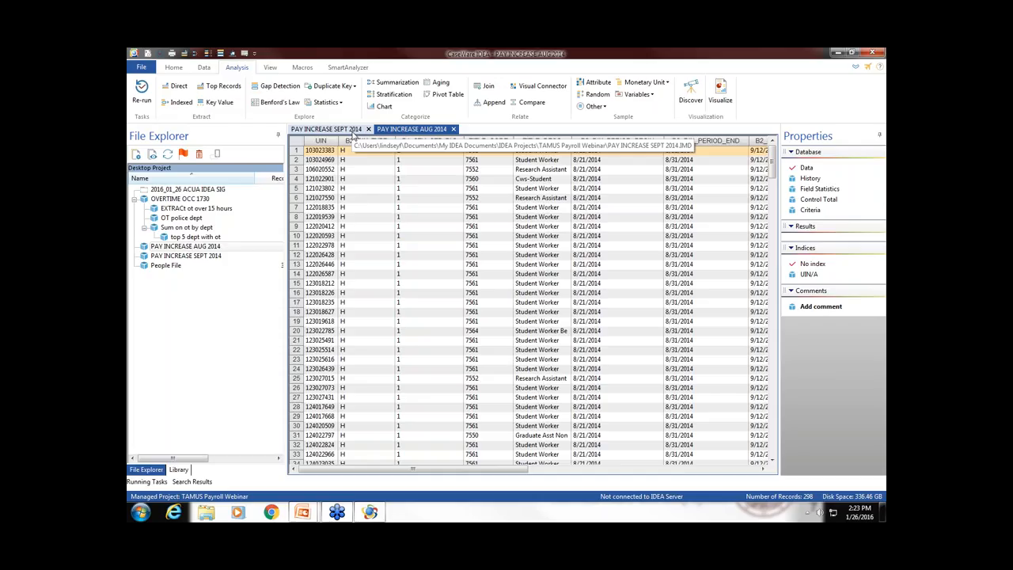
- Bring up PAY INCREASE AUG 2014 (298 records) alongside the September database
left_click(413, 129)
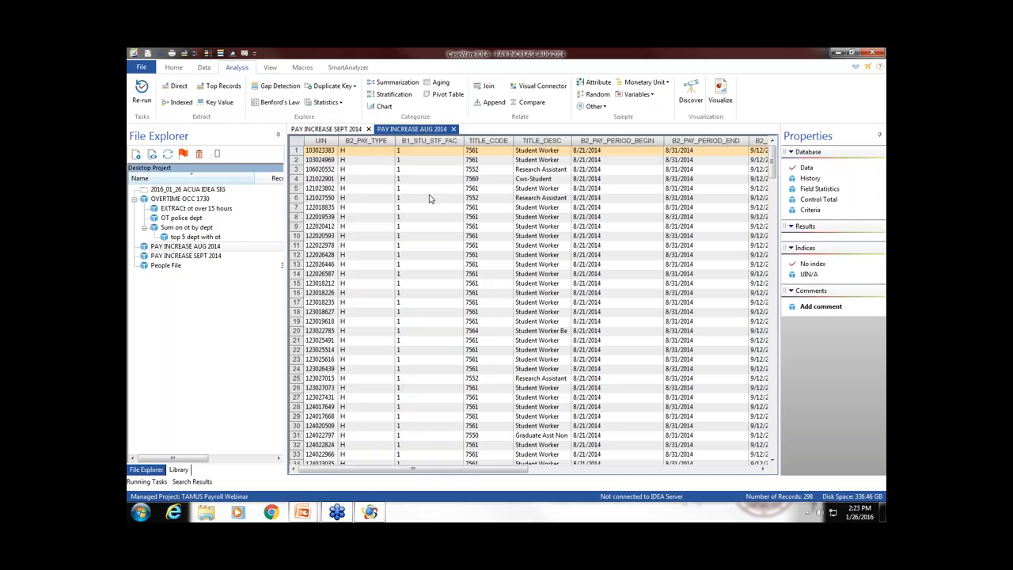
mouse_move(424, 206)
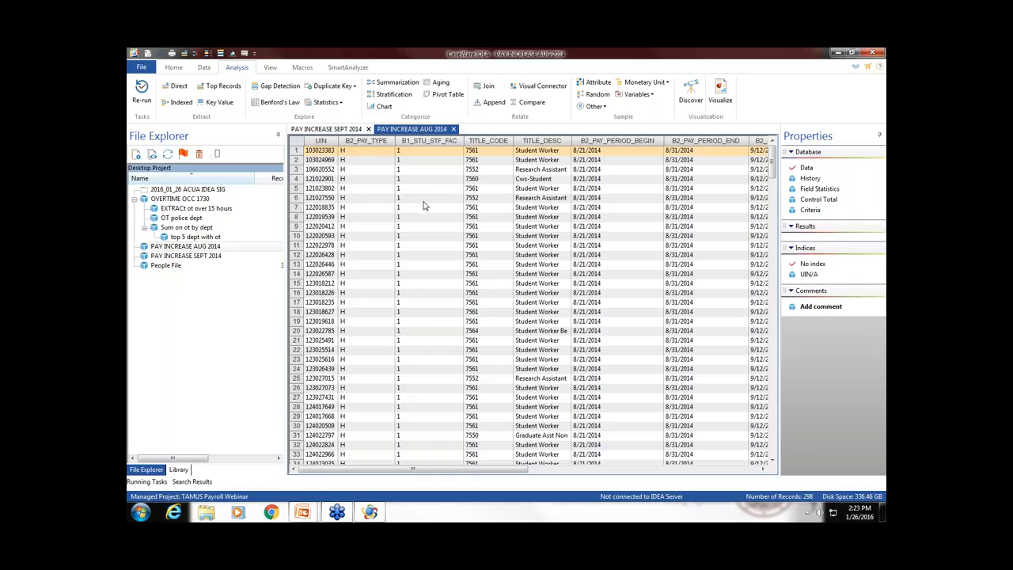
mouse_move(439, 215)
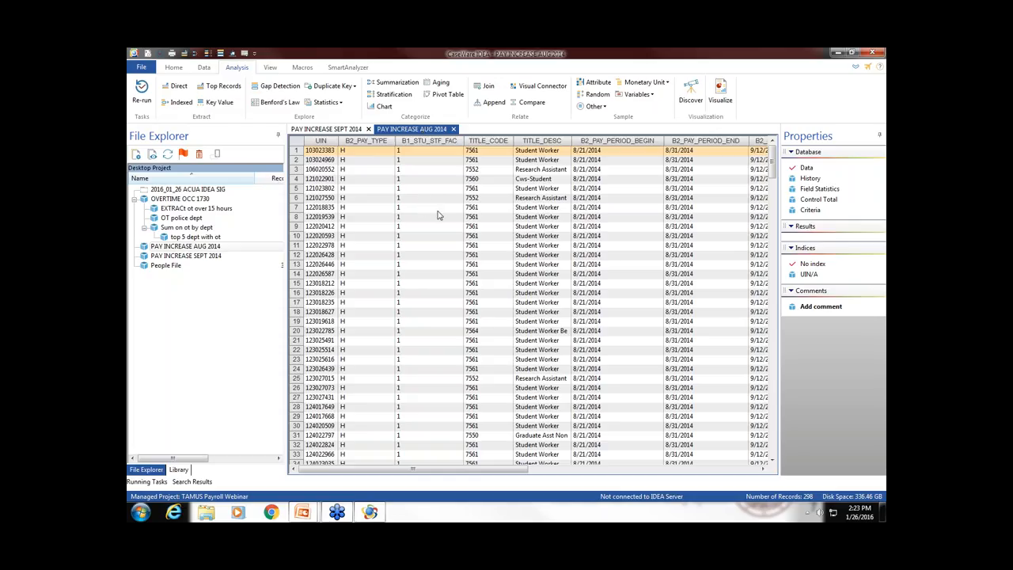
mouse_move(241, 68)
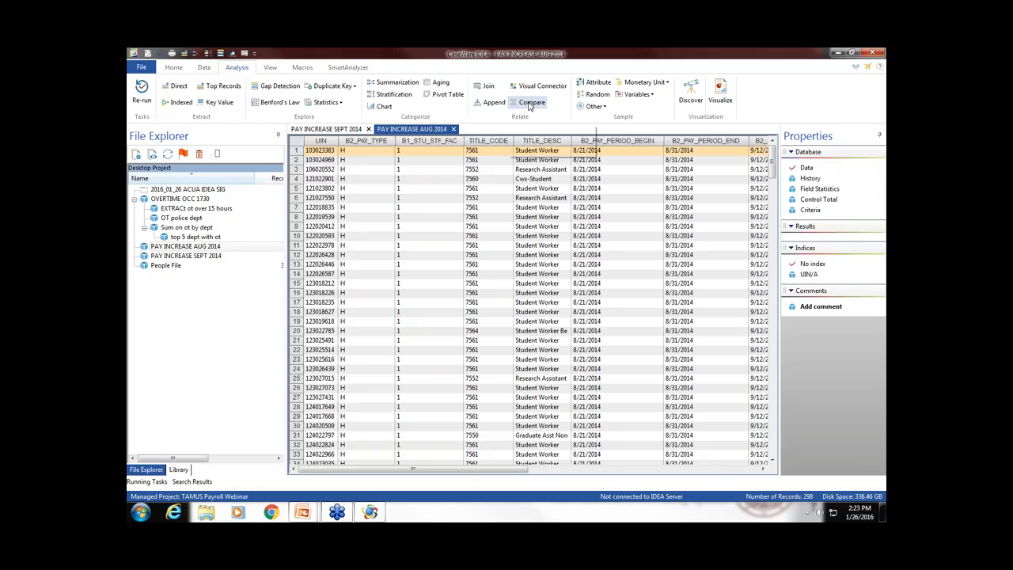
- Compare August against September pay increases into 'Compare aug and sept hrly rate', matching on UIN
left_click(530, 101)
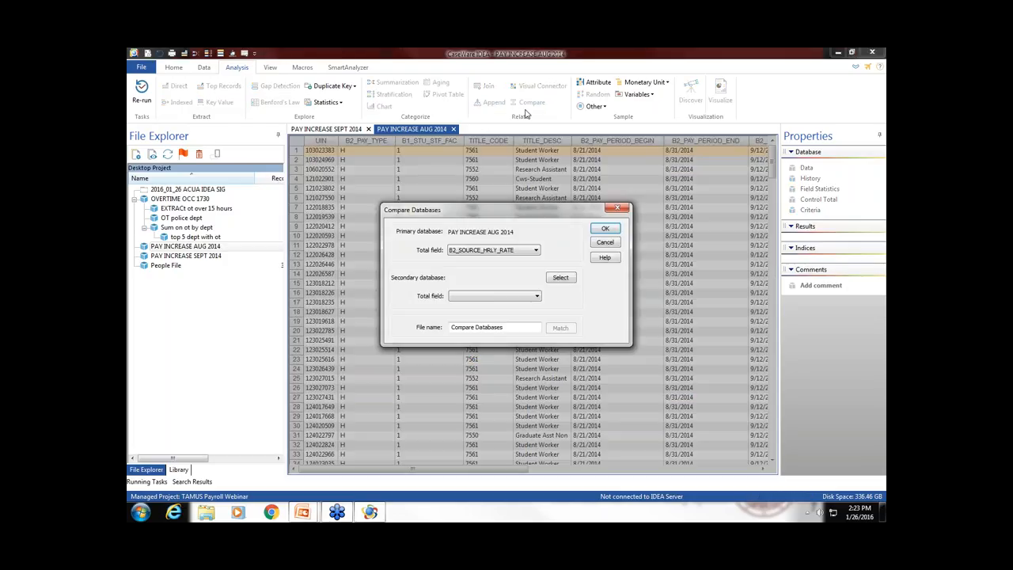
mouse_move(437, 240)
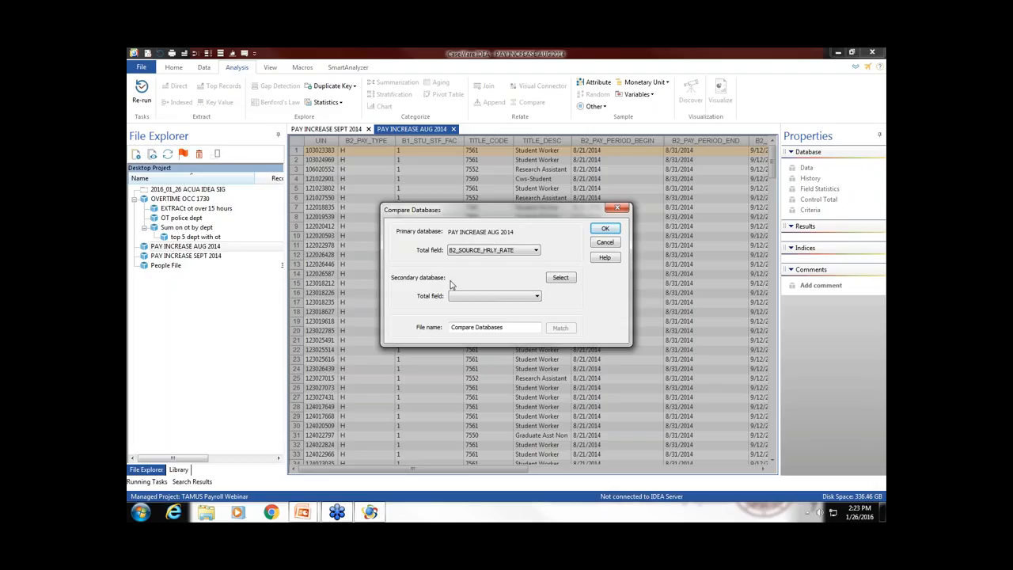
left_click(560, 277)
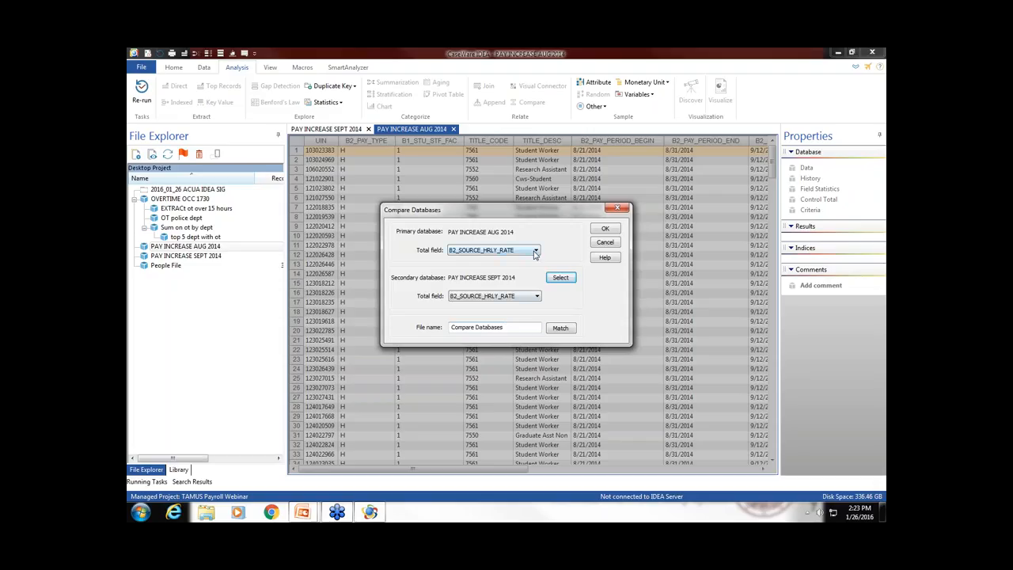
mouse_move(534, 250)
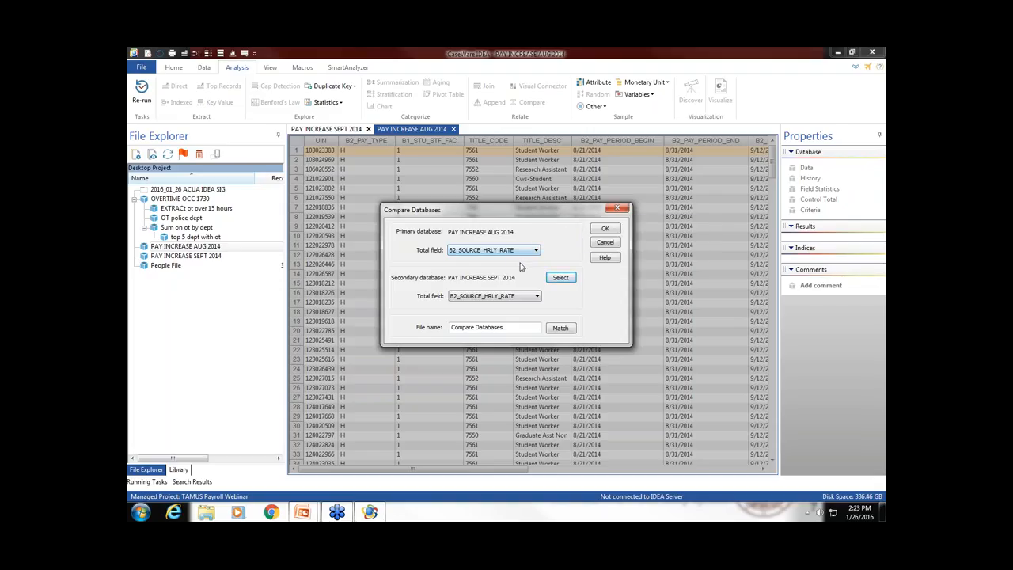
mouse_move(507, 262)
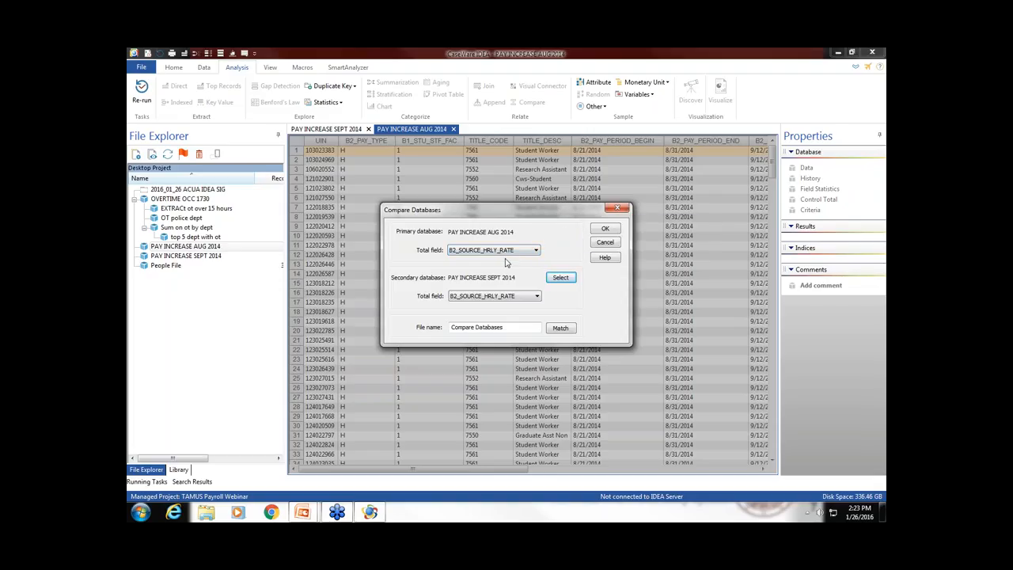
mouse_move(414, 239)
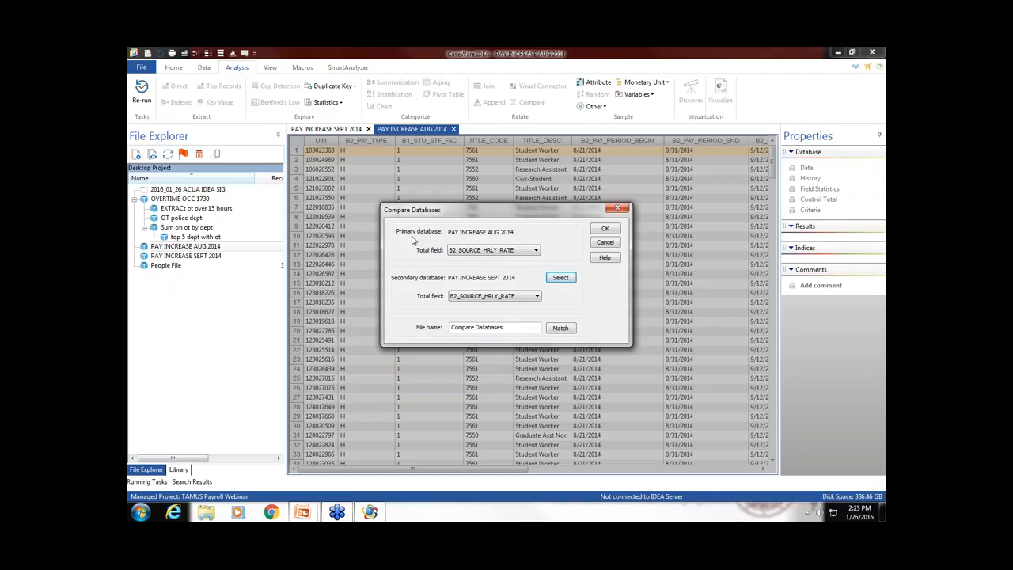
mouse_move(402, 283)
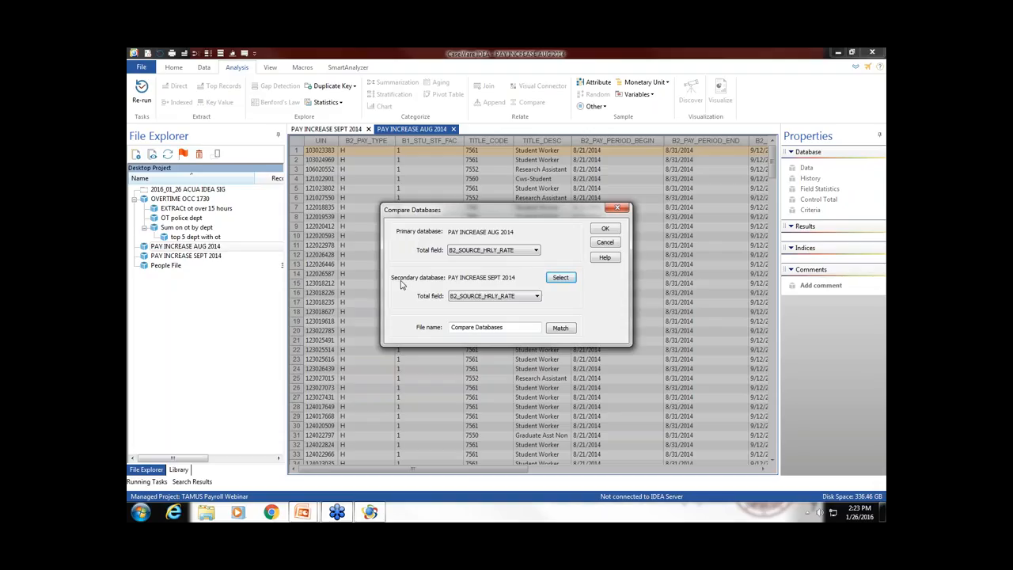
mouse_move(472, 288)
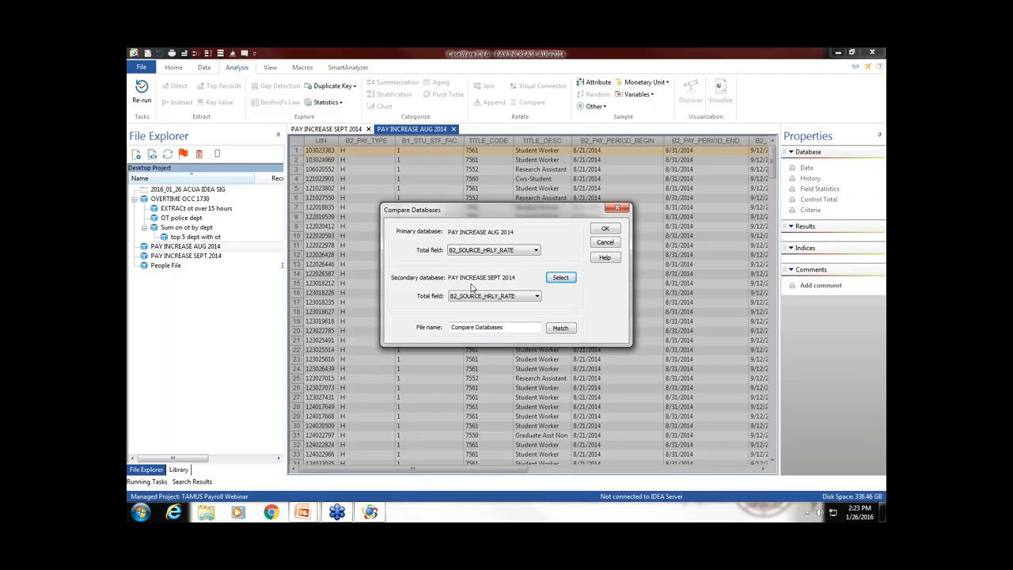
double_click(491, 327)
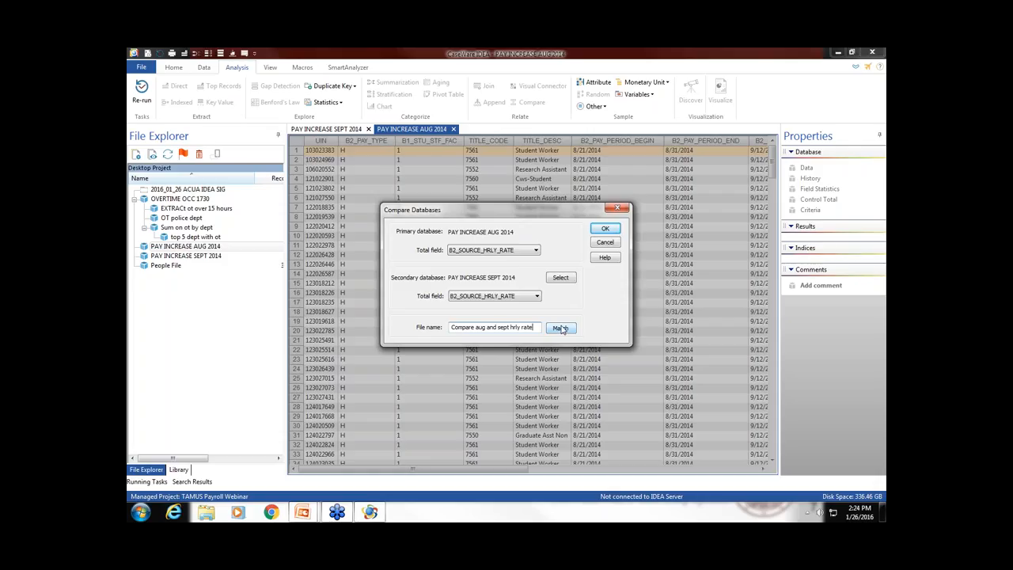
left_click(560, 328)
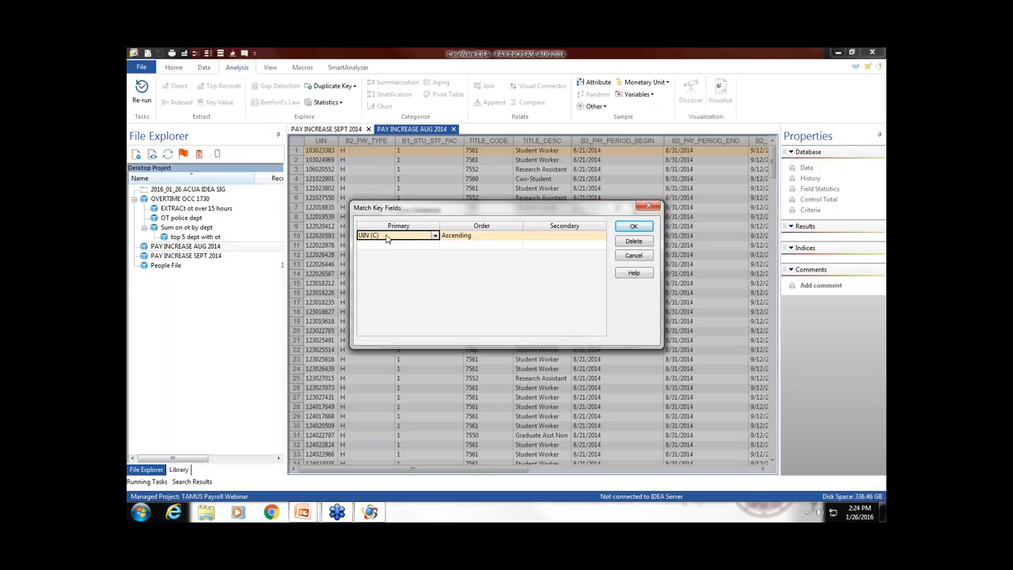
left_click(600, 235)
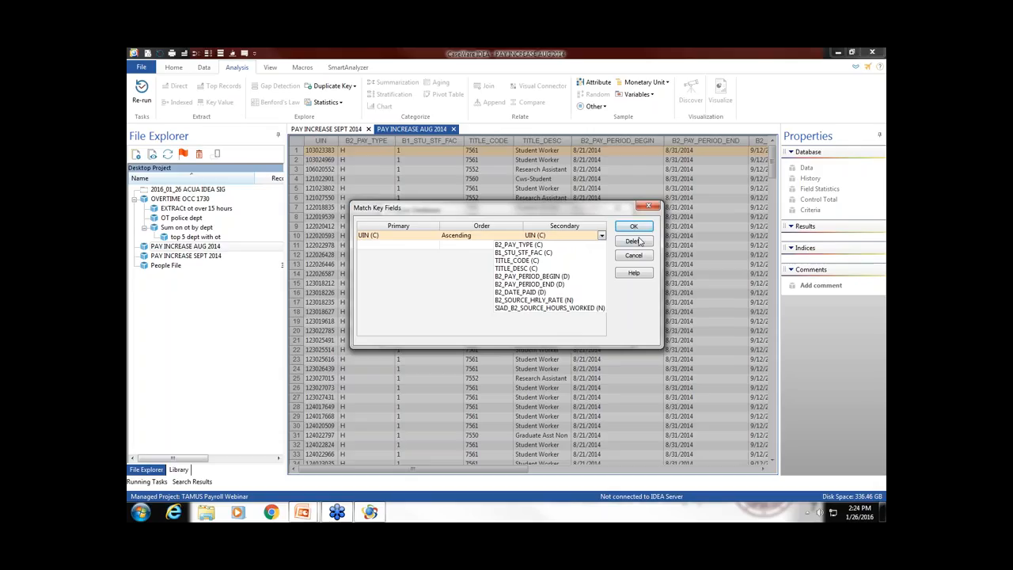
left_click(633, 225)
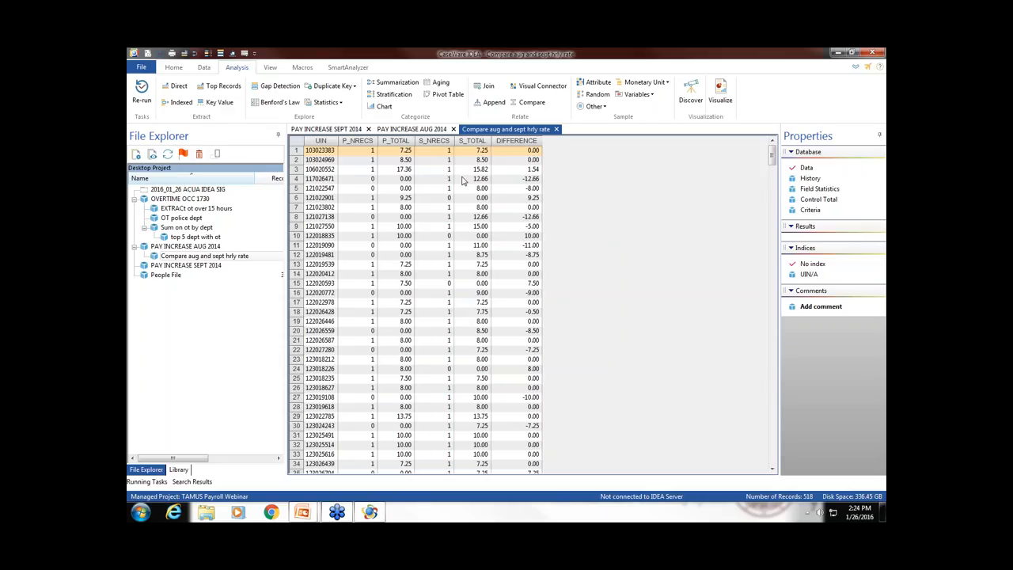
mouse_move(516, 141)
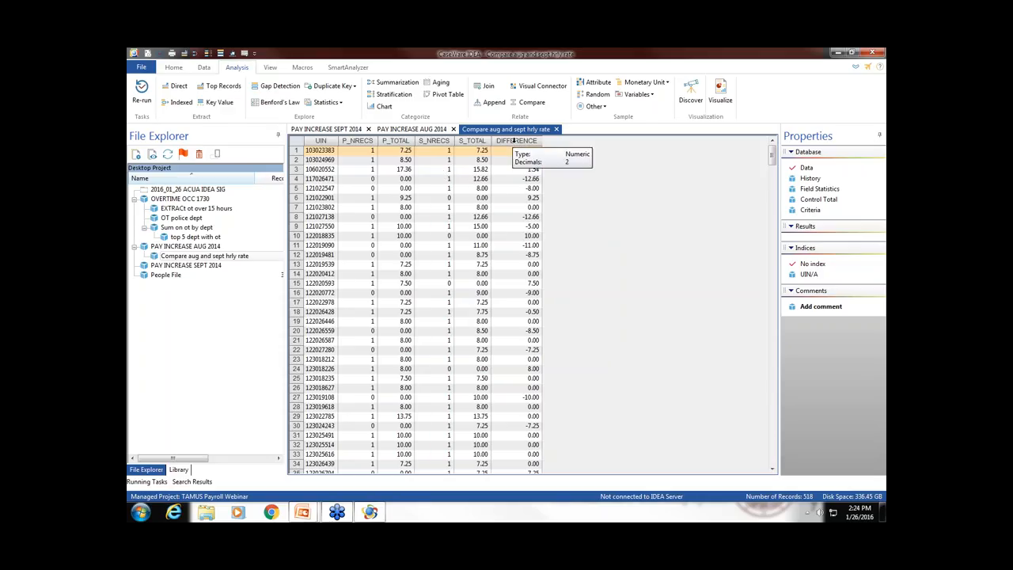
- Sort the 518-record comparison database by DIFFERENCE in ascending order
left_click(509, 140)
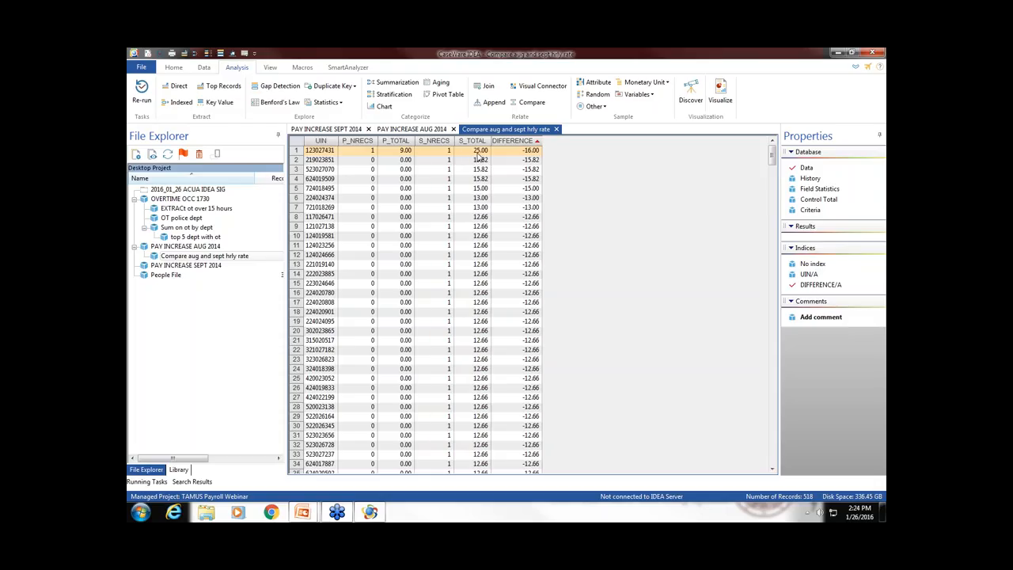
mouse_move(504, 158)
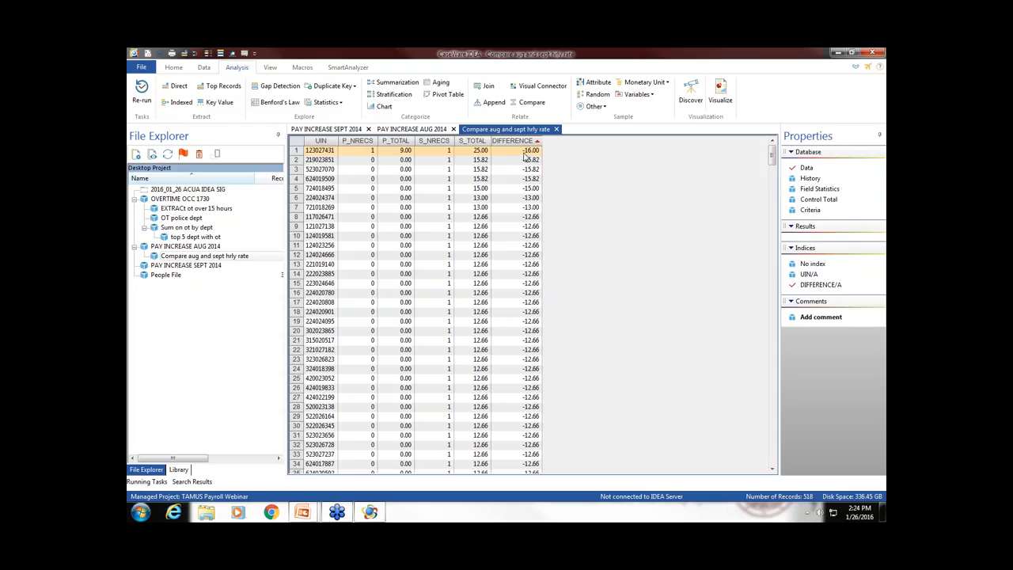
mouse_move(540, 164)
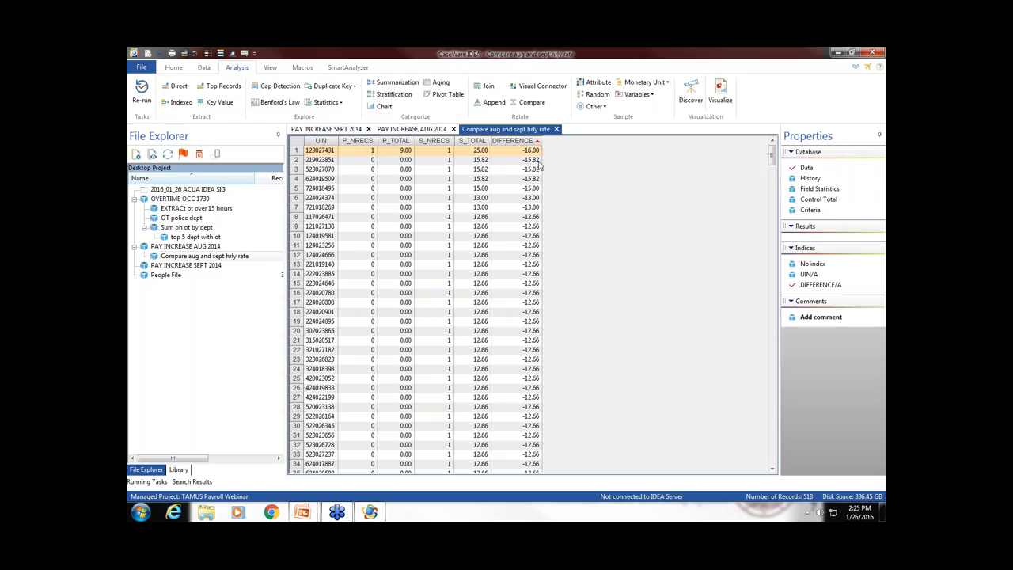
mouse_move(526, 198)
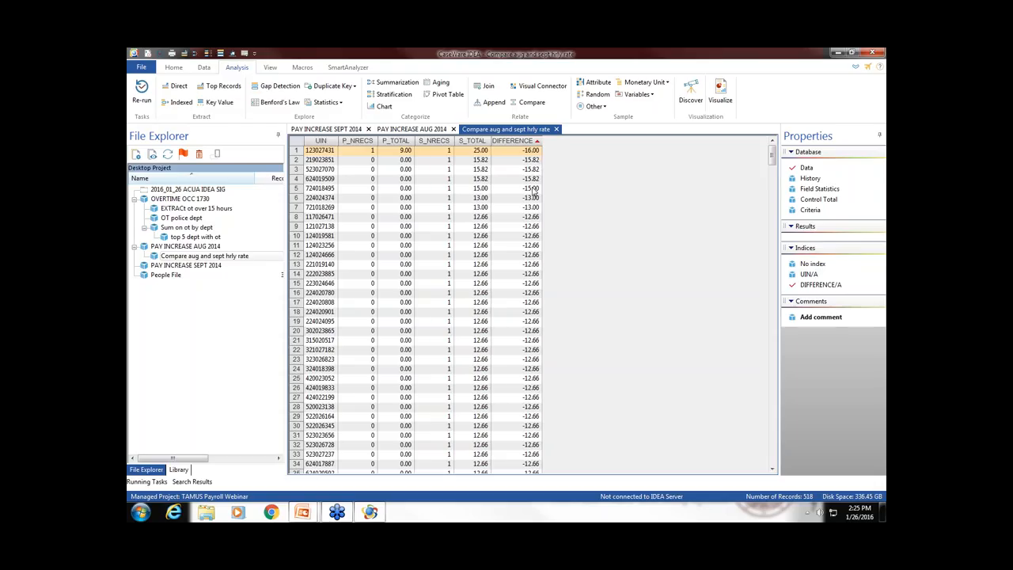
mouse_move(402, 228)
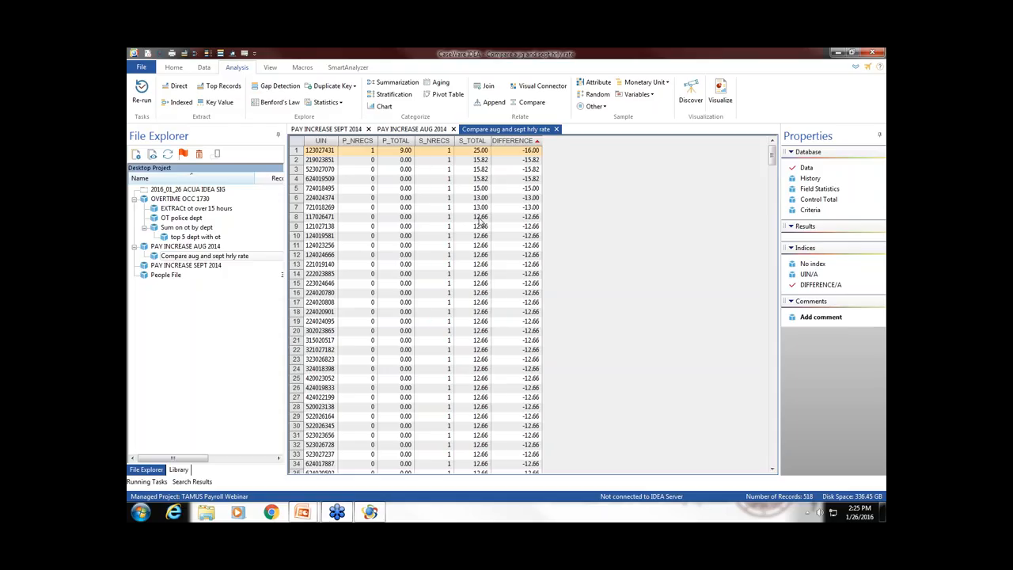
mouse_move(507, 296)
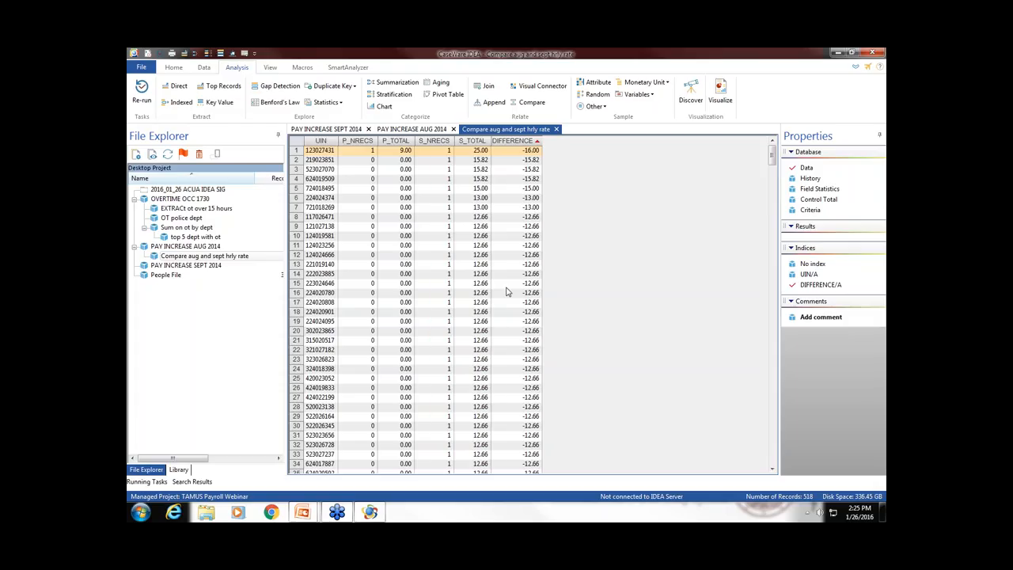
mouse_move(507, 288)
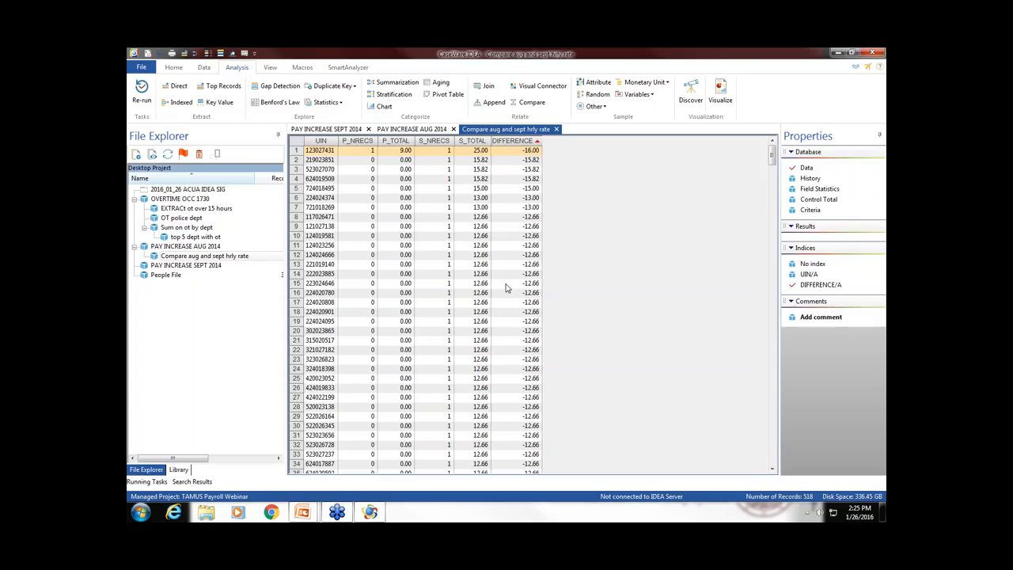
left_click(506, 283)
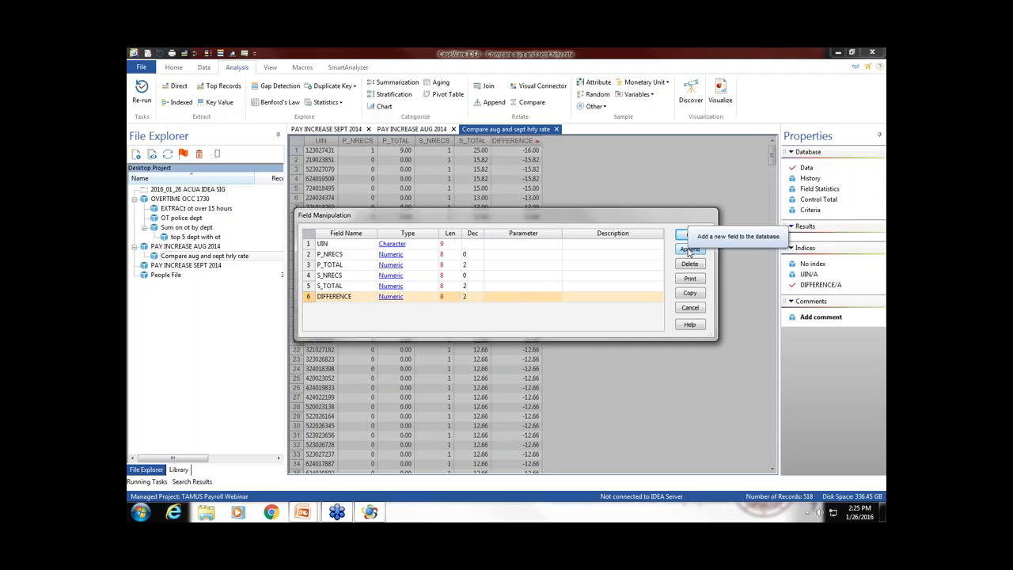
- Append a virtual numeric field named 'SIAD NEW HIRES' after DIFFERENCE
left_click(690, 249)
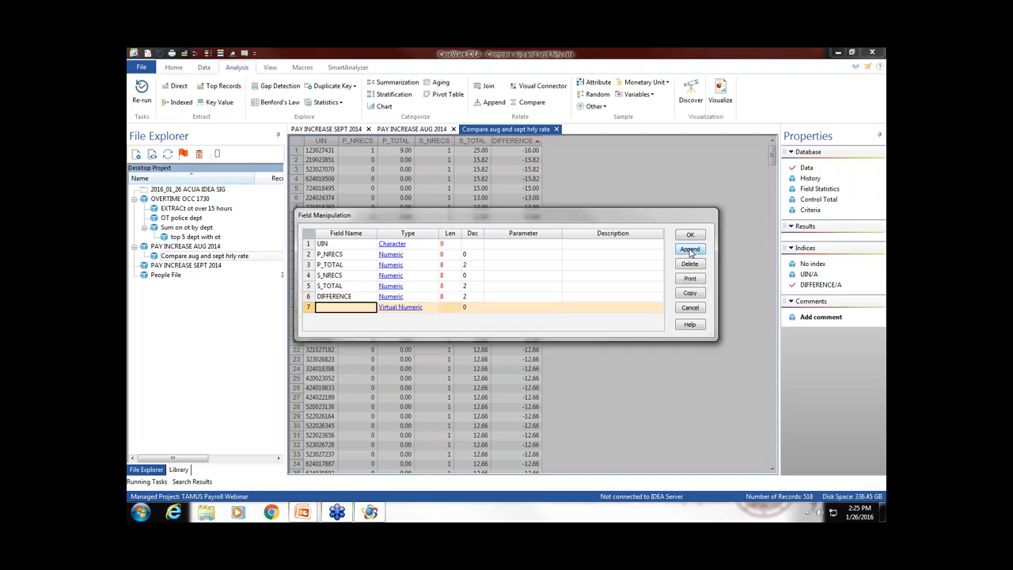
type("SIAD")
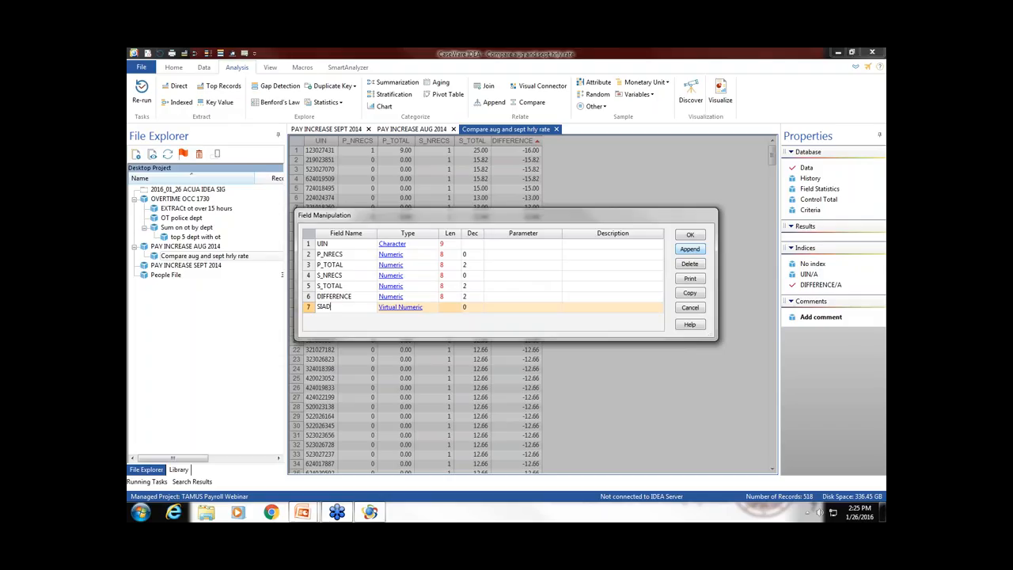
type("NEW HIRES")
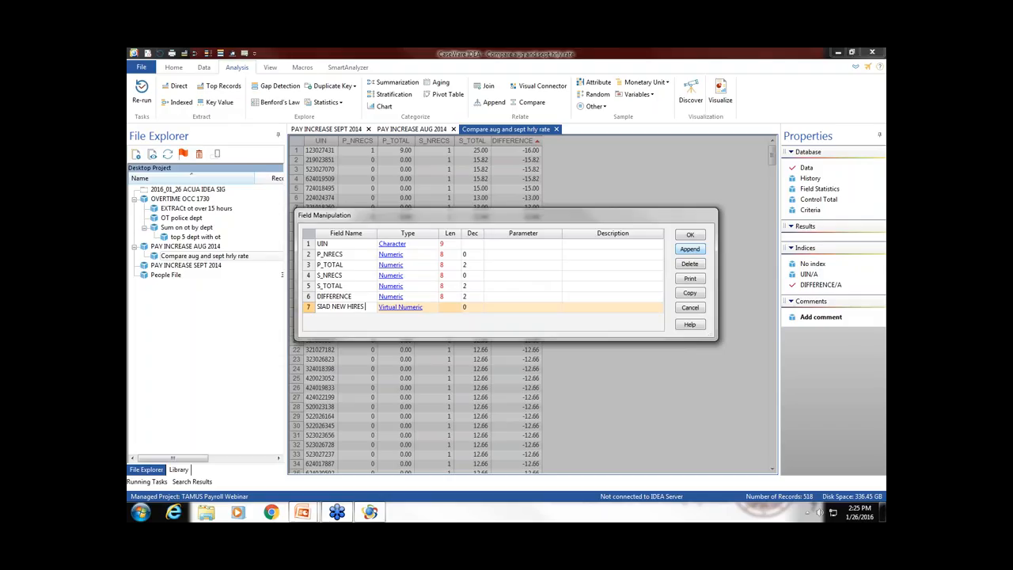
type("S OR NOT NEW HIRE")
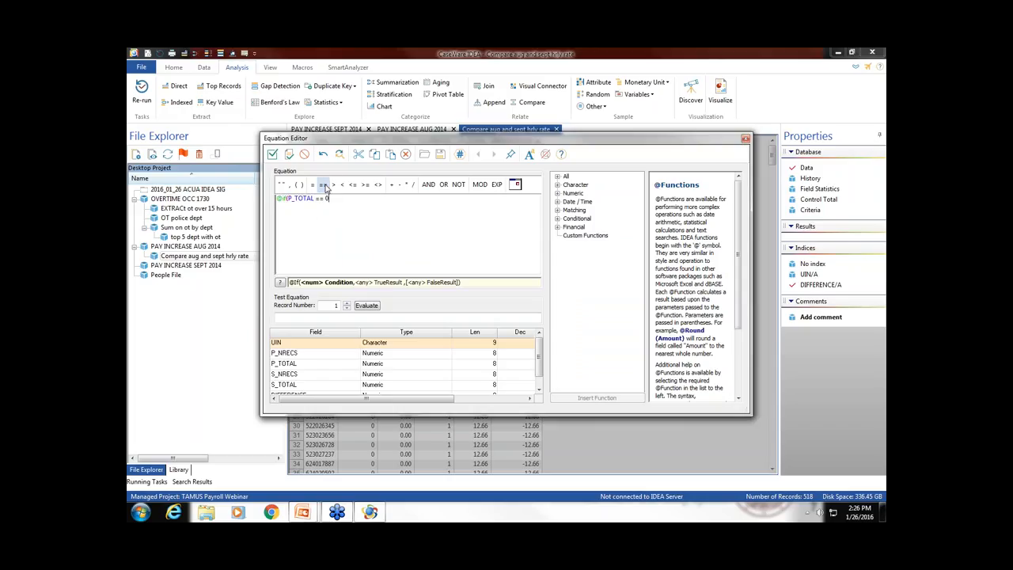
type(".00 .AND. S_TOTAL")
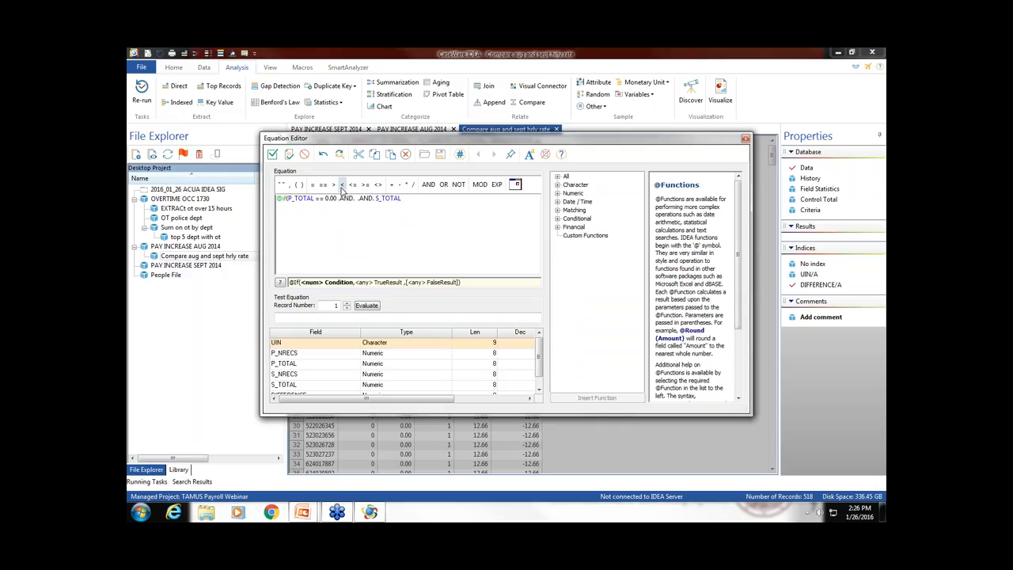
type("> 0.0")
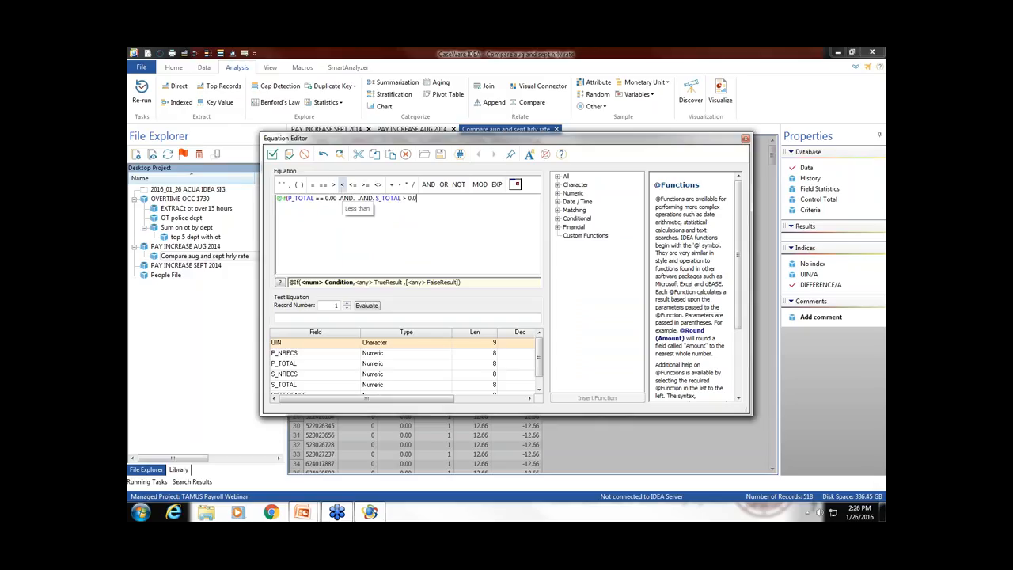
type(", \"NEW HI")
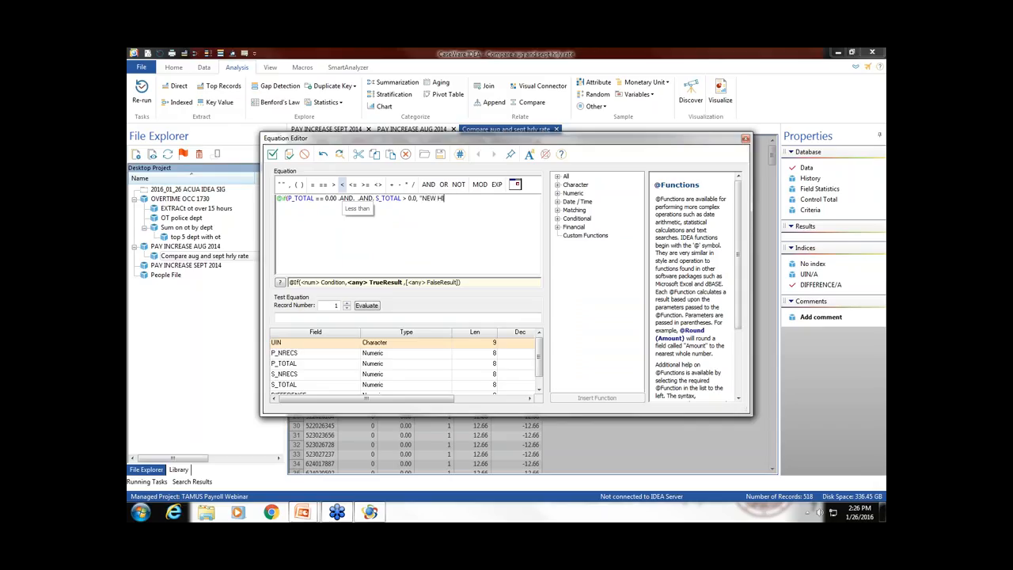
type("RE\", \"NOT N")
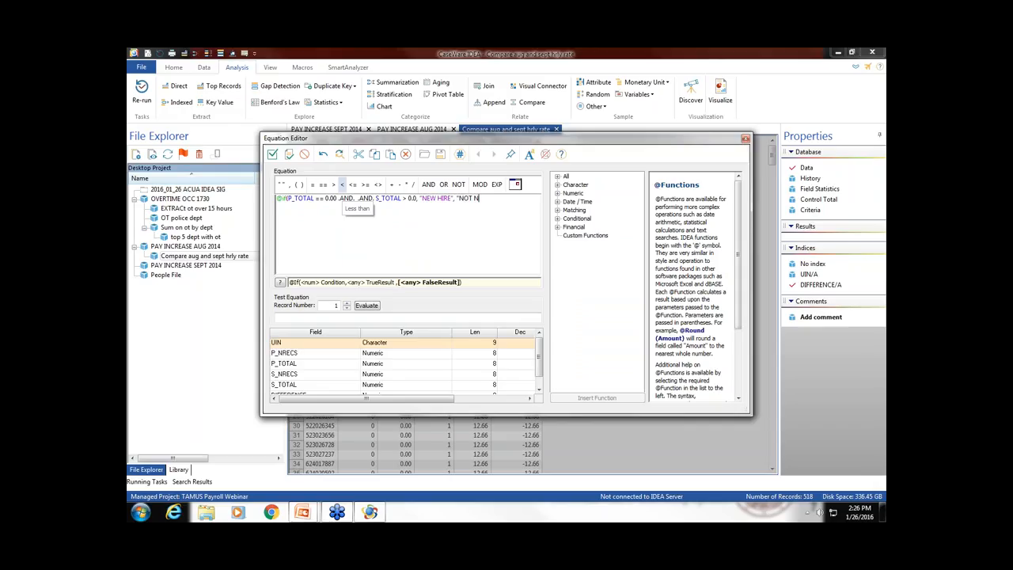
type("EW HIRE\")")
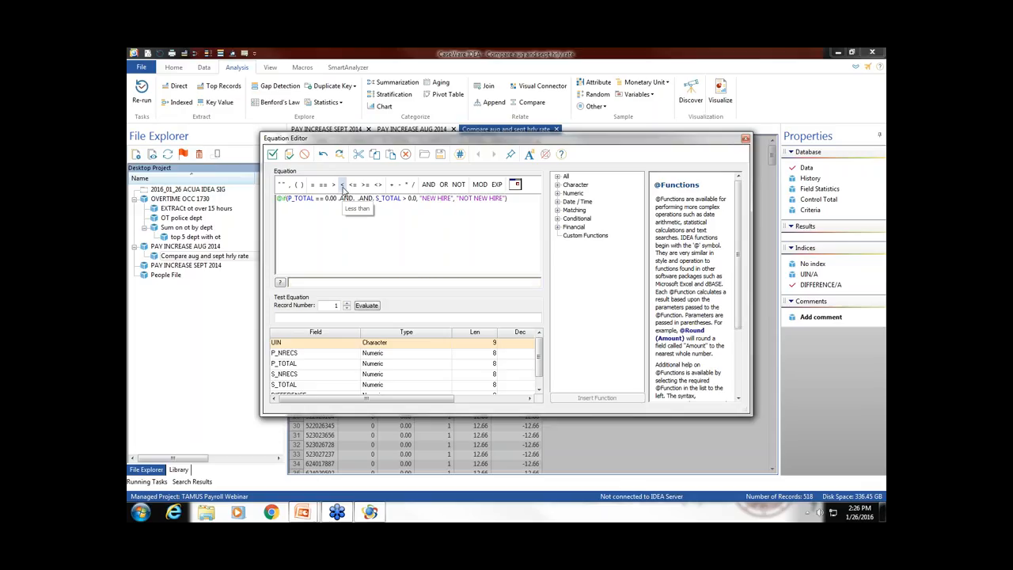
- Evaluate the new-hire equation on sample records, fix the parameter error, and validate it
left_click(366, 305)
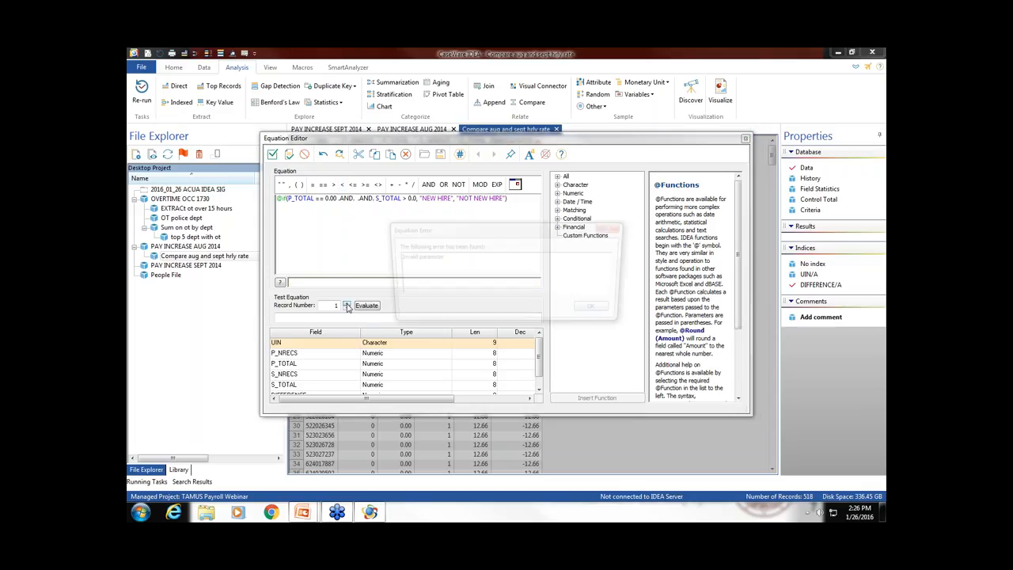
left_click(366, 304)
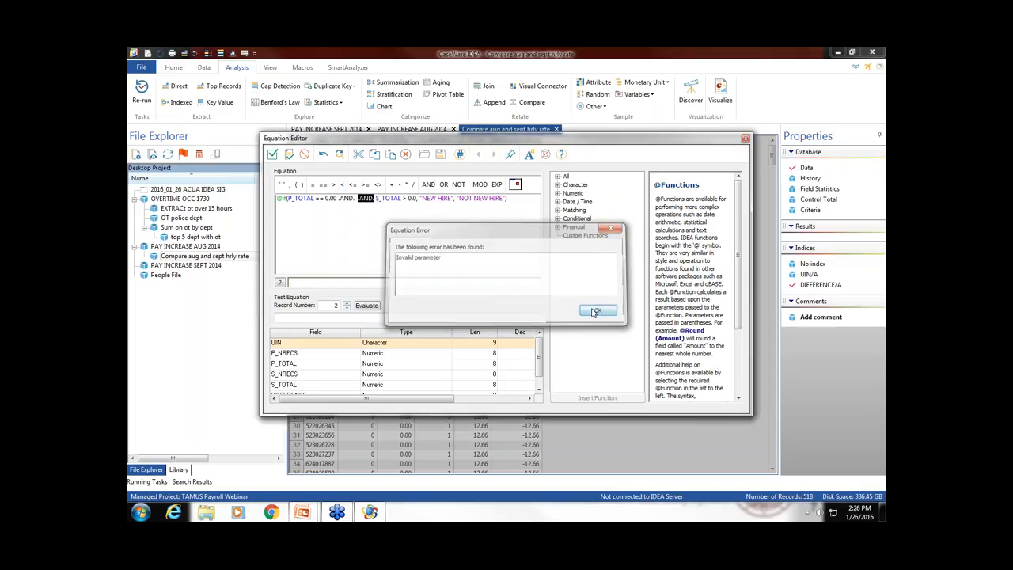
left_click(597, 311)
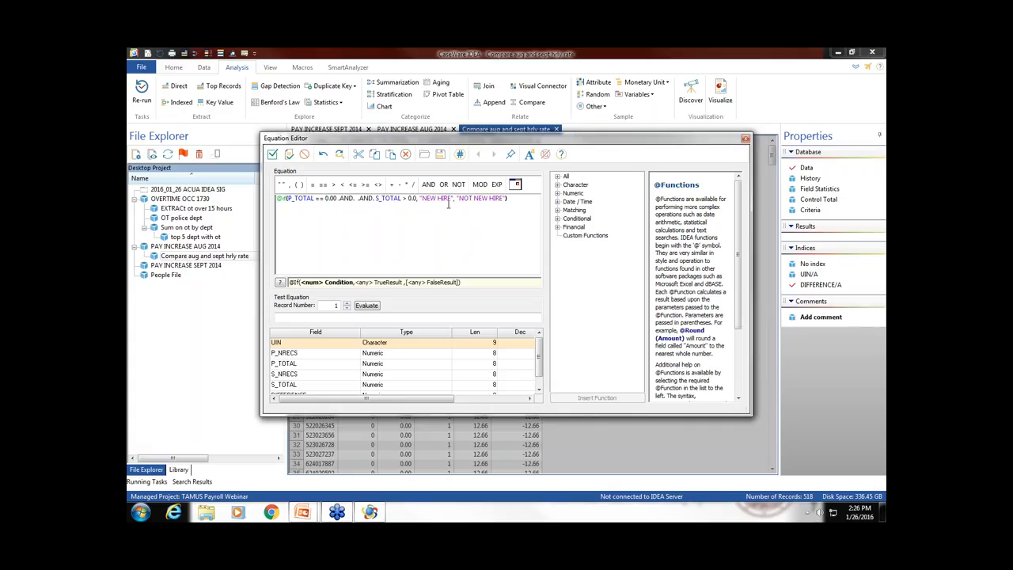
mouse_move(334, 198)
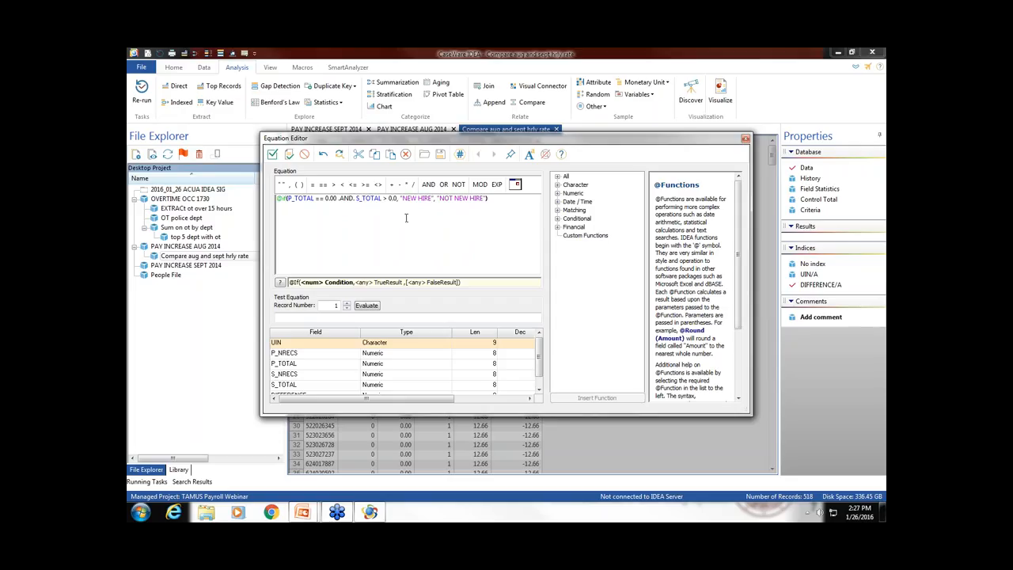
left_click(366, 306)
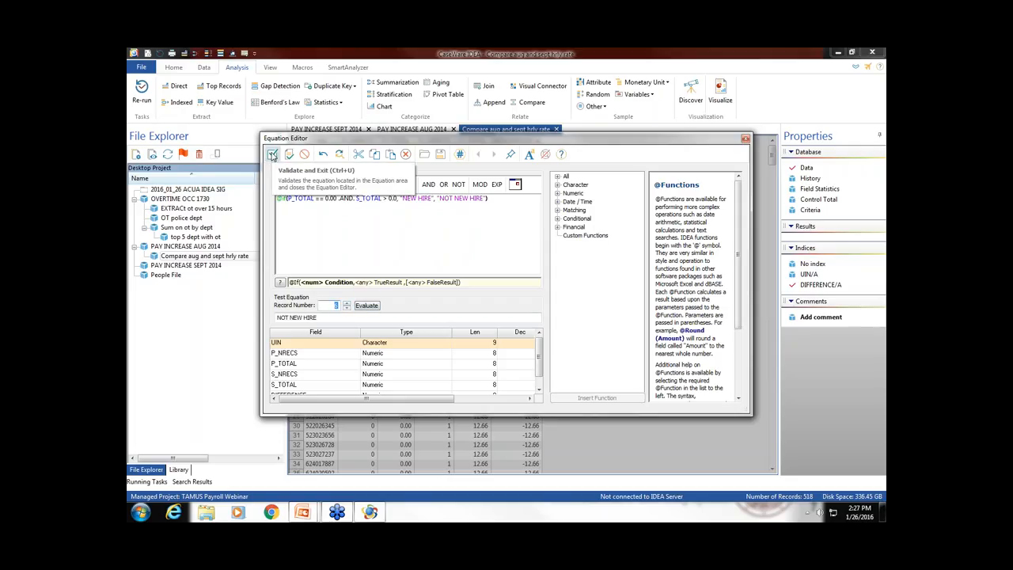
left_click(273, 154)
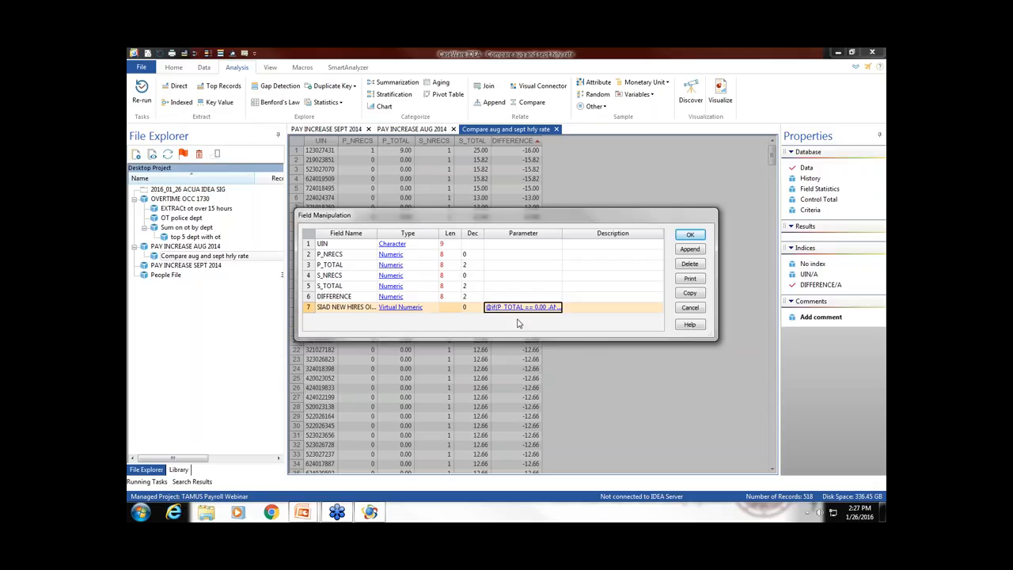
- Try applying the new-hire virtual field, switching its type to Numeric after type errors
left_click(690, 234)
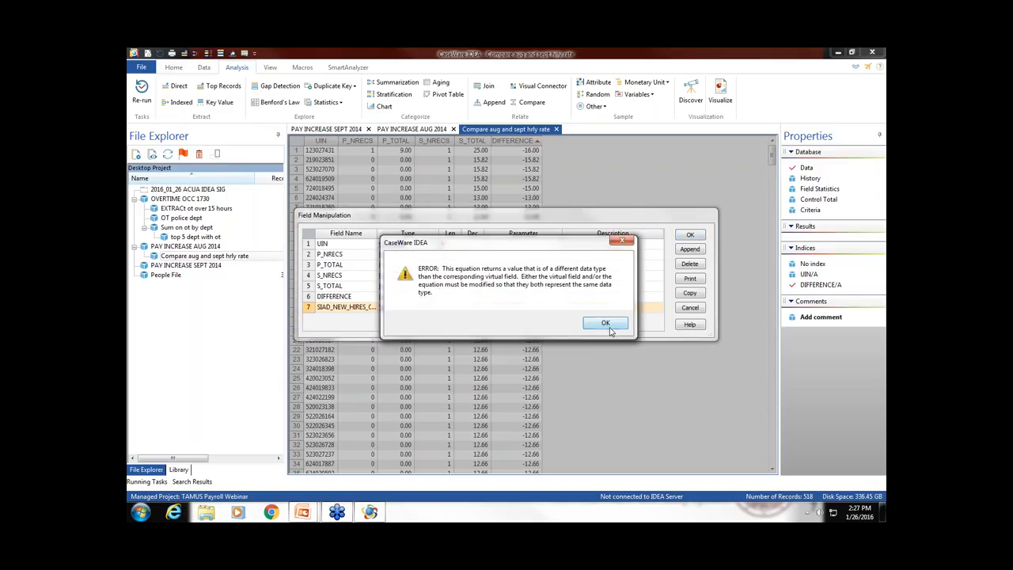
left_click(605, 322)
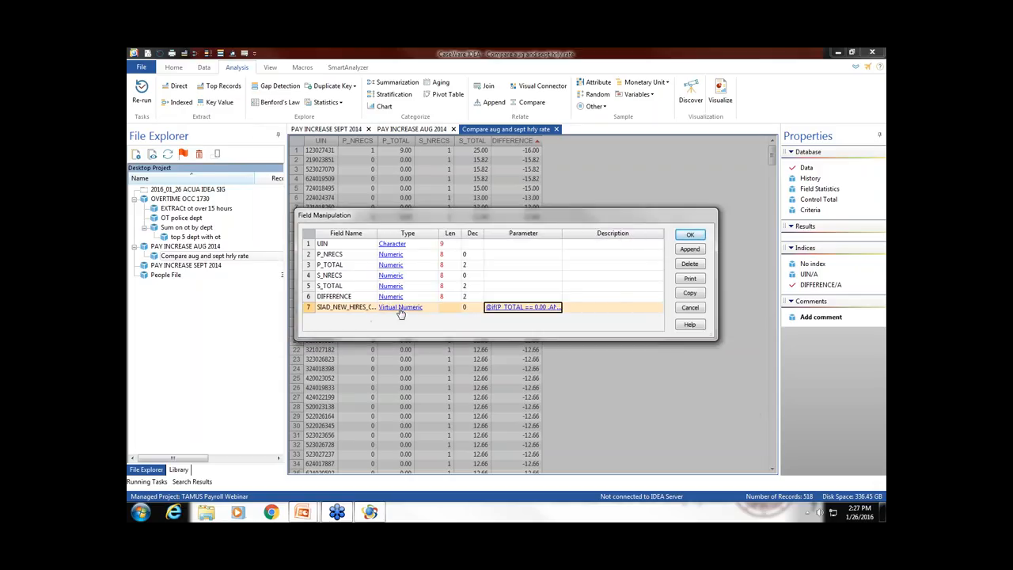
left_click(400, 306)
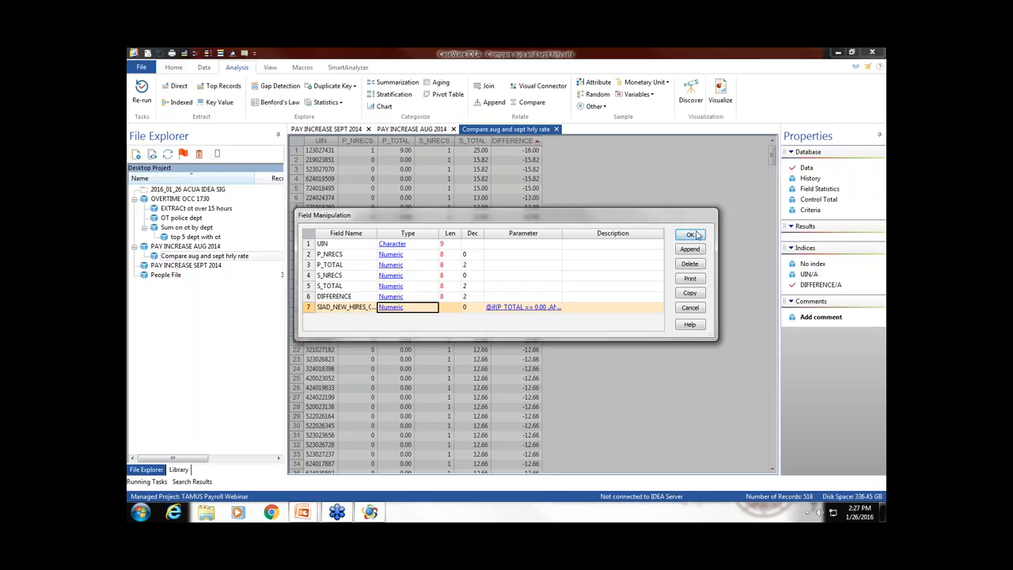
left_click(690, 234)
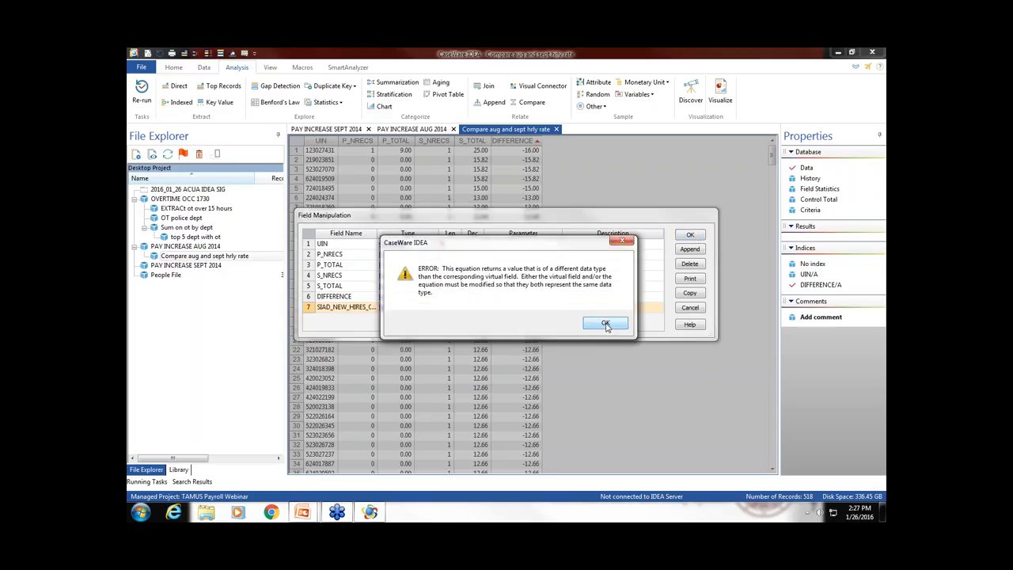
left_click(606, 323)
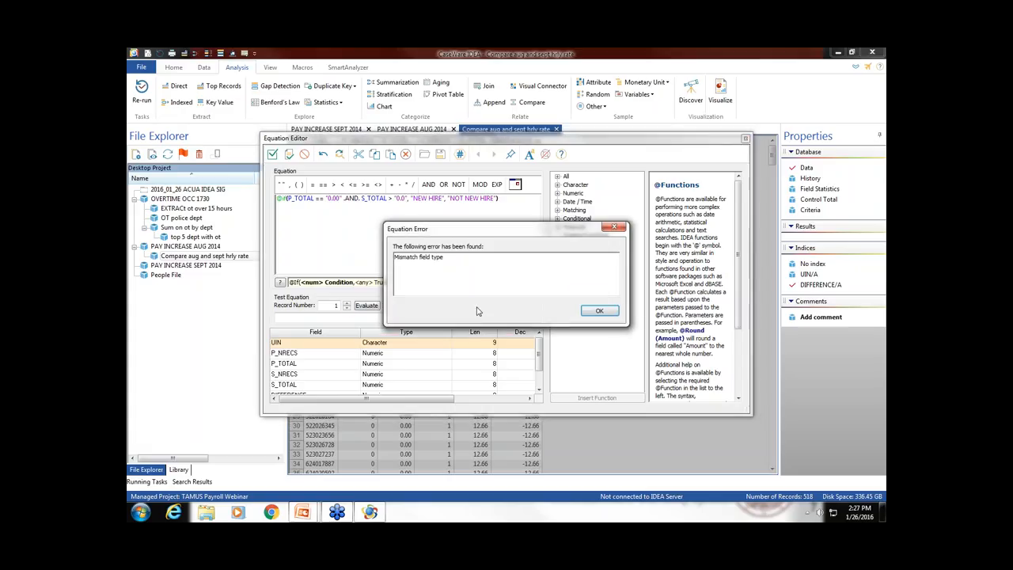
- Dismiss the mismatch error and cancel Field Manipulation, discarding the new-hire field
left_click(599, 311)
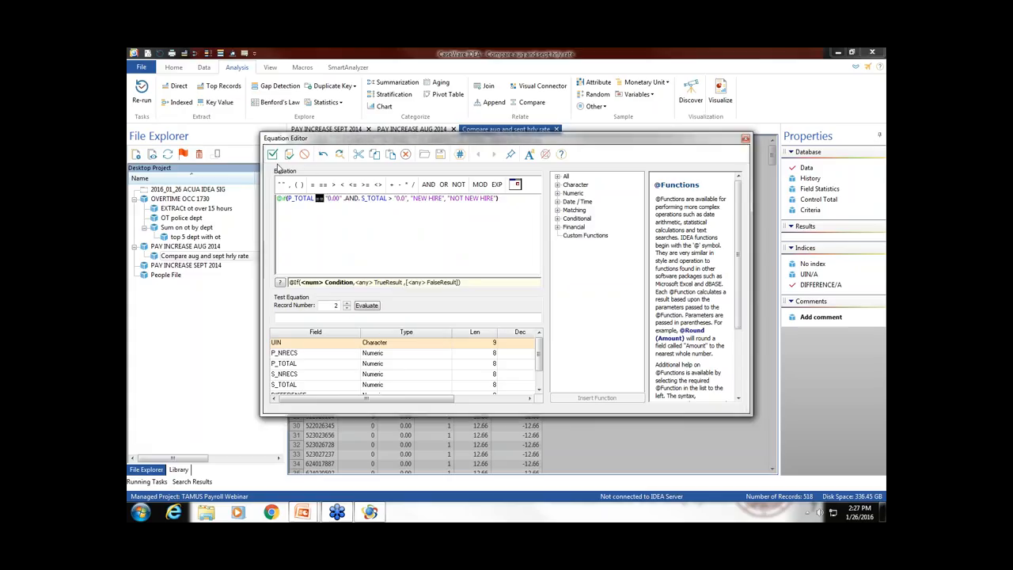
left_click(272, 154)
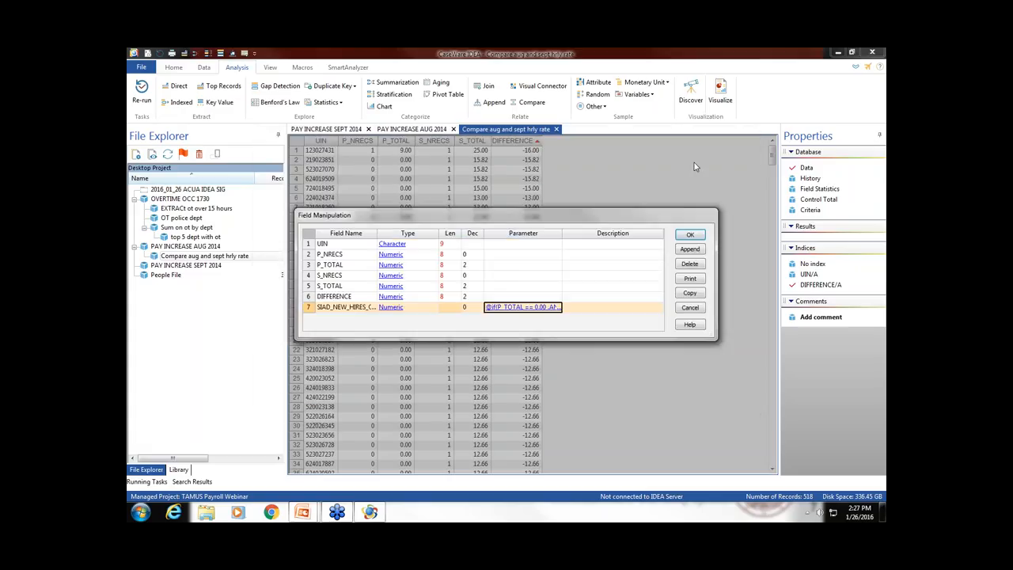
left_click(448, 306)
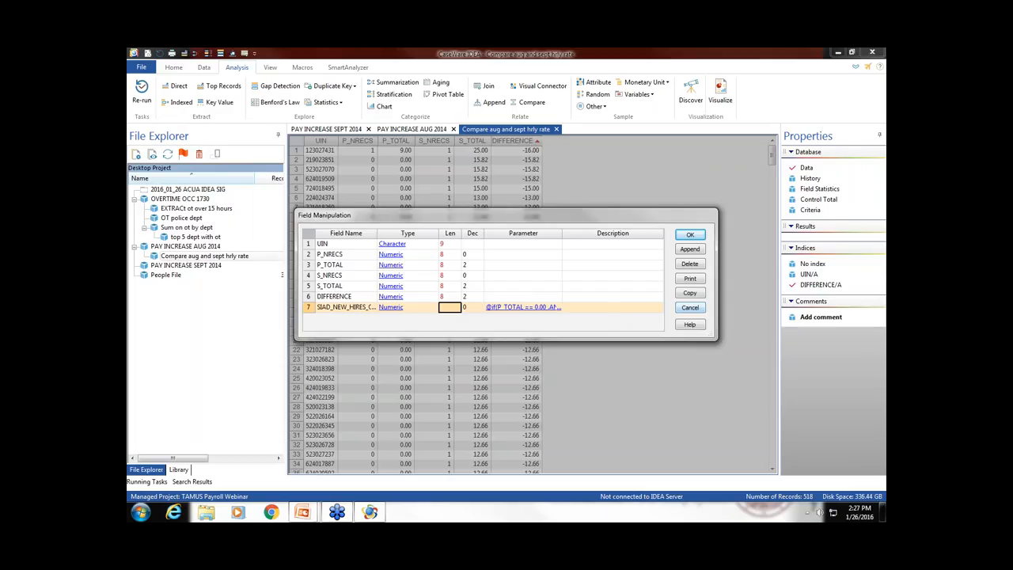
left_click(690, 234)
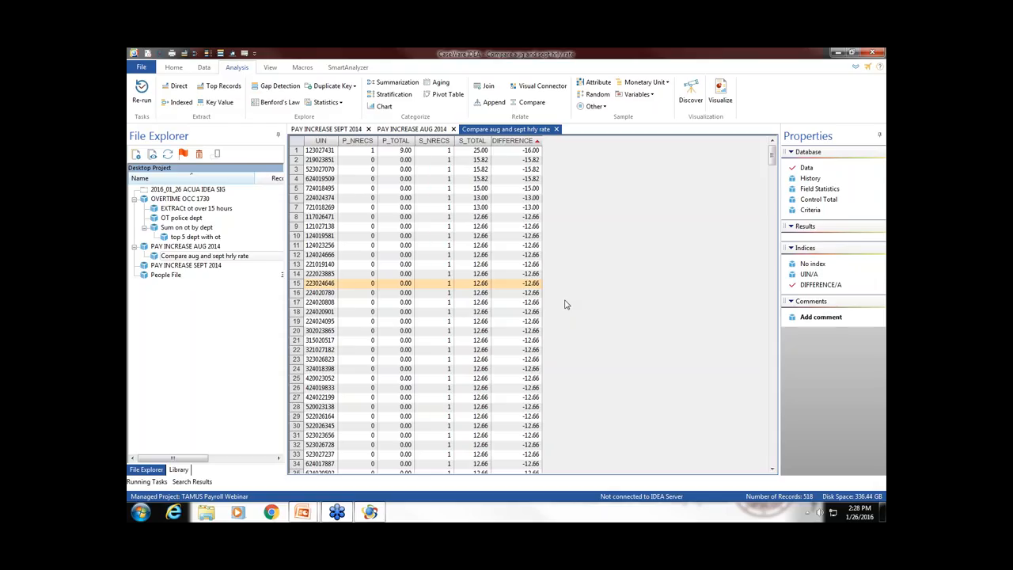
mouse_move(545, 289)
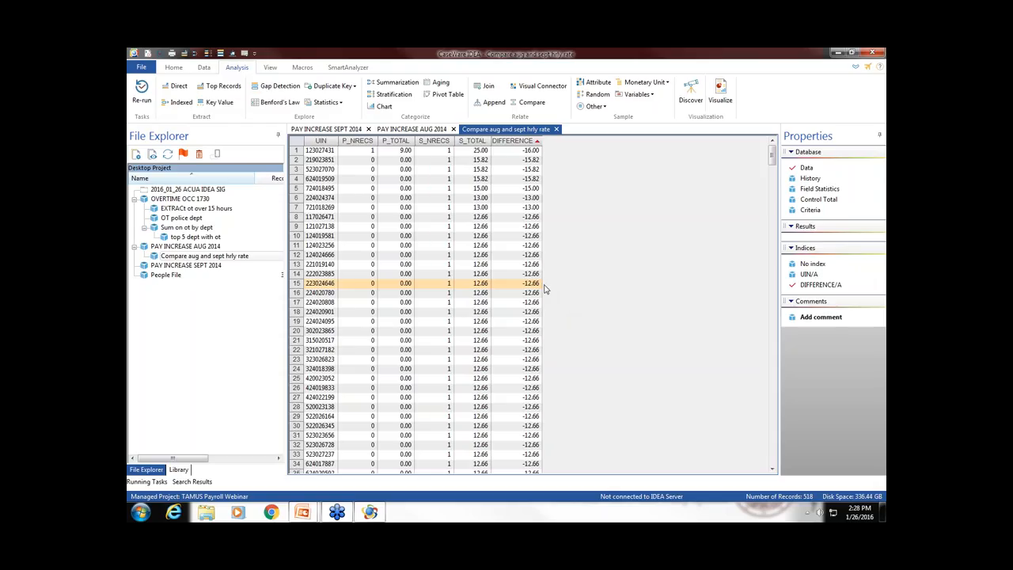
mouse_move(526, 284)
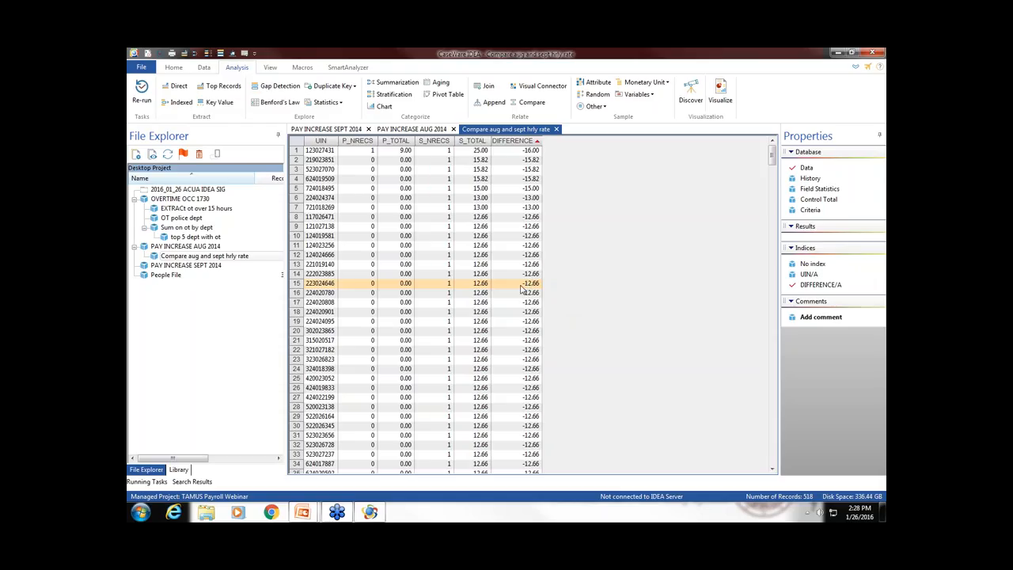
left_click(433, 245)
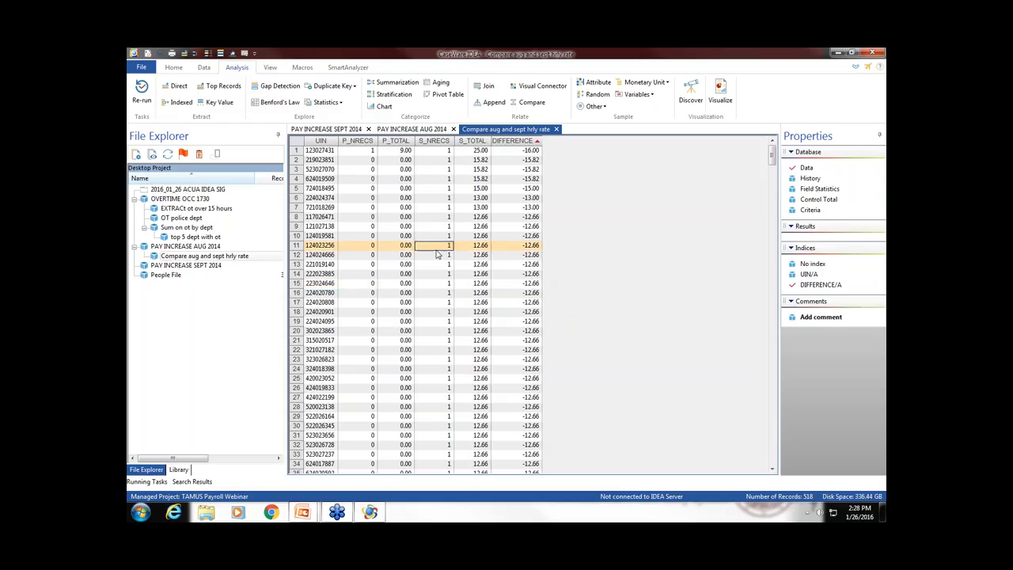
mouse_move(439, 255)
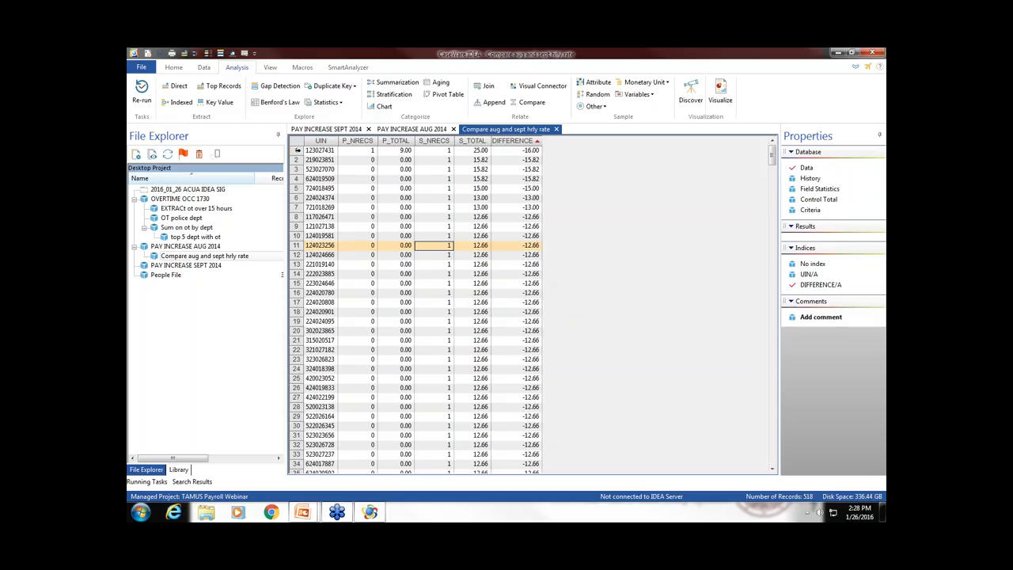
left_click(320, 151)
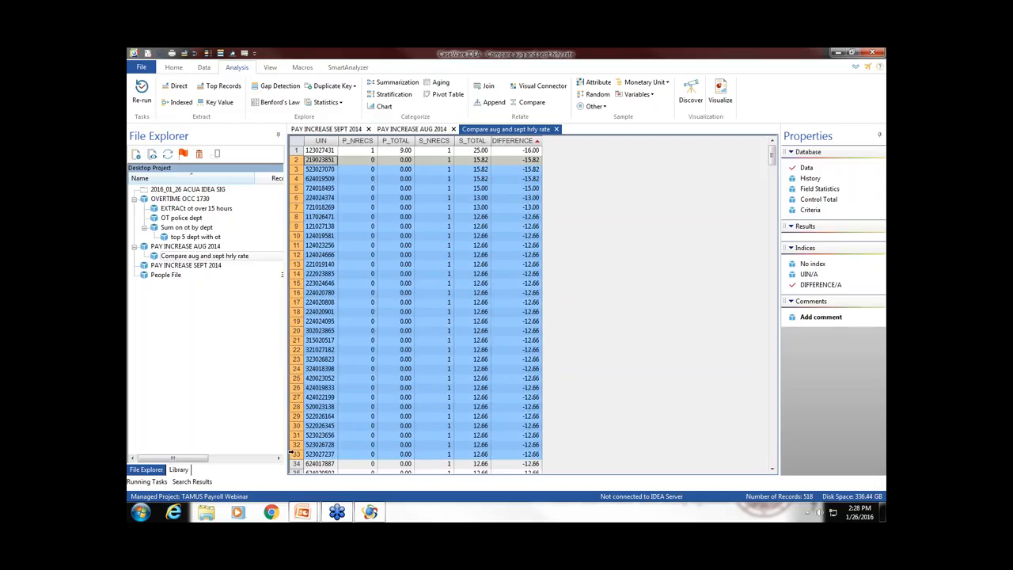
scroll("down", 3)
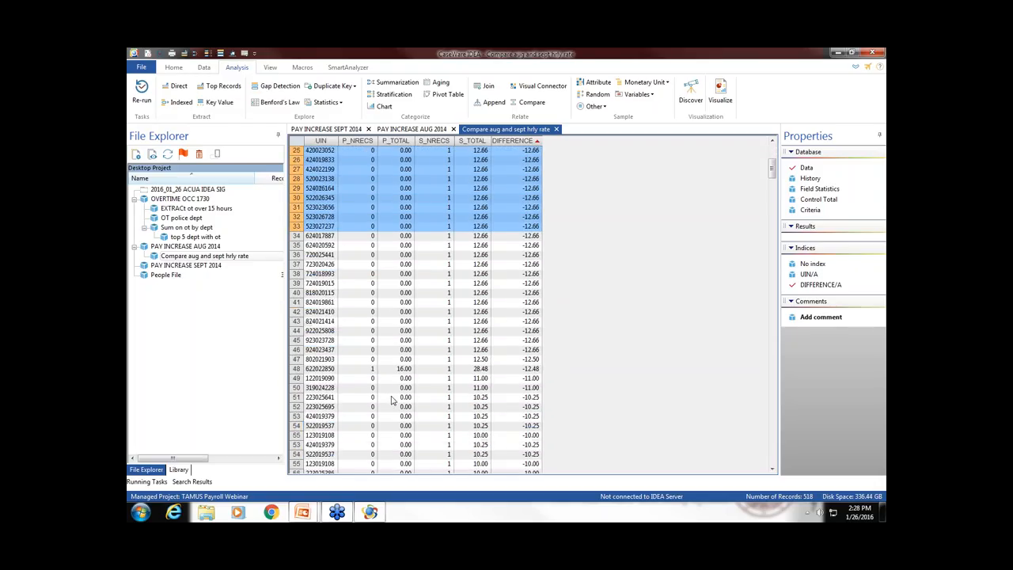
scroll("down", 3)
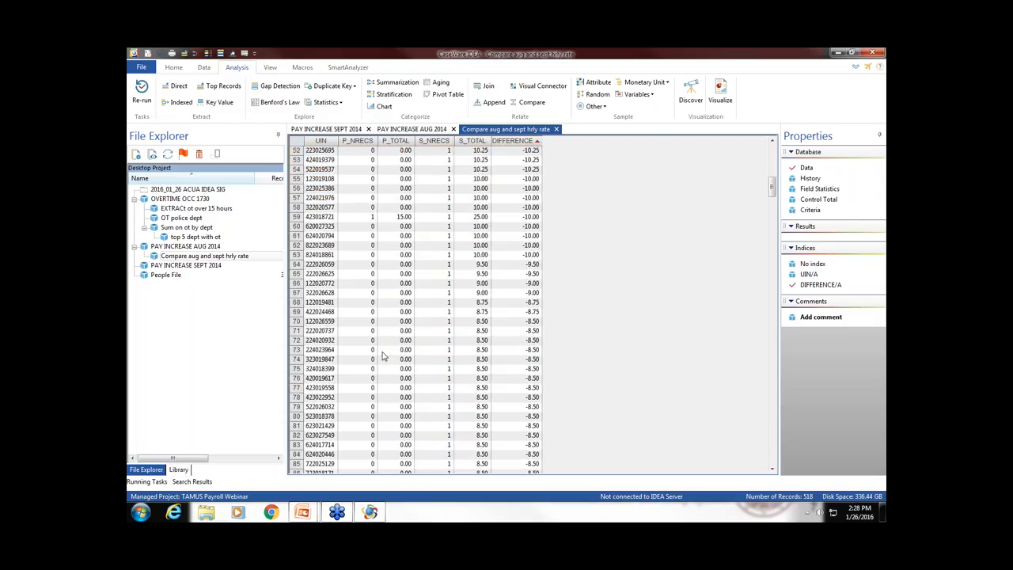
scroll("down", 3)
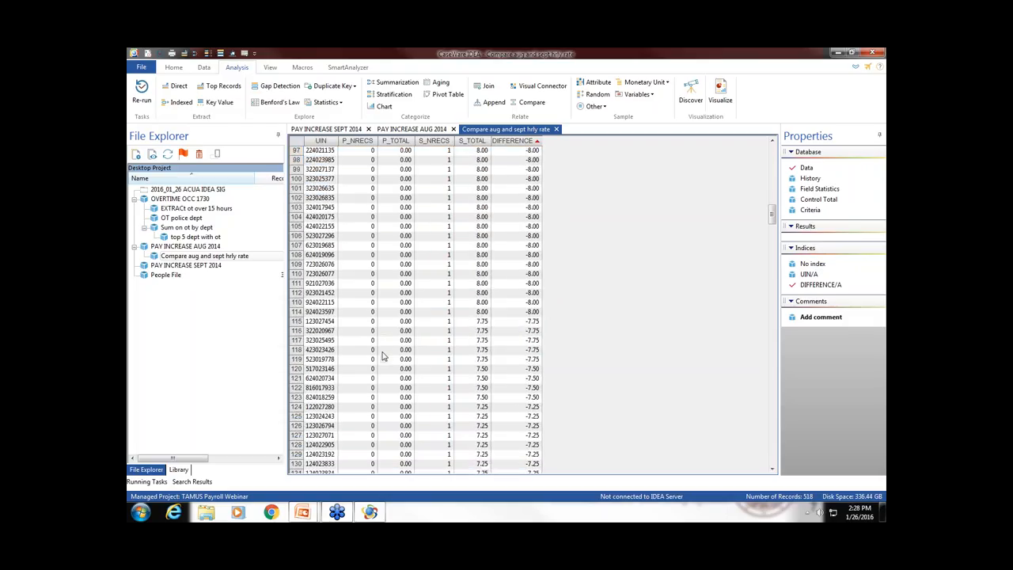
scroll("down", 3)
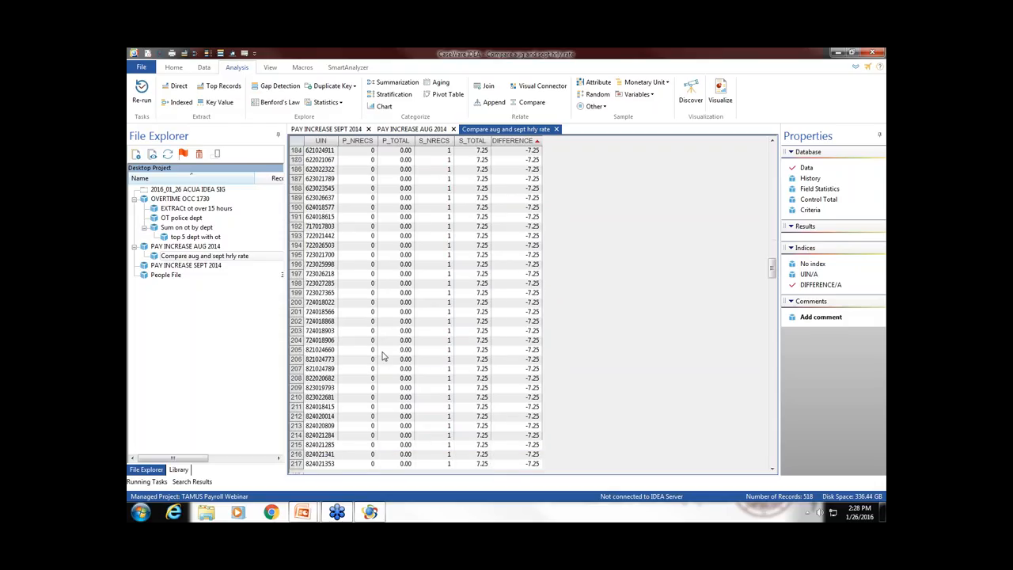
scroll("down", 3)
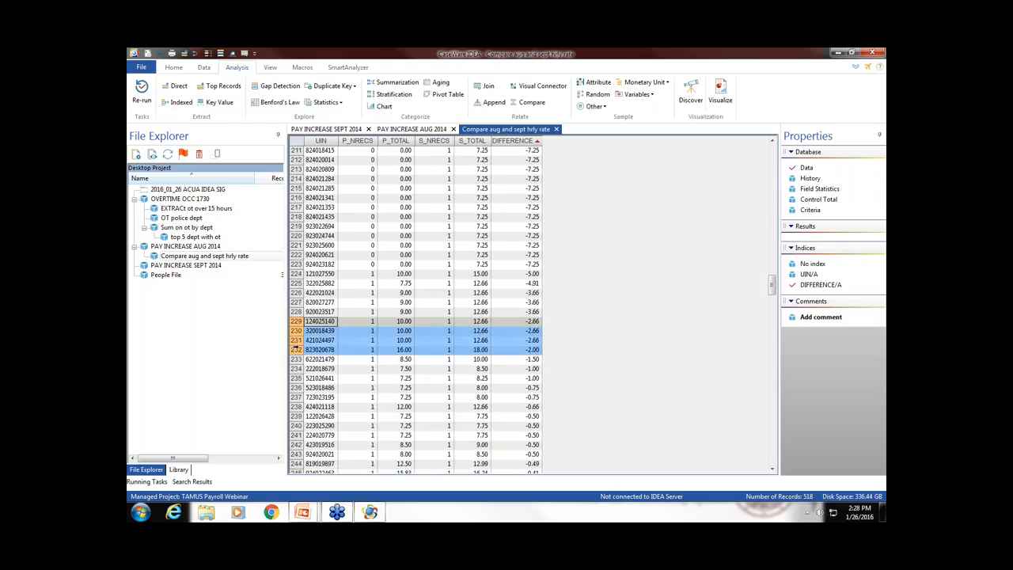
left_click(320, 349)
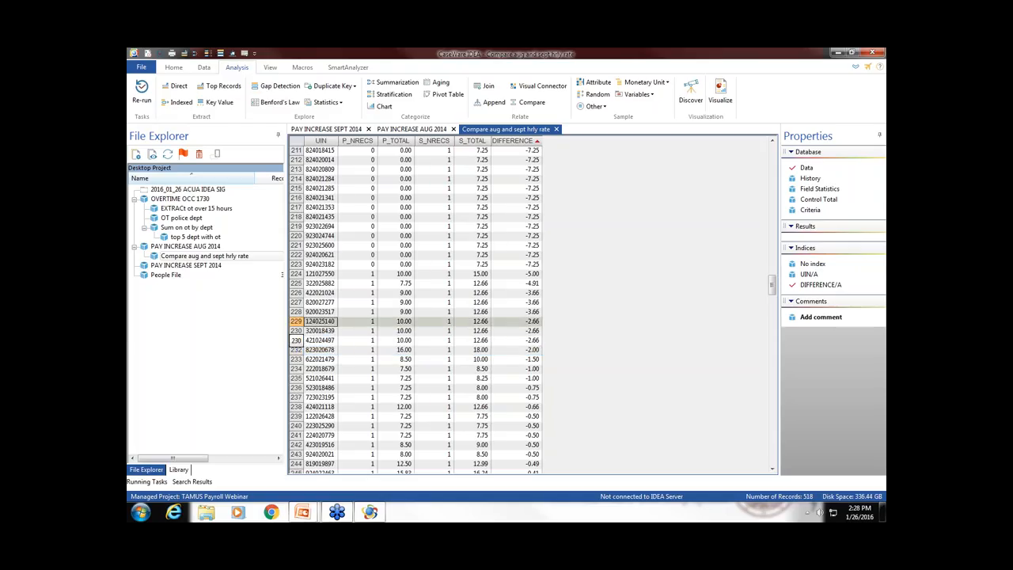
mouse_move(335, 345)
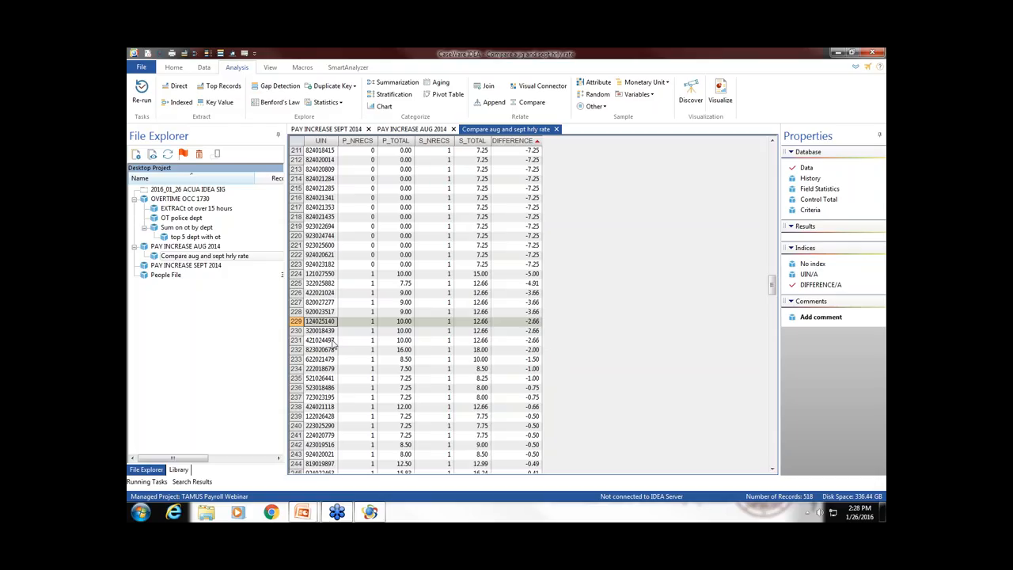
mouse_move(337, 345)
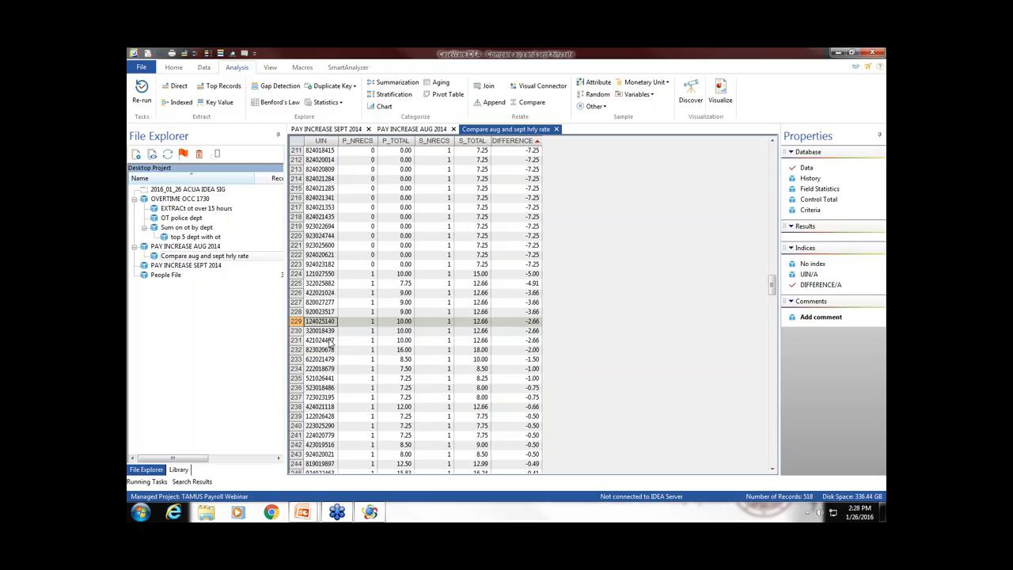
left_click_drag(321, 311, 320, 349)
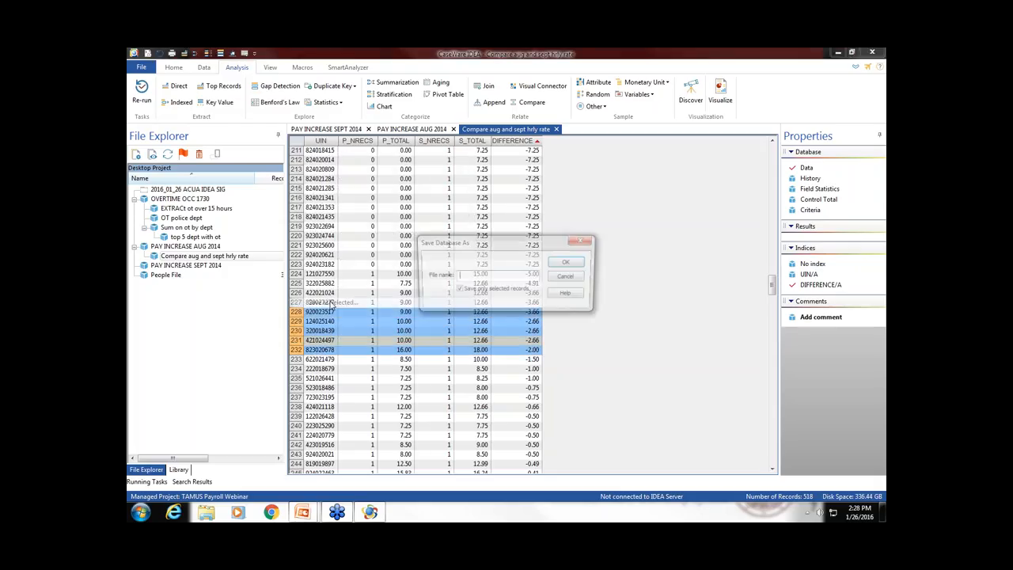
type("n")
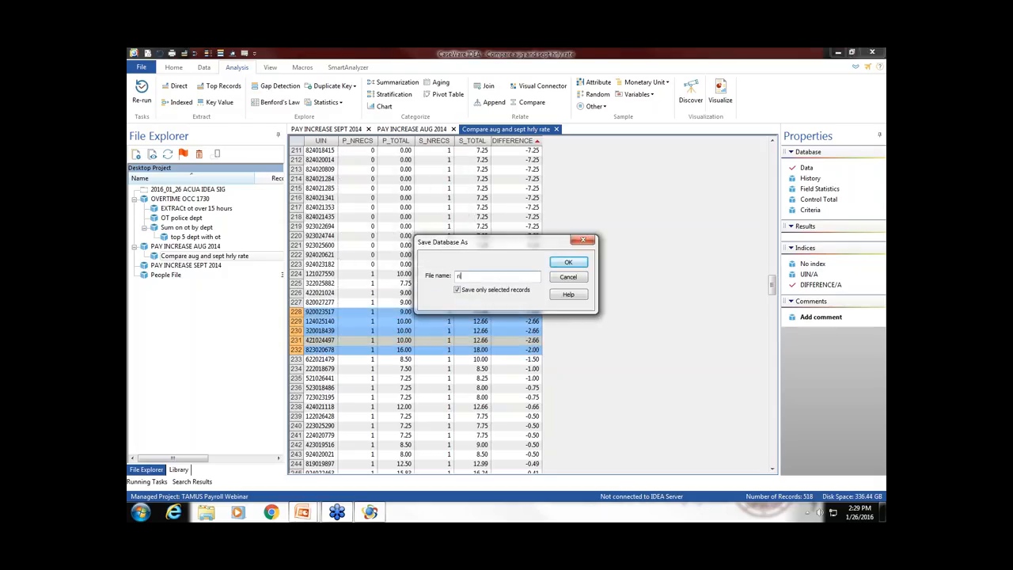
type("raises")
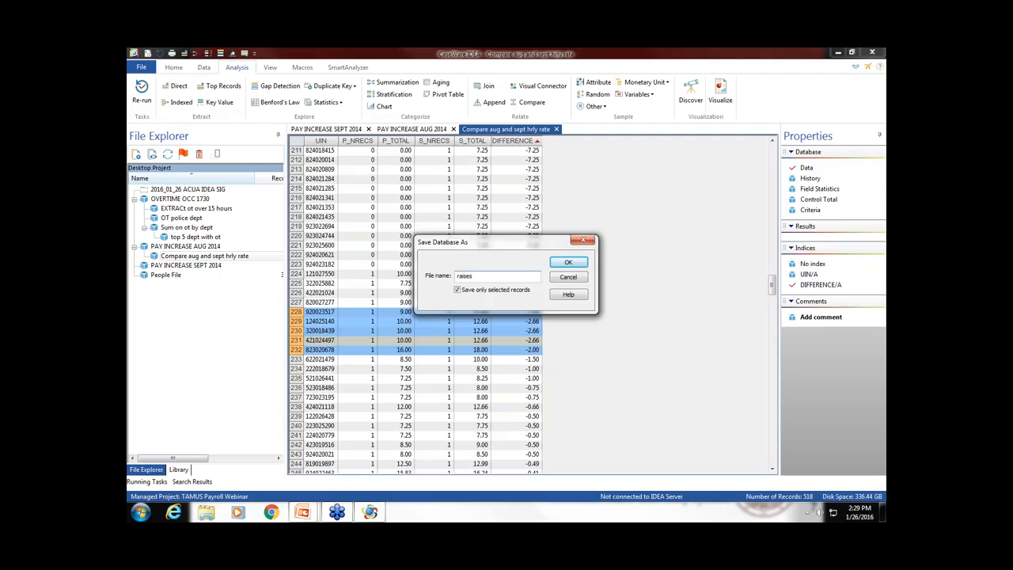
left_click(569, 261)
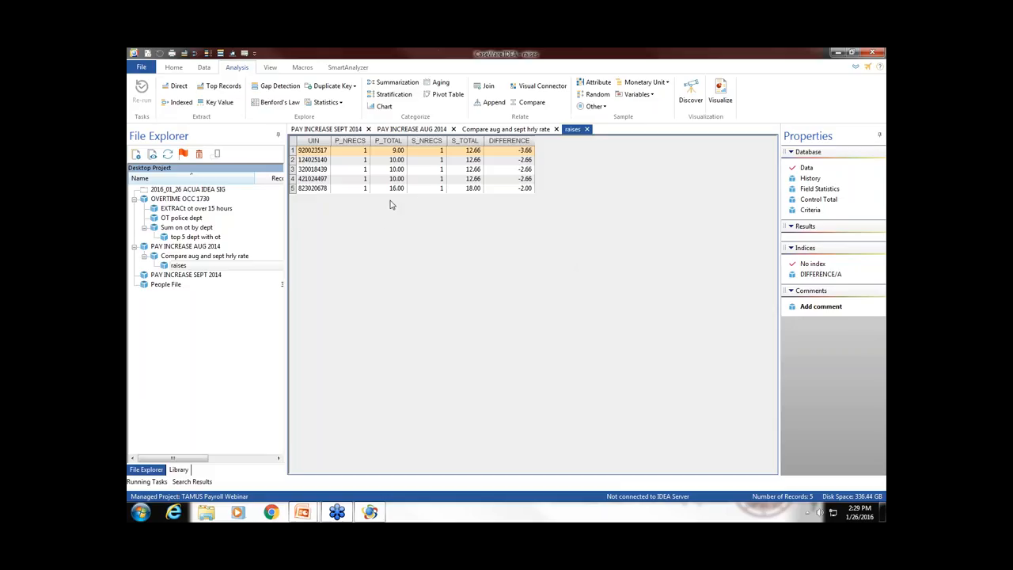
mouse_move(462, 199)
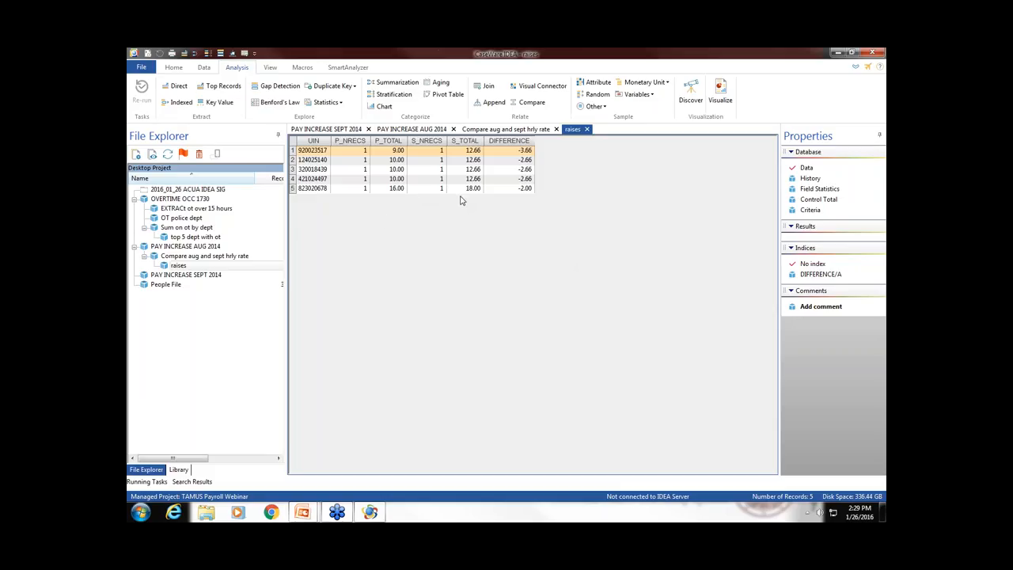
mouse_move(345, 200)
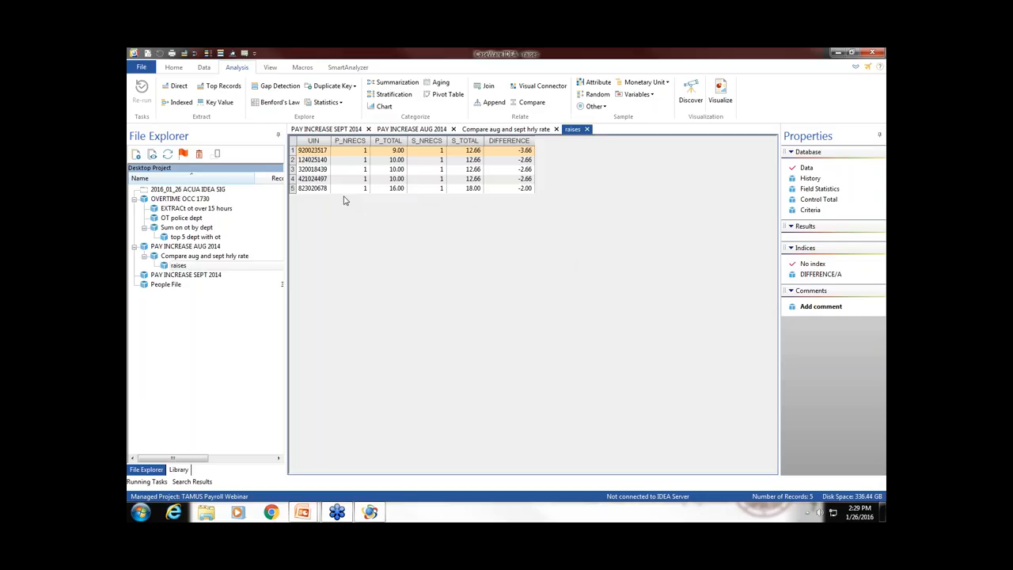
mouse_move(328, 182)
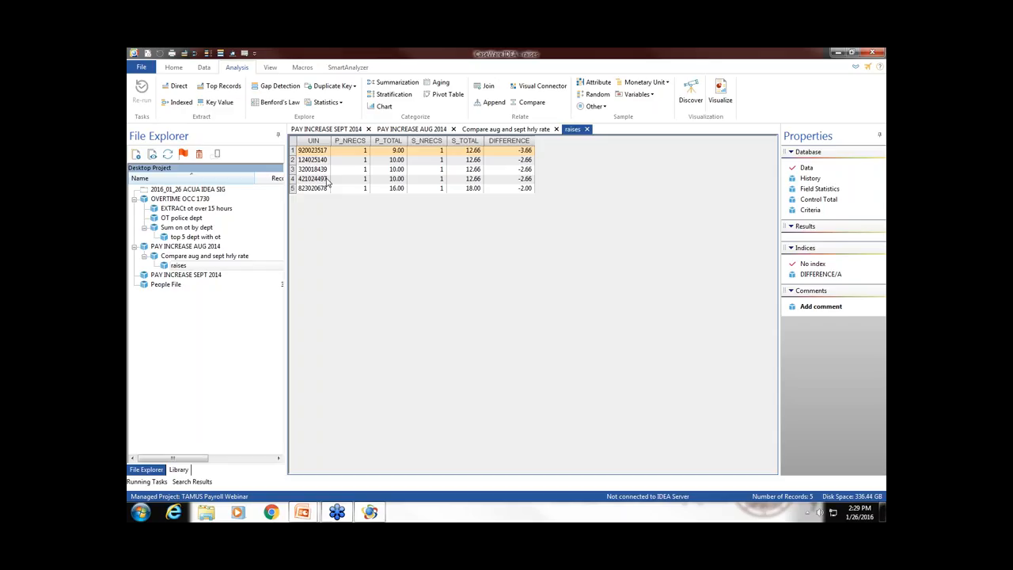
mouse_move(344, 180)
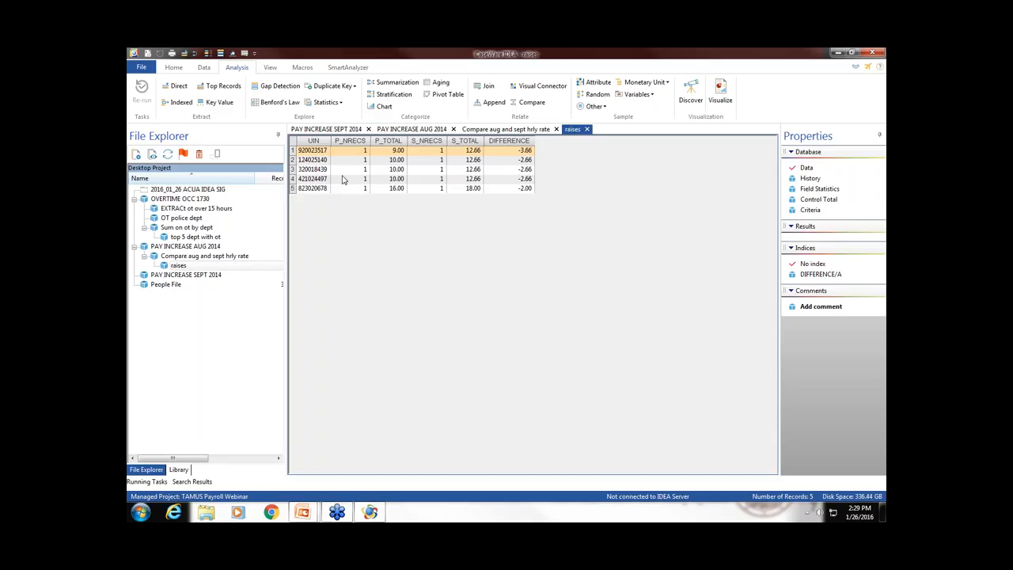
mouse_move(395, 178)
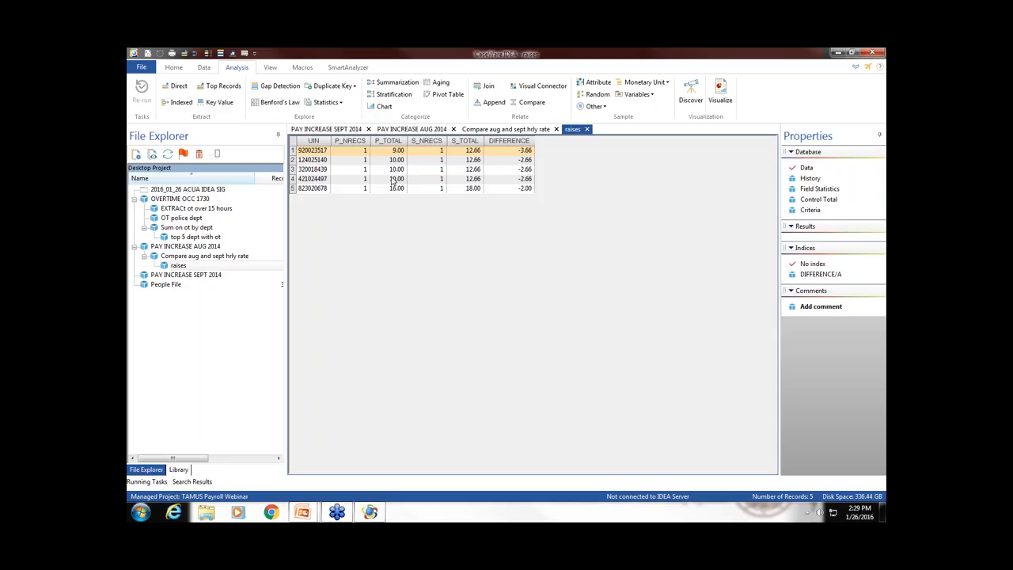
mouse_move(324, 129)
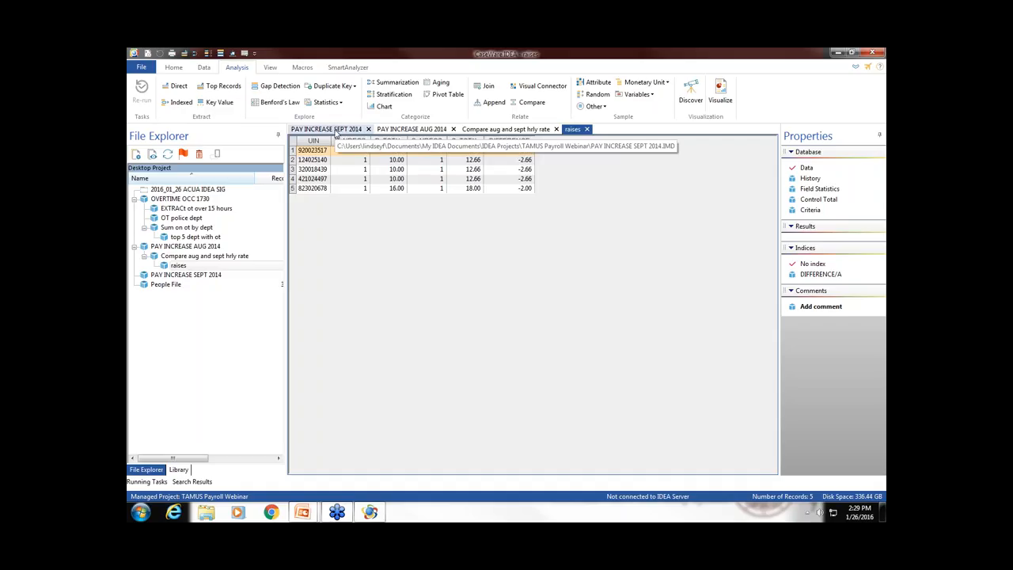
- Cancel a UIN record filter and switch to the PAY INCREASE SEPT 2014 database, closing the others
right_click(312, 150)
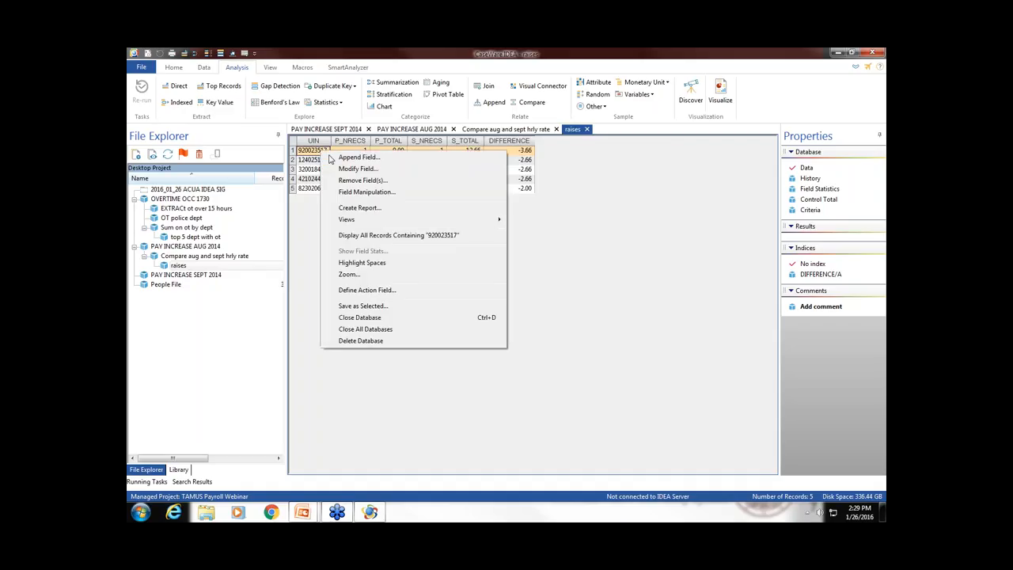
left_click(398, 235)
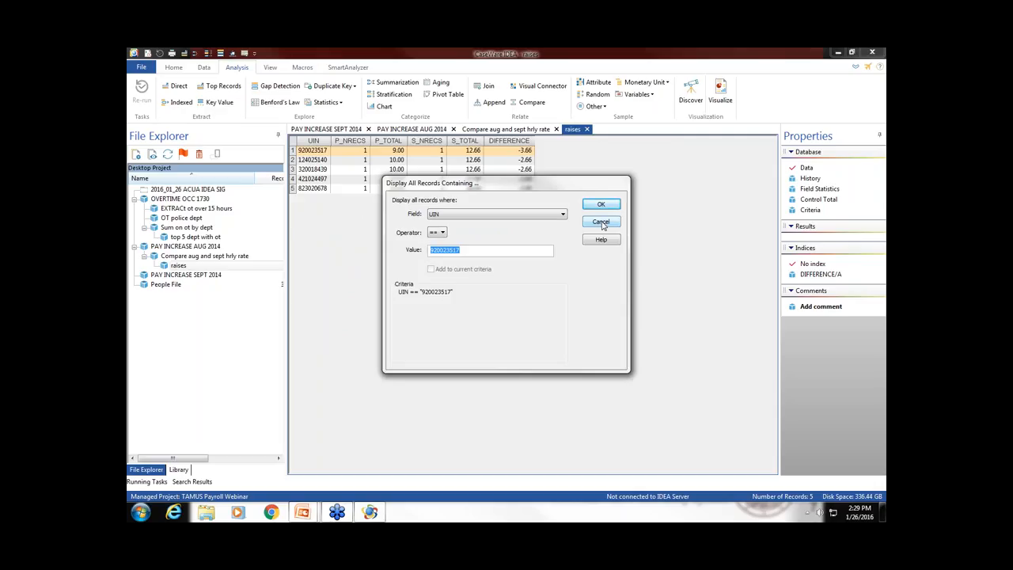
left_click(601, 222)
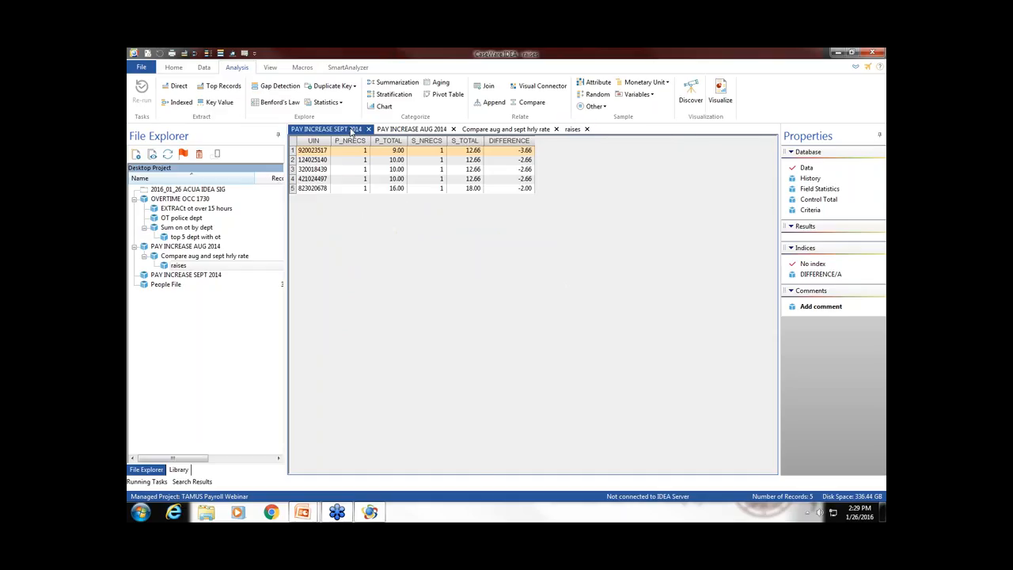
left_click(327, 129)
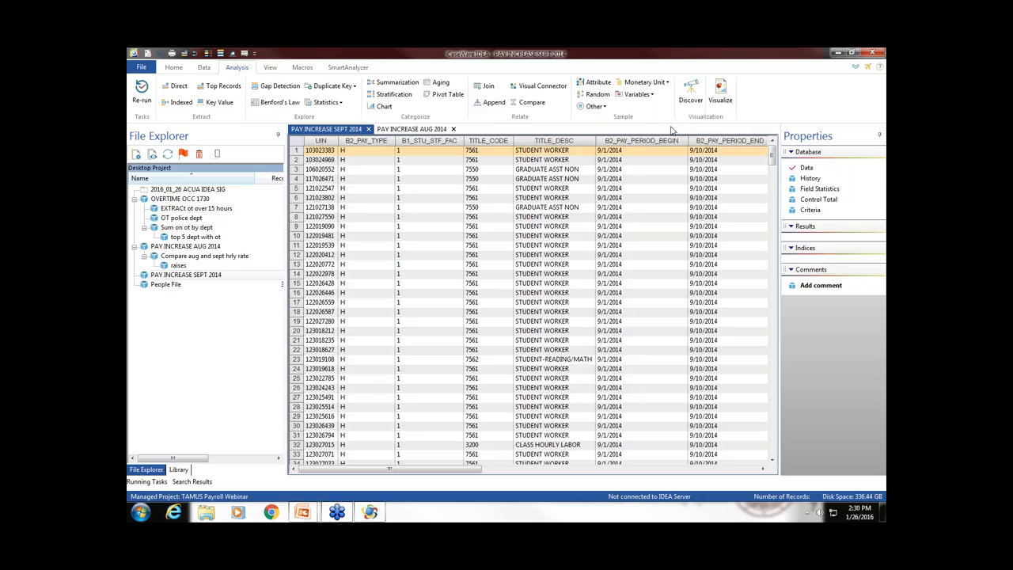
mouse_move(678, 130)
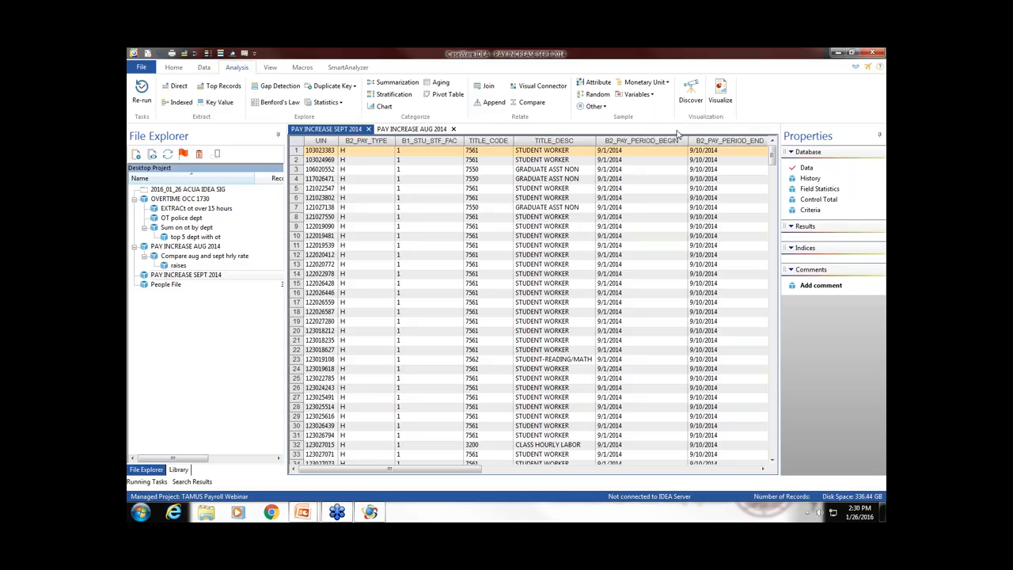
left_click(256, 67)
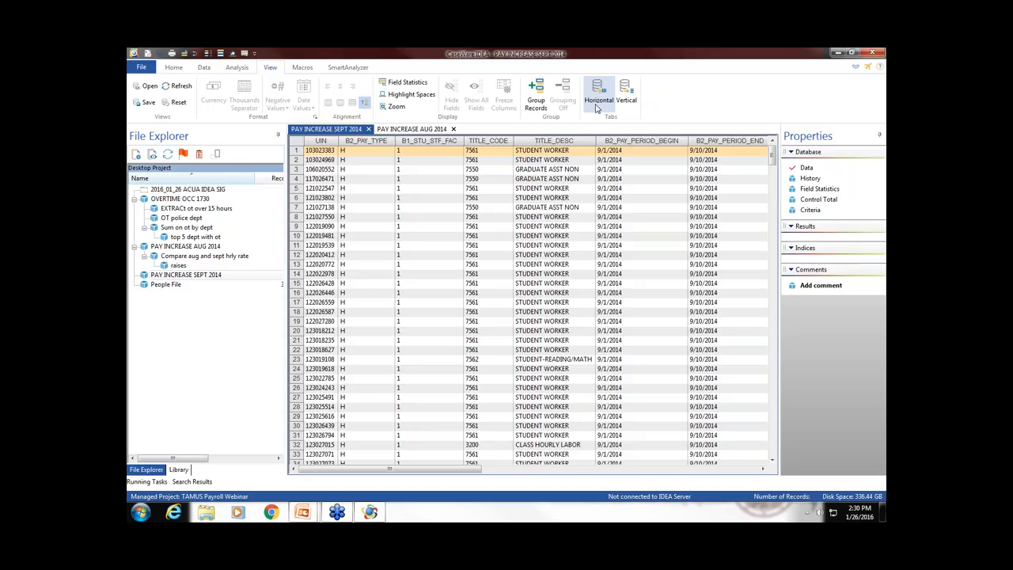
left_click(598, 91)
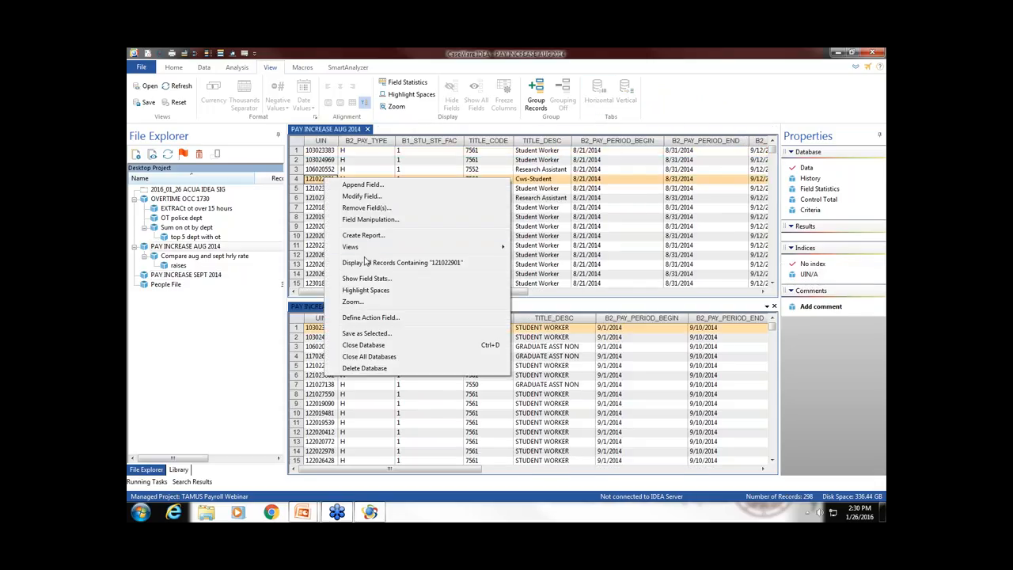
left_click(400, 262)
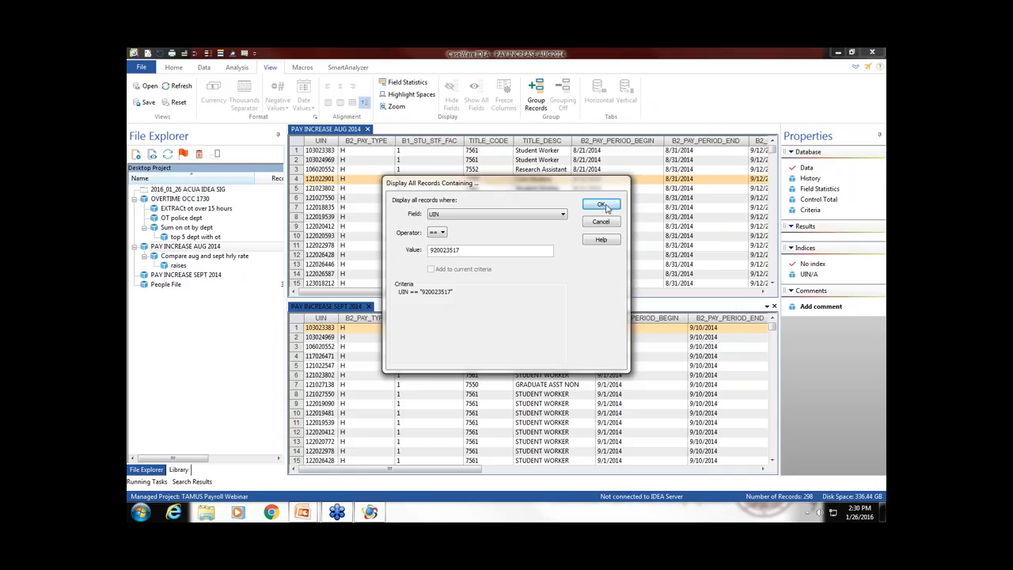
left_click(600, 204)
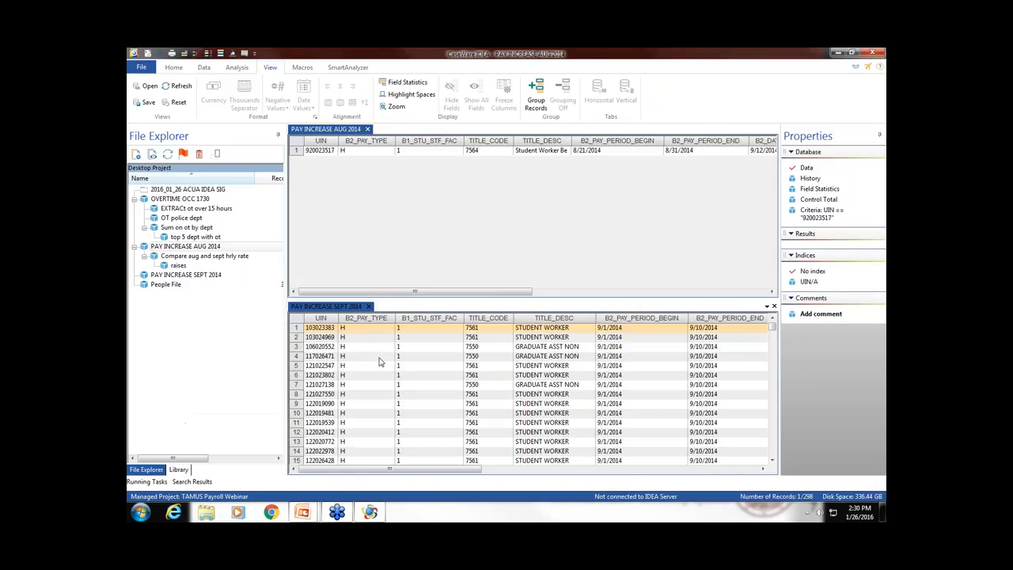
right_click(362, 356)
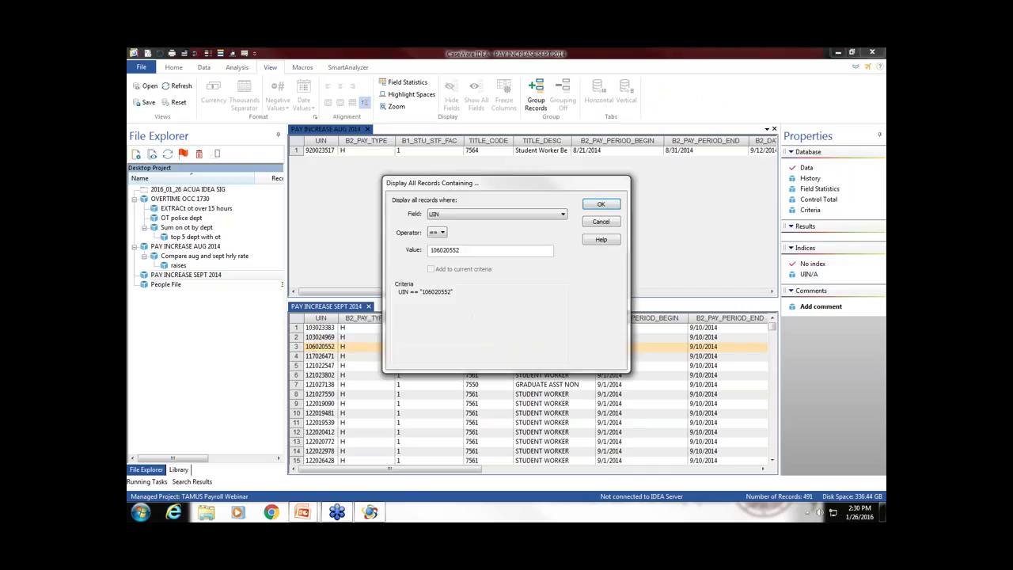
type("920023517")
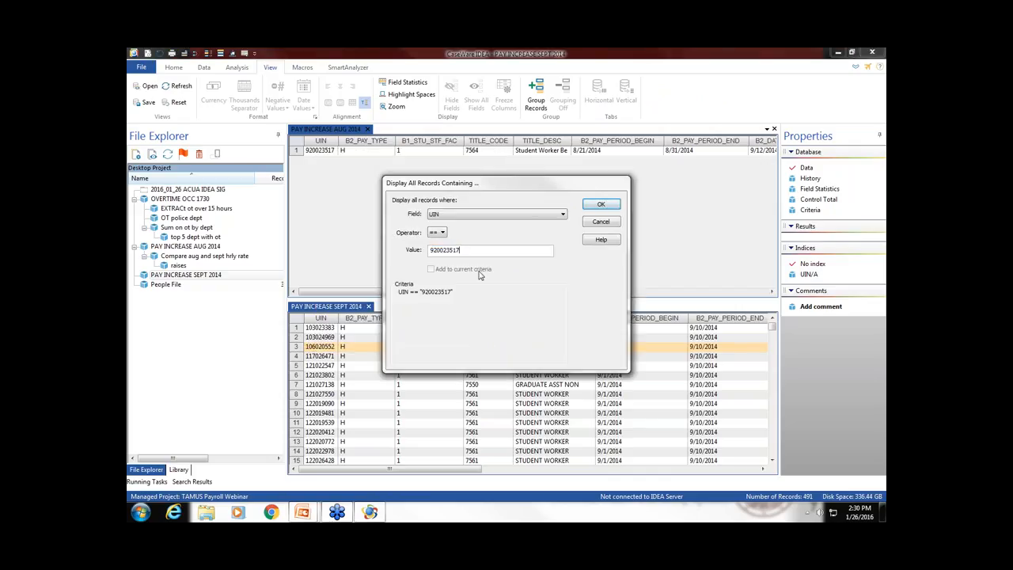
left_click(600, 204)
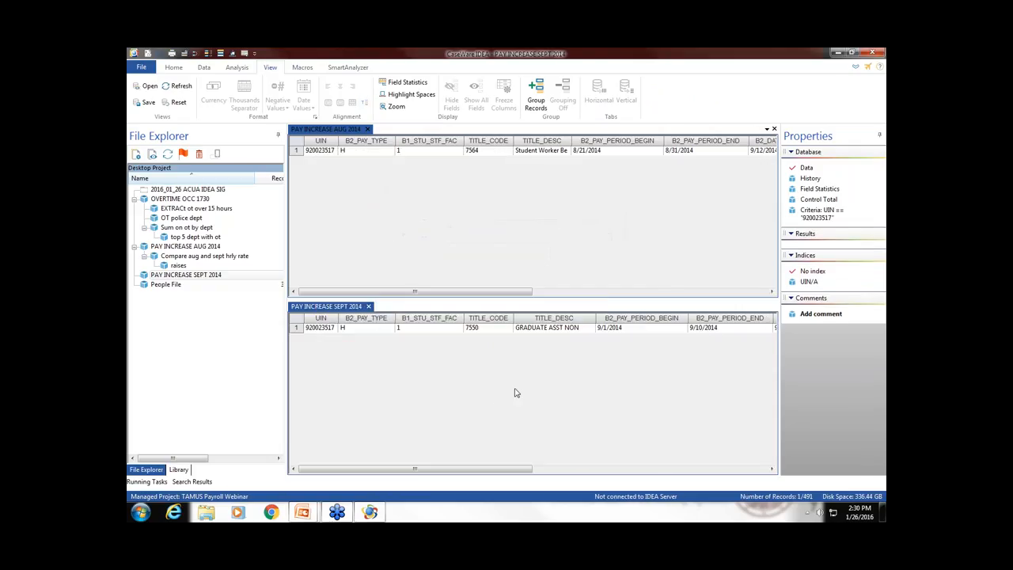
mouse_move(564, 345)
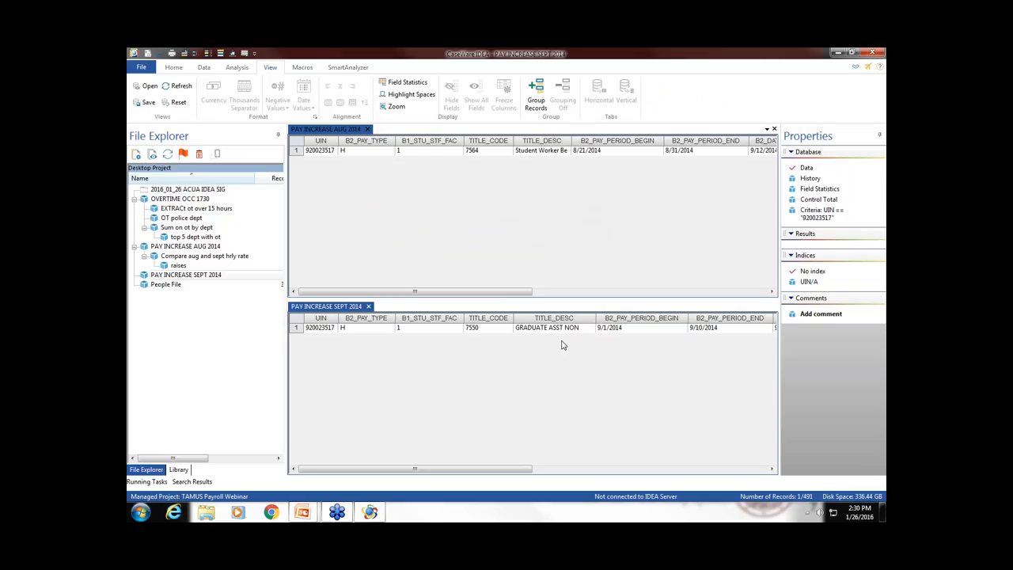
mouse_move(532, 158)
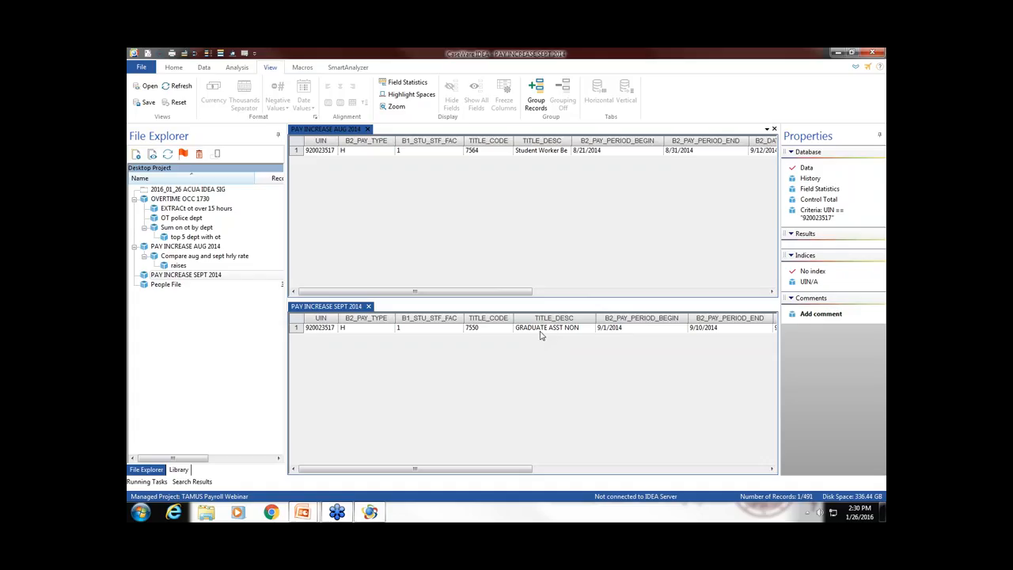
mouse_move(594, 331)
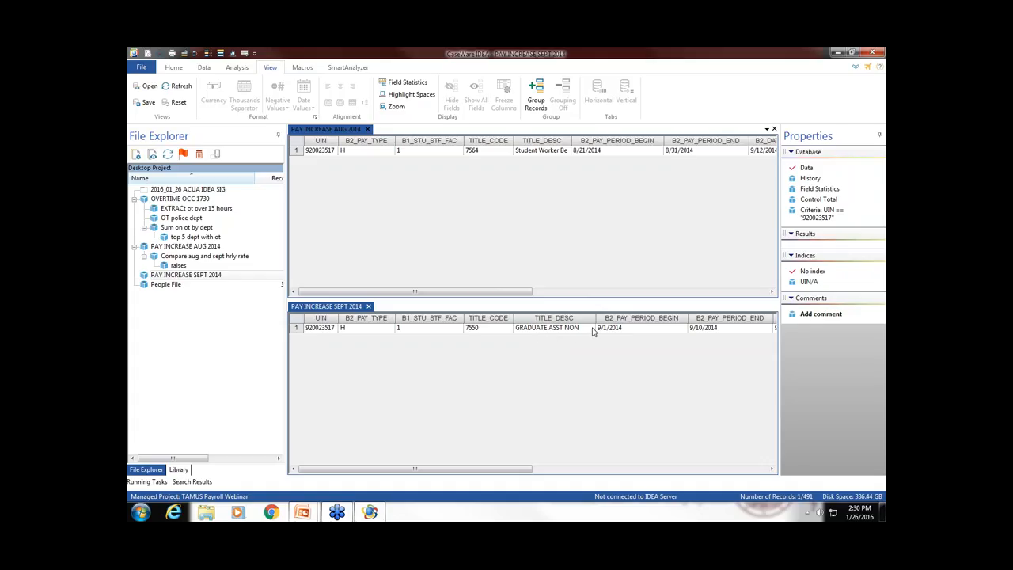
mouse_move(551, 333)
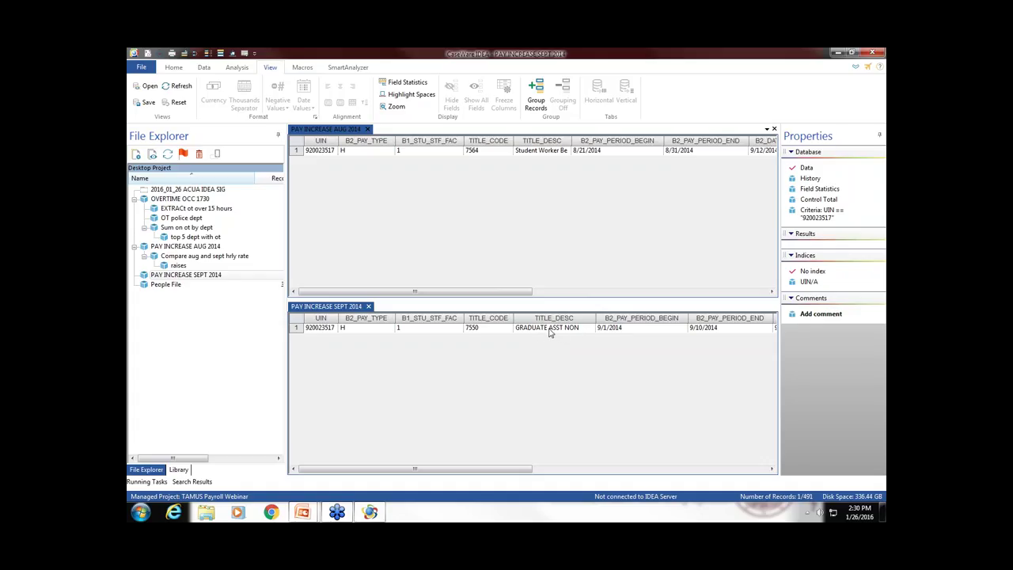
mouse_move(543, 335)
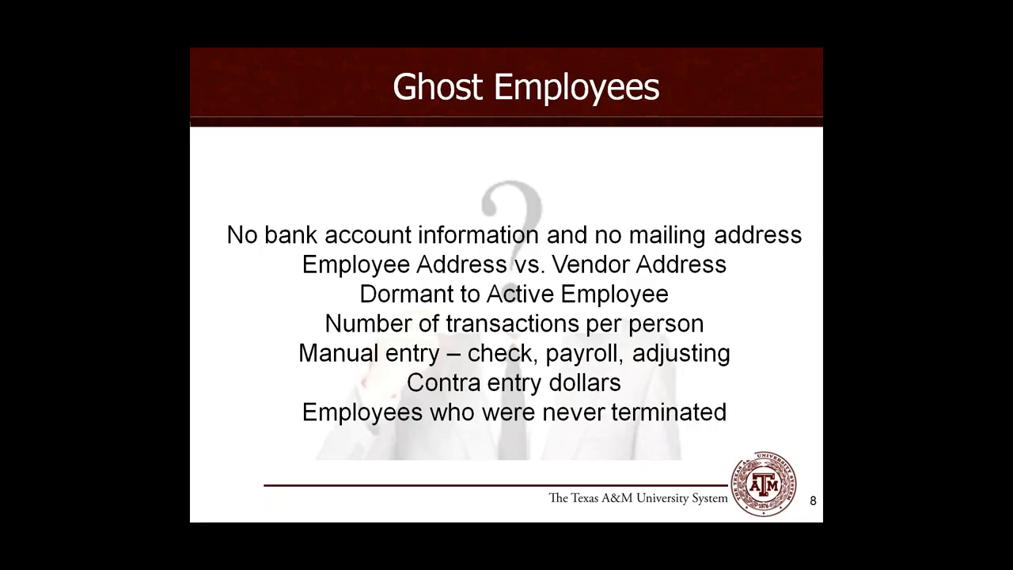
- Return to IDEA, open the People File database and select the B1_TERM_DATE column
key("alt+tab")
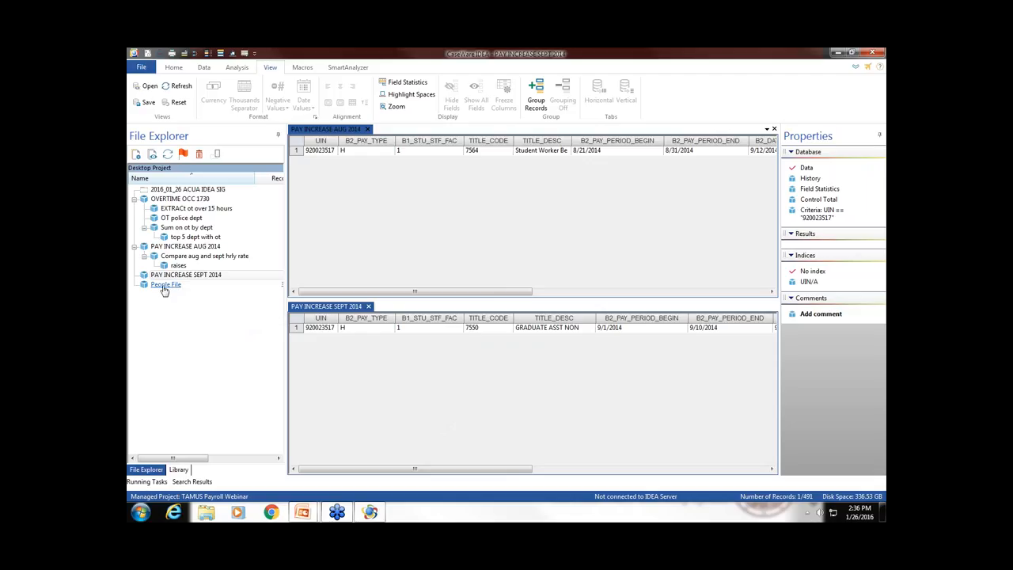
double_click(166, 285)
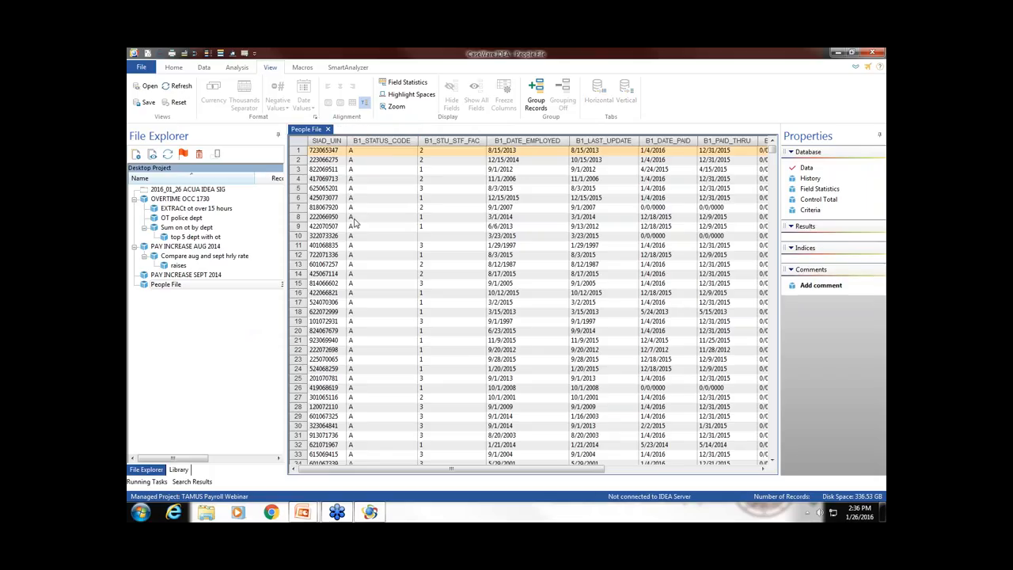
mouse_move(391, 242)
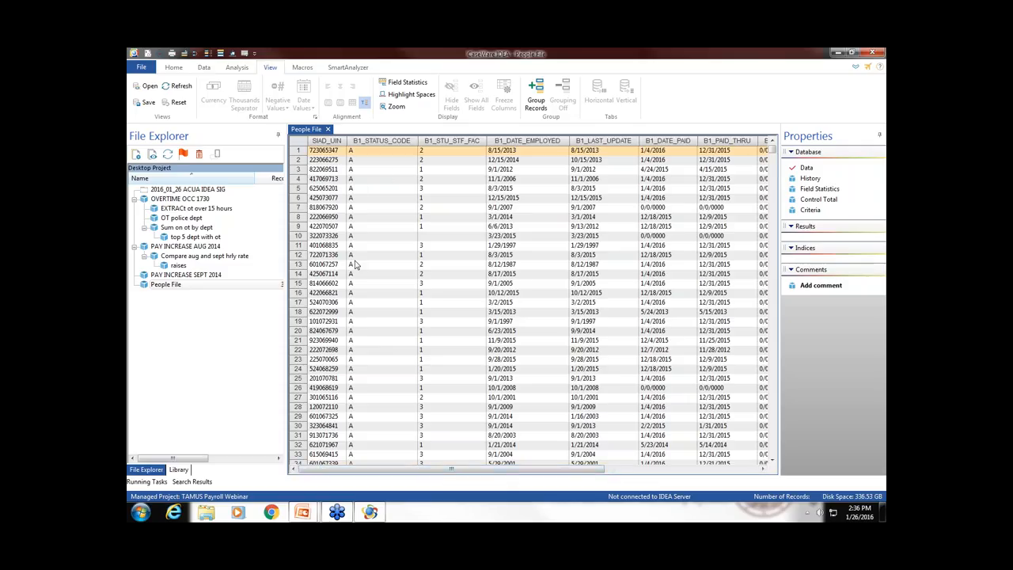
mouse_move(374, 273)
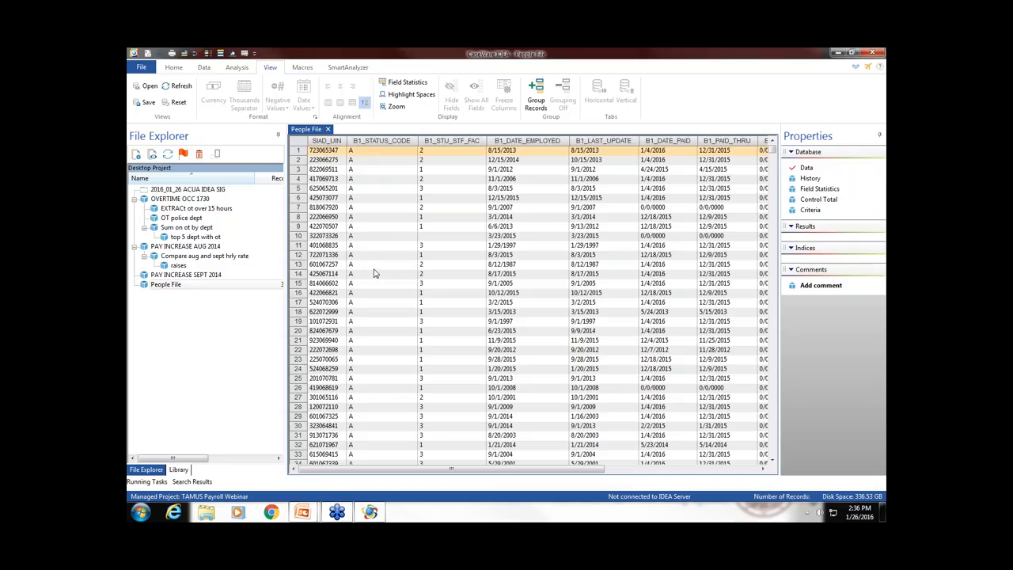
mouse_move(484, 164)
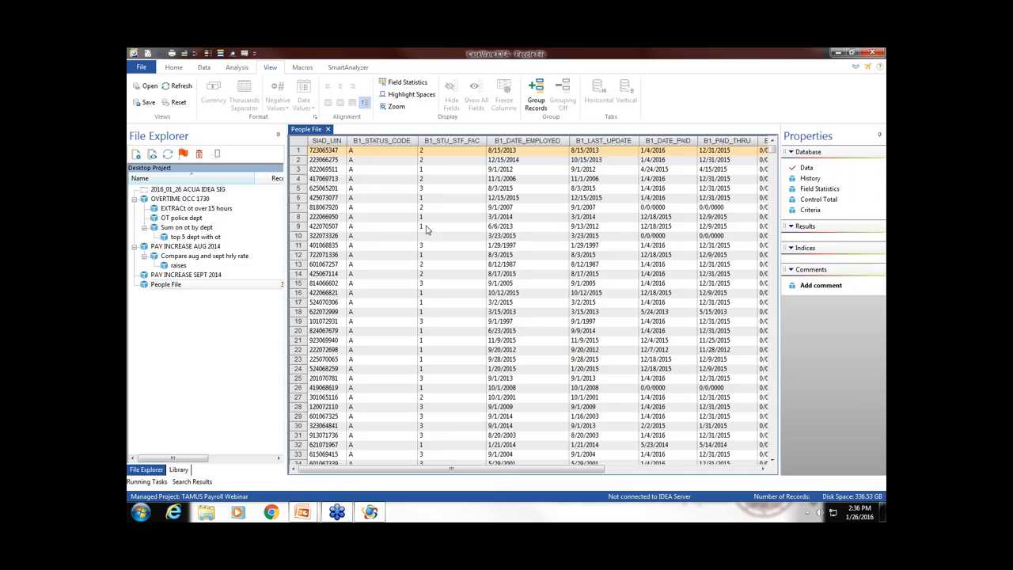
mouse_move(428, 285)
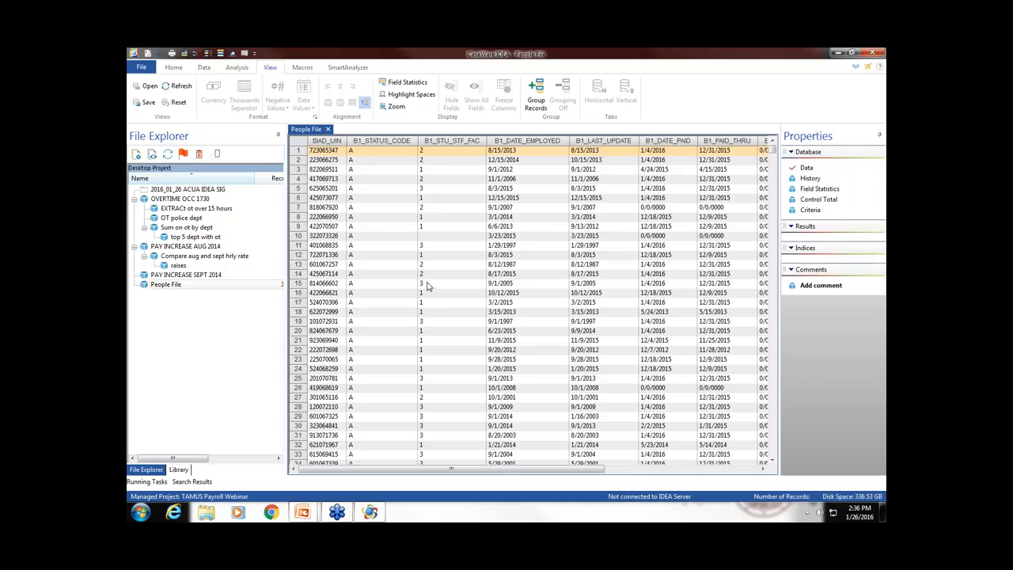
mouse_move(425, 292)
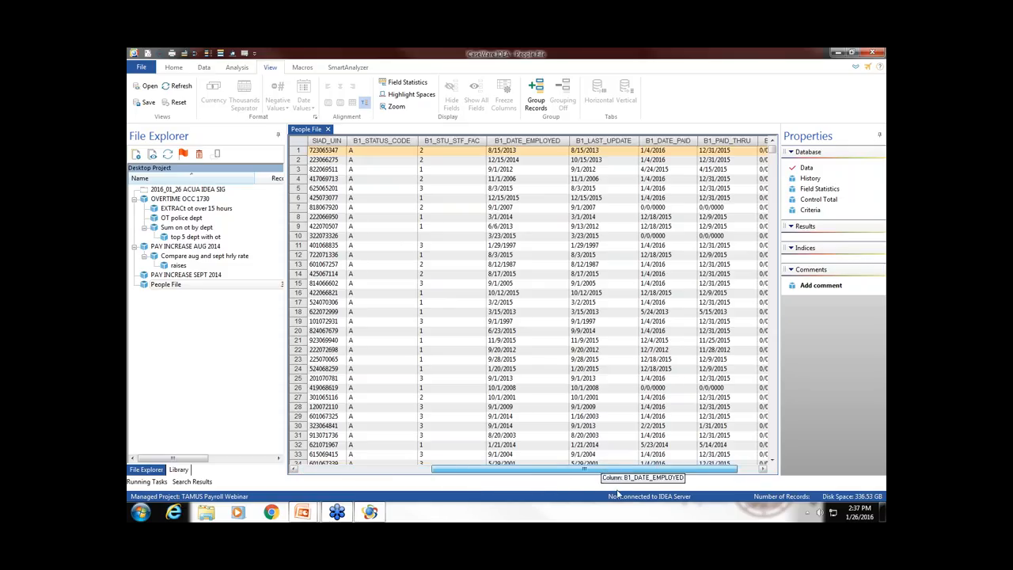
scroll("right", 3)
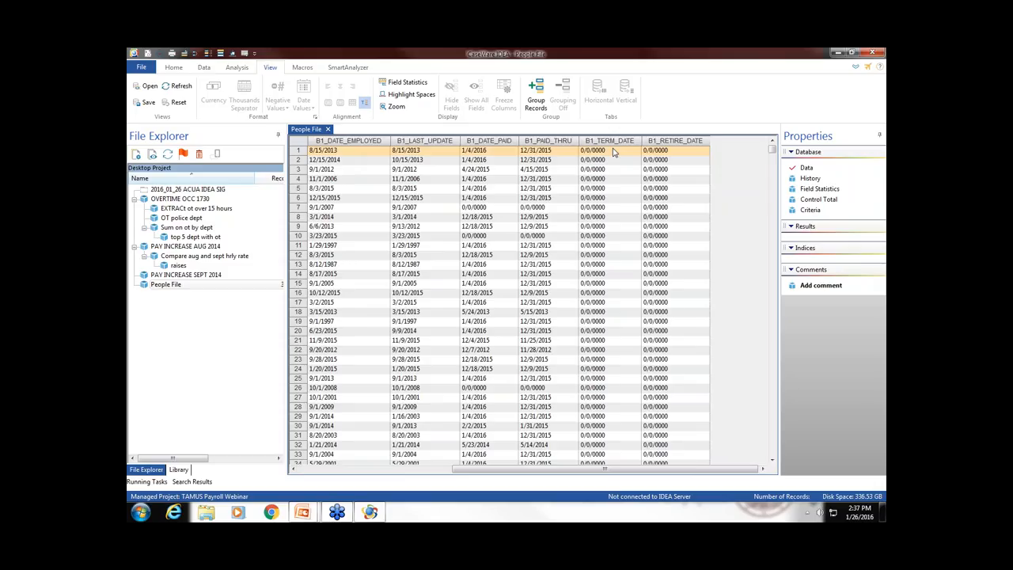
left_click(610, 140)
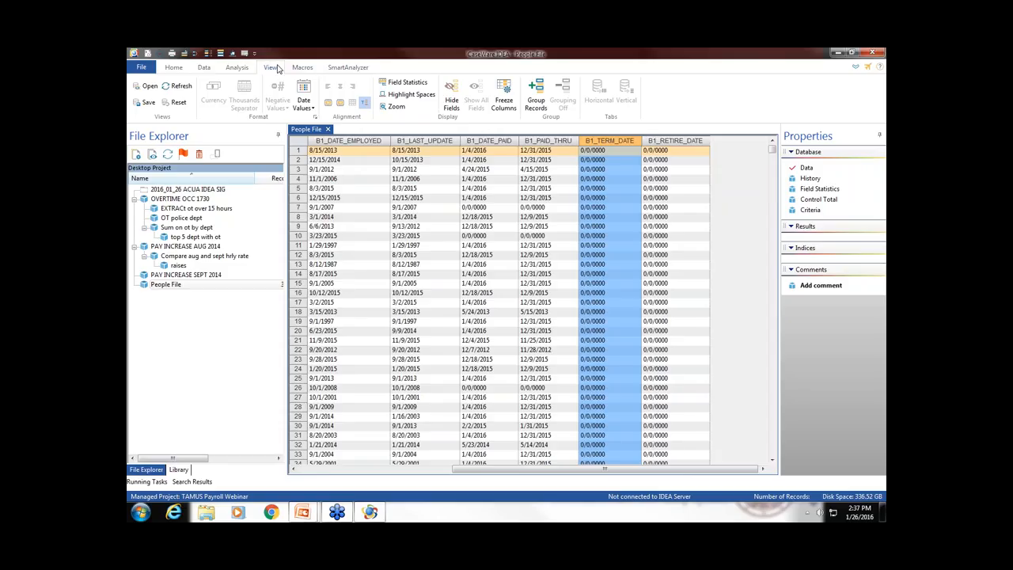
- Group People File by B1_TERM_DATE ascending, review the all-blank groups, then ungroup
left_click(536, 91)
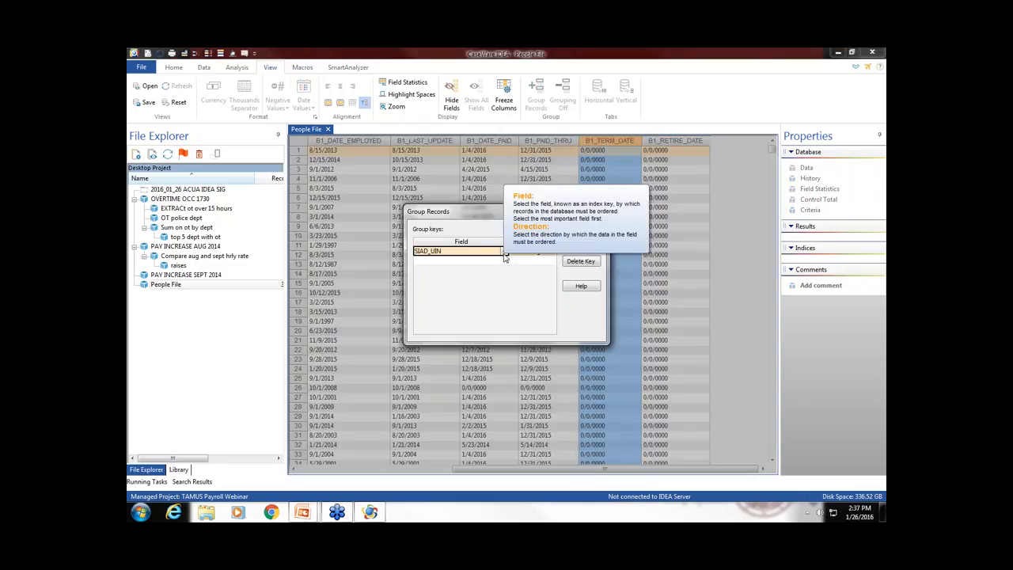
left_click(504, 251)
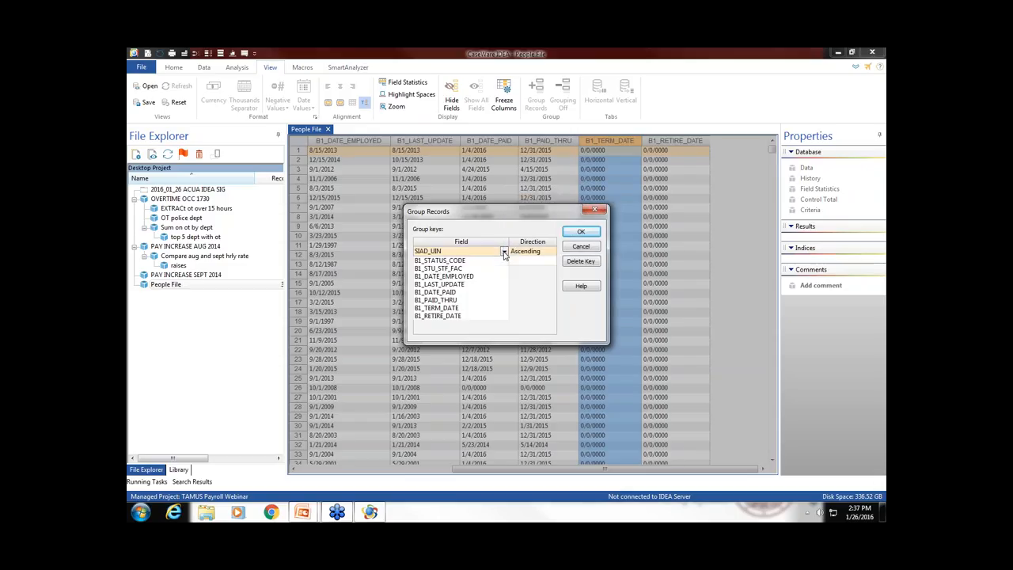
left_click(436, 307)
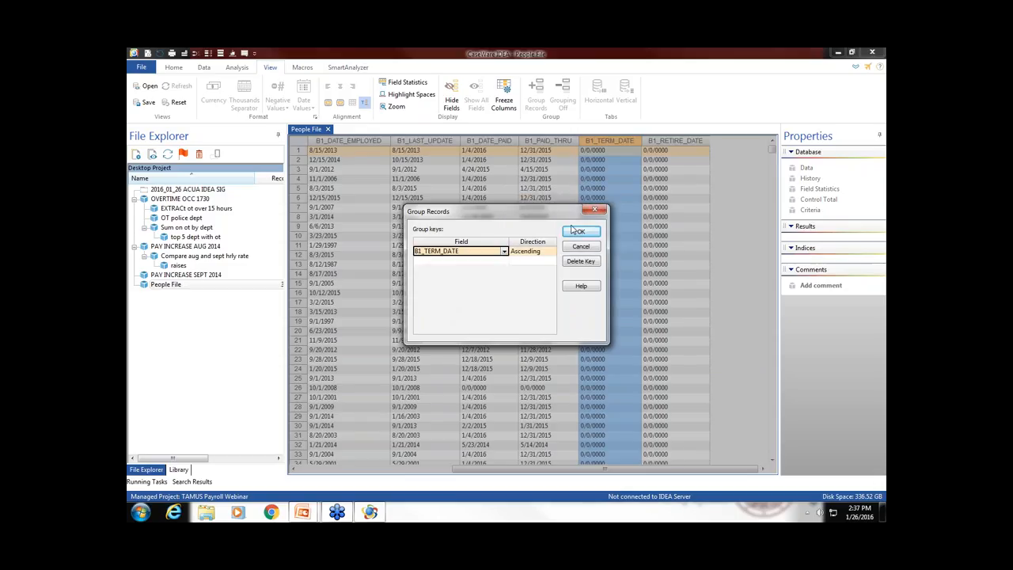
left_click(582, 230)
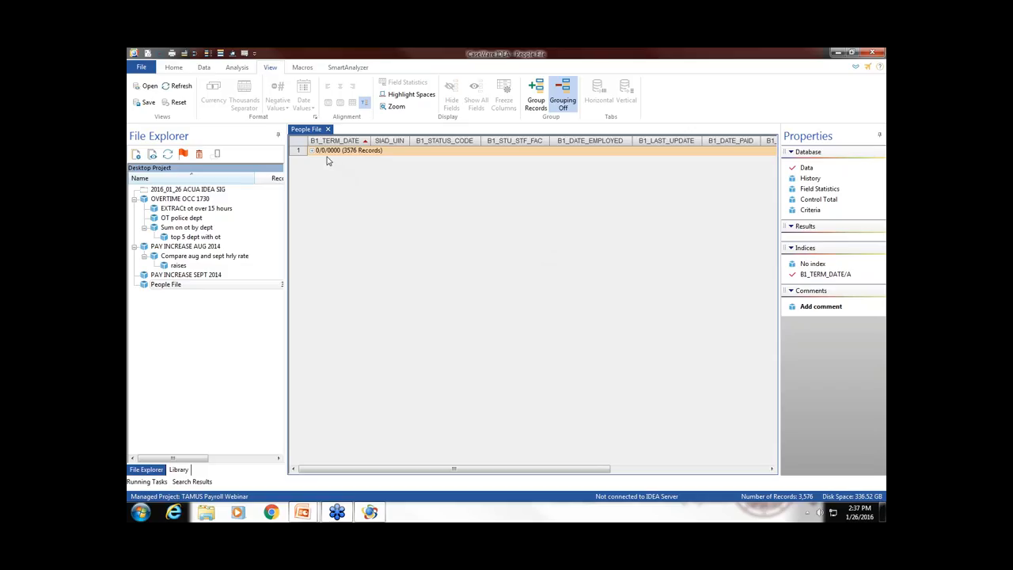
left_click(562, 95)
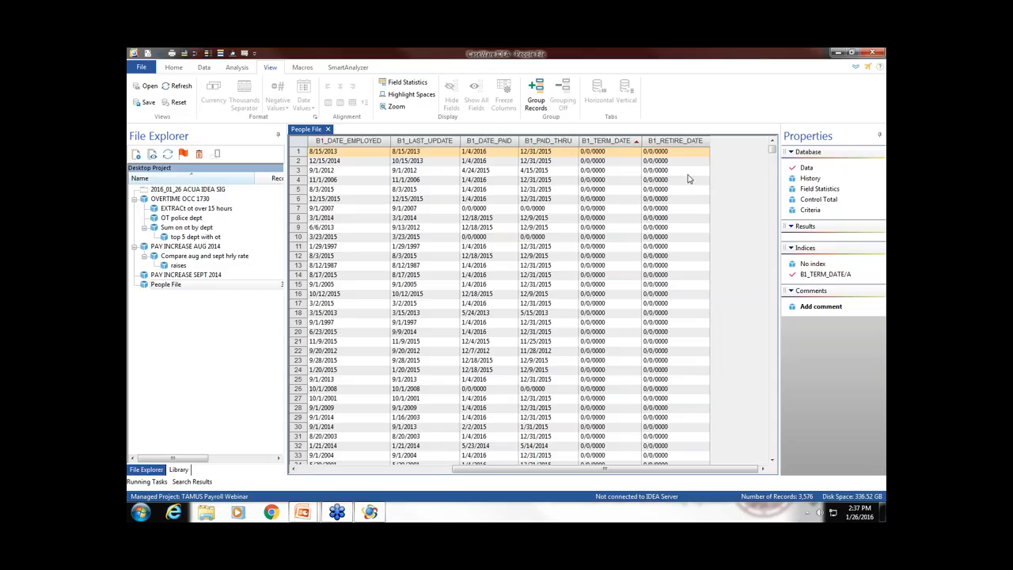
mouse_move(686, 183)
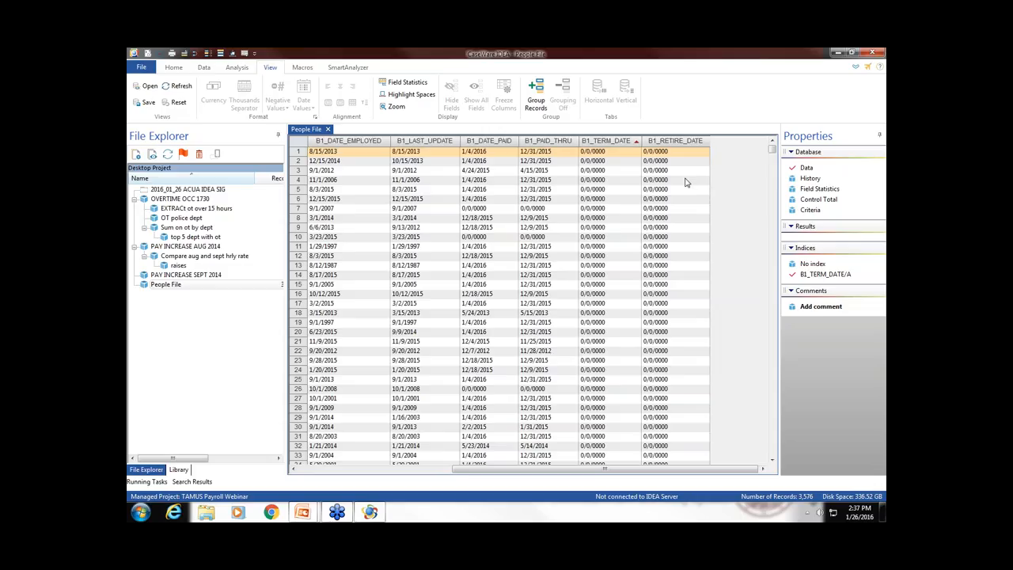
mouse_move(678, 181)
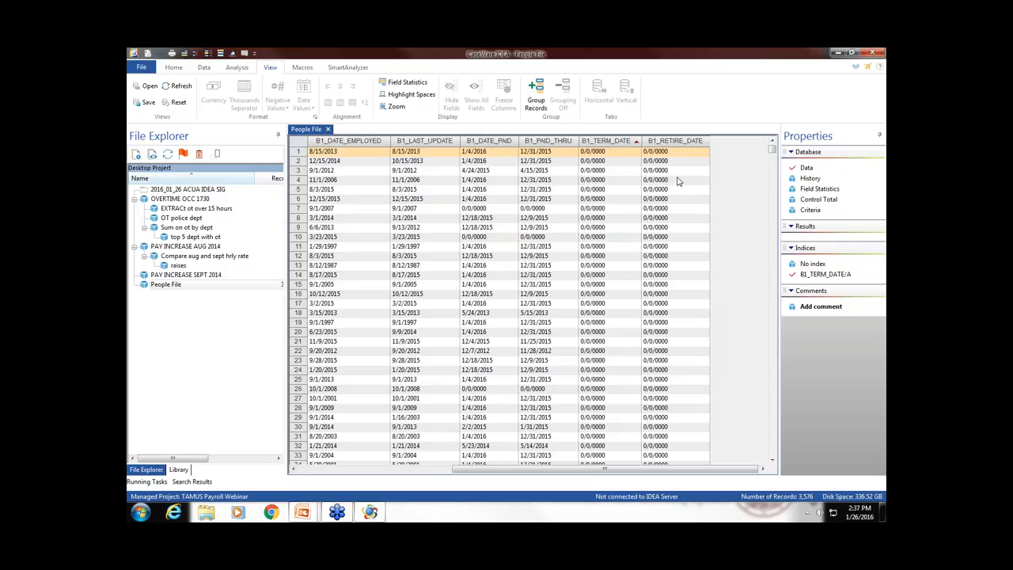
mouse_move(671, 230)
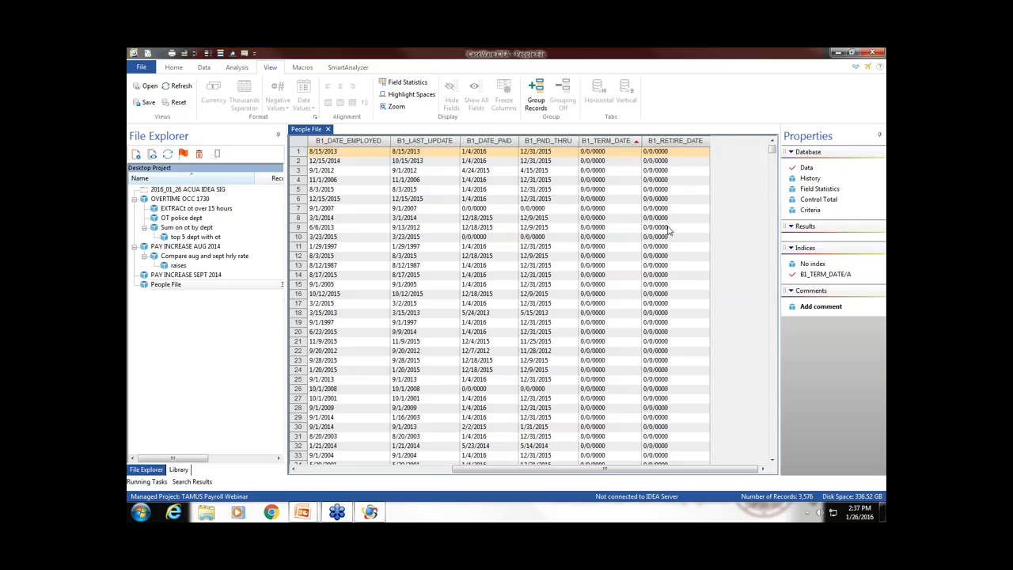
mouse_move(641, 239)
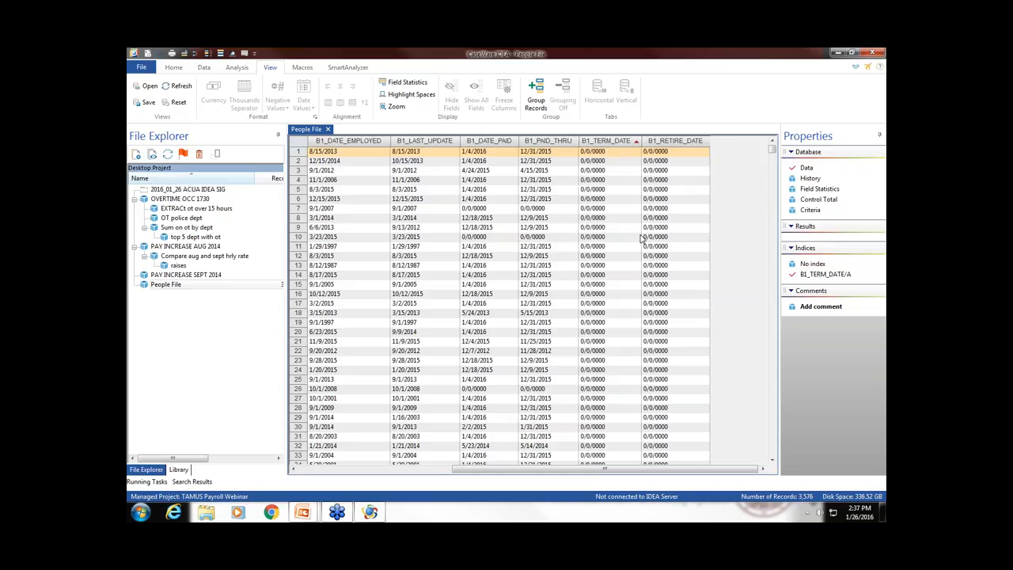
mouse_move(674, 140)
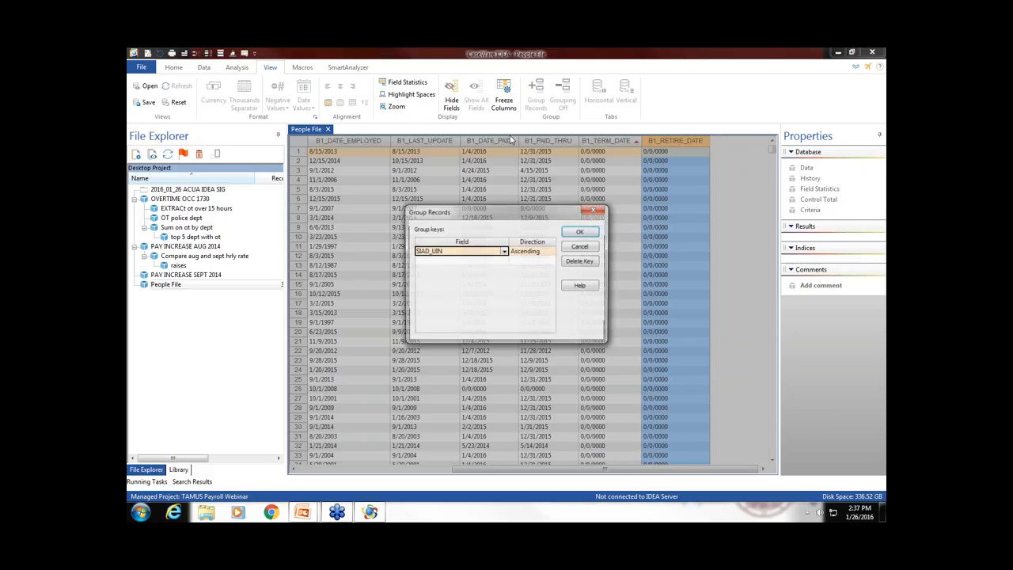
- Group People File by B1_RETIRE_DATE, review 3,571 blank and five dated groups, then ungroup
left_click(503, 251)
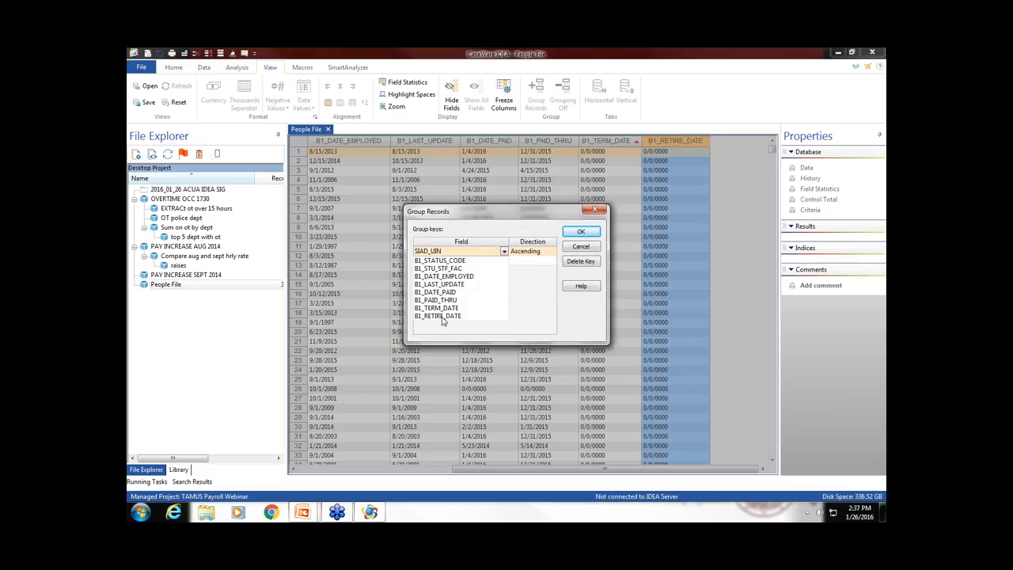
left_click(581, 230)
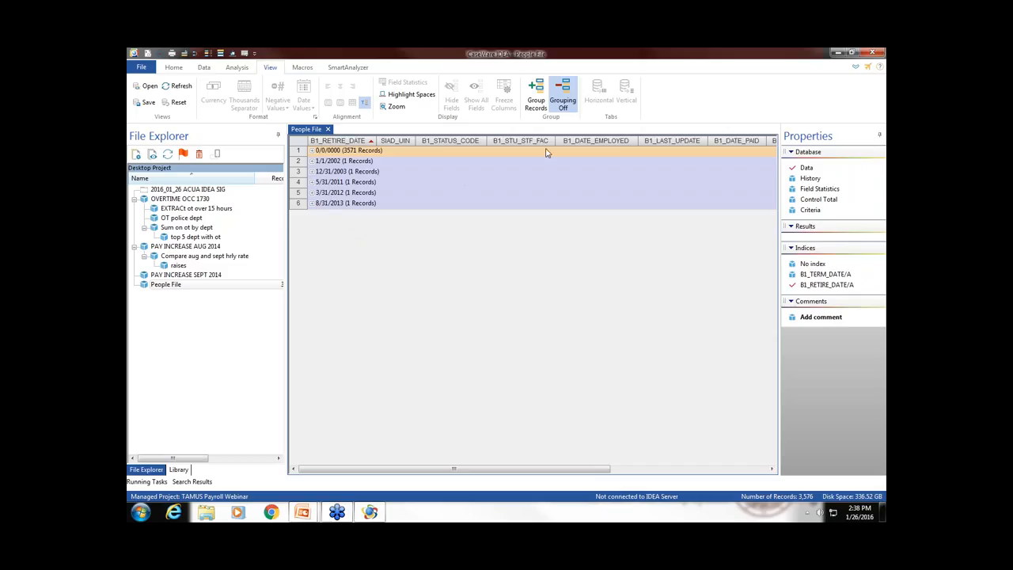
left_click(563, 93)
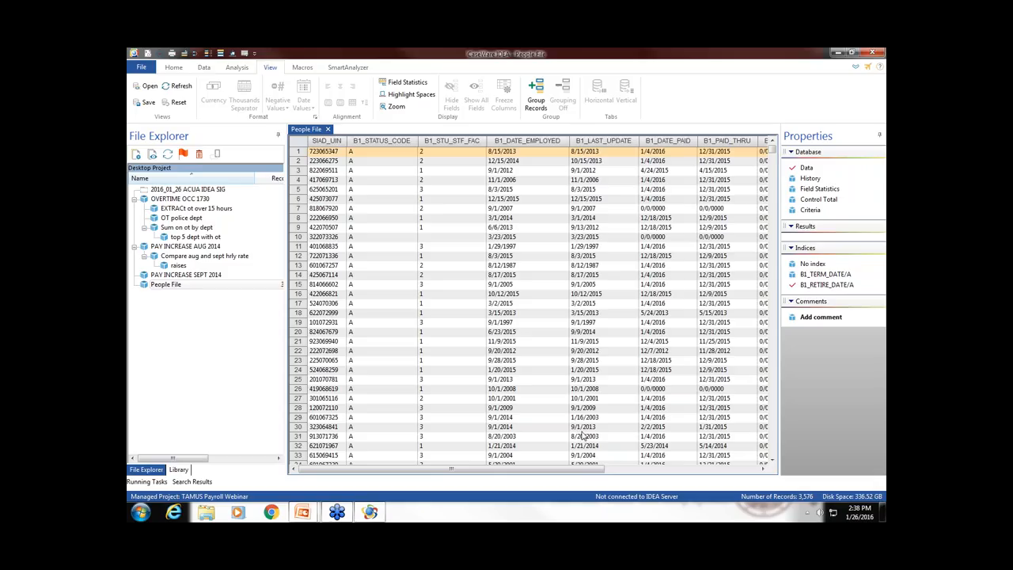
mouse_move(765, 471)
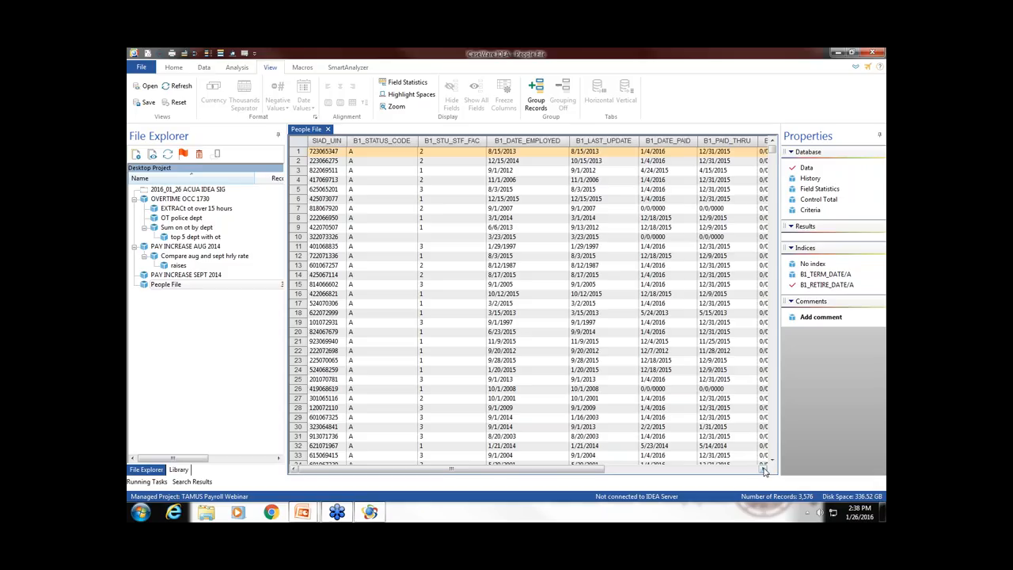
- Scroll through People File sorted ascending by B1_PAID_THRU, blank dates first
scroll("right", 3)
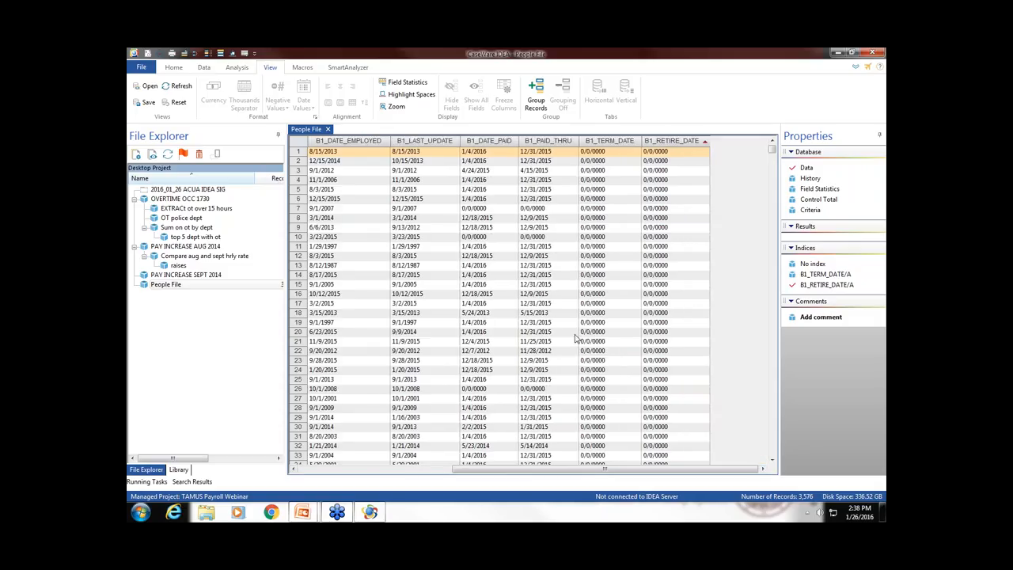
mouse_move(573, 160)
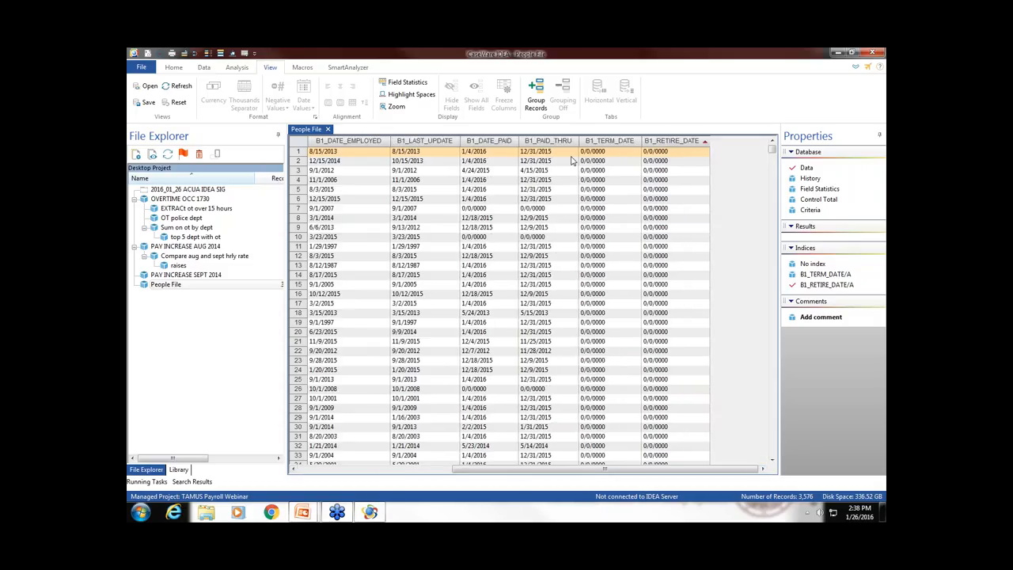
mouse_move(546, 143)
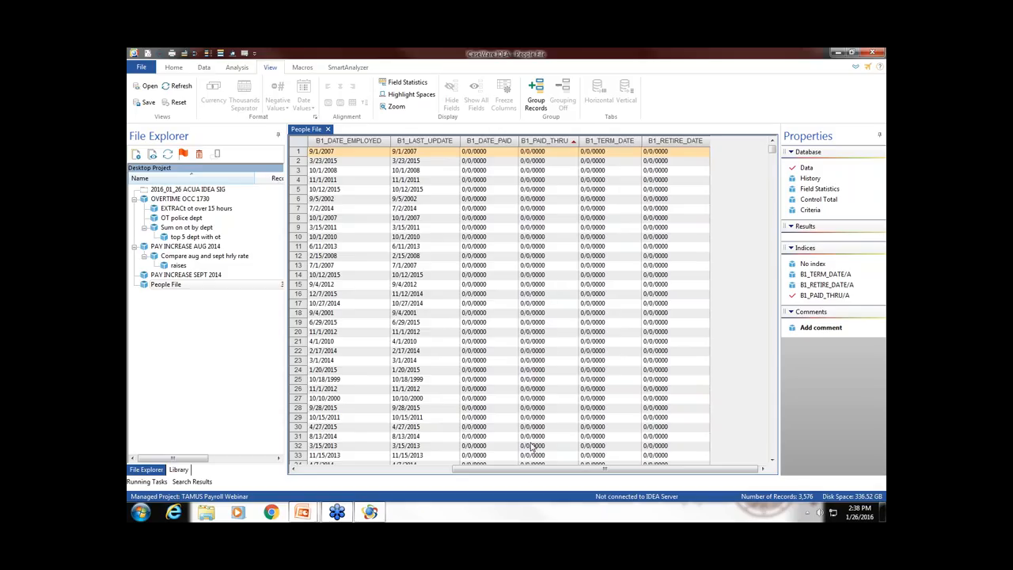
scroll("left", 3)
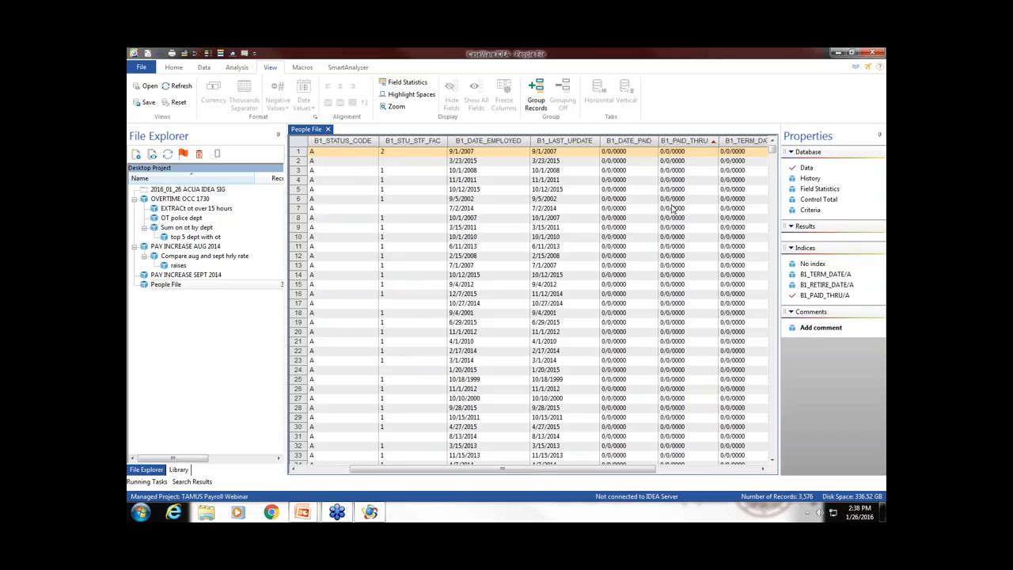
mouse_move(630, 299)
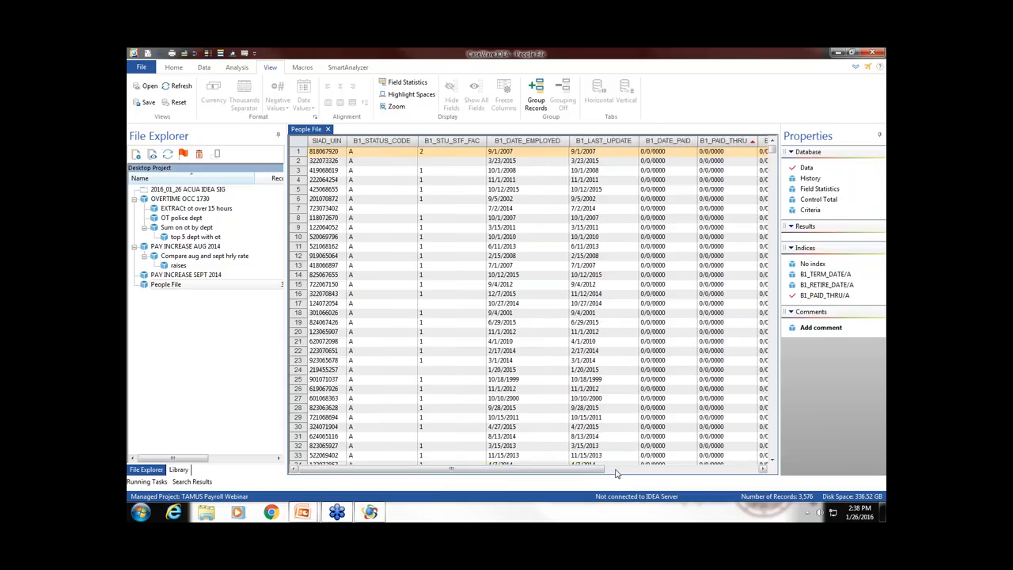
mouse_move(762, 478)
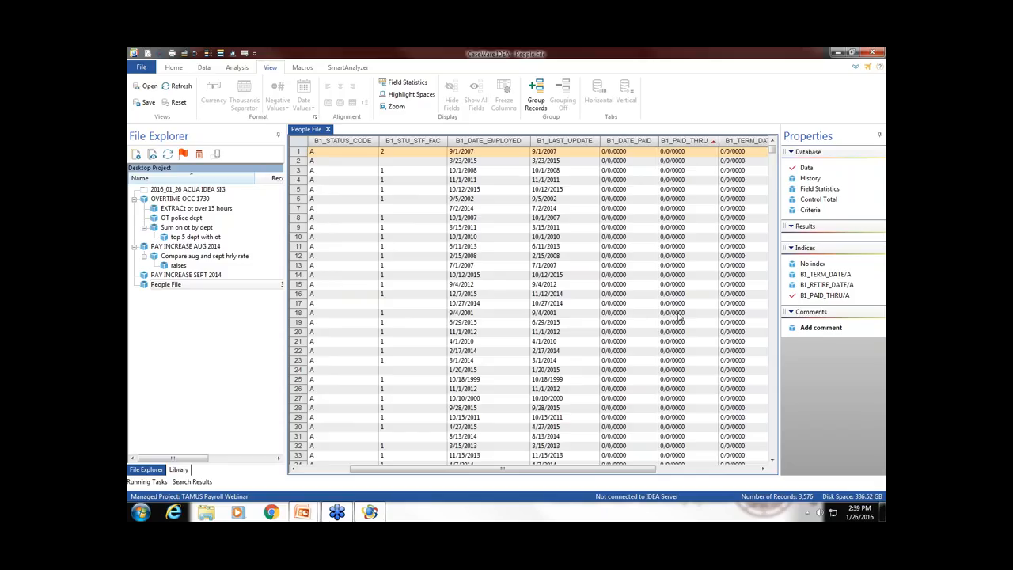
mouse_move(677, 321)
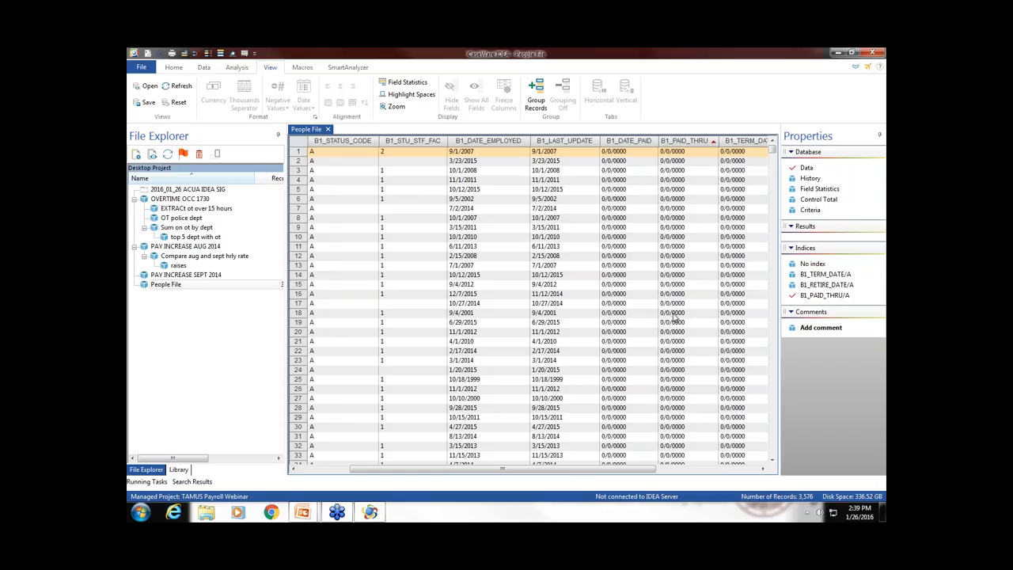
mouse_move(670, 321)
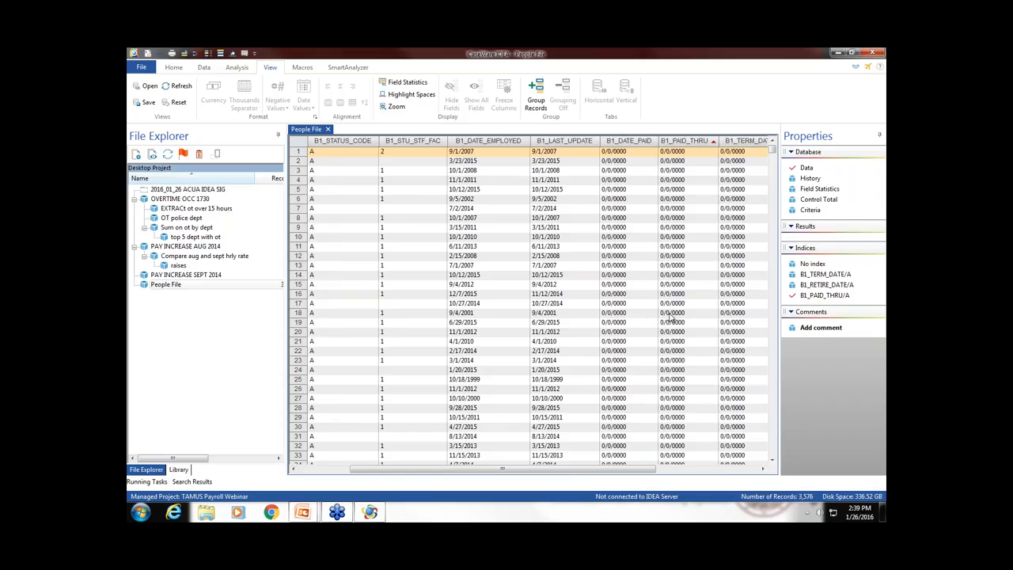
- Filter People File to B1_PAID_THRU greater than 0/0/0000, leaving 3,168 records
right_click(672, 313)
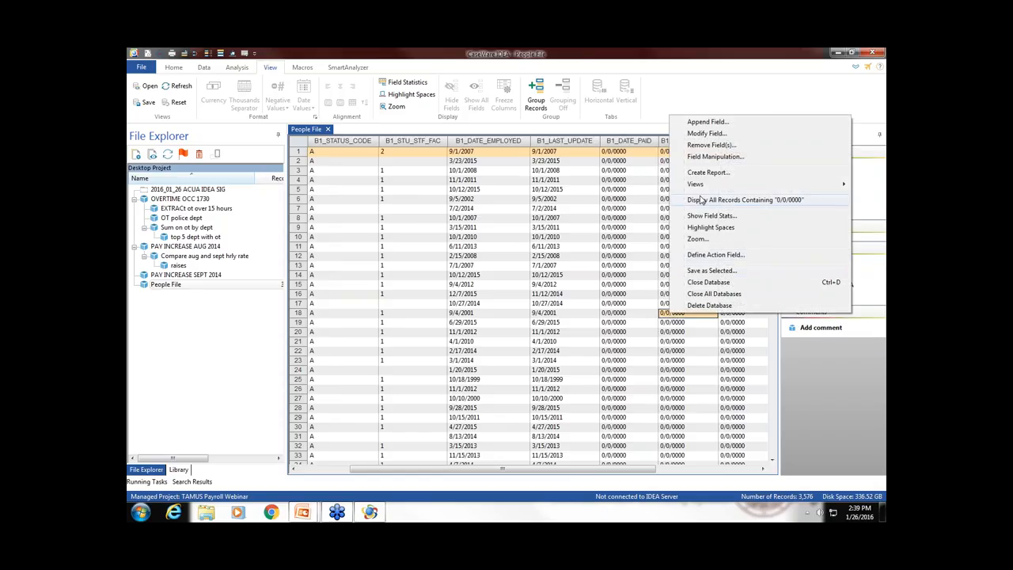
left_click(736, 200)
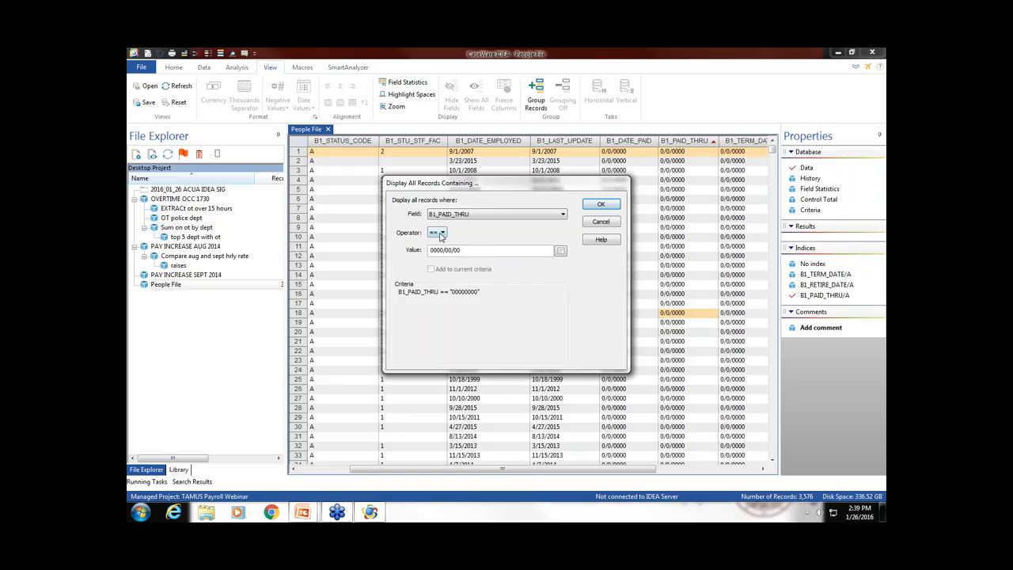
left_click(444, 232)
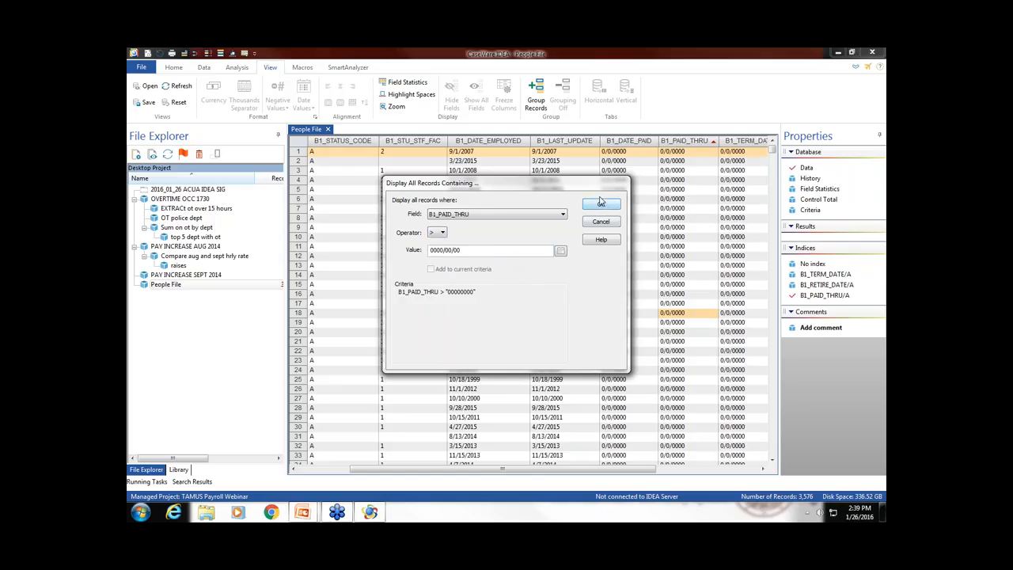
left_click(600, 203)
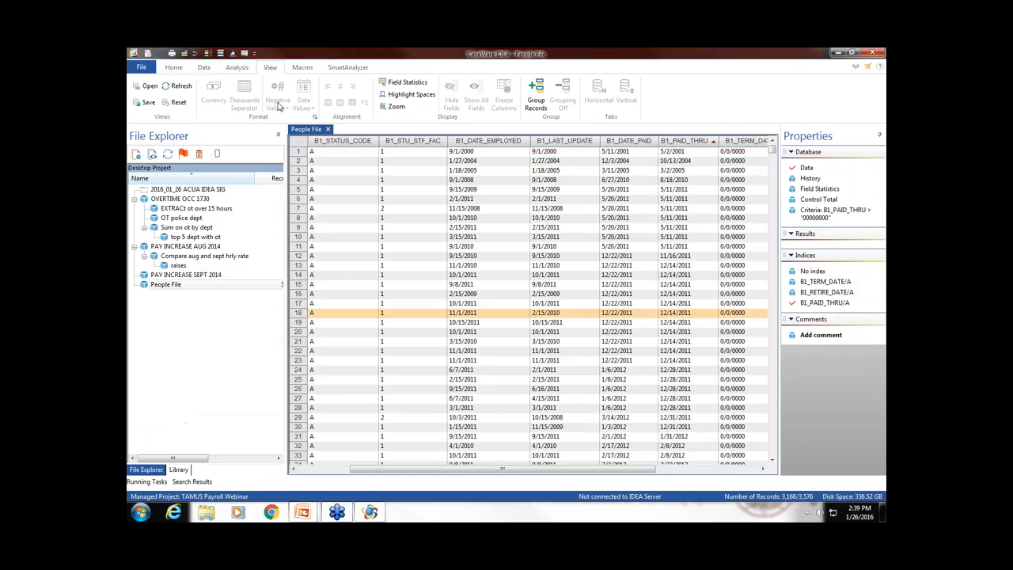
- Extract the filtered records into a new database named 'extract paid thru greater than zero'
left_click(247, 67)
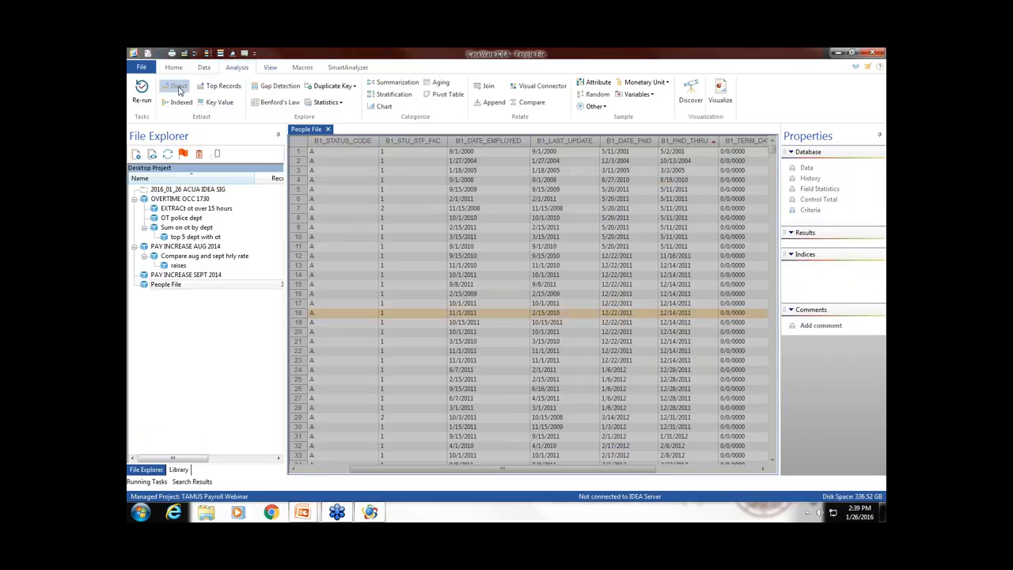
left_click(179, 86)
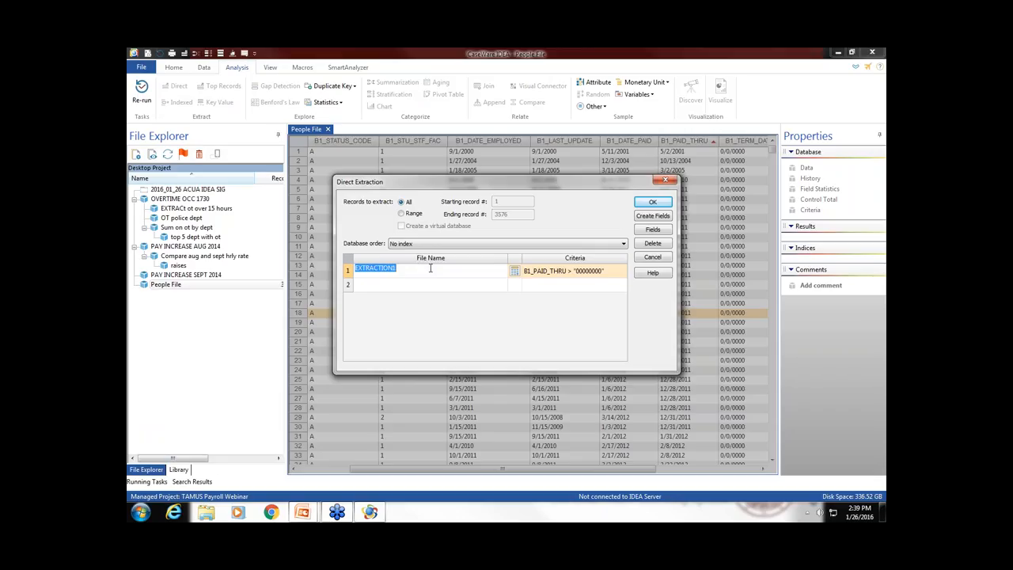
type("extract")
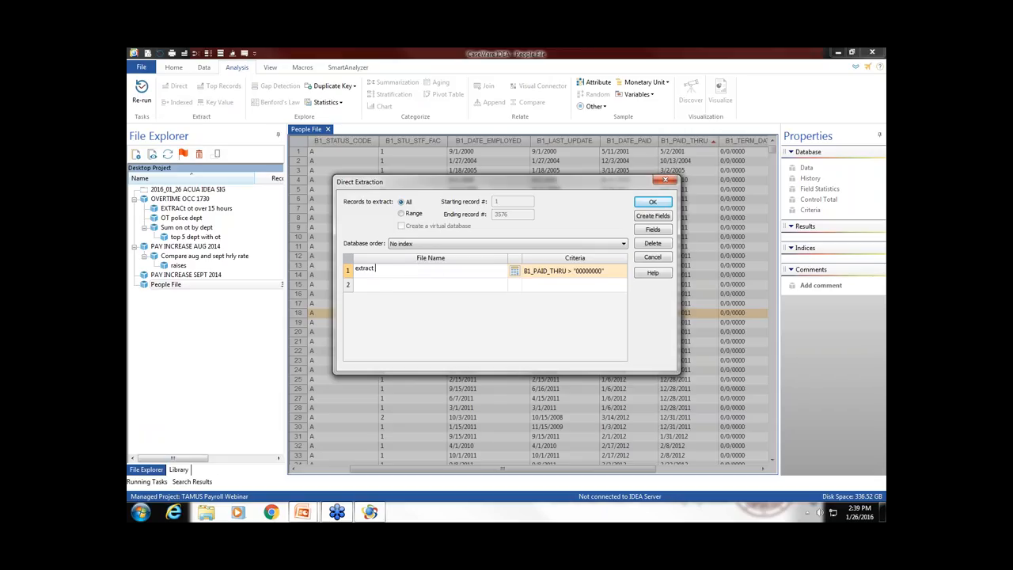
type("paid thru greater")
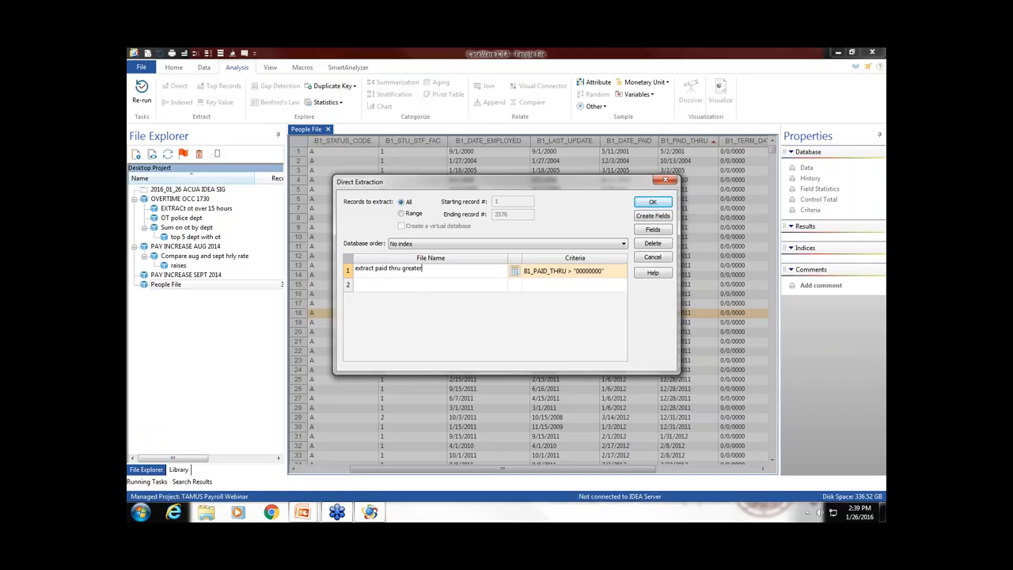
type("than zero")
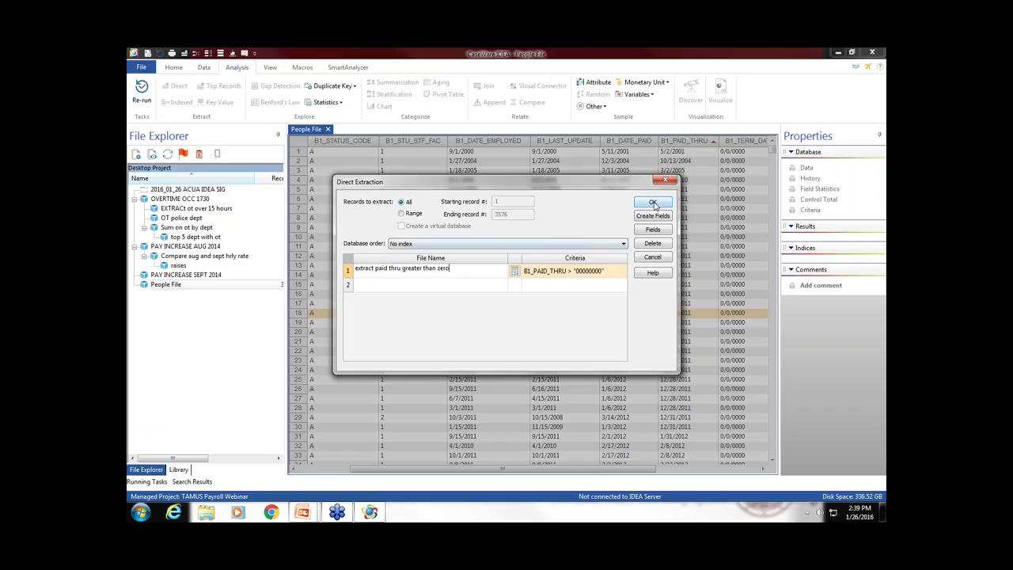
left_click(652, 202)
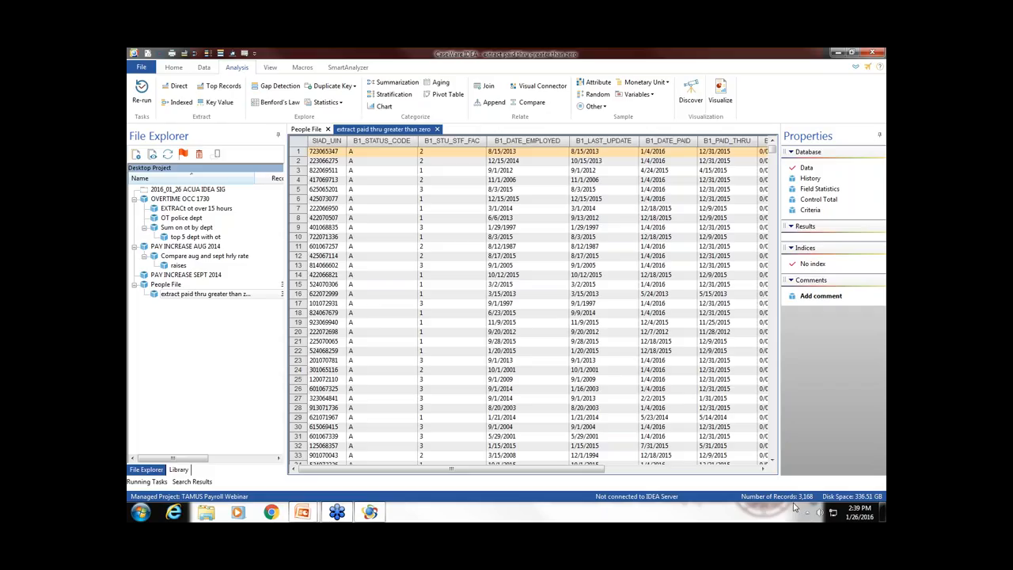
mouse_move(740, 140)
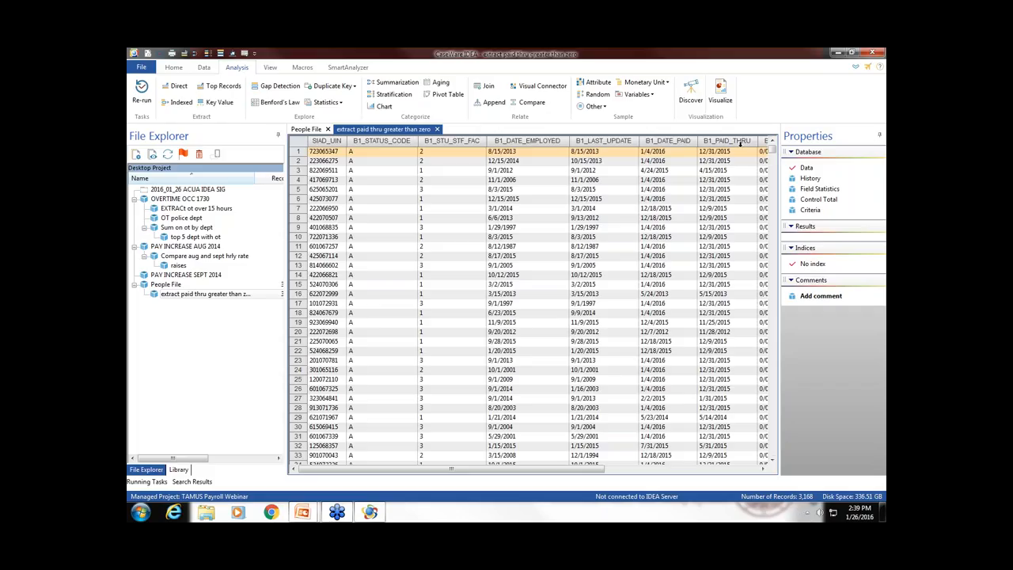
mouse_move(728, 141)
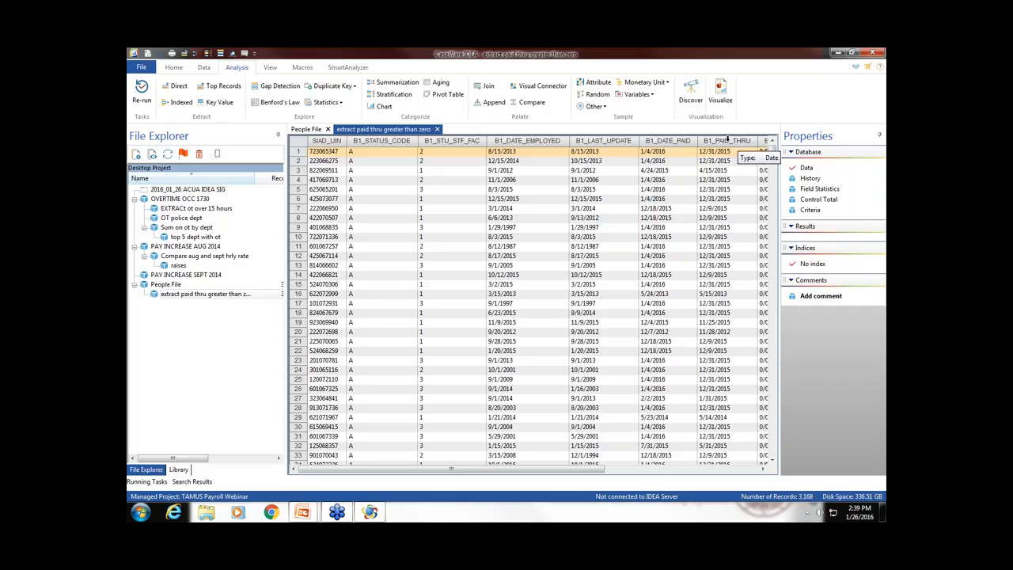
- Sort the extracted database ascending by B1_PAID_THRU, earliest date 5/2/2001 first
left_click(725, 140)
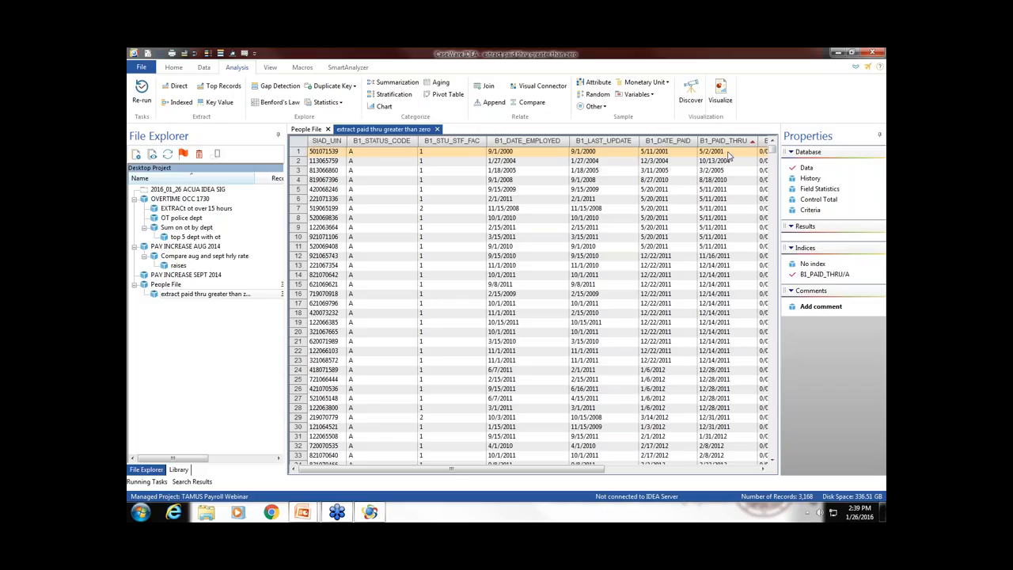
mouse_move(369, 160)
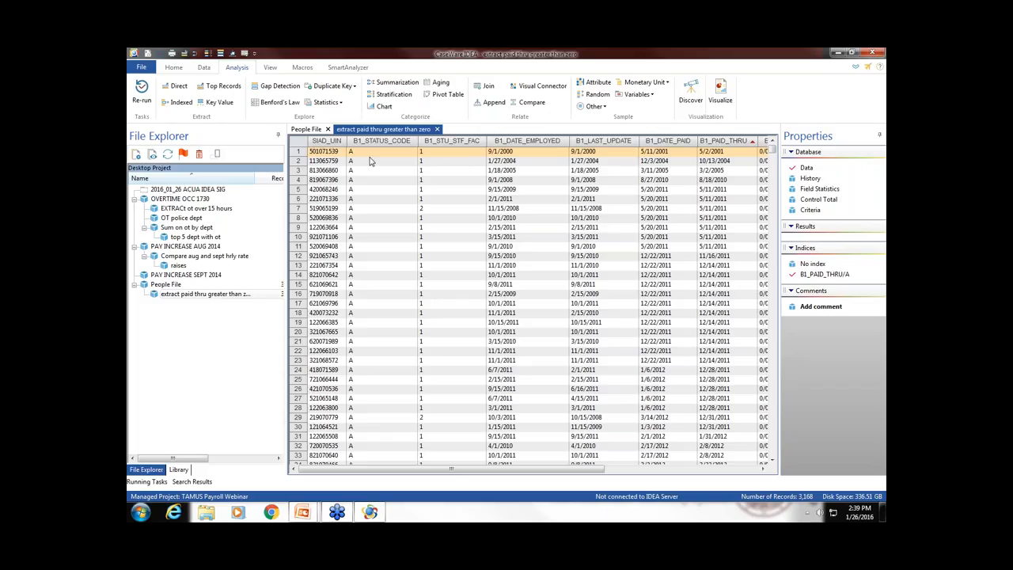
scroll("right", 3)
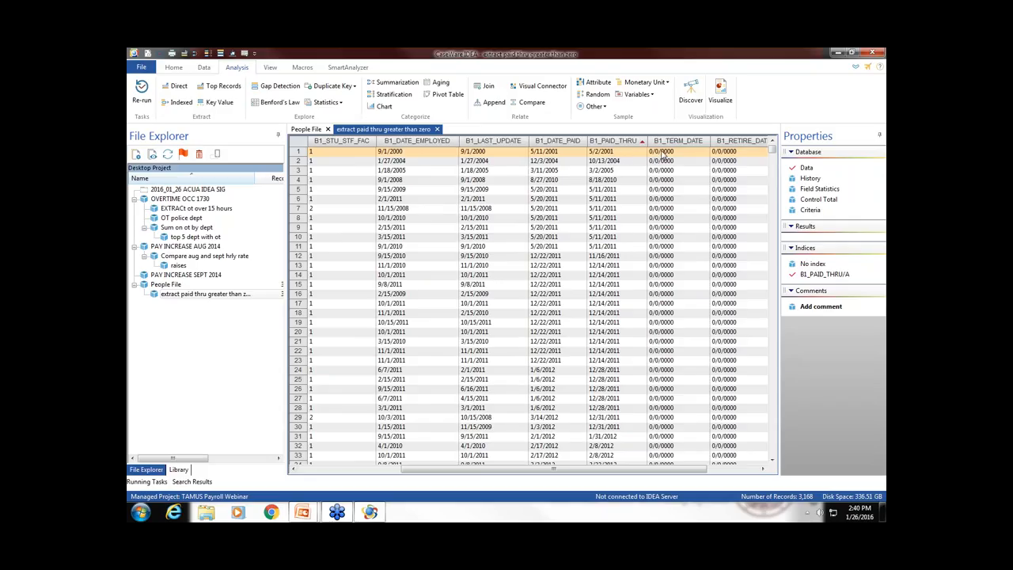
mouse_move(736, 155)
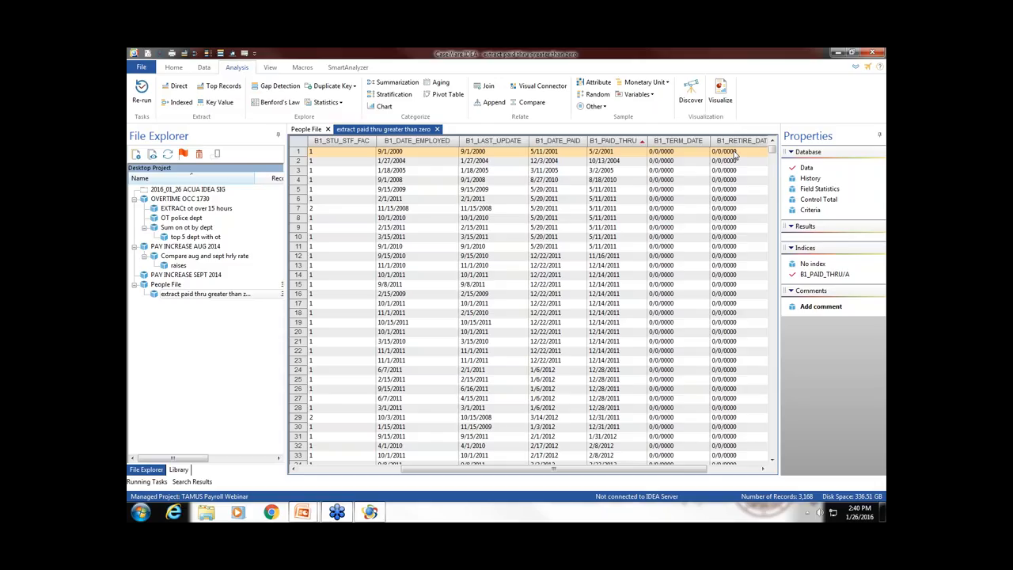
mouse_move(623, 156)
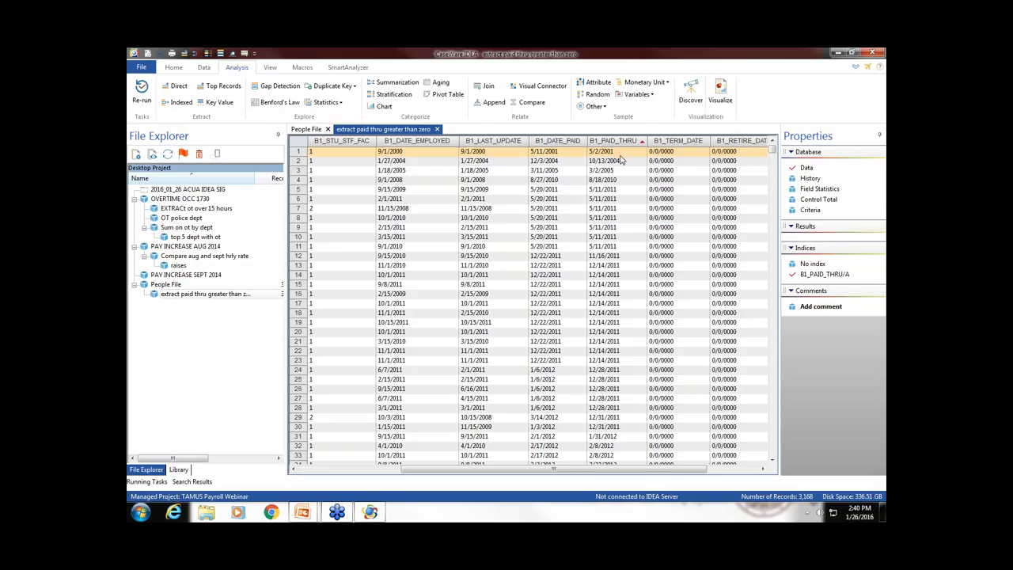
mouse_move(627, 164)
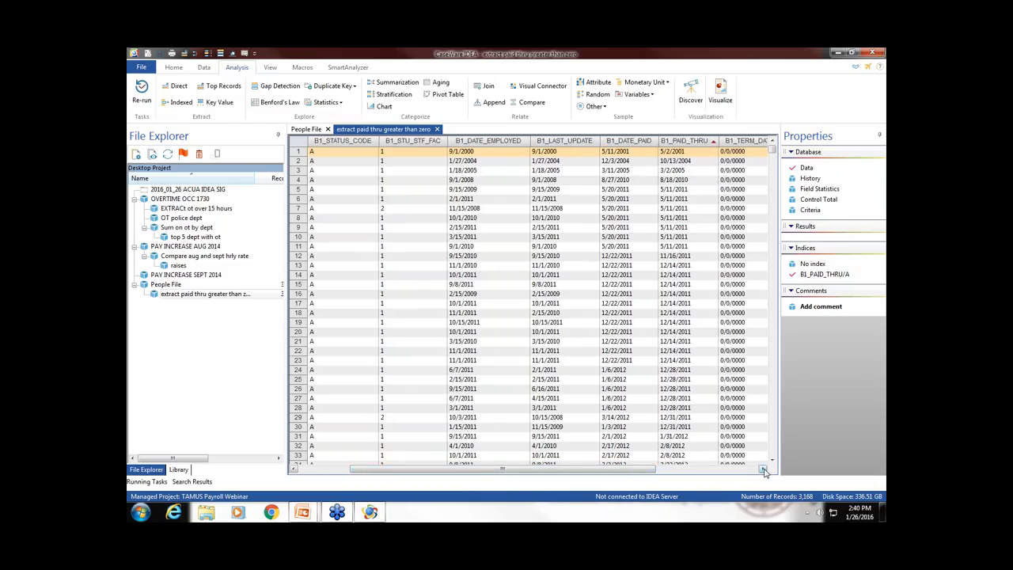
- Re-sort the B1_PAID_THRU column descending so 12/31/2015 leads, and browse the records
scroll("right", 3)
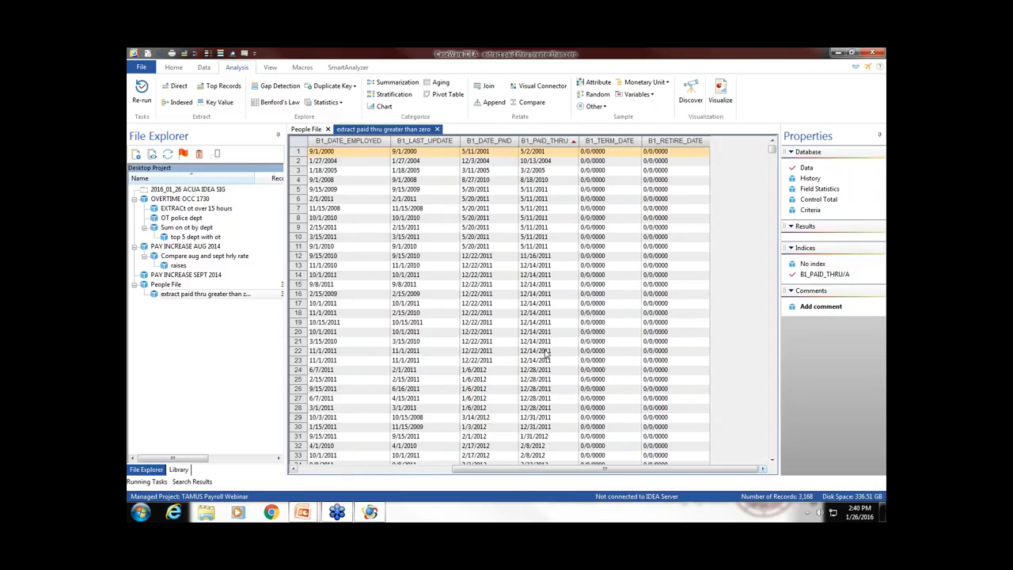
mouse_move(546, 489)
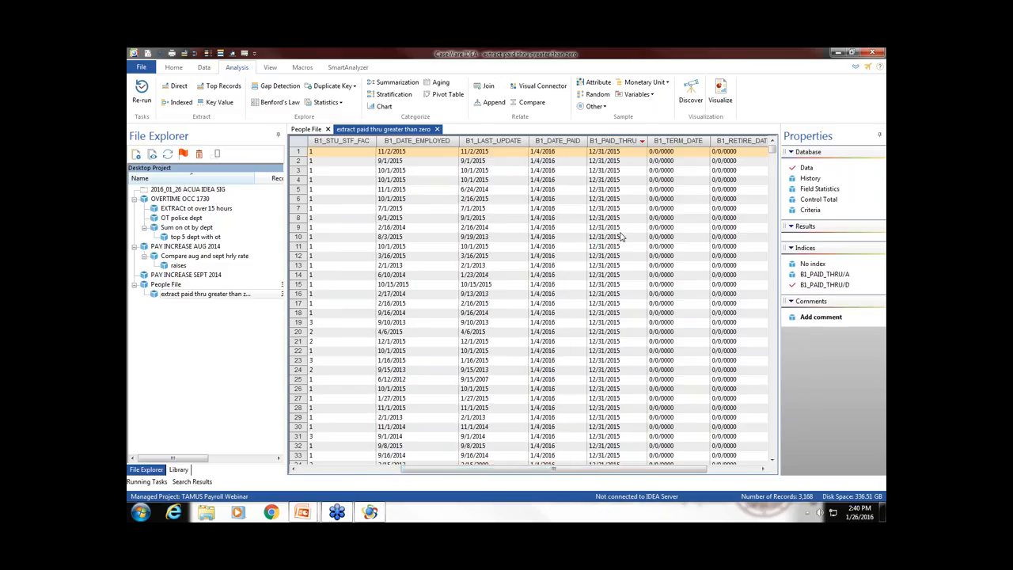
mouse_move(632, 230)
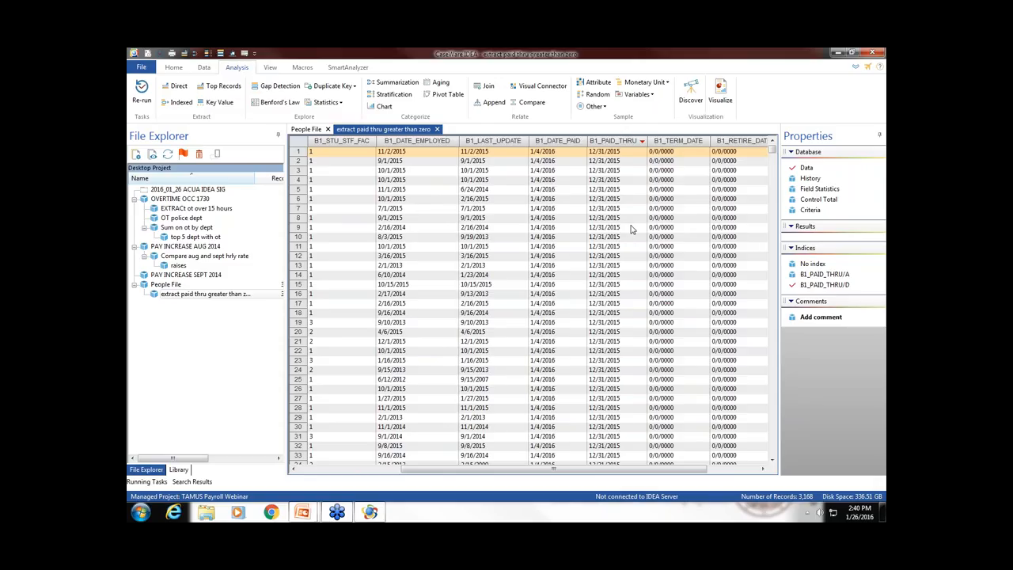
mouse_move(625, 253)
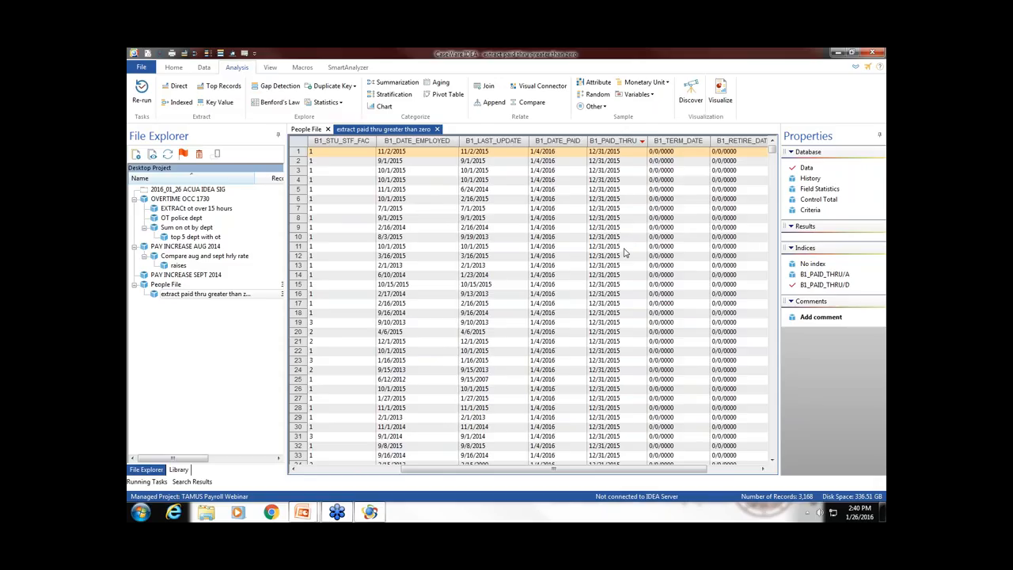
left_click(605, 160)
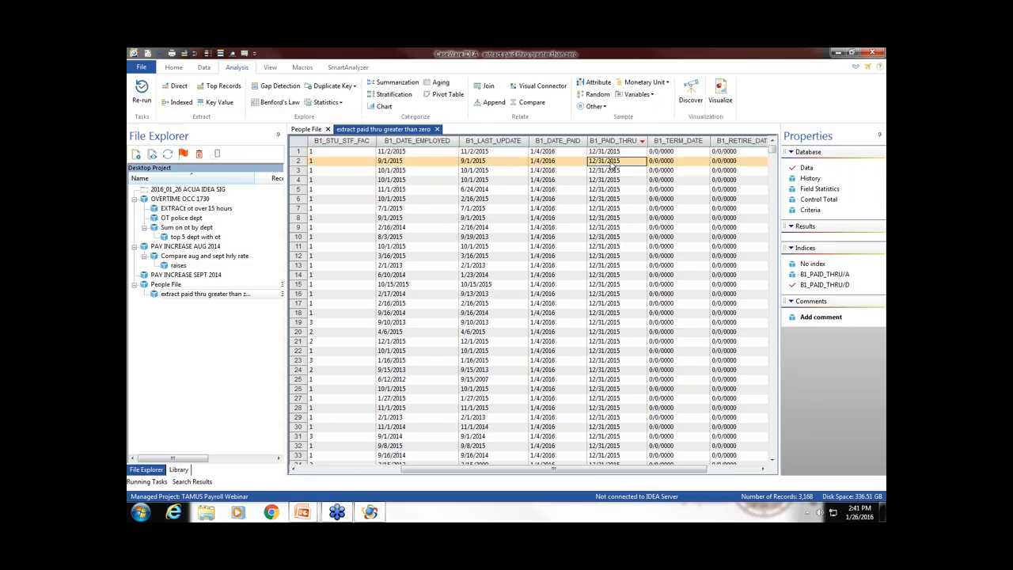
mouse_move(629, 353)
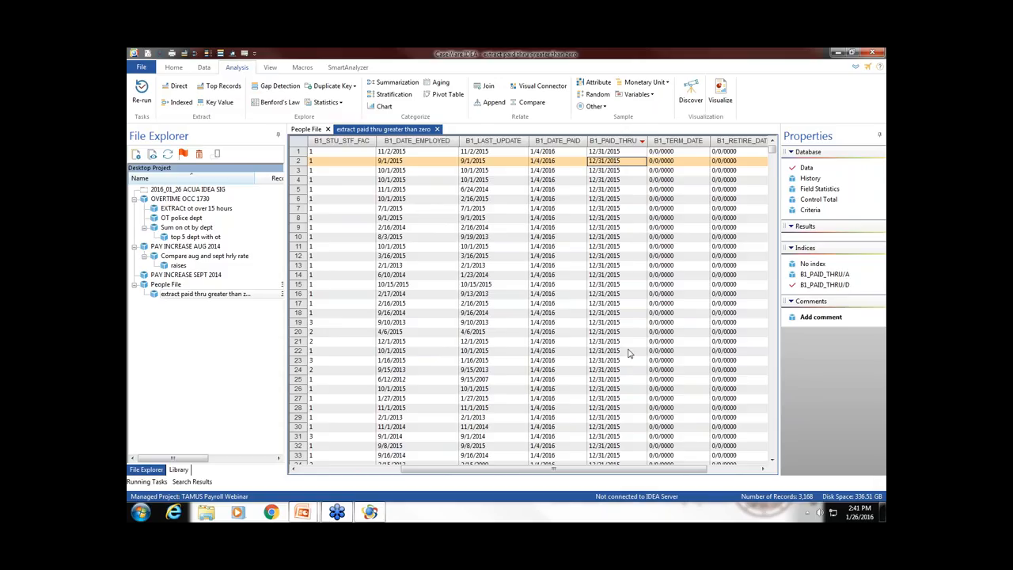
scroll("down", 3)
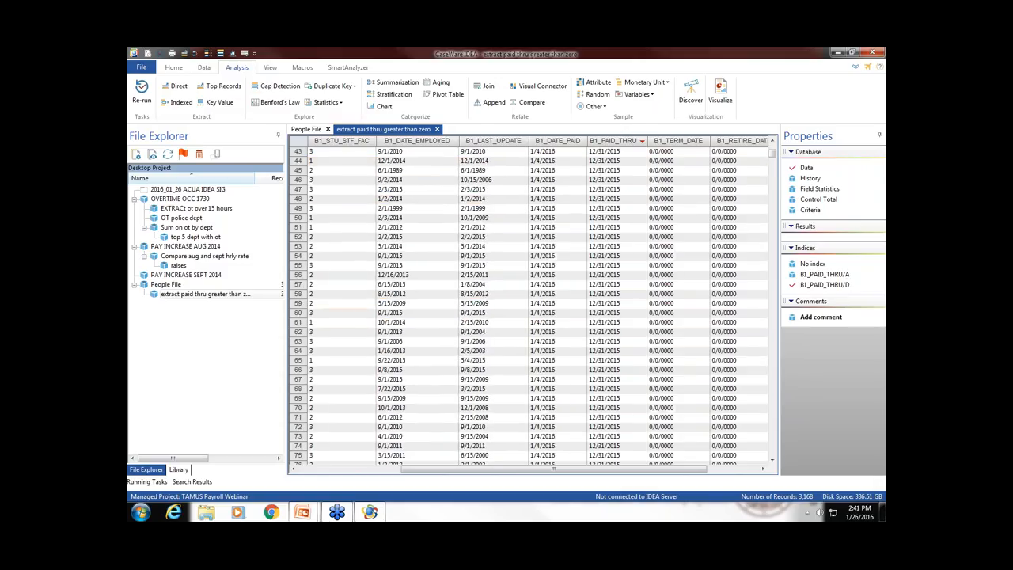
scroll("down", 3)
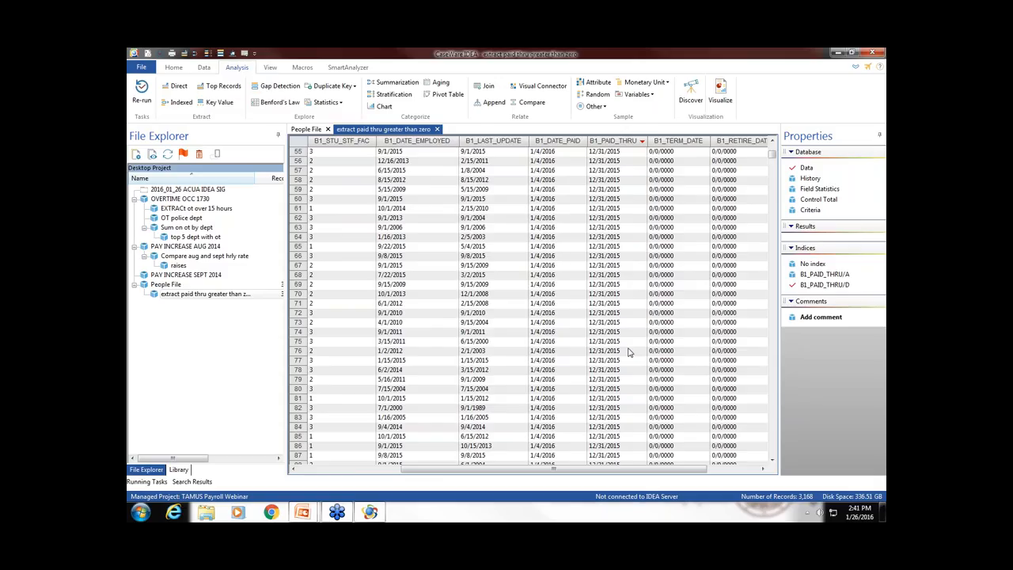
mouse_move(632, 360)
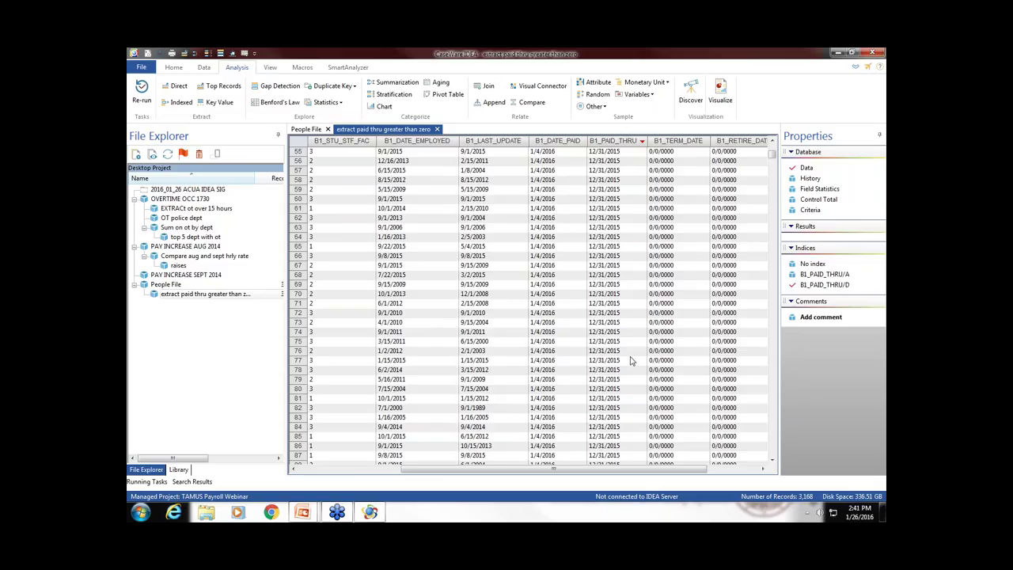
mouse_move(617, 349)
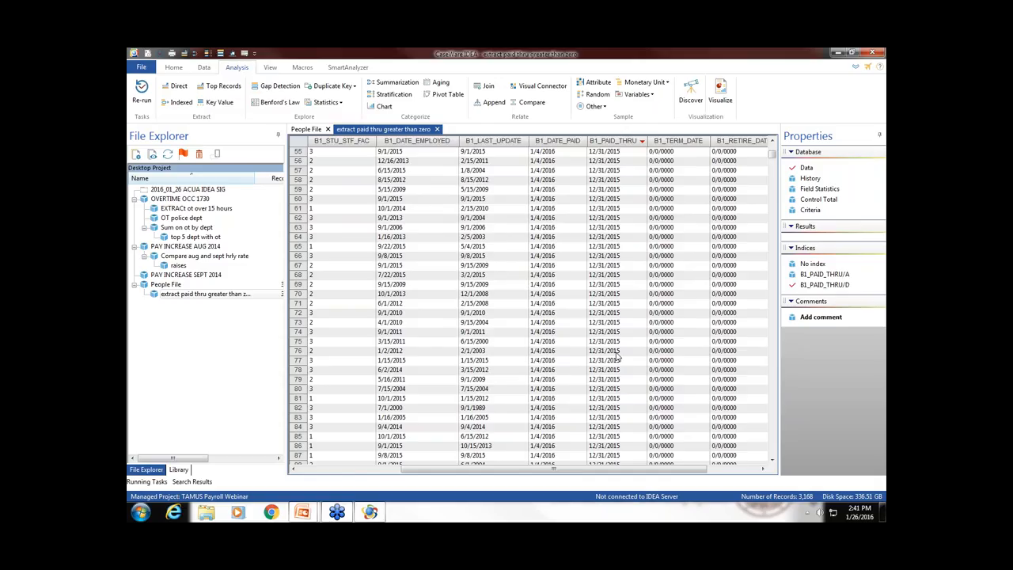
mouse_move(628, 392)
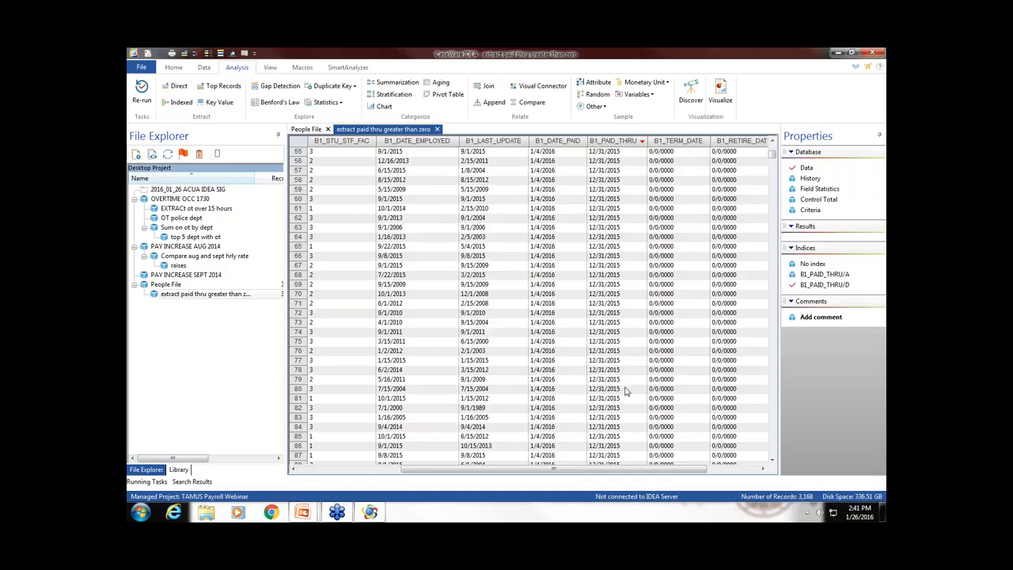
scroll("down", 3)
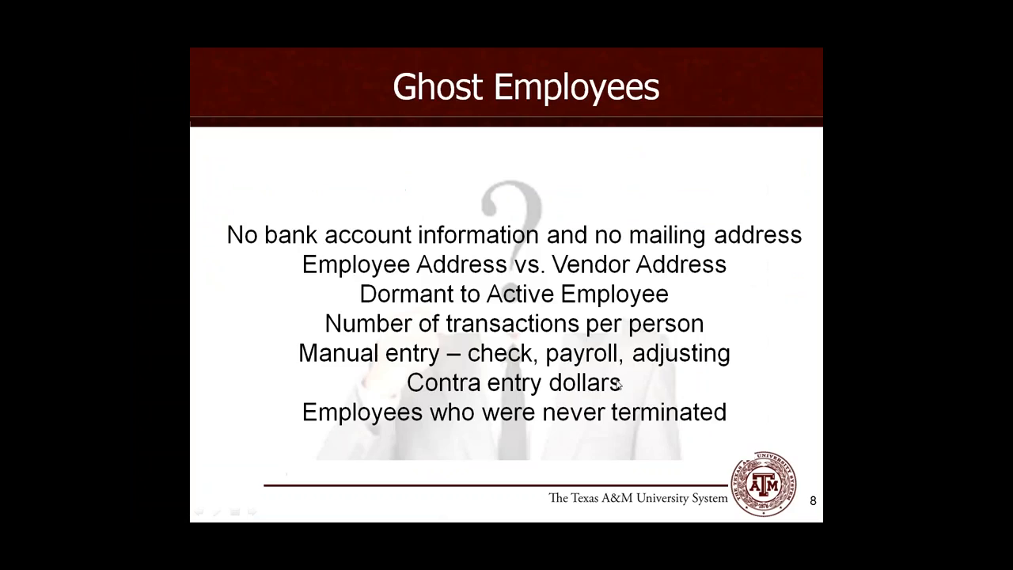
- Advance the slideshow to slide 9, Refine and Sustain
key("Right")
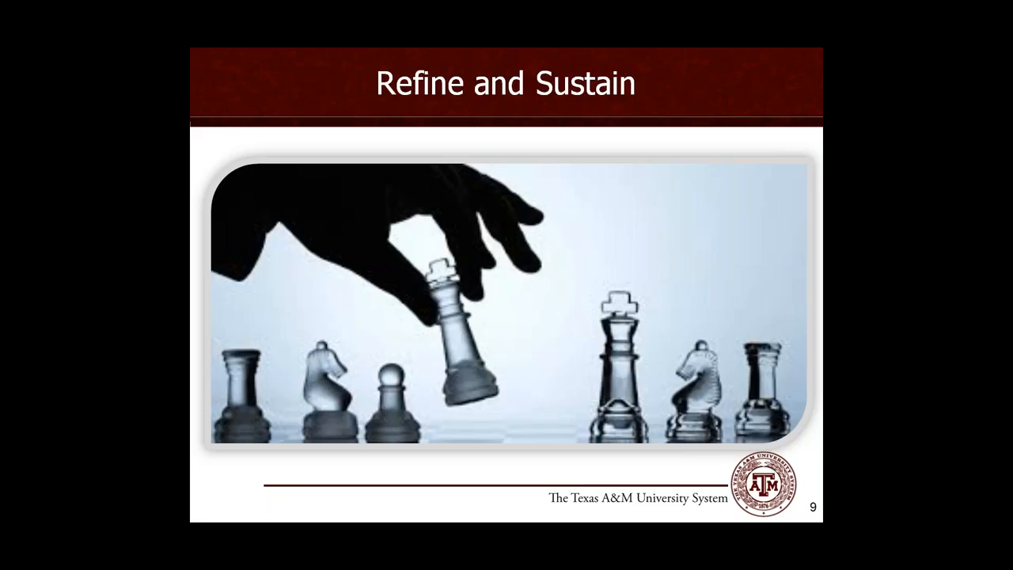
- Advance to slide 10, the Work Hard in Silence closing slide
key("Right")
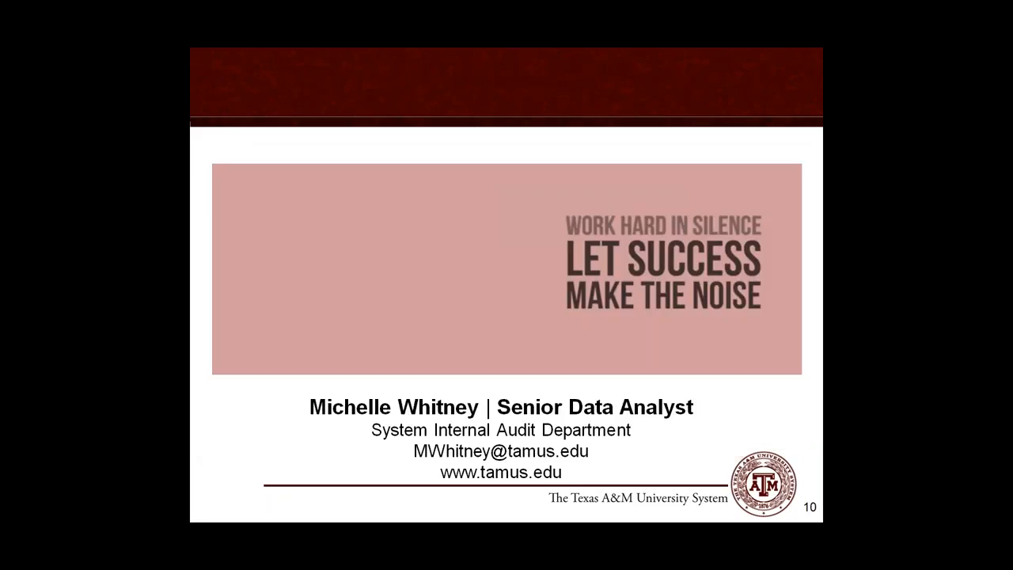